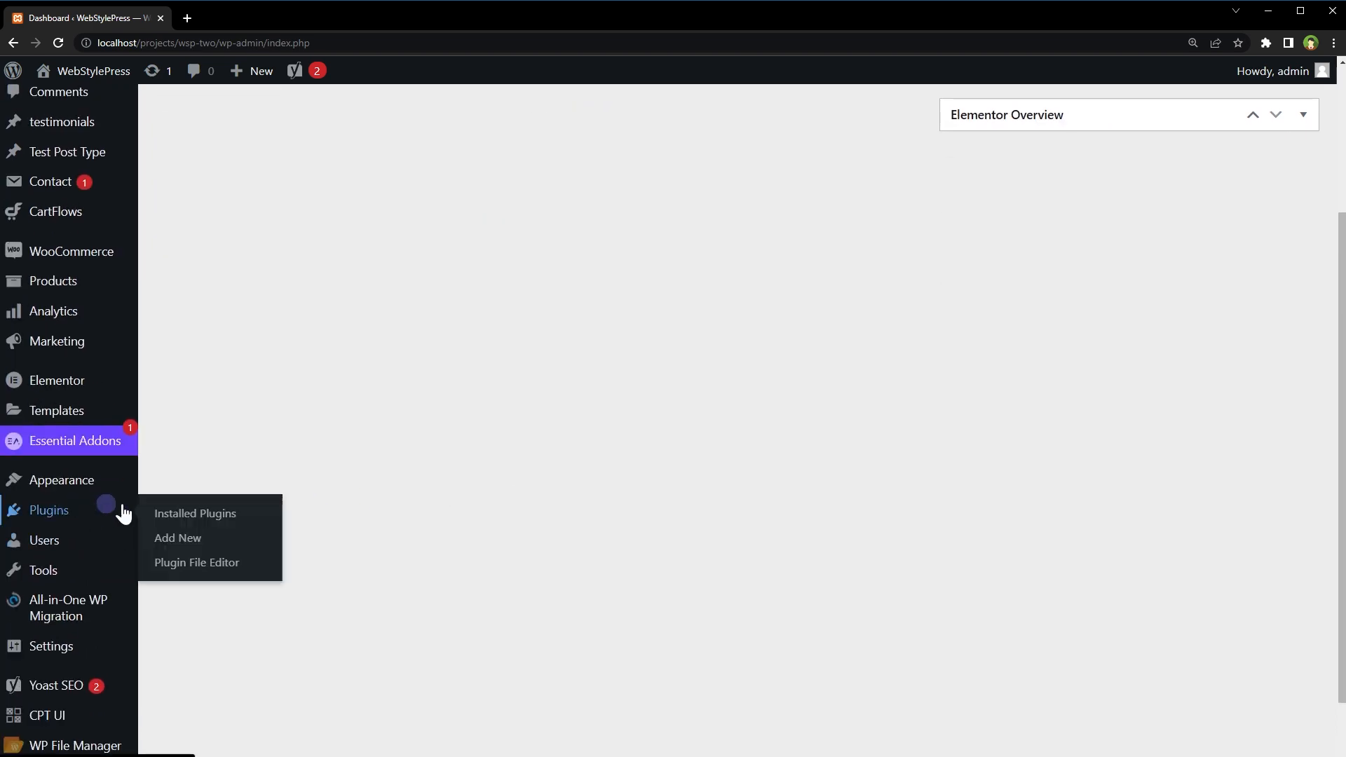
Search the plugin directory for 'WP Custom Admin Interface', install it and activate it.
click(177, 537)
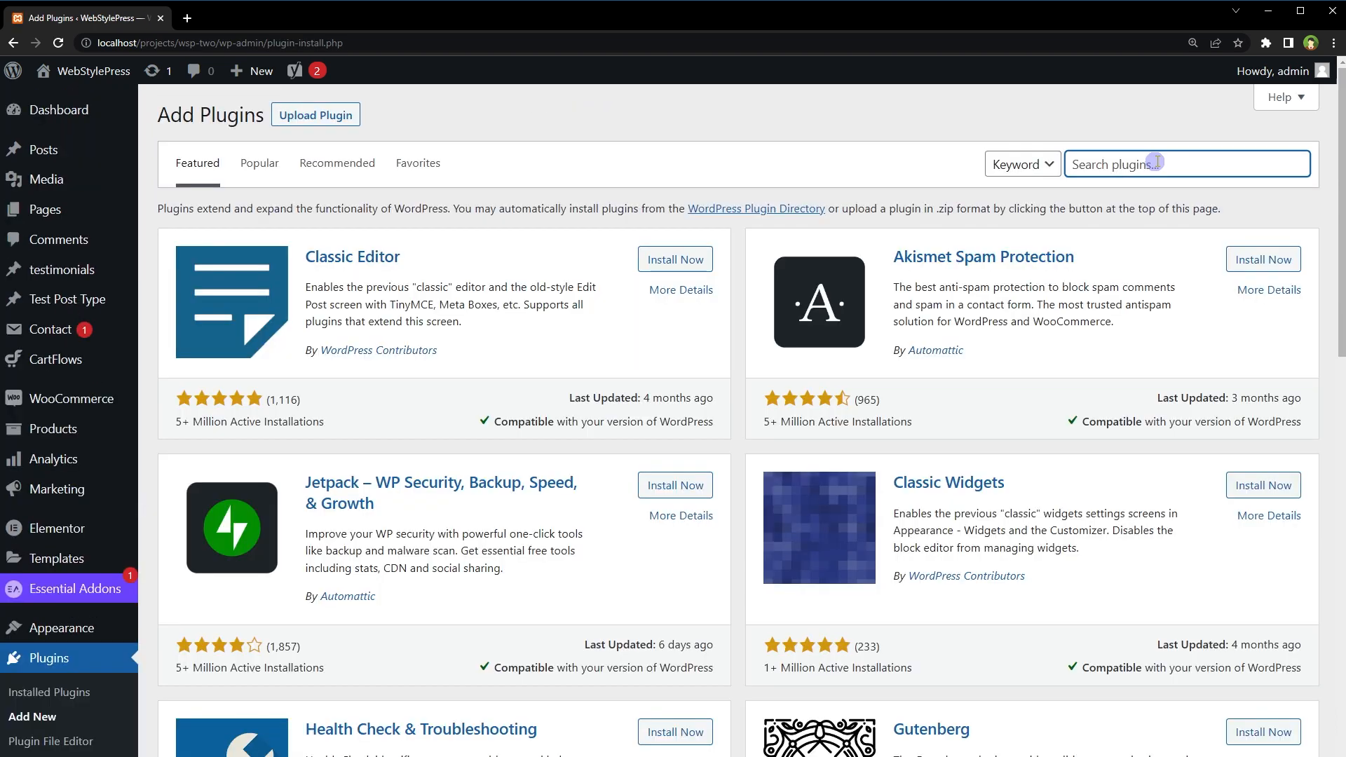
text(WP Custom Admin Interface)
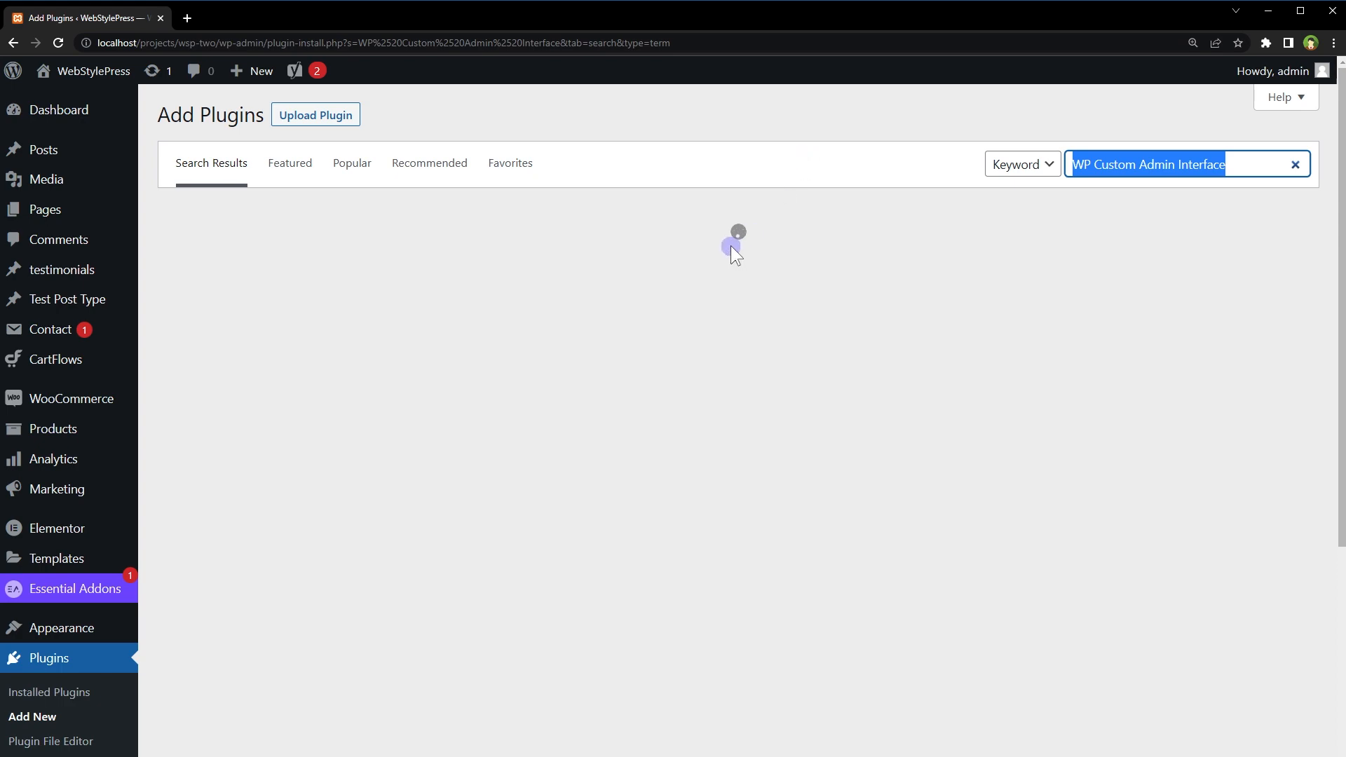
click(666, 264)
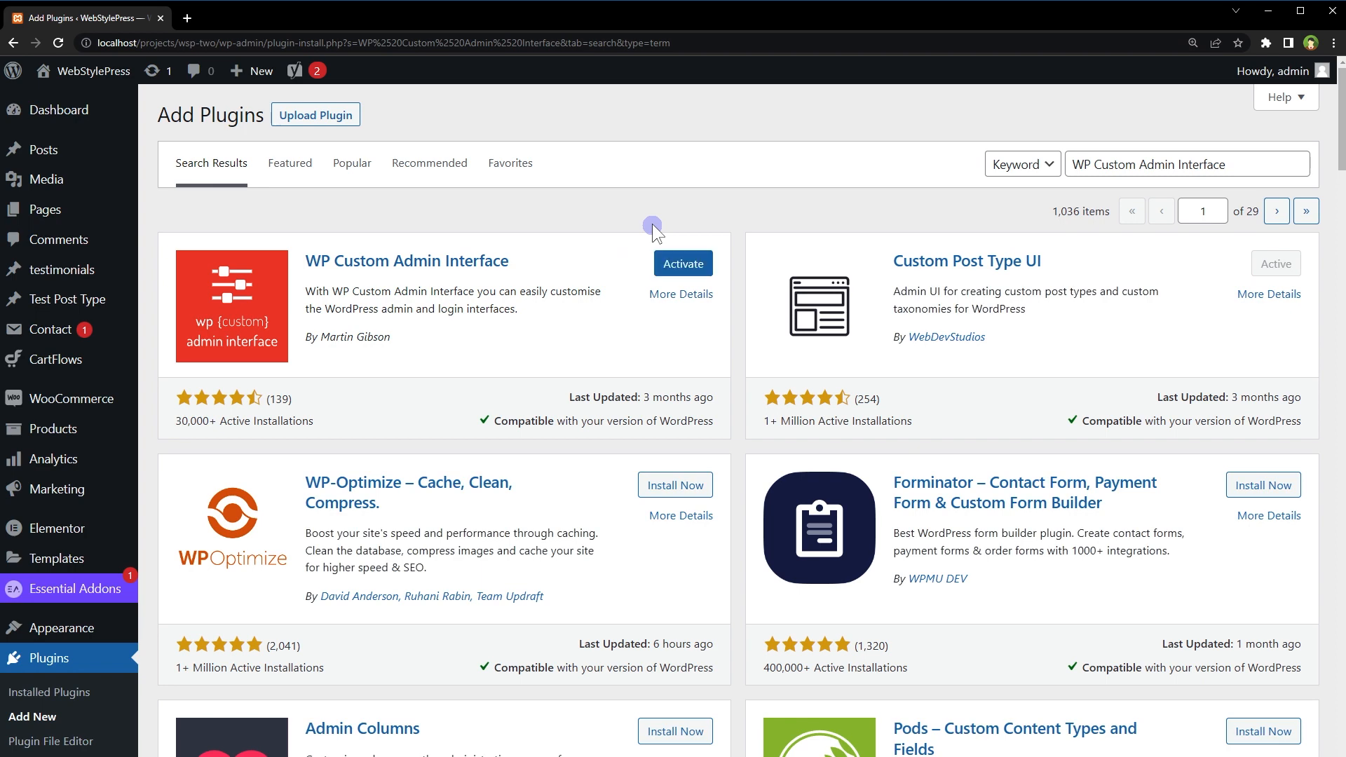
click(682, 263)
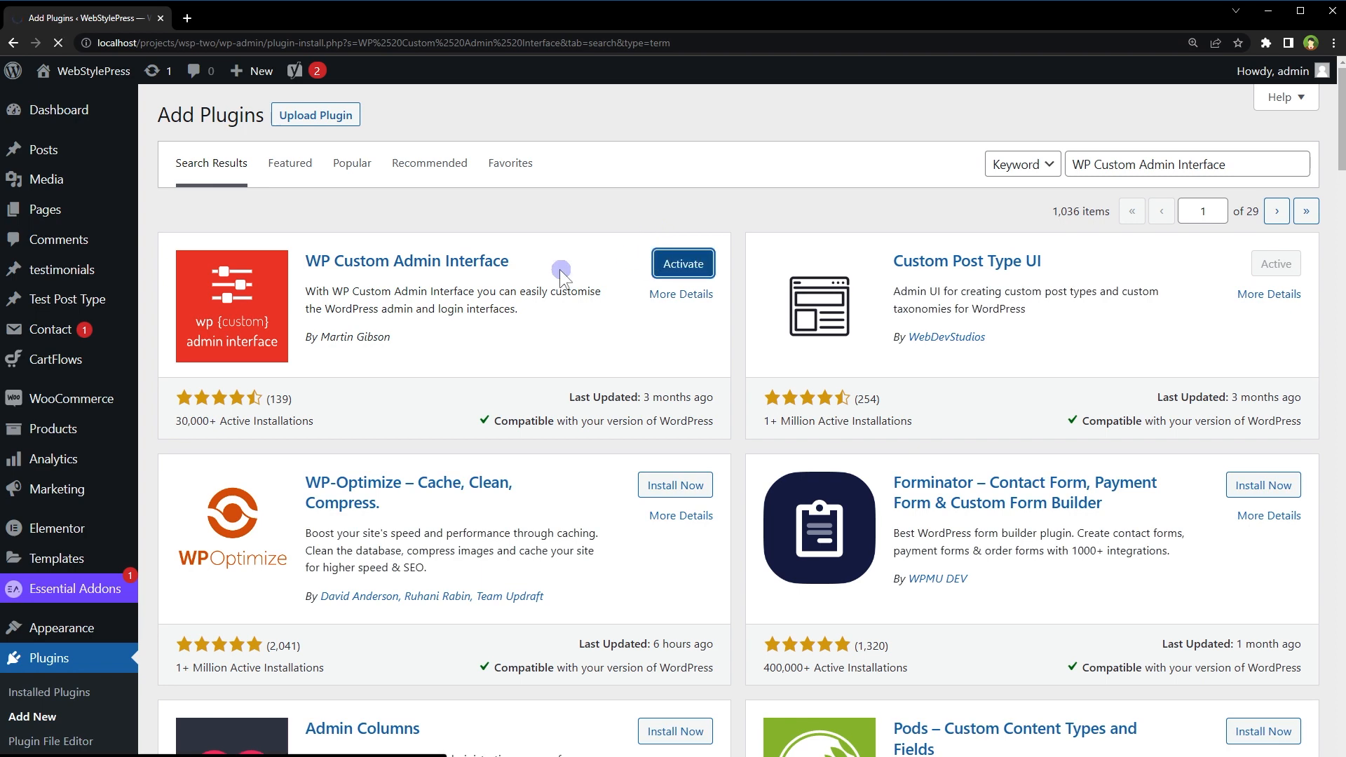
click(682, 263)
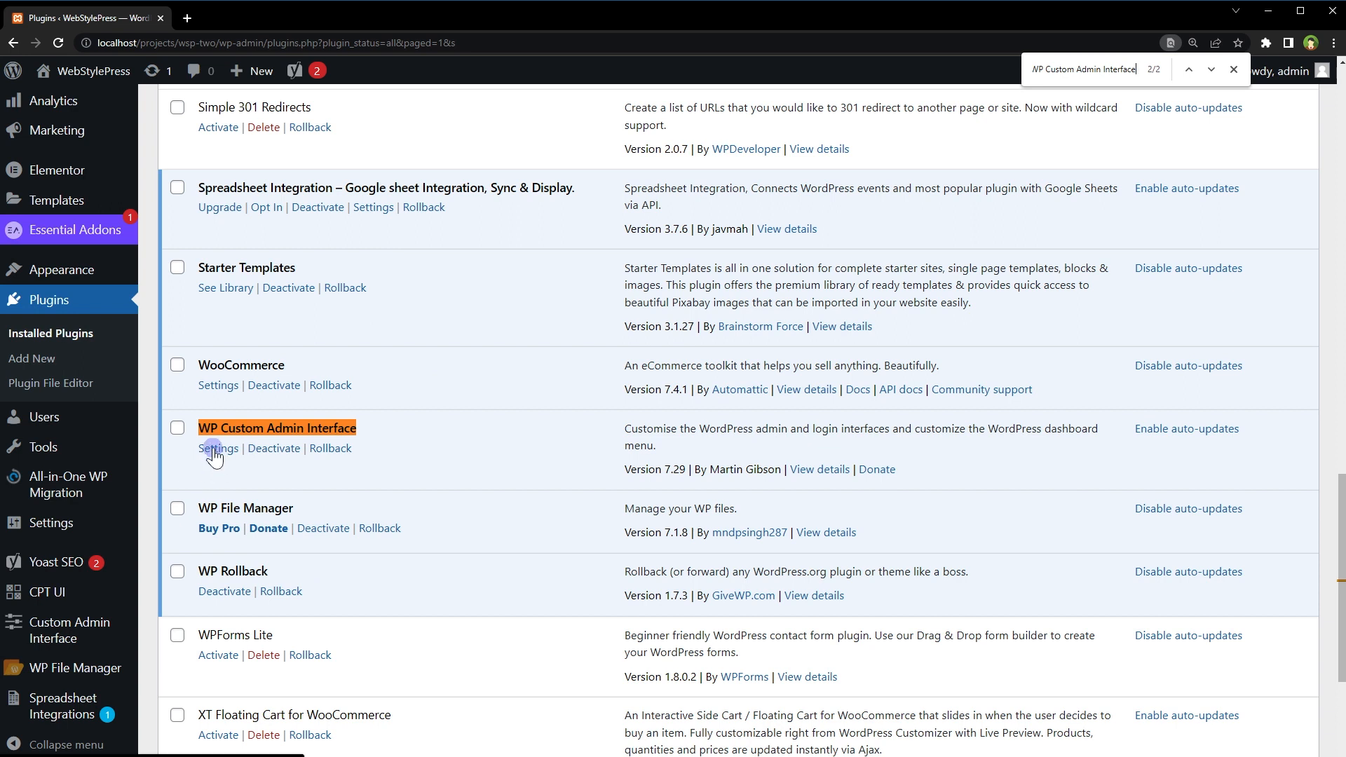
Open WP Custom Admin Interface settings from Installed Plugins, then its Admin Menu page.
click(70, 630)
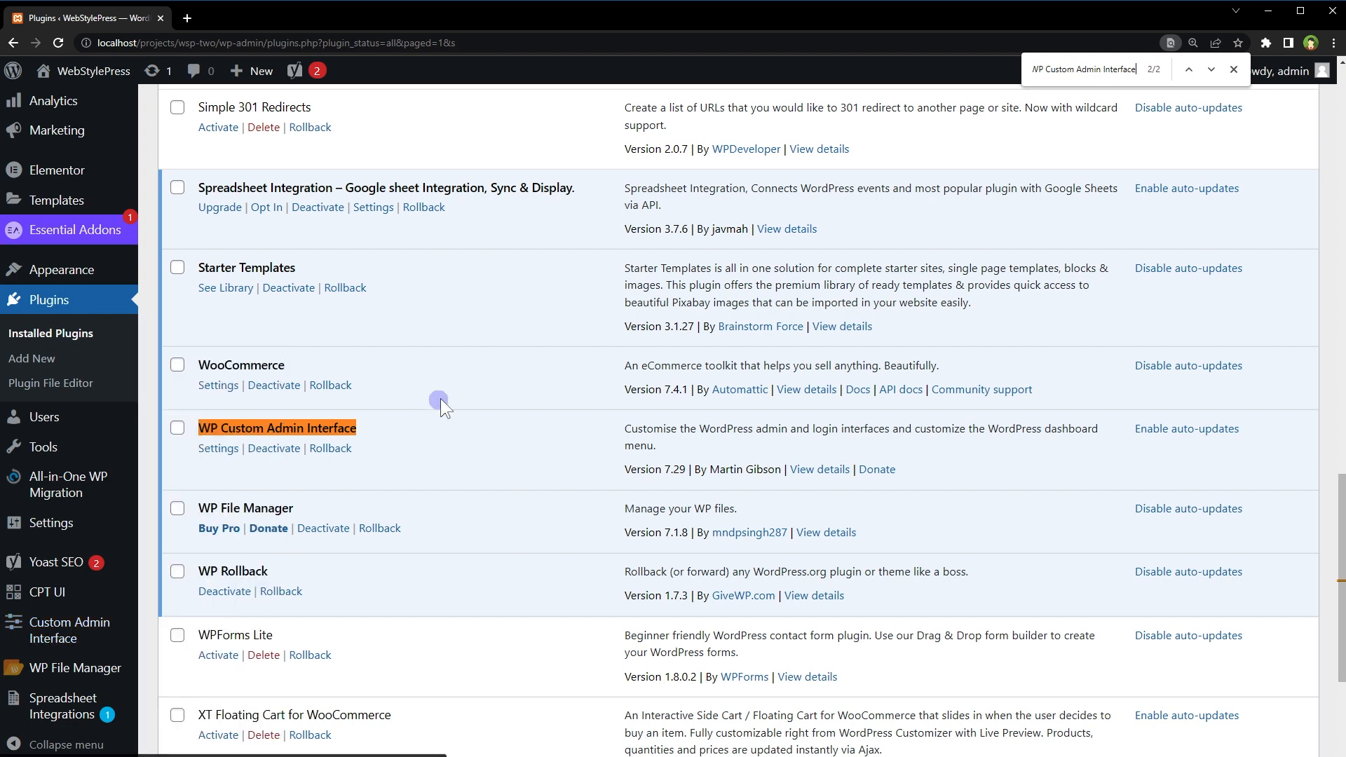
click(218, 448)
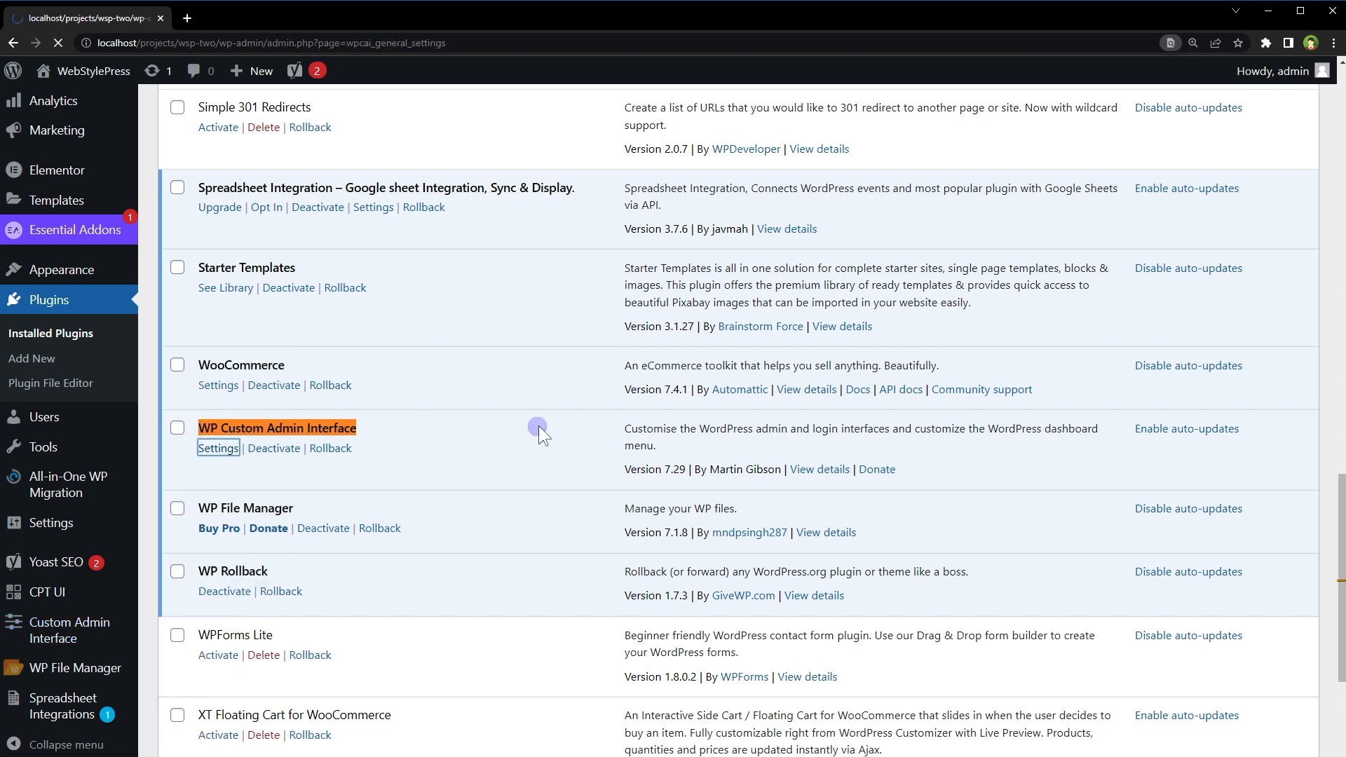
click(218, 448)
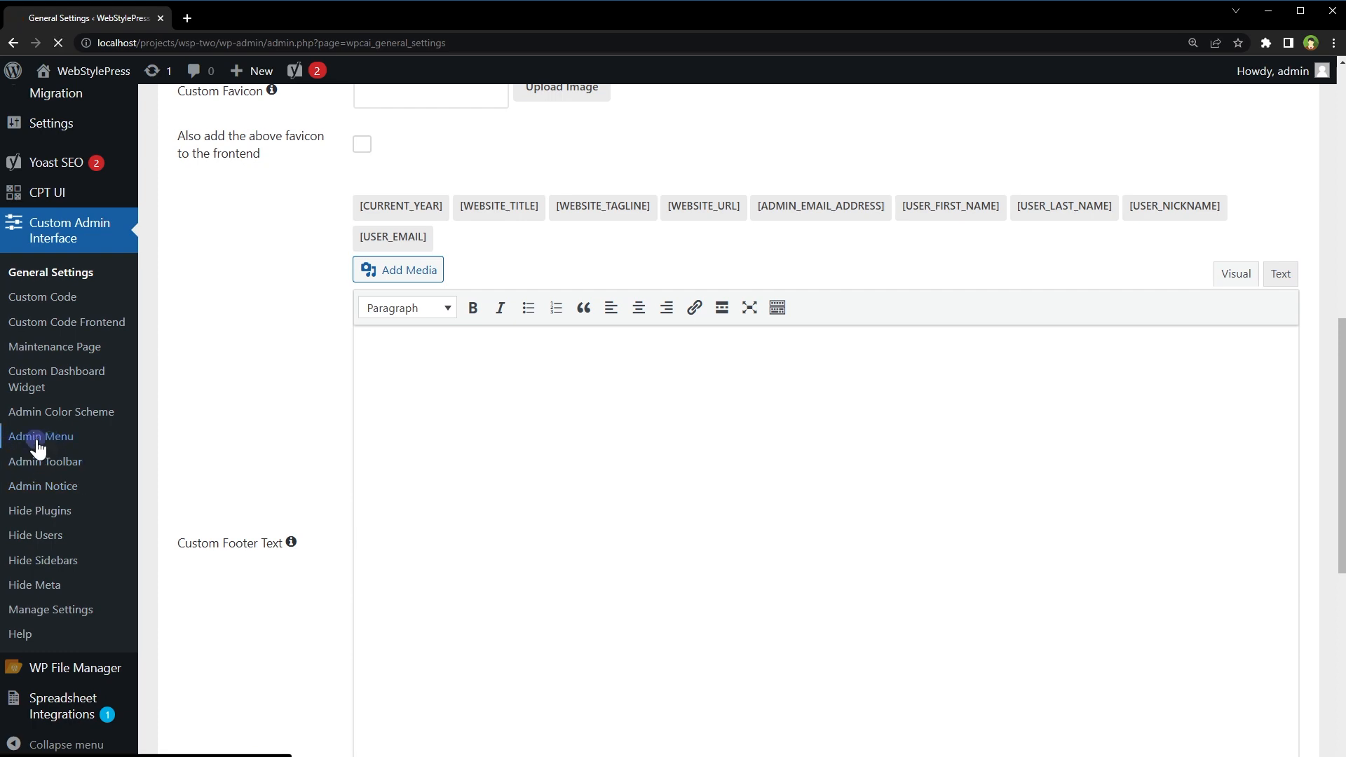
click(39, 436)
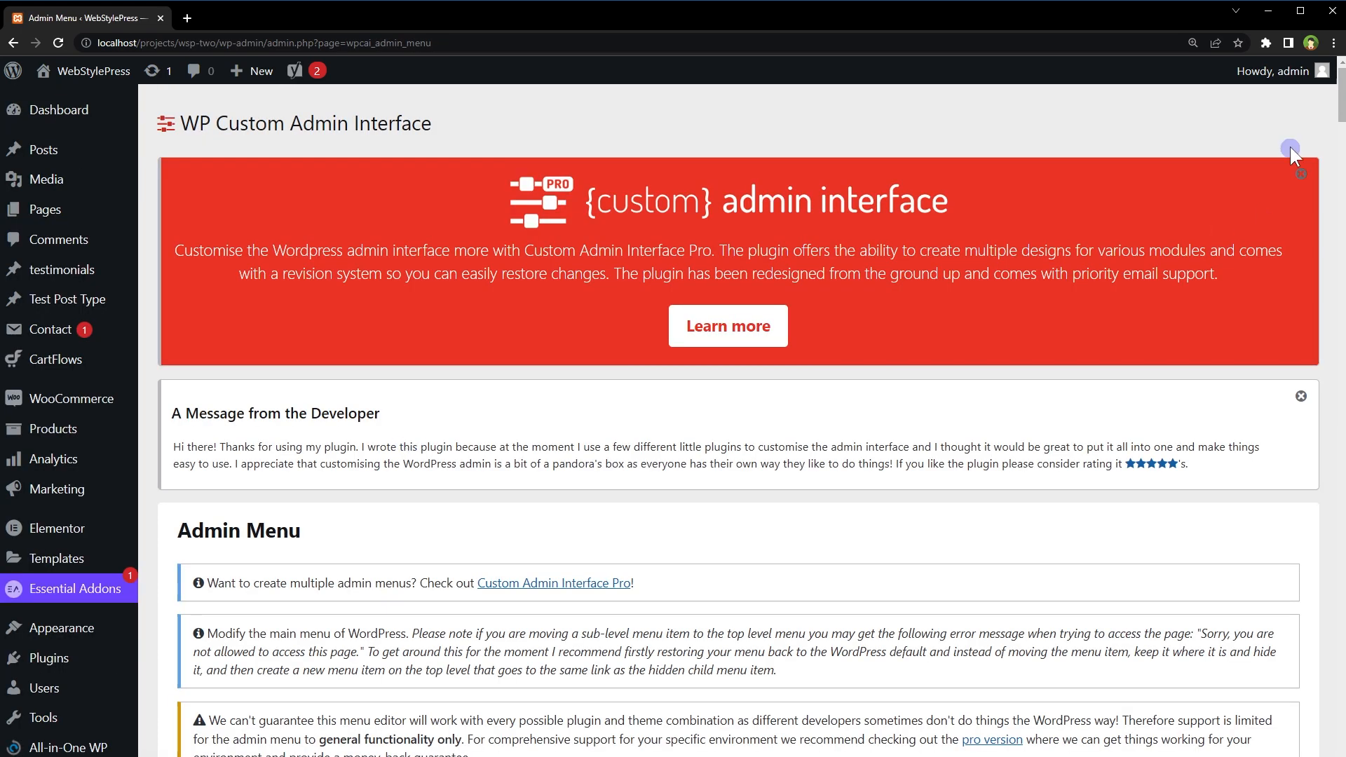
Dismiss the developer message and promo banner, then browse all admin menu items and submenus.
click(1299, 172)
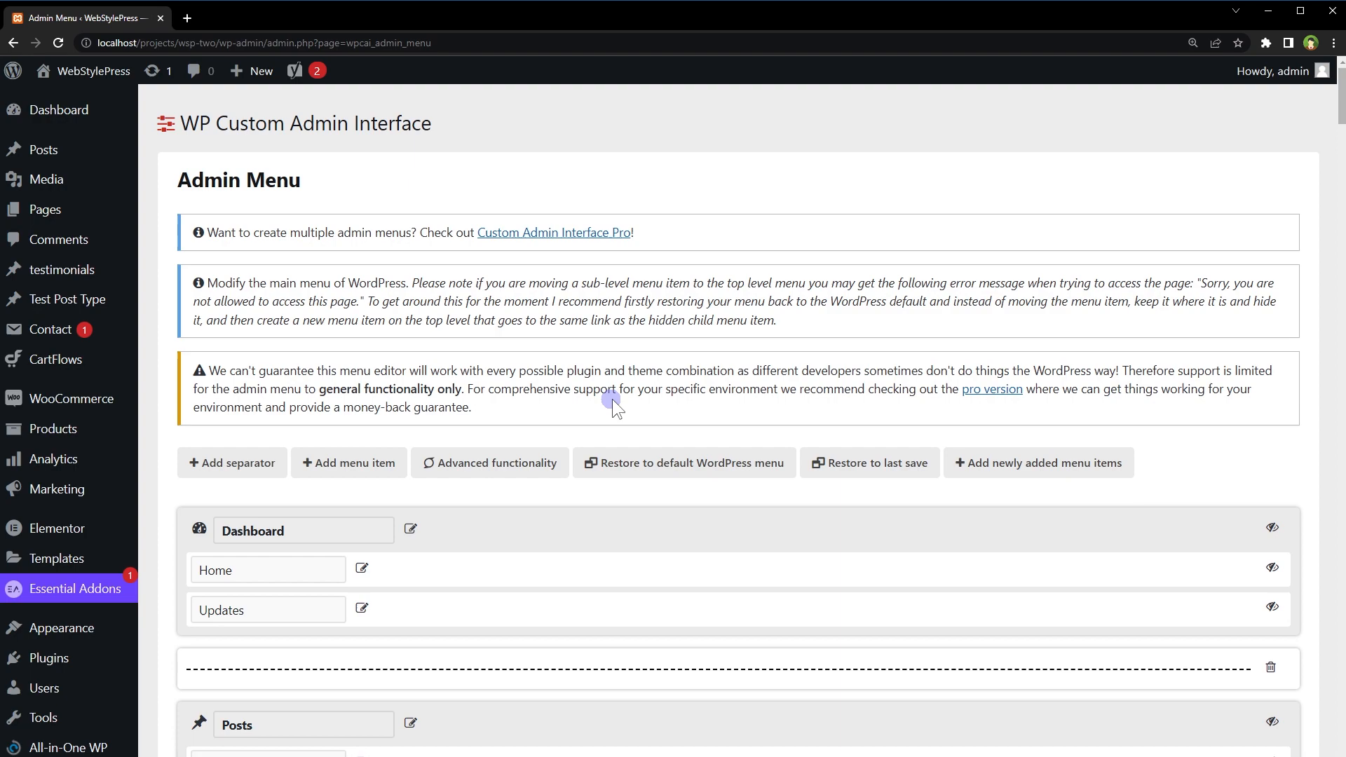
scroll(down, 3)
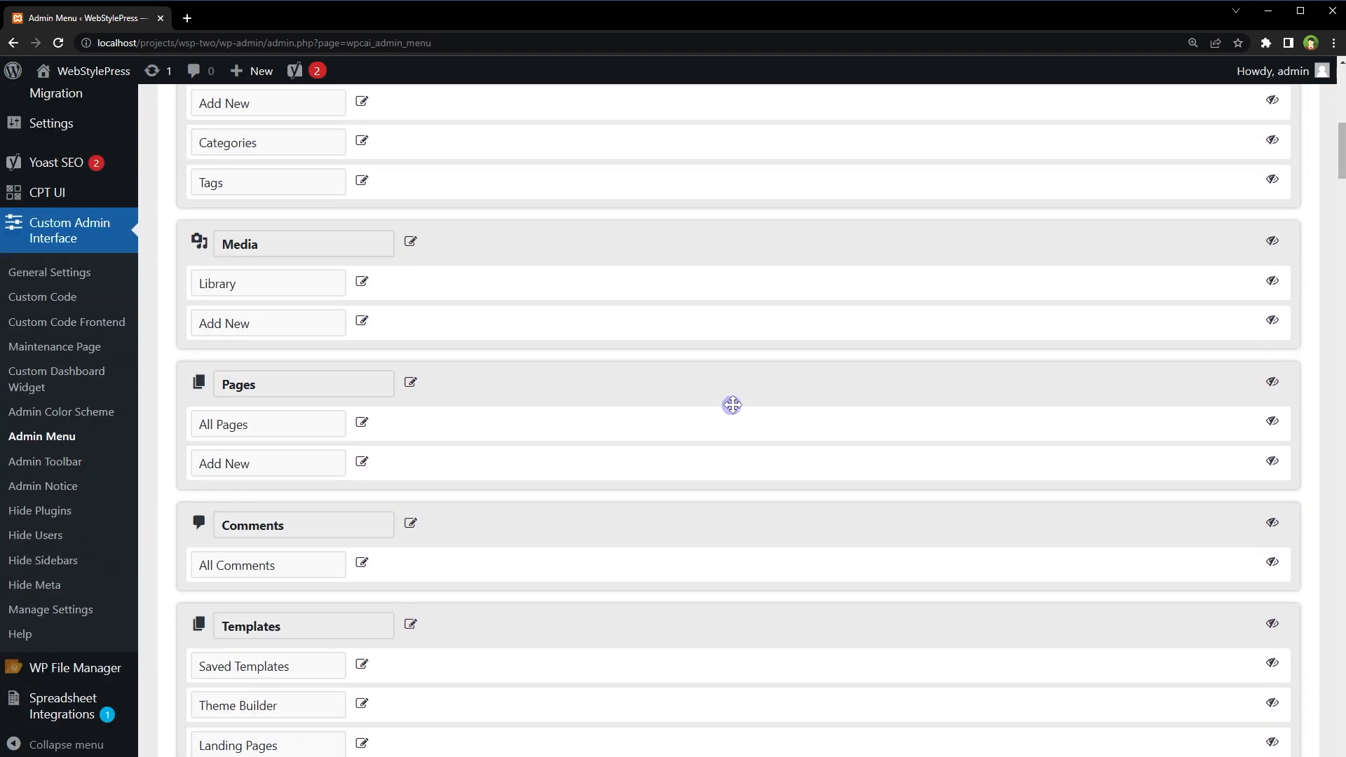
scroll(down, 3)
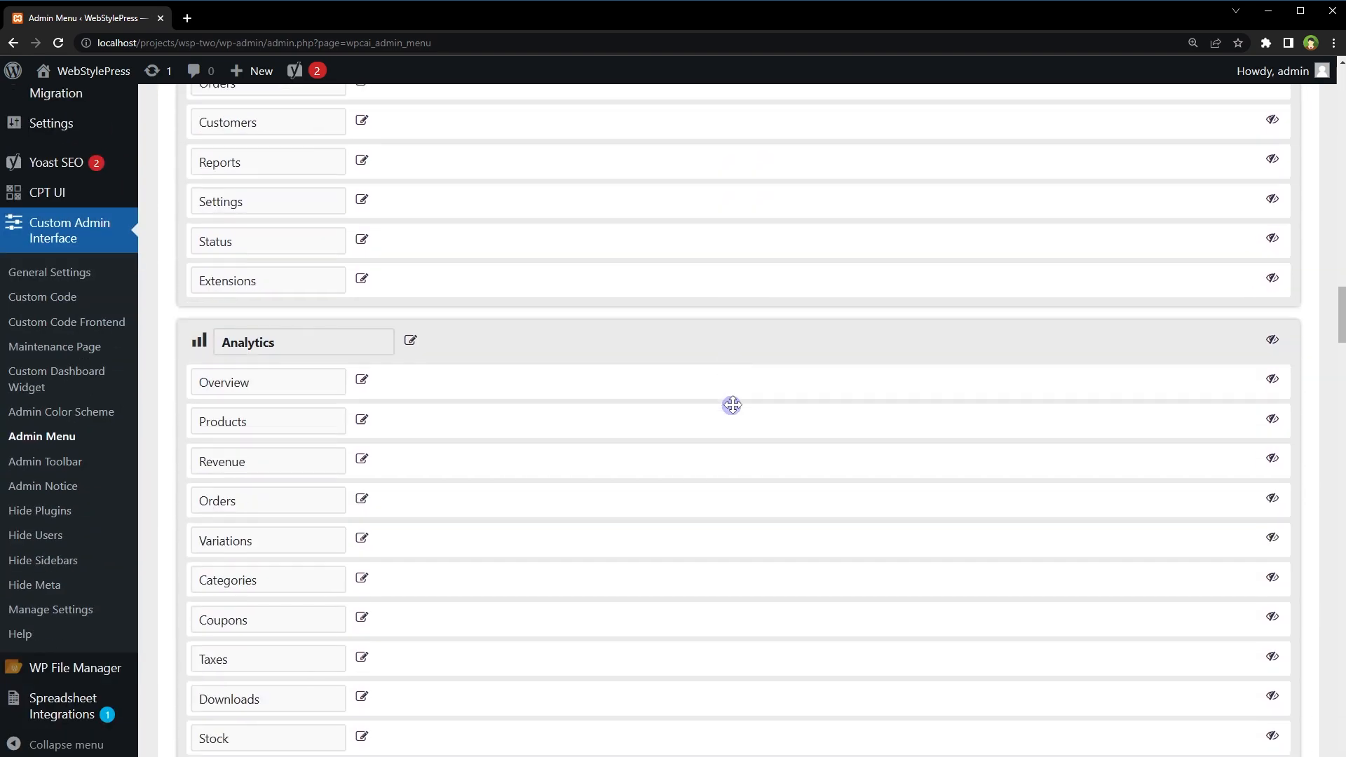
scroll(up, 3)
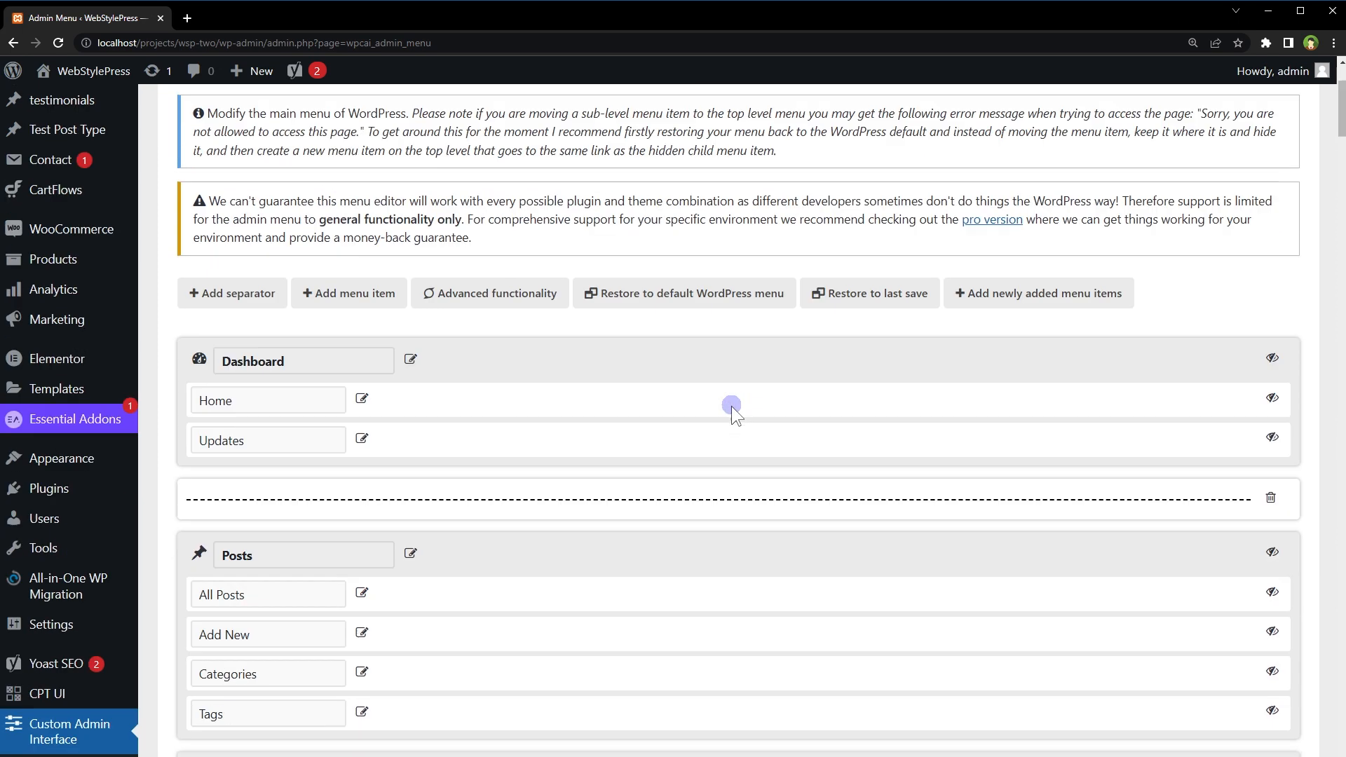
scroll(down, 3)
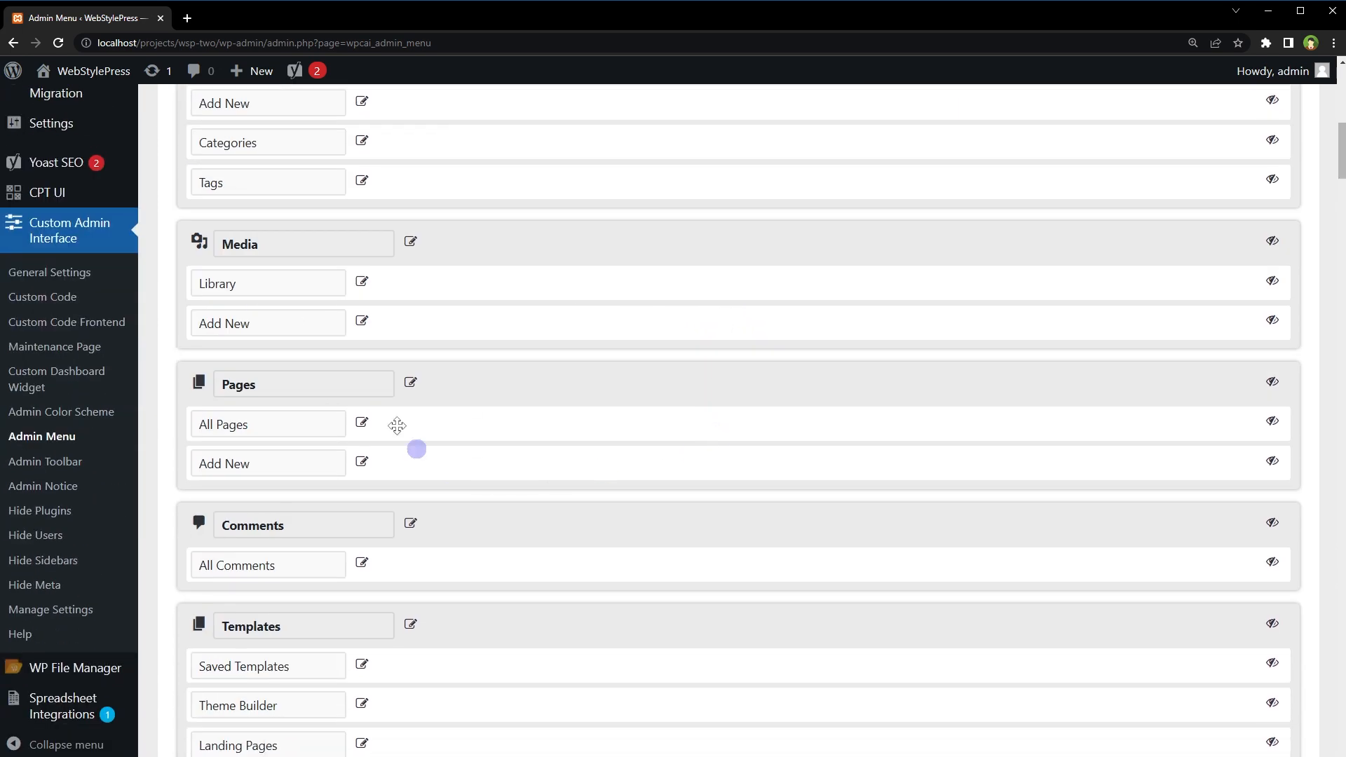
scroll(down, 3)
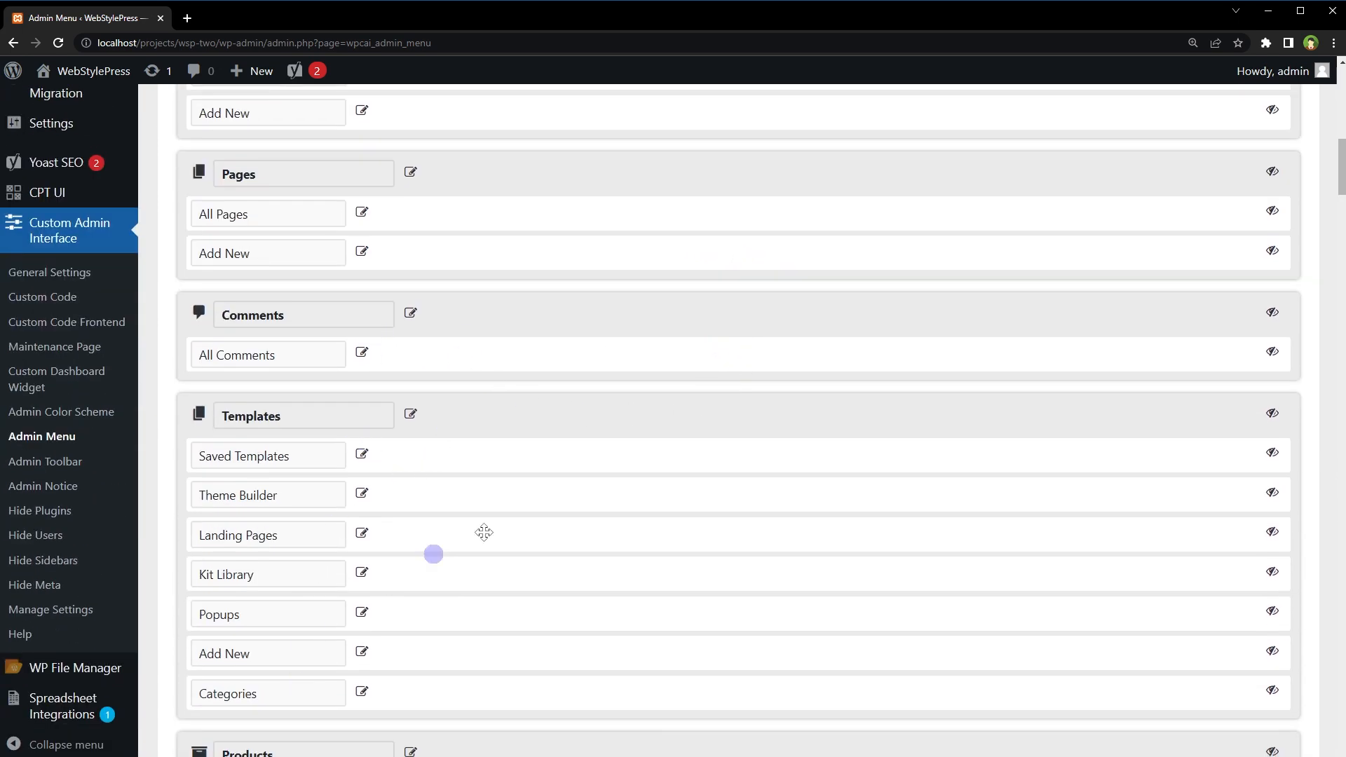
scroll(down, 3)
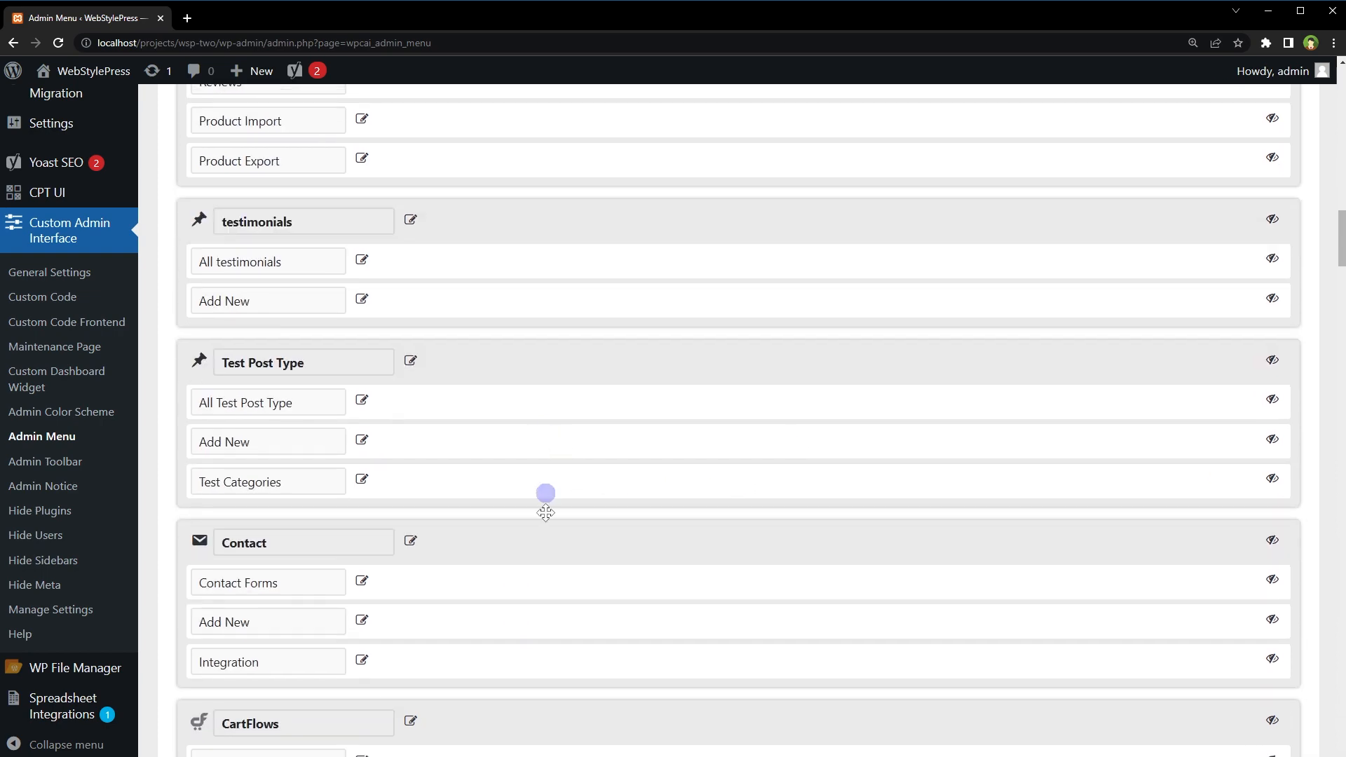
mouse_move(651, 399)
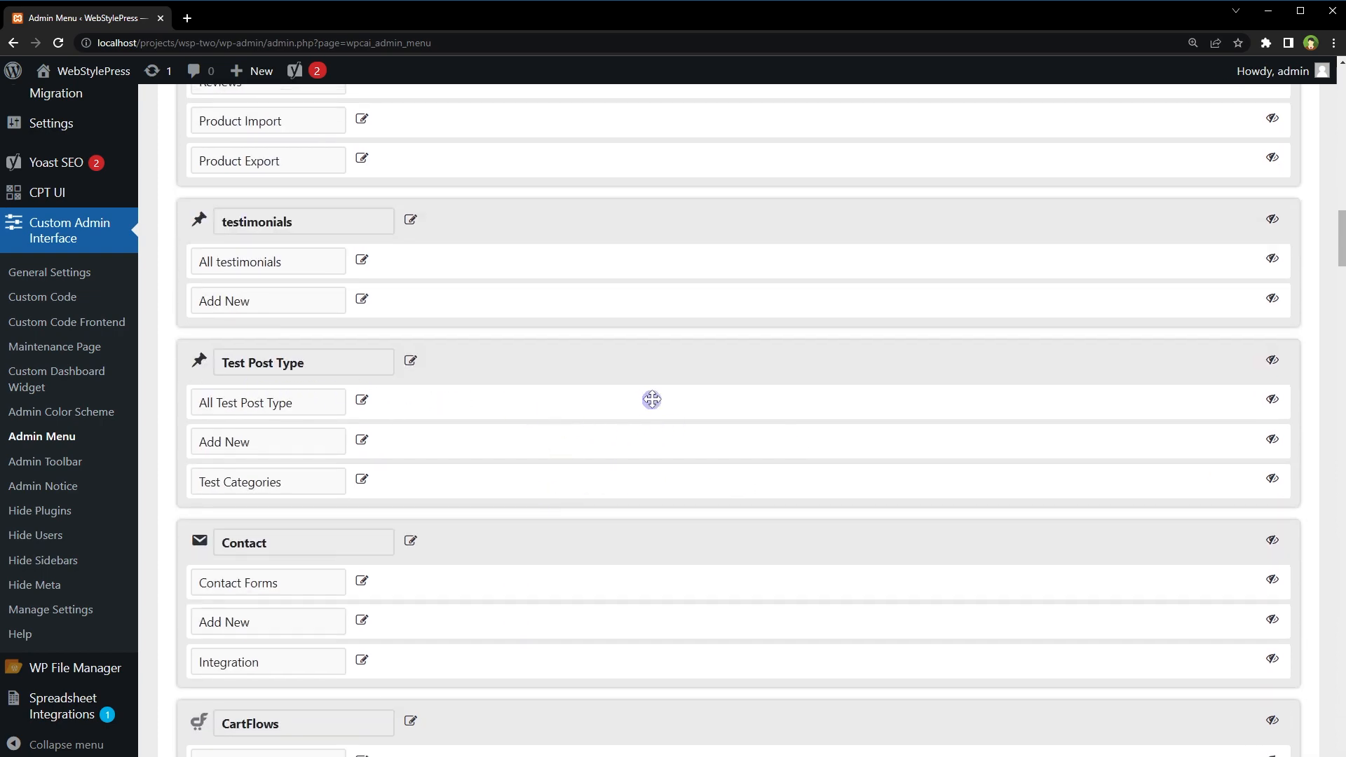
scroll(down, 3)
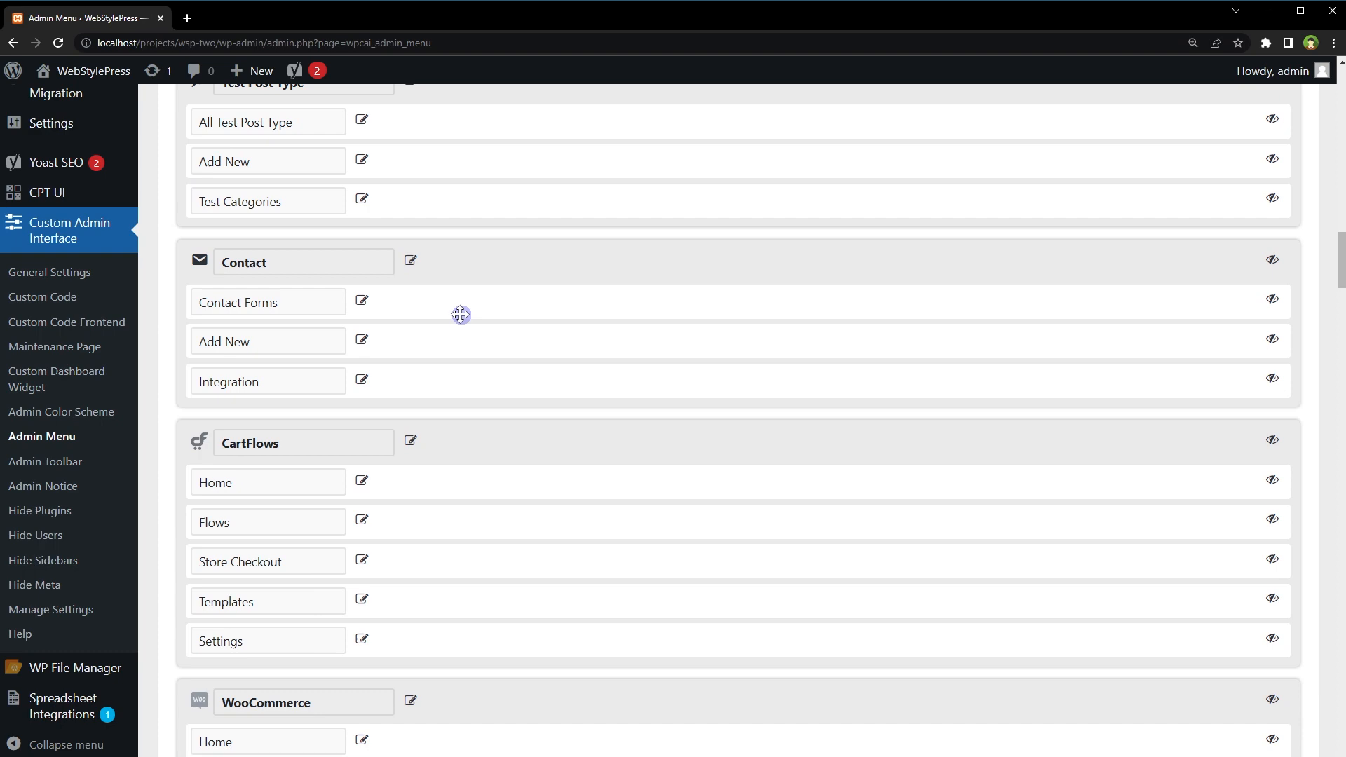
scroll(down, 3)
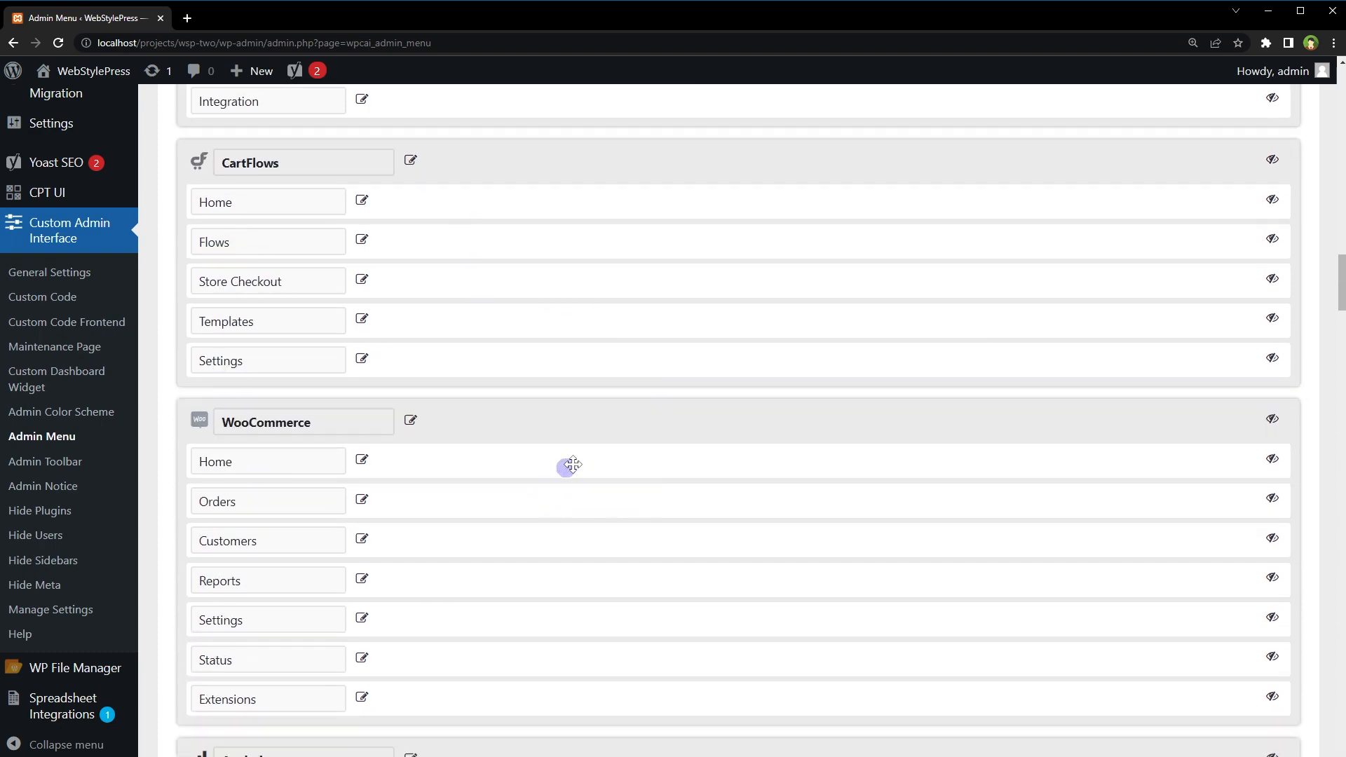
scroll(down, 3)
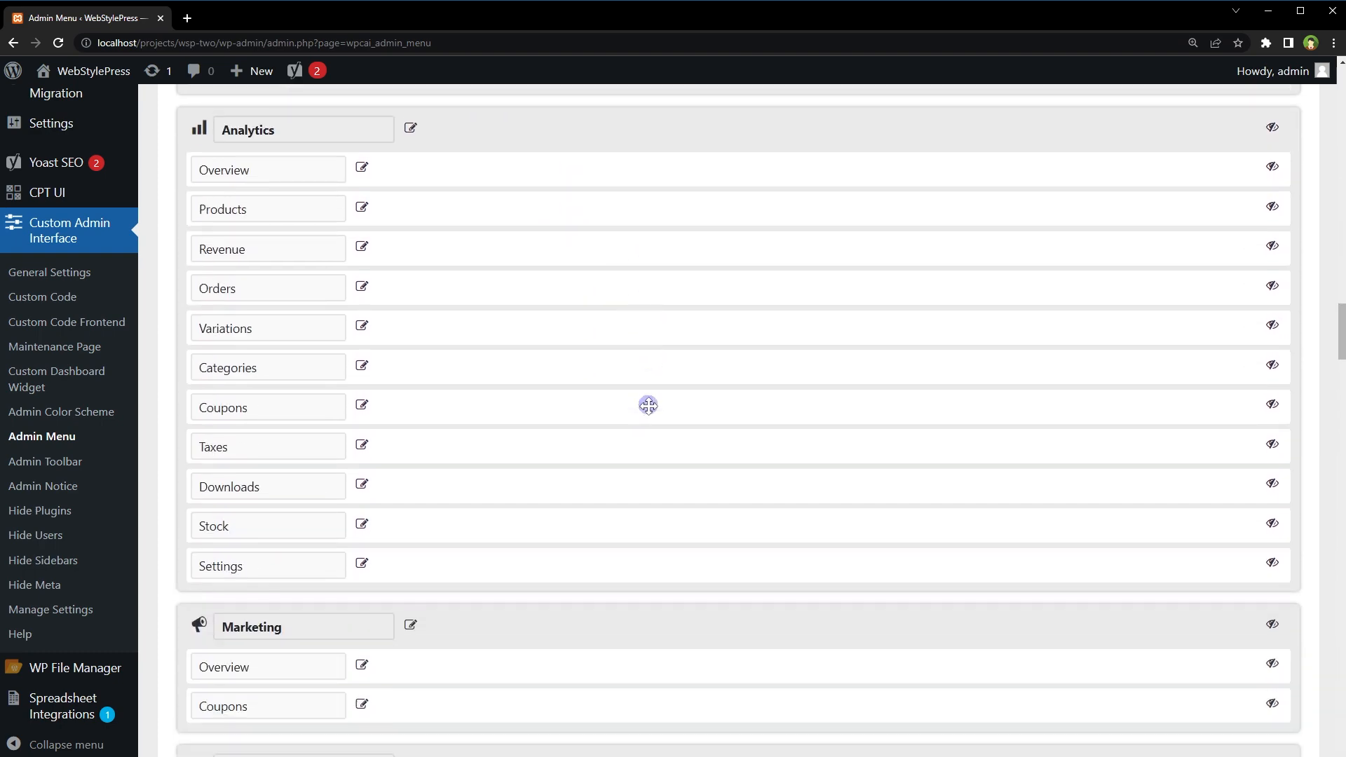
scroll(down, 3)
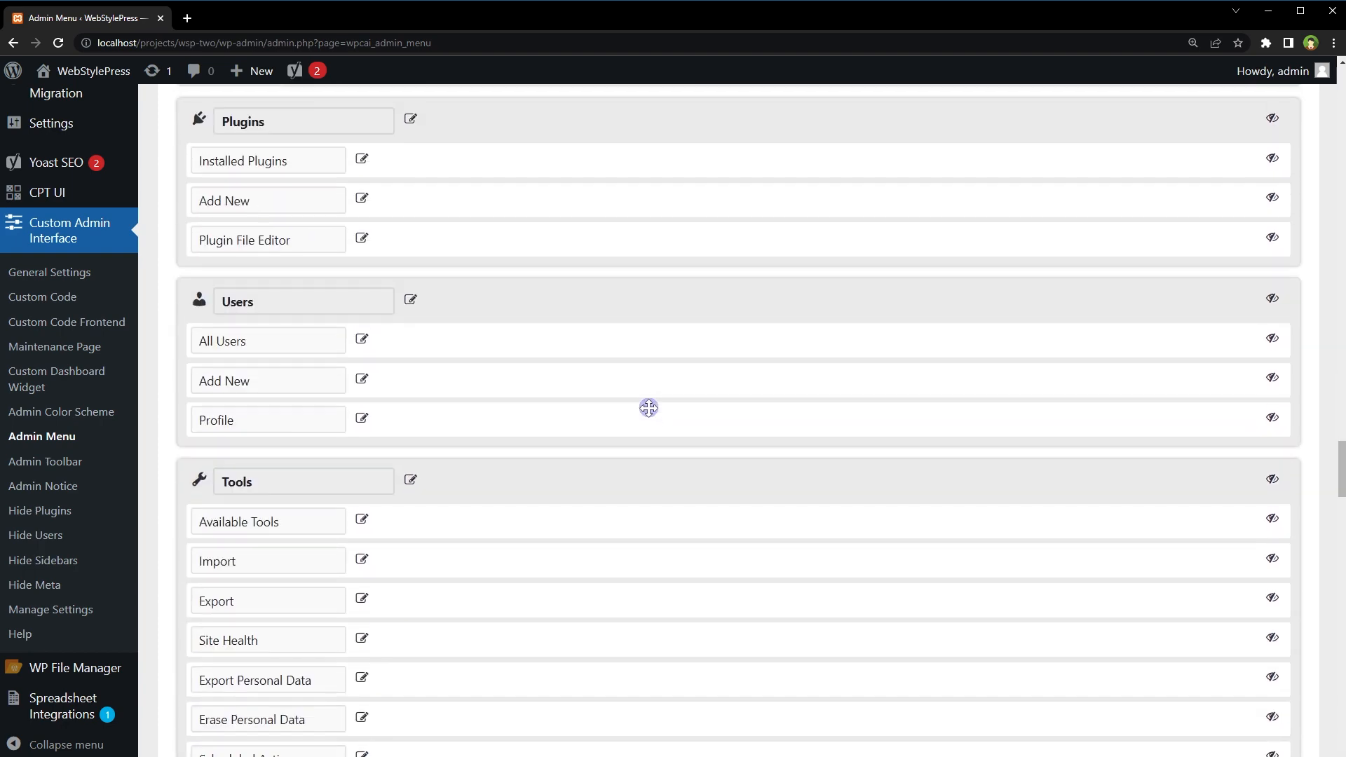
scroll(down, 3)
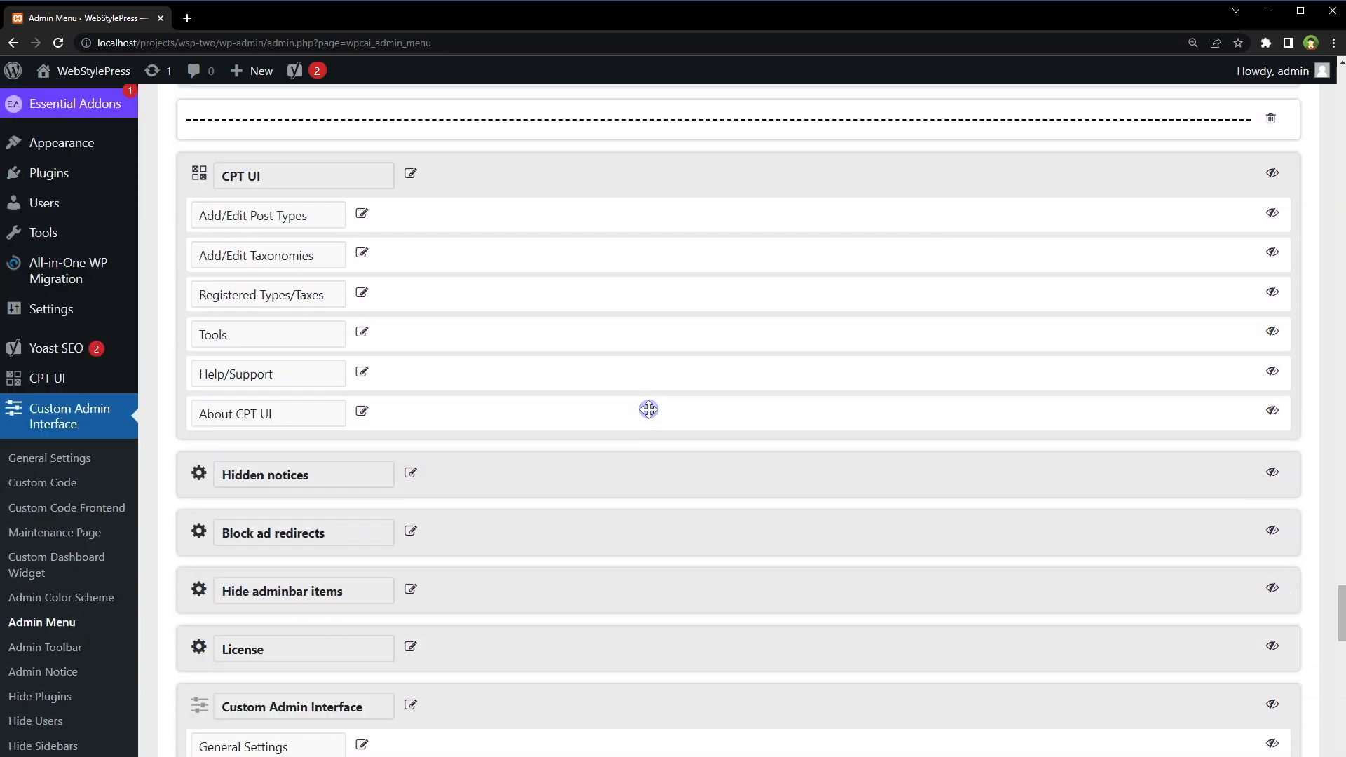
scroll(up, 3)
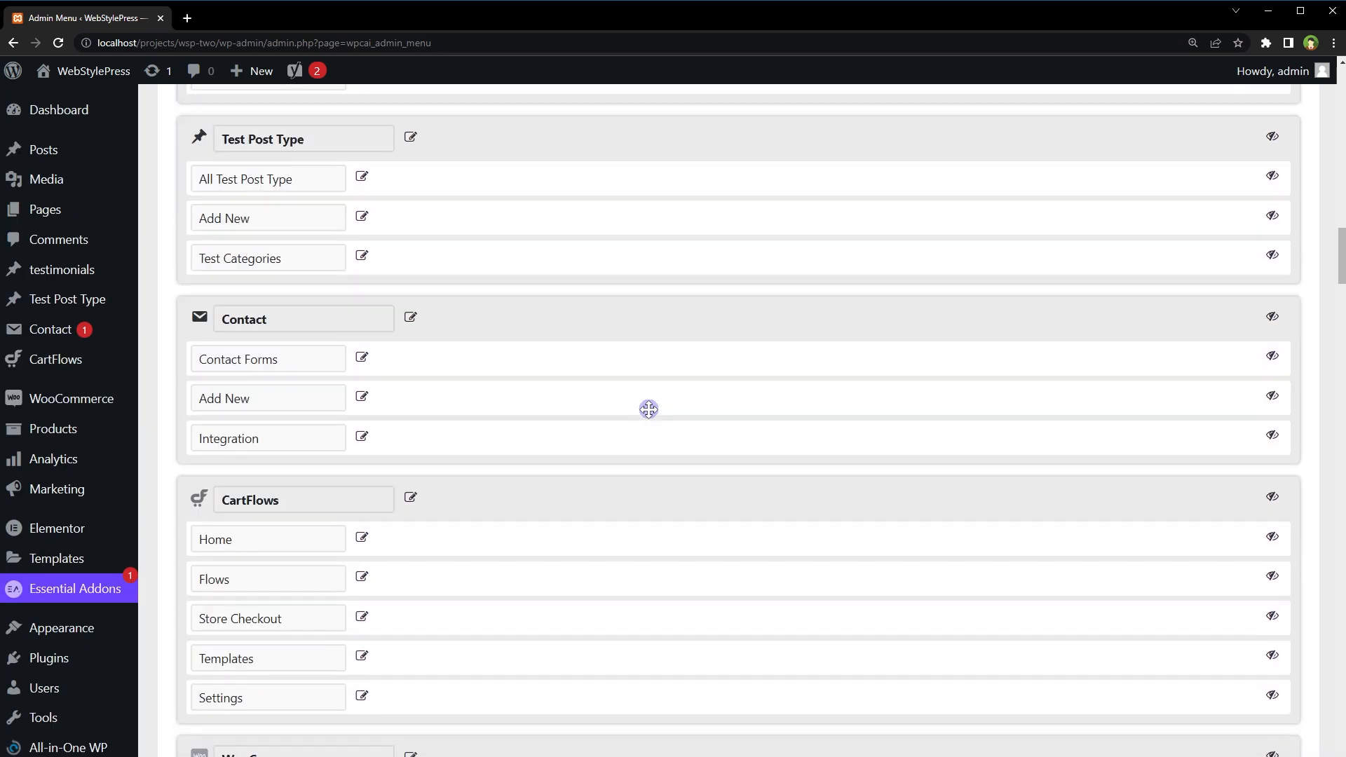
scroll(up, 3)
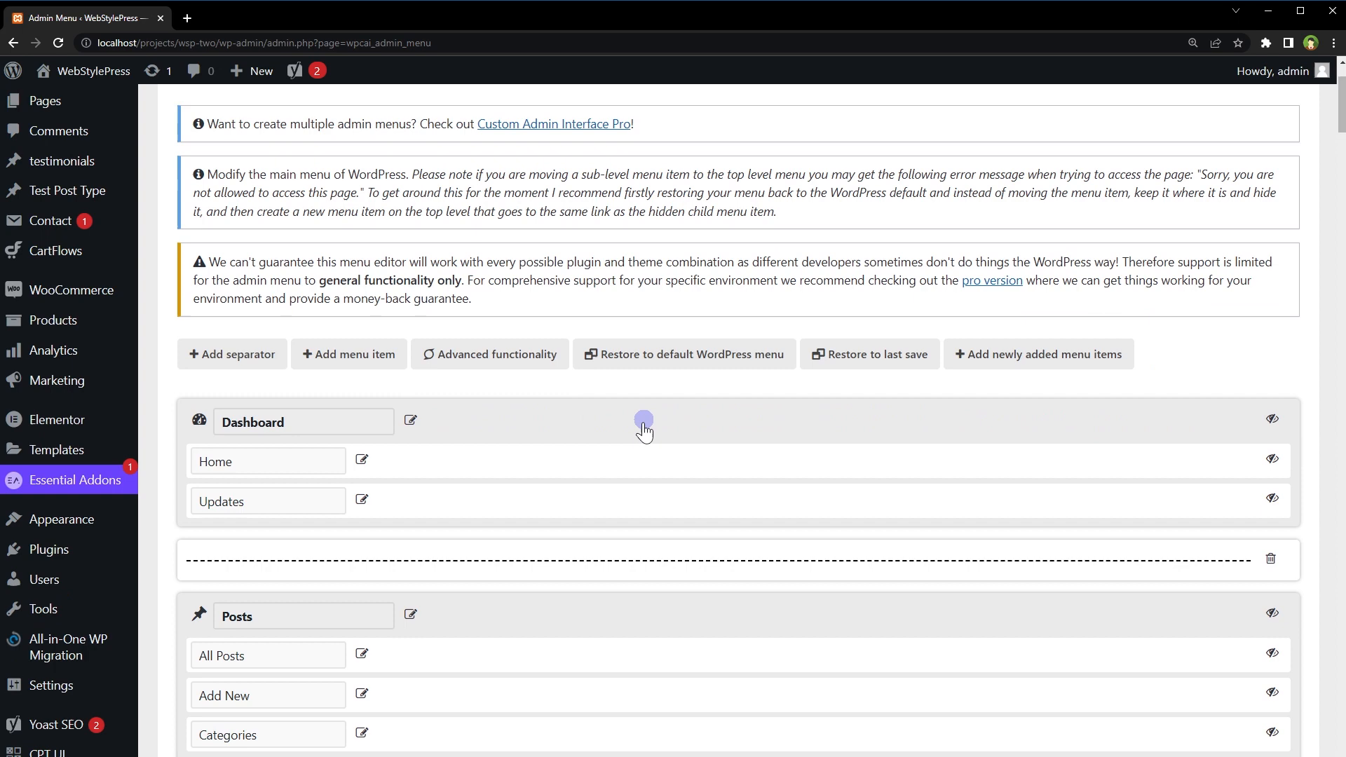
scroll(down, 3)
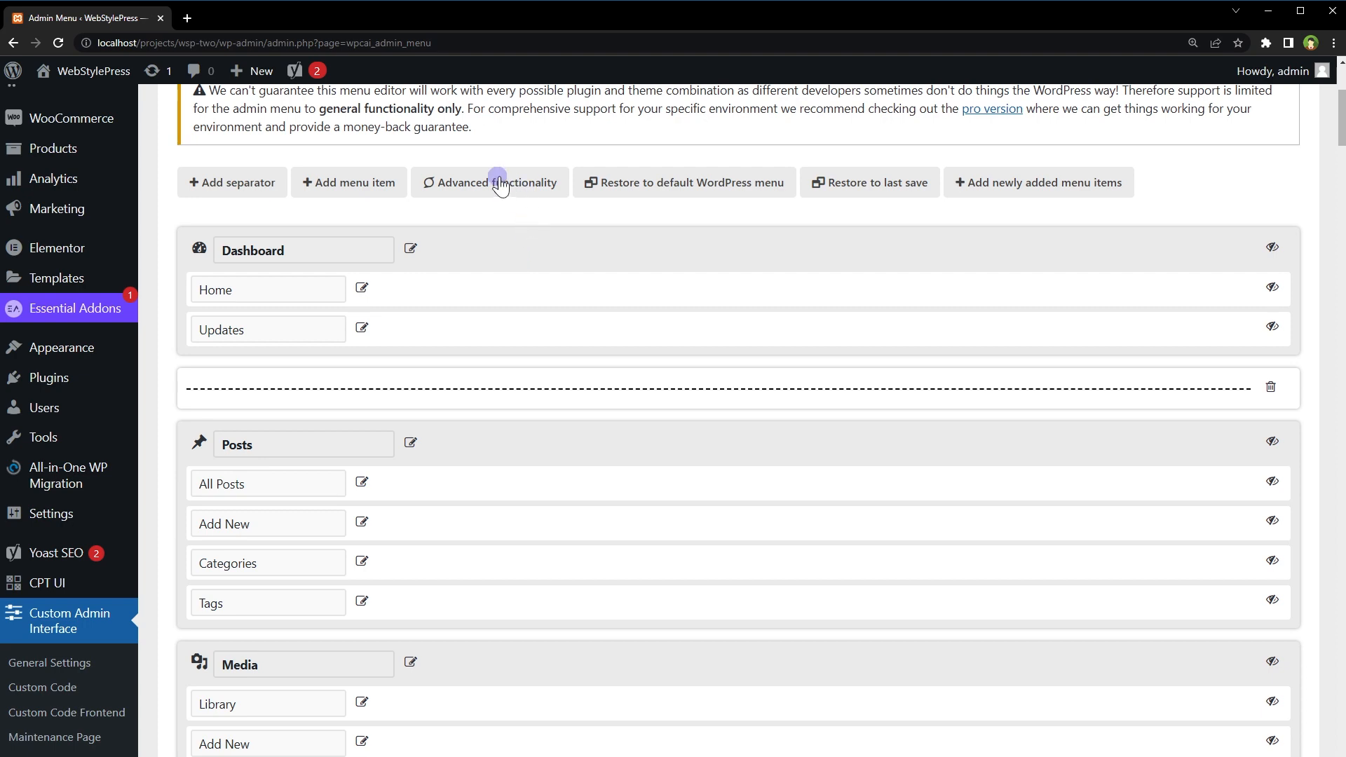
Enable advanced functionality, inspect the Home item's label and link, then return to simple functionality.
click(490, 182)
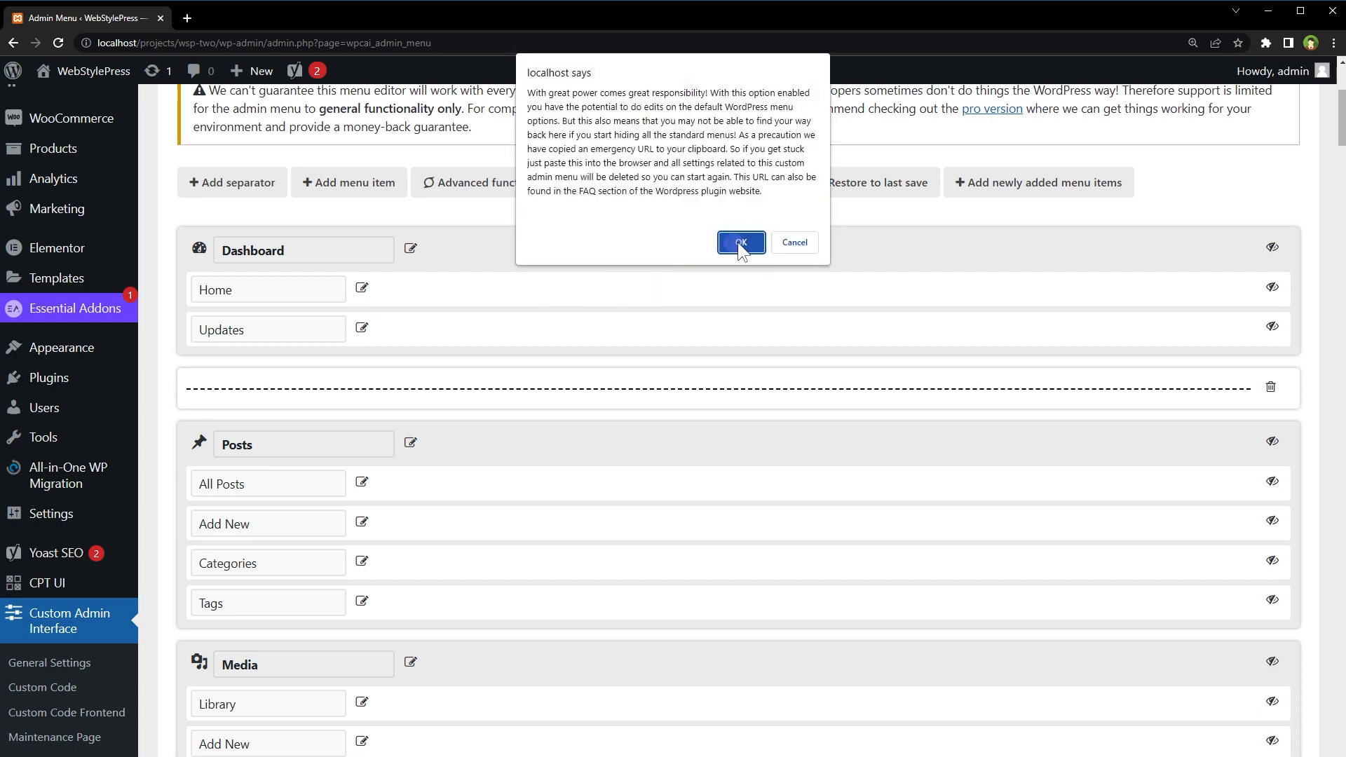
click(740, 243)
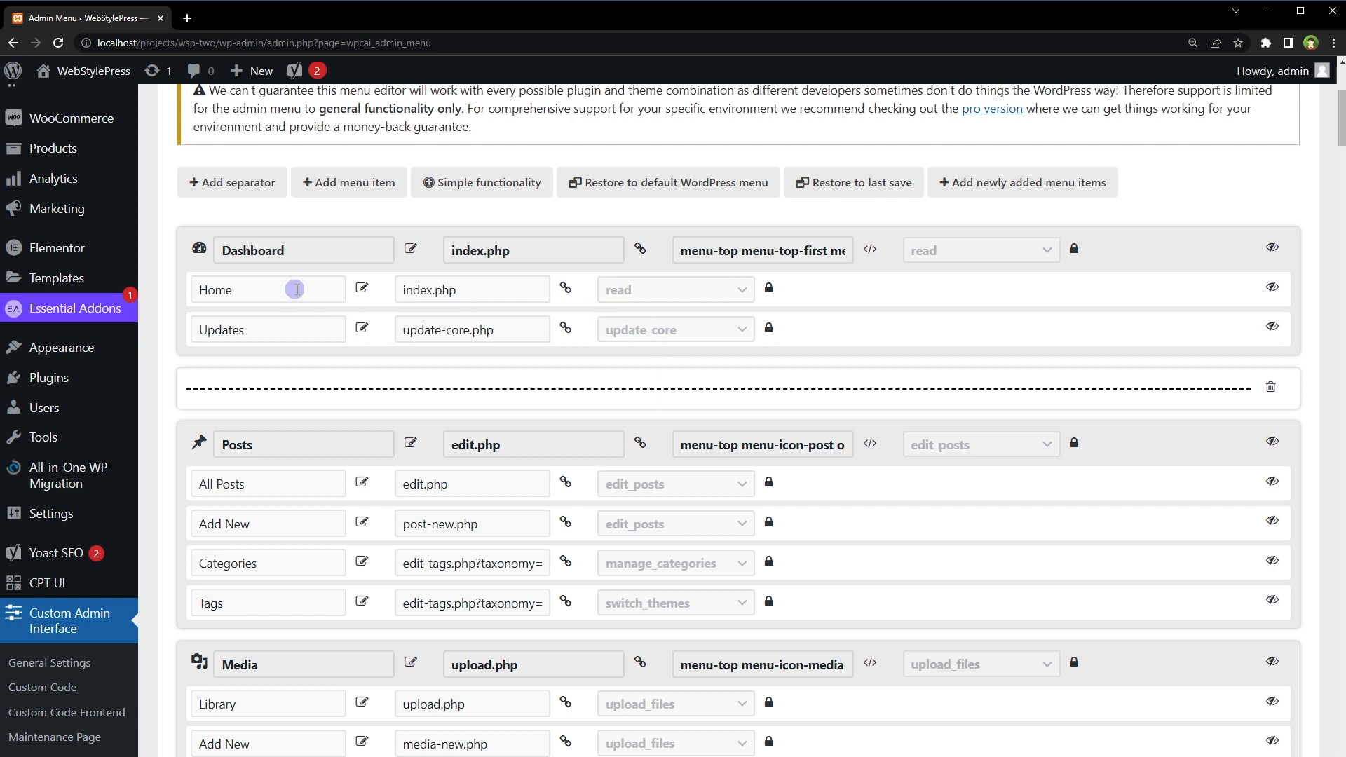
click(267, 290)
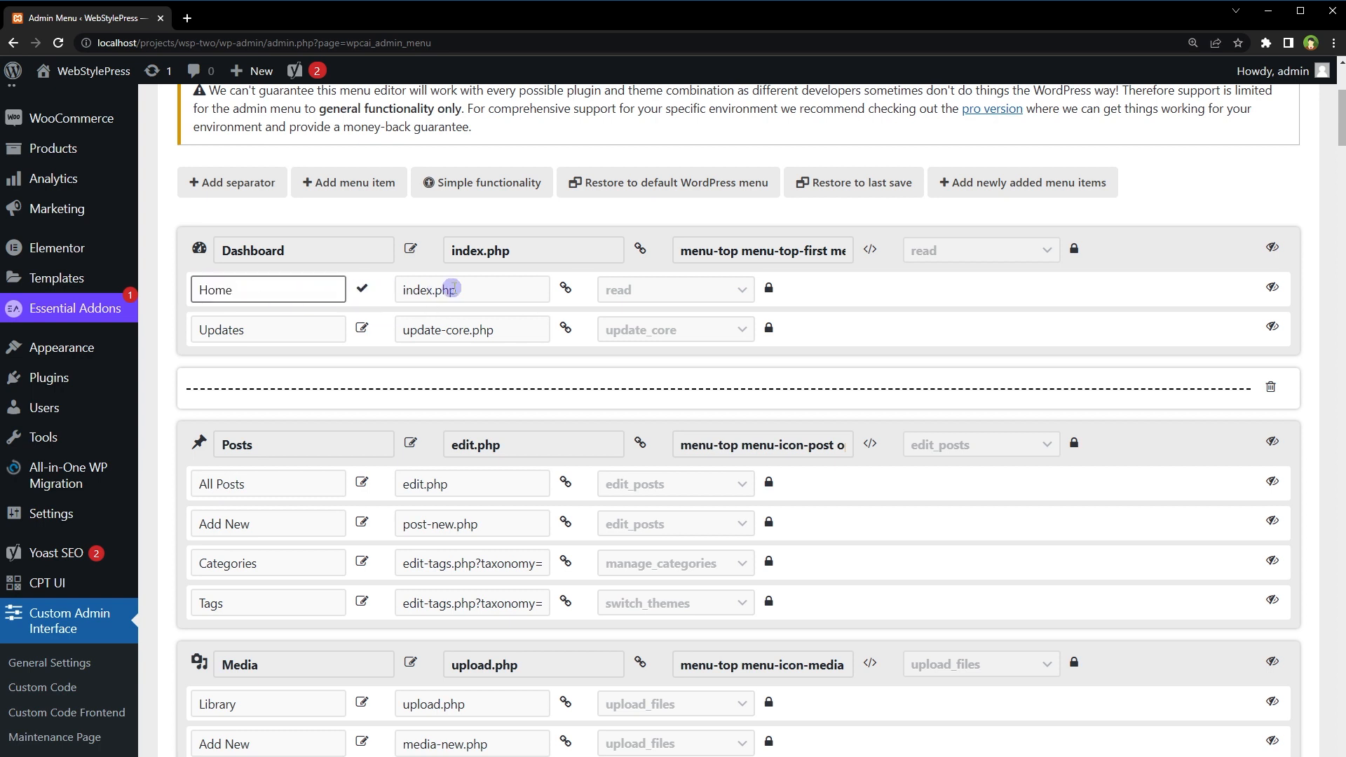
click(565, 290)
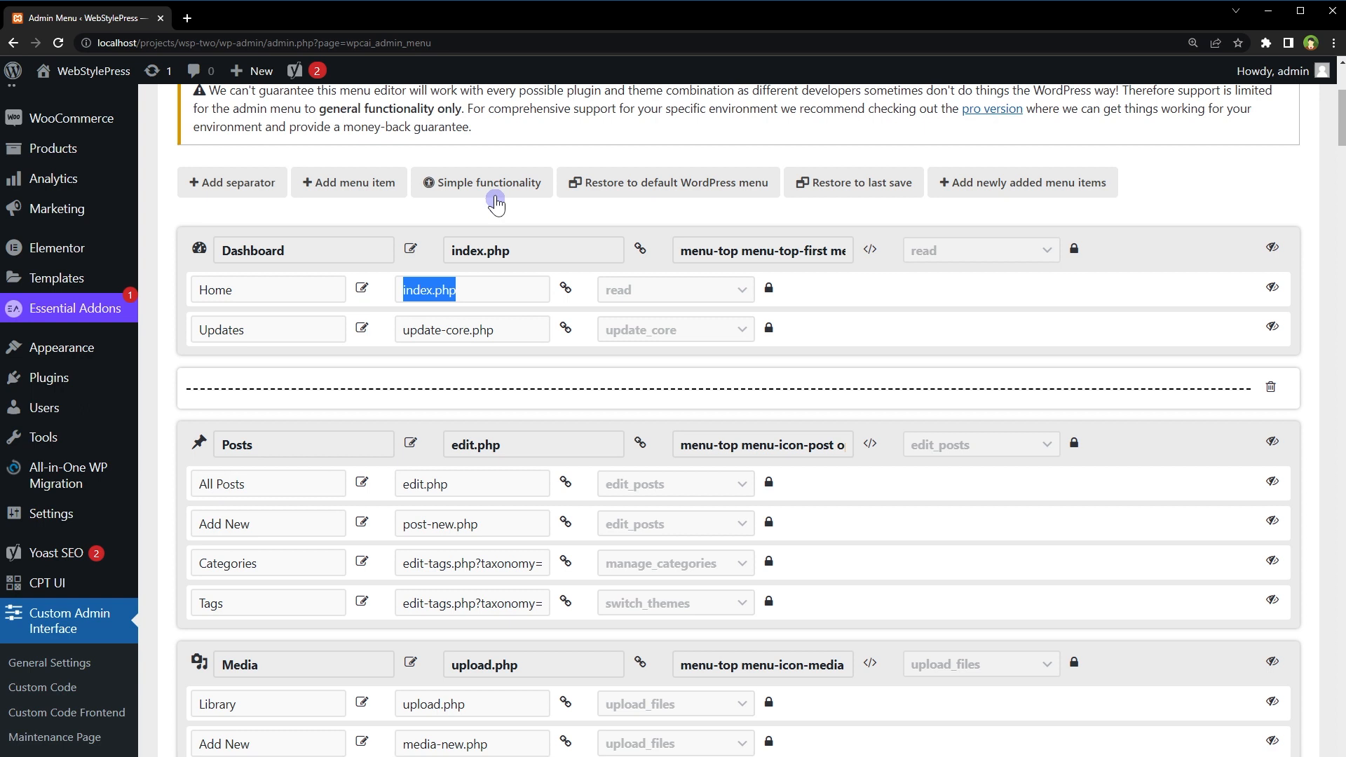
click(489, 182)
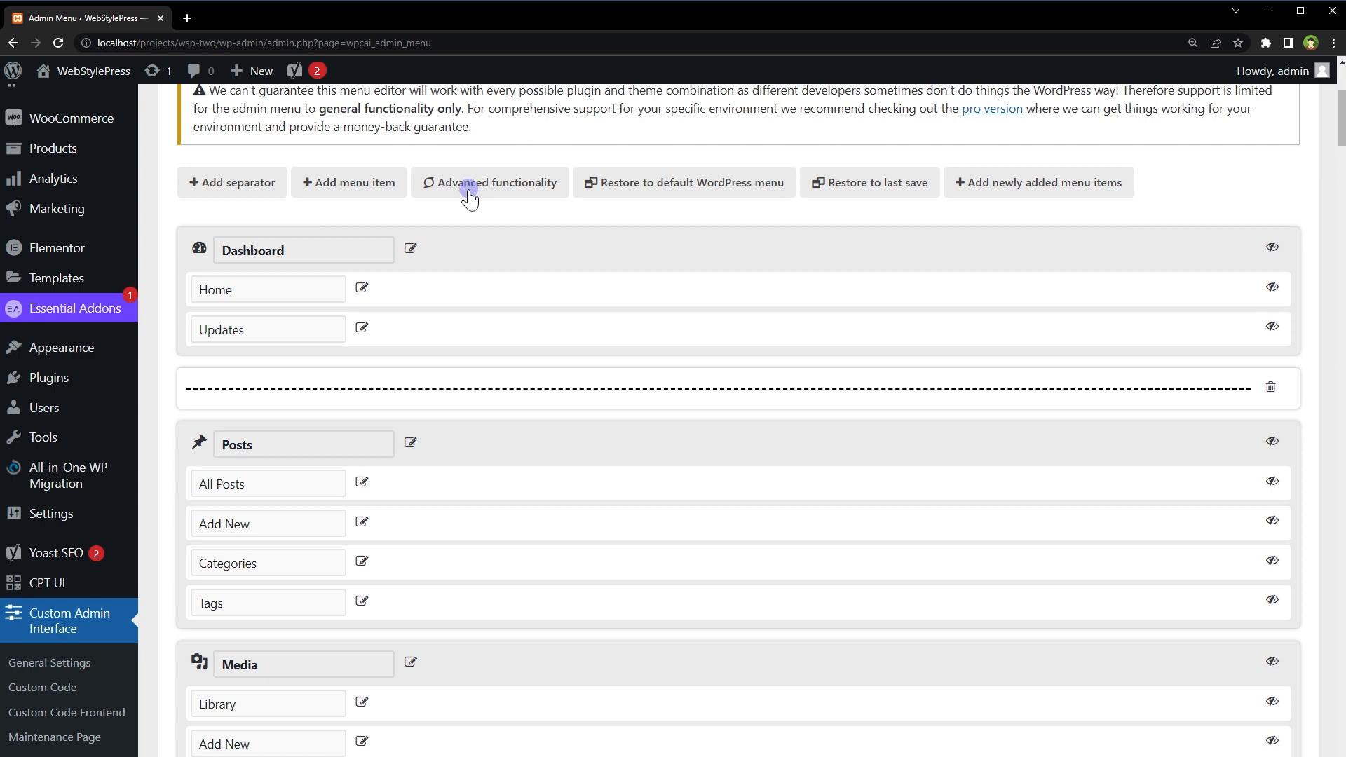
mouse_move(351, 183)
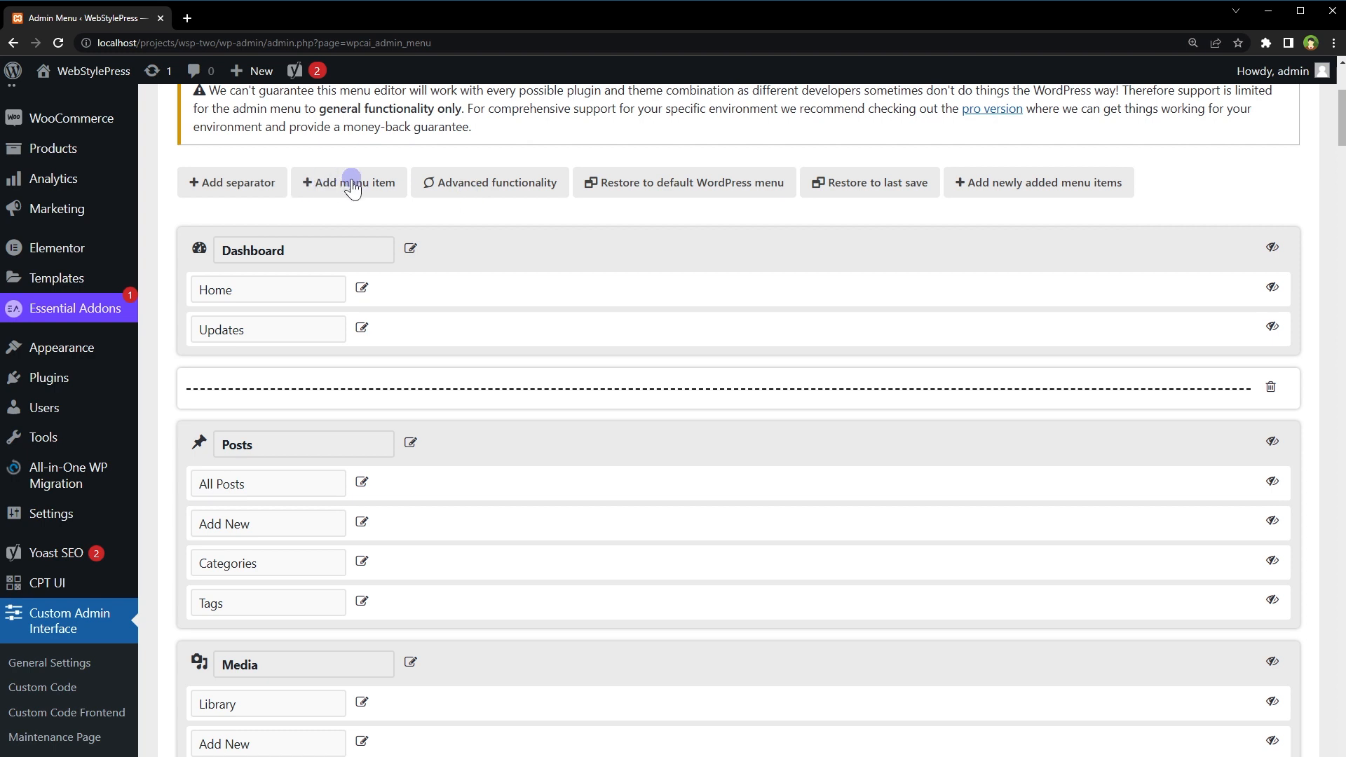
Add a top-level 'Cache Page' menu item linking to the Hyper Cache settings page.
click(349, 182)
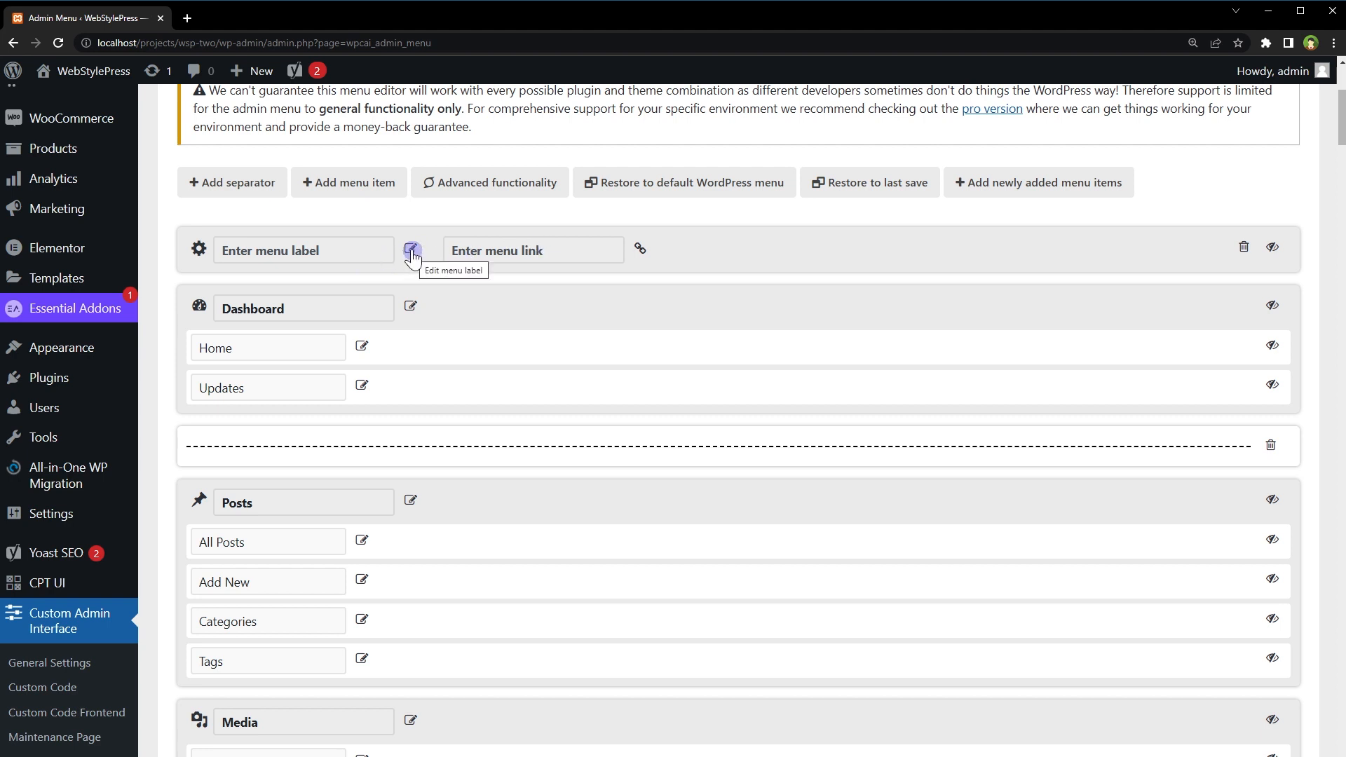
click(411, 249)
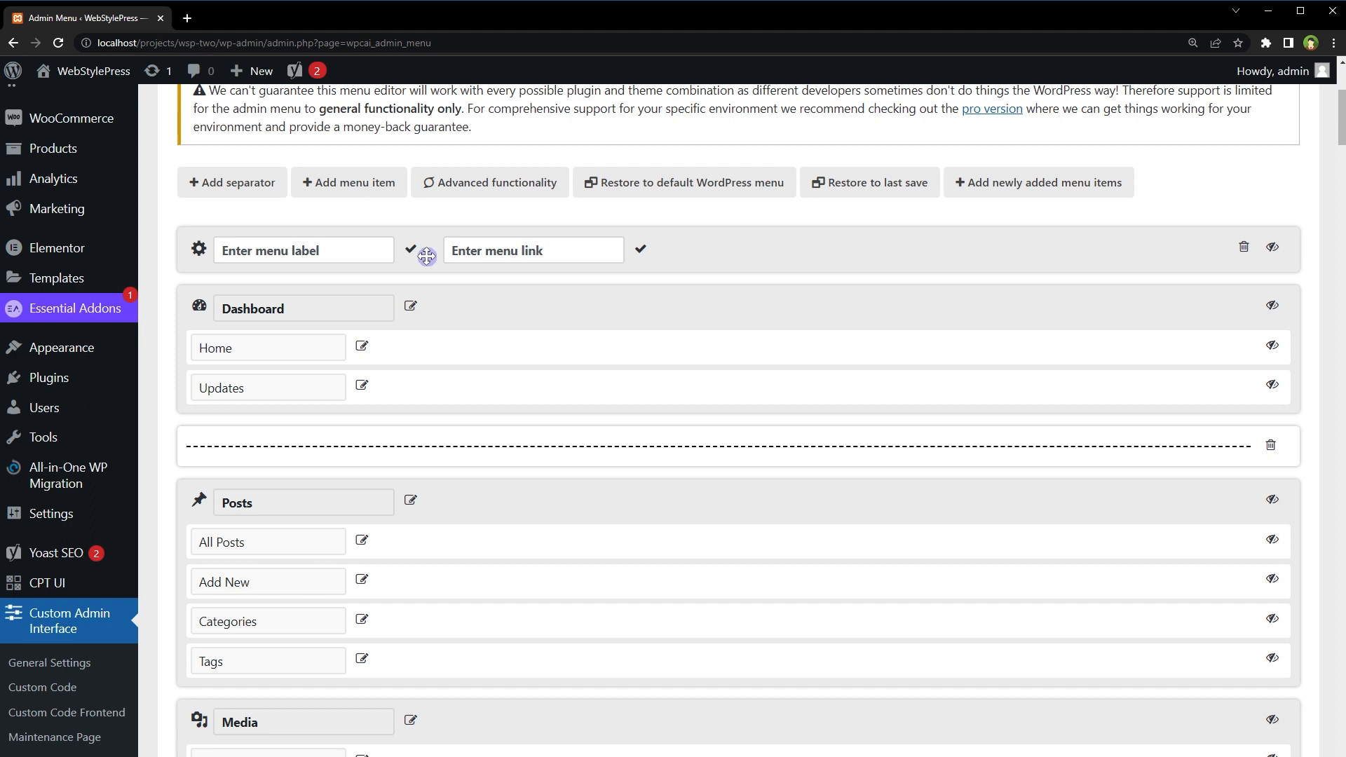
text(Cad)
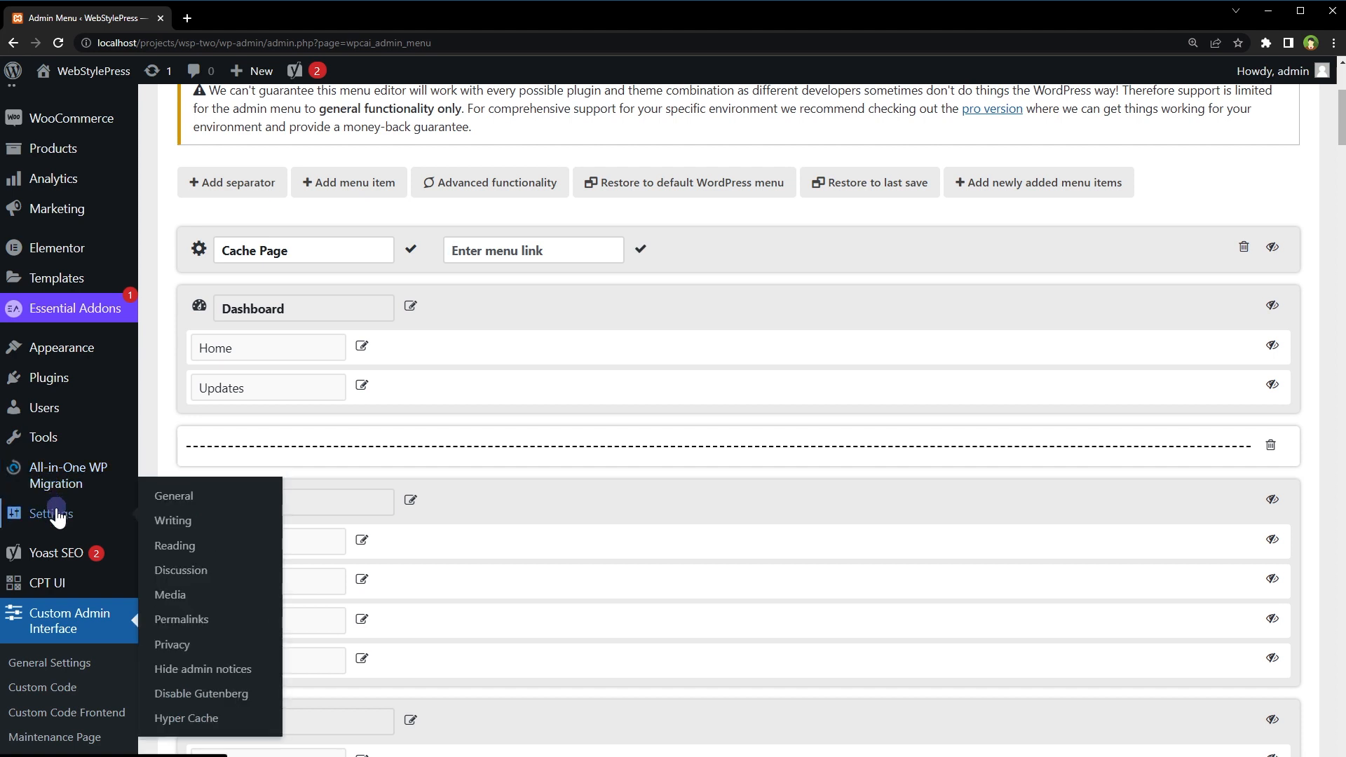
right_click(187, 717)
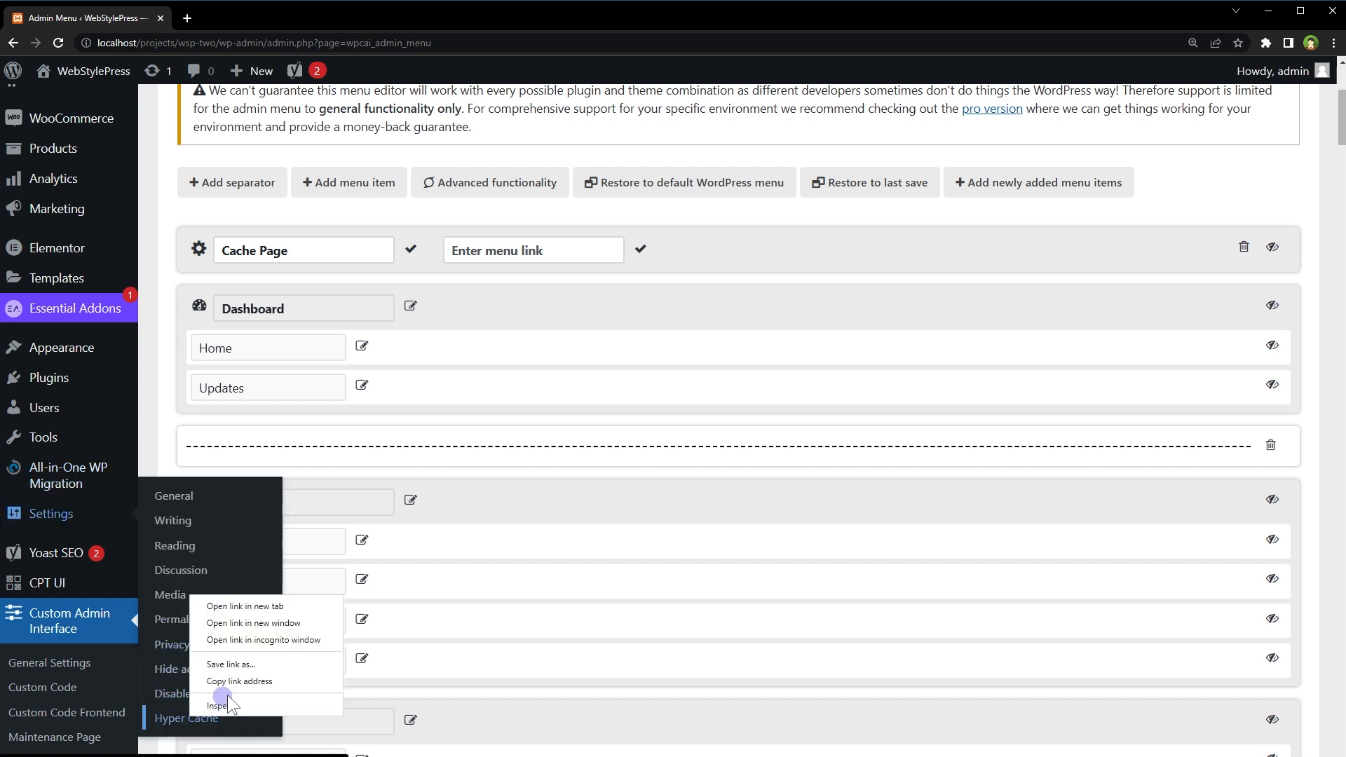
click(515, 249)
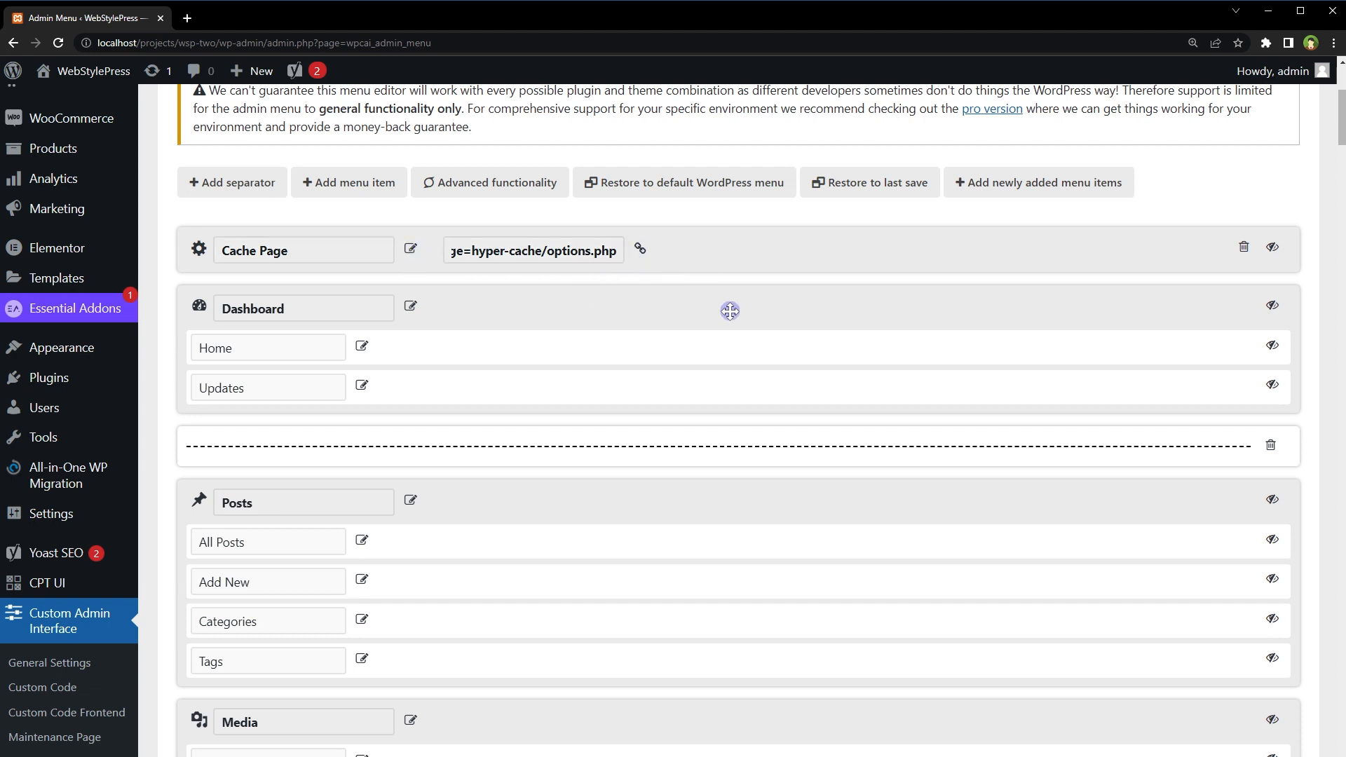
mouse_move(646, 255)
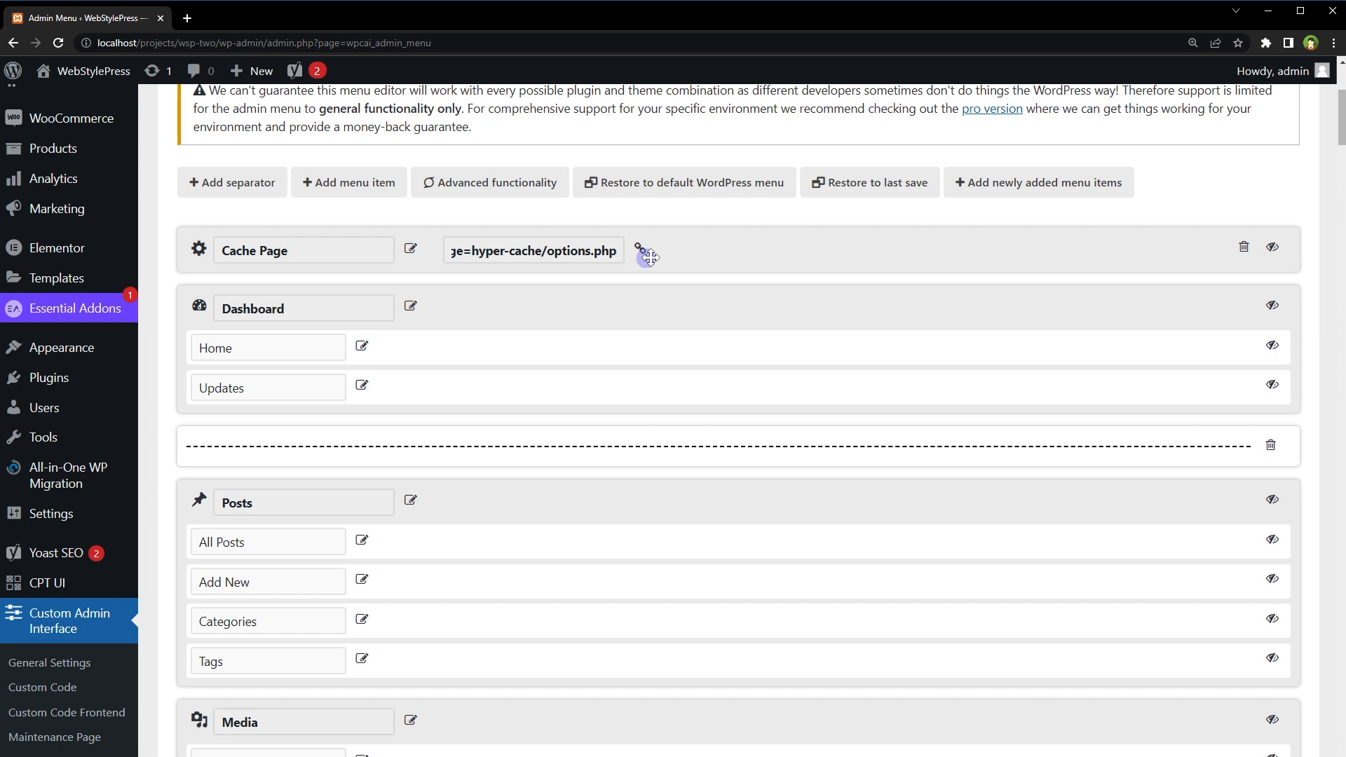
scroll(up, 3)
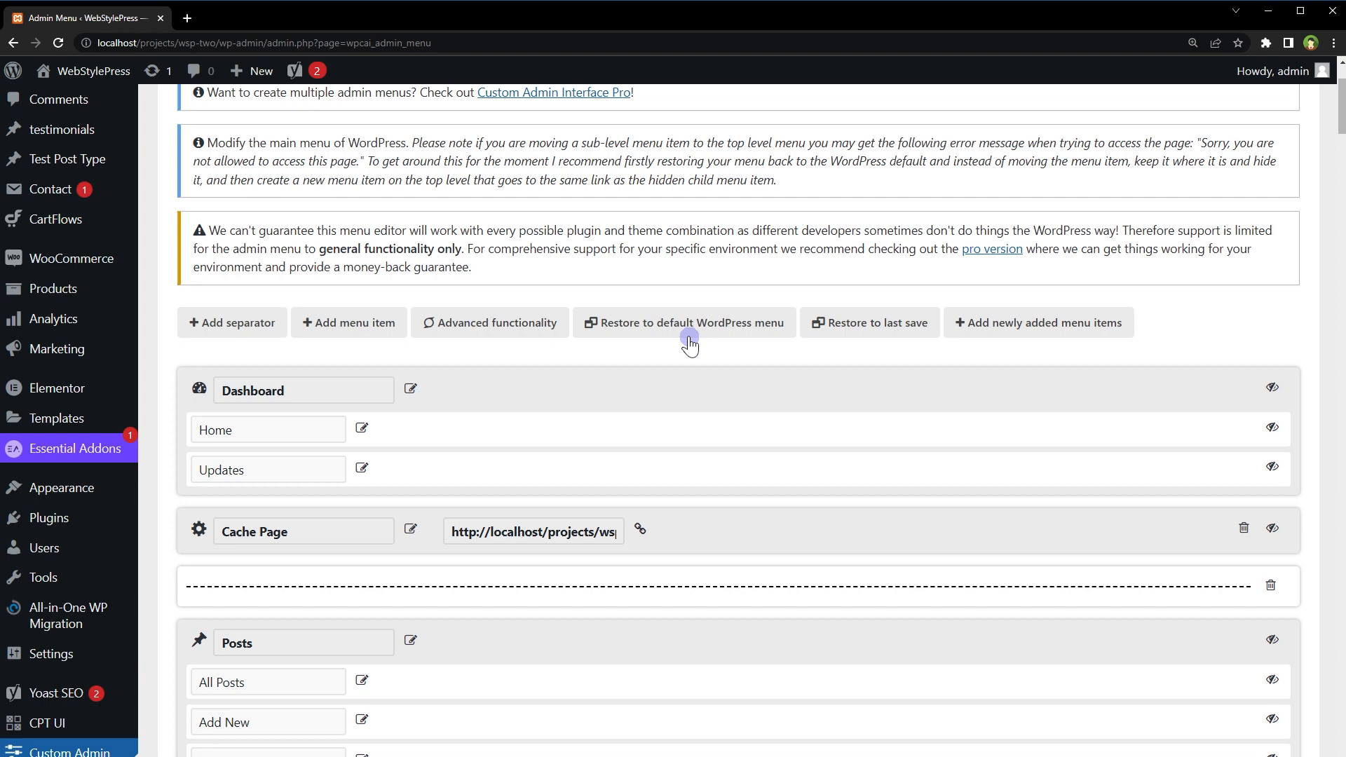
Scroll to the end of the menu editor, where the rules apply to no one.
scroll(down, 3)
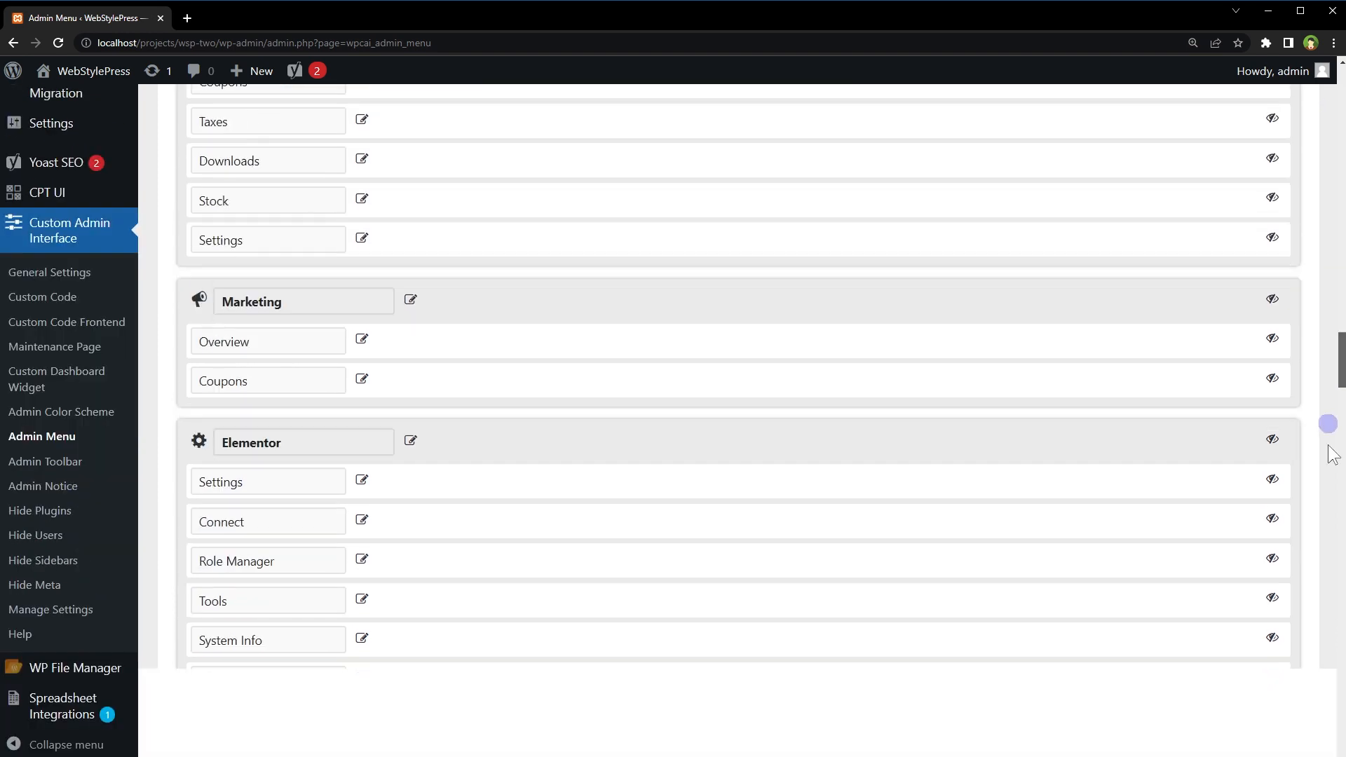
scroll(down, 3)
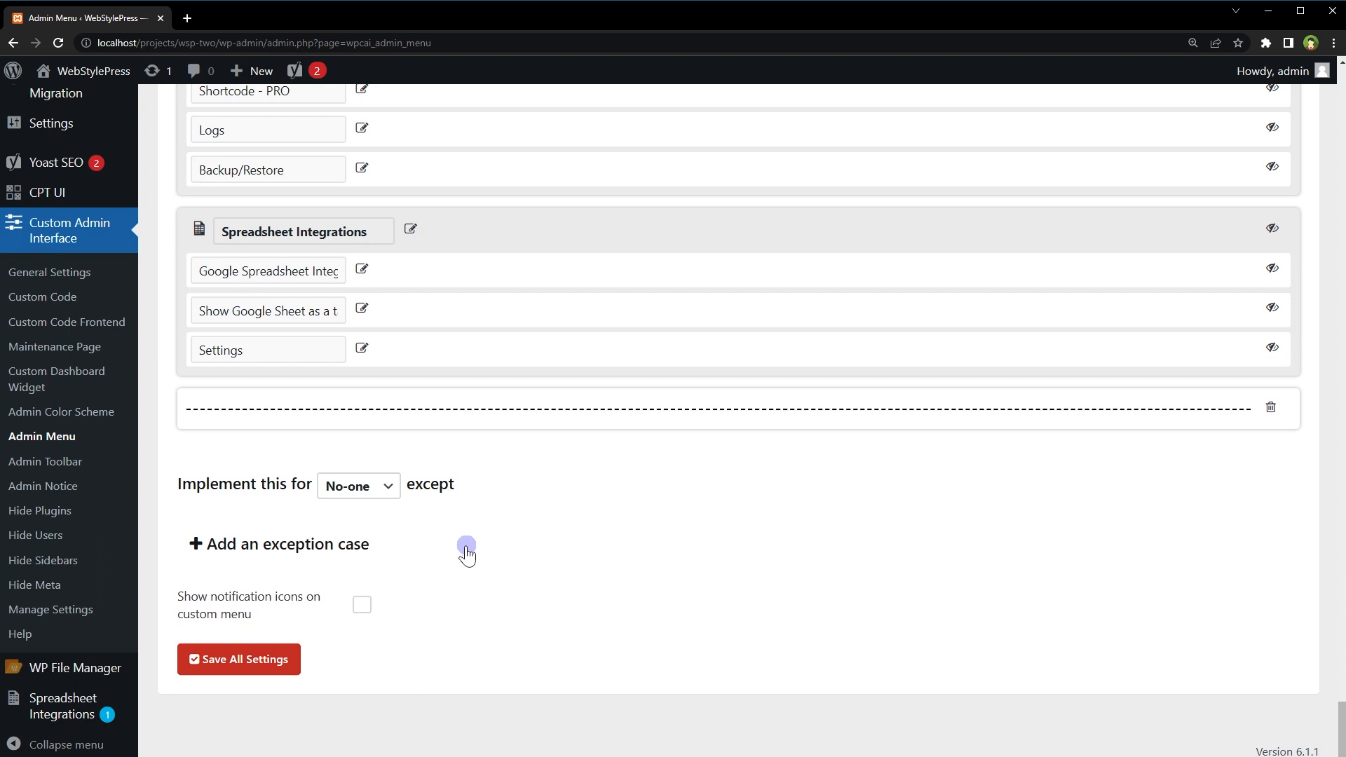
mouse_move(288, 485)
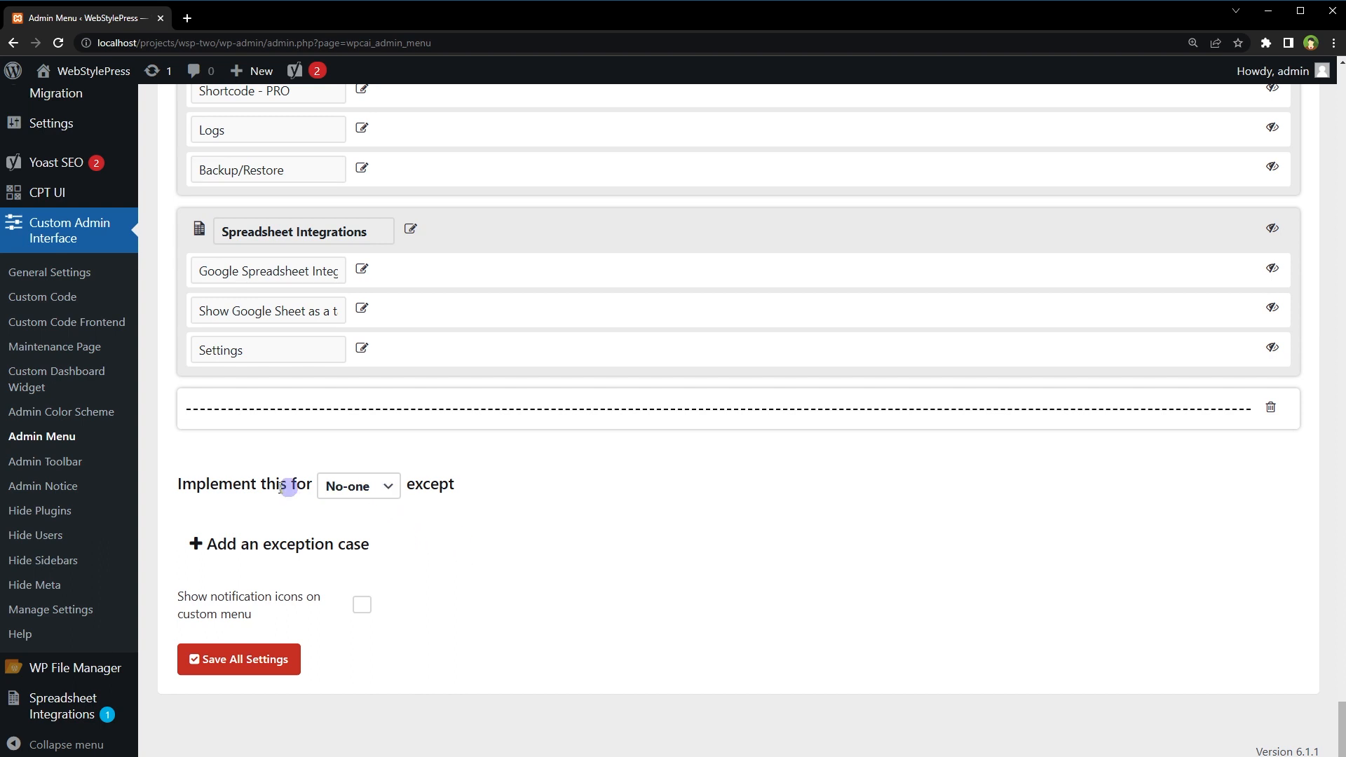
Apply the custom menu to Everyone except Subscriber and Customer roles, and save all settings.
click(357, 485)
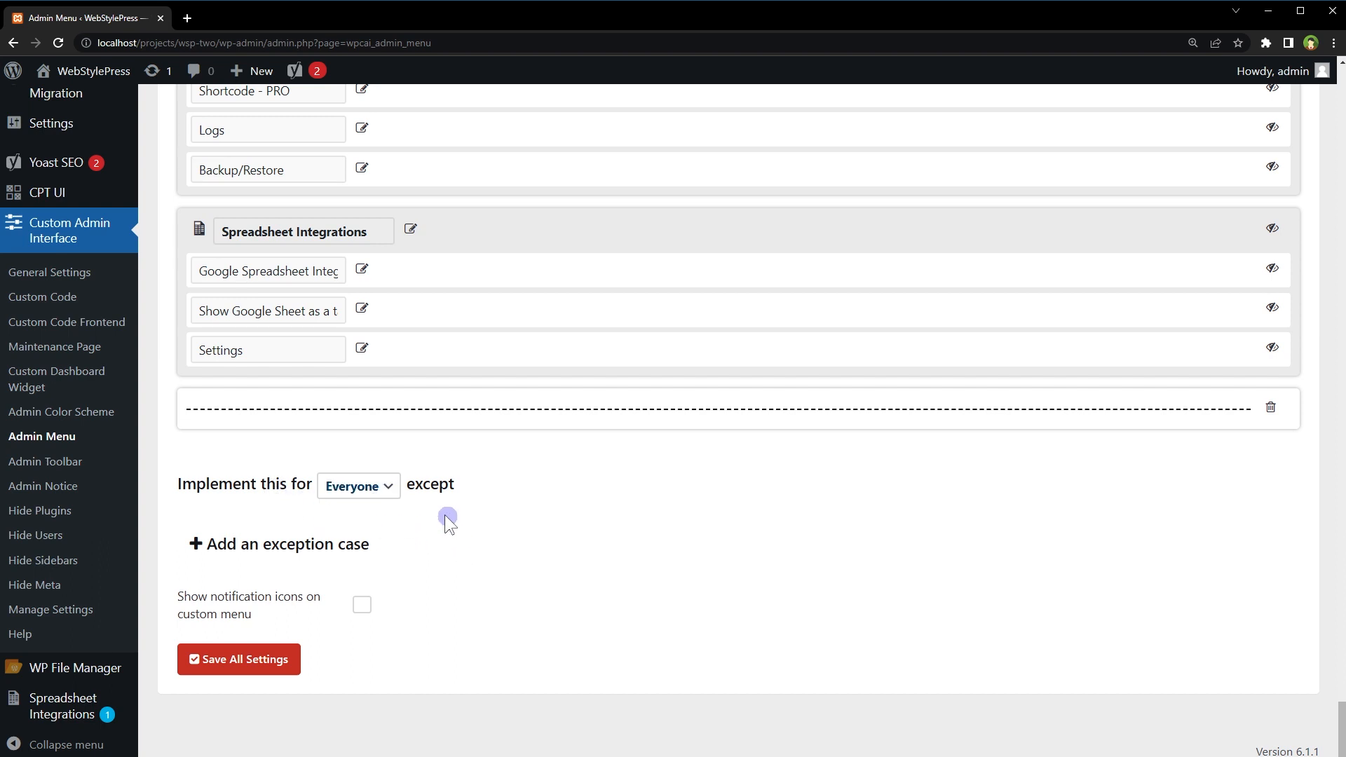
mouse_move(352, 550)
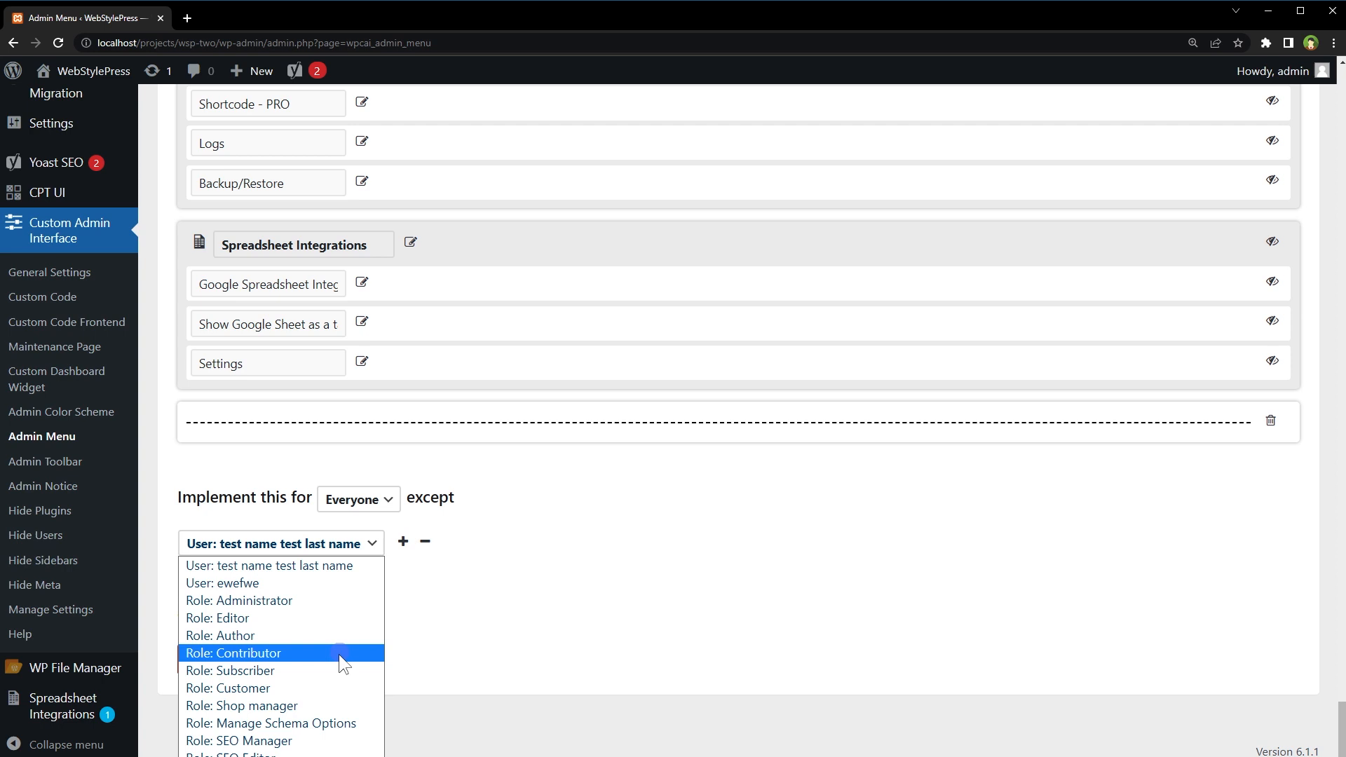
click(230, 670)
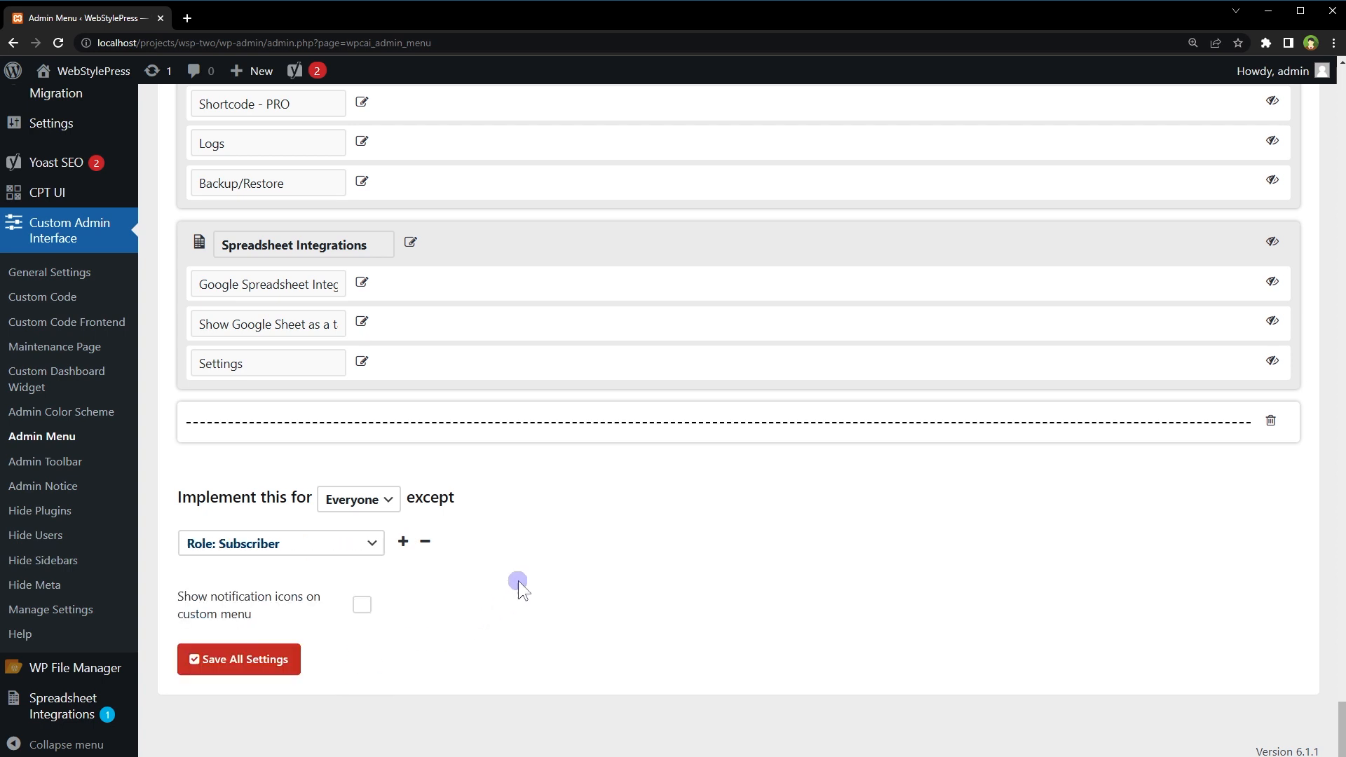
click(402, 542)
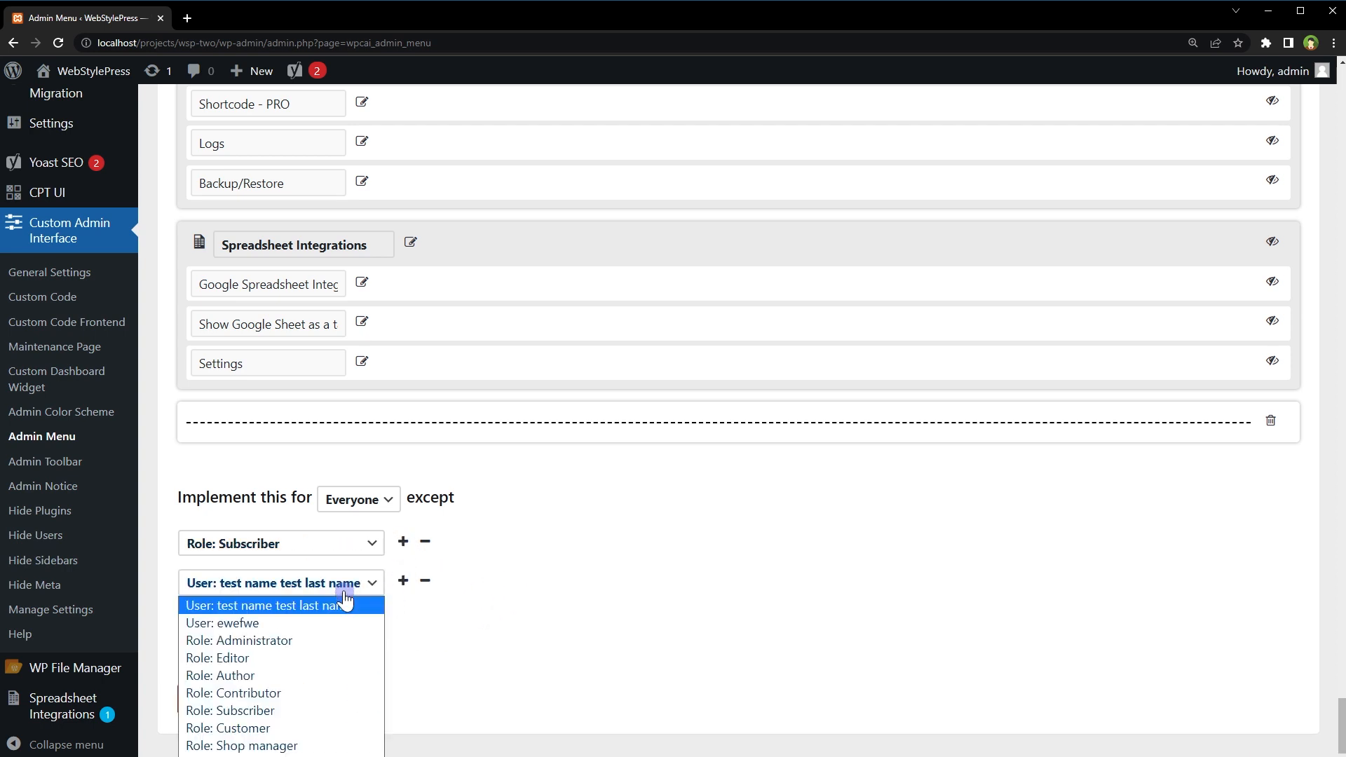
click(229, 728)
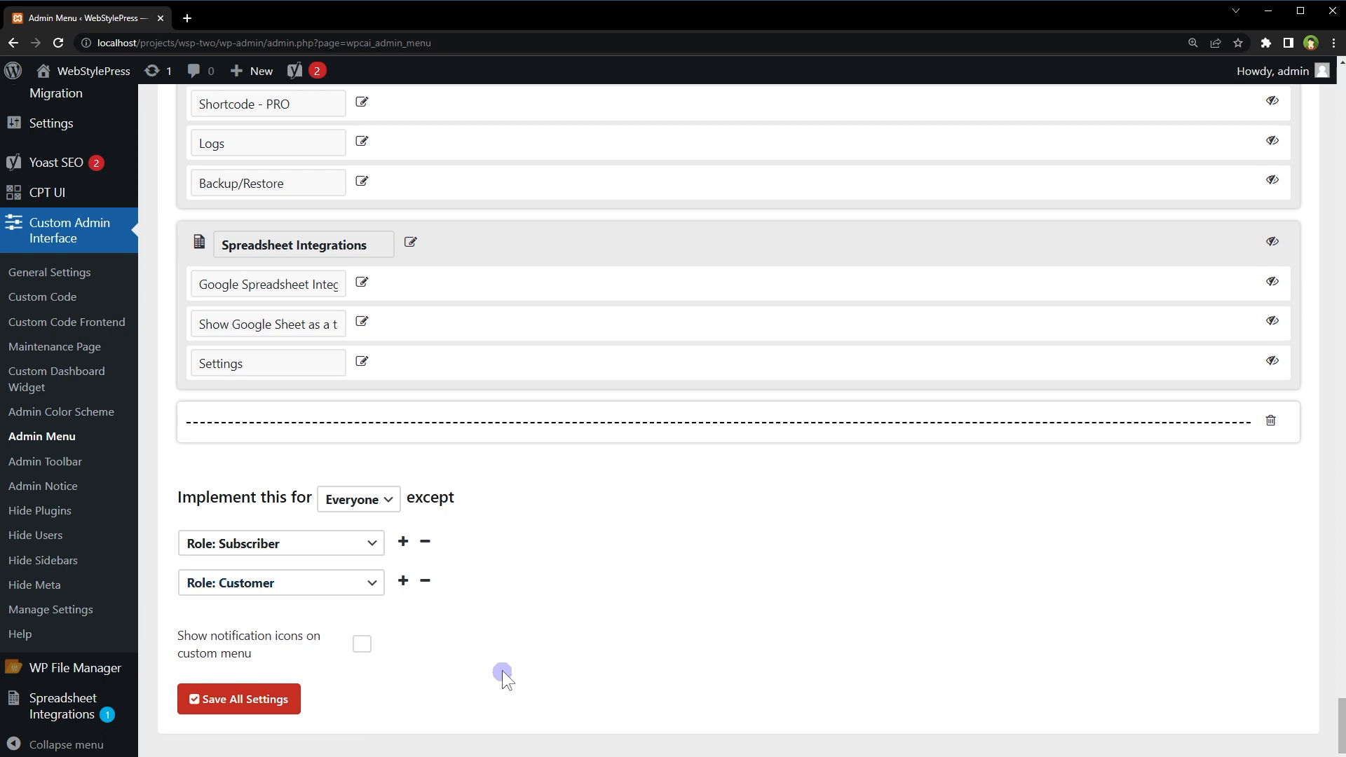
click(239, 698)
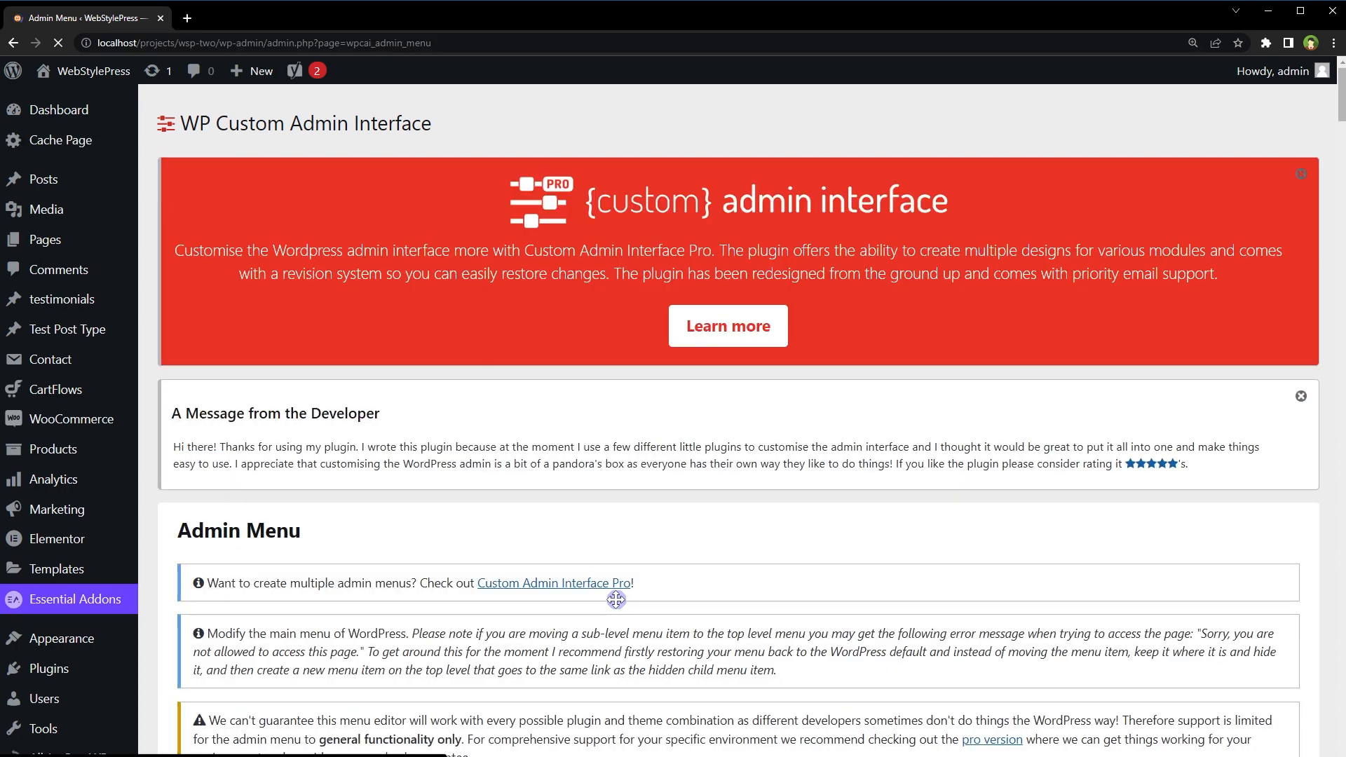
mouse_move(79, 148)
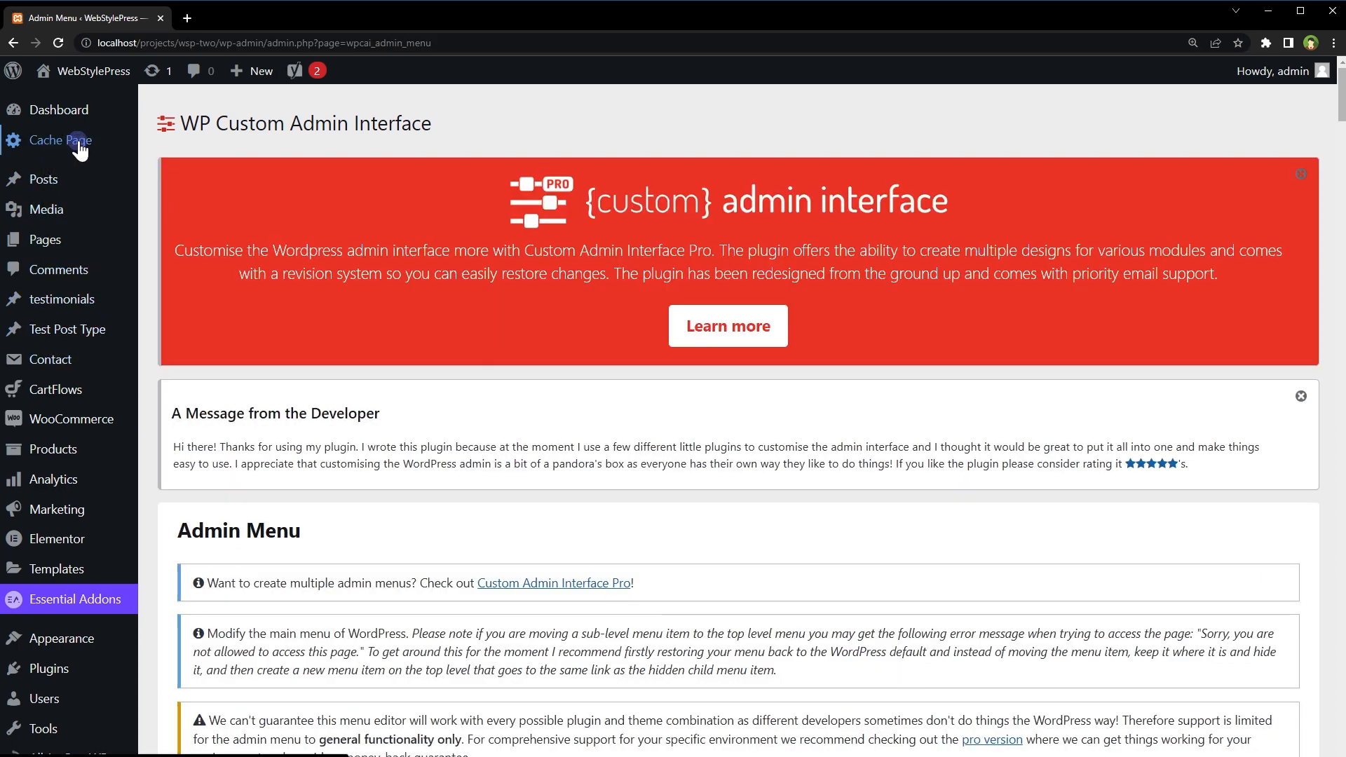
Confirm Cache Page opens Hyper Cache settings, then save all admin menu settings again.
click(58, 141)
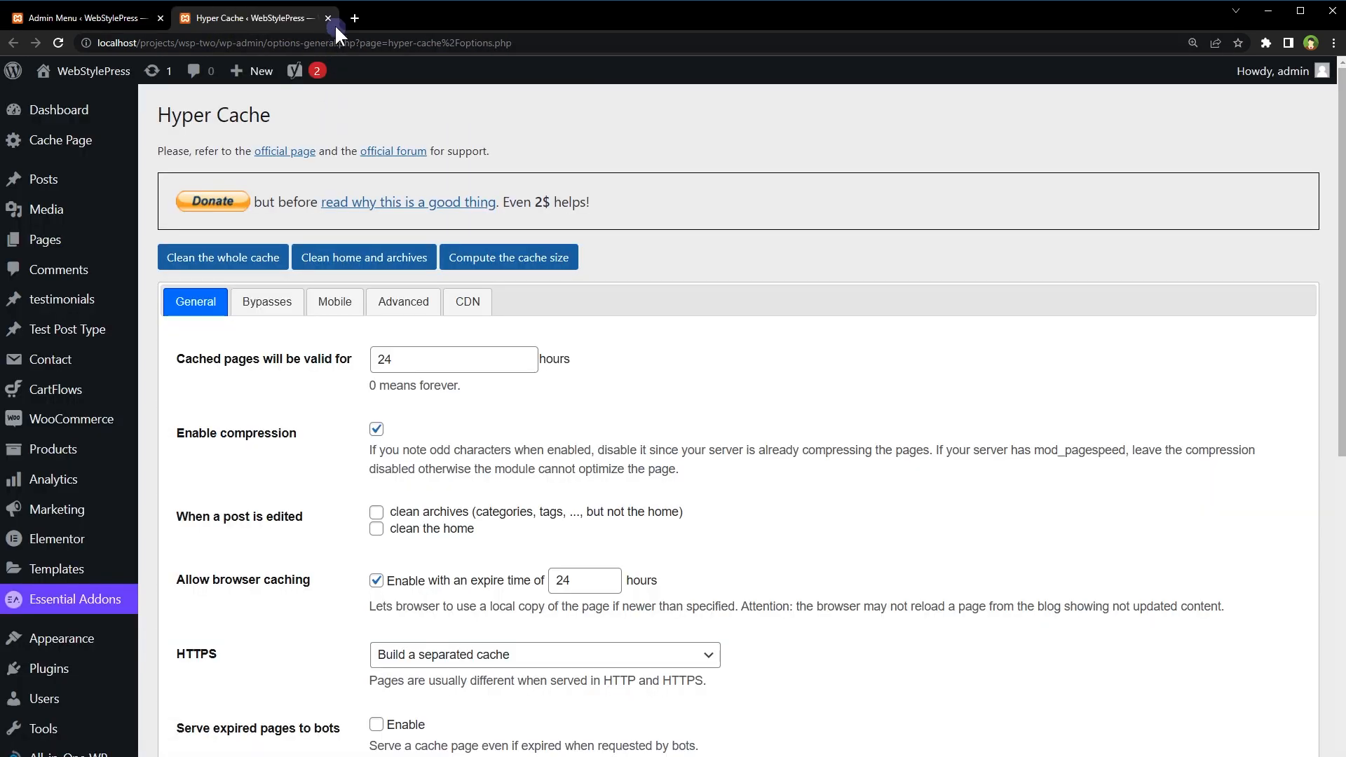
click(327, 17)
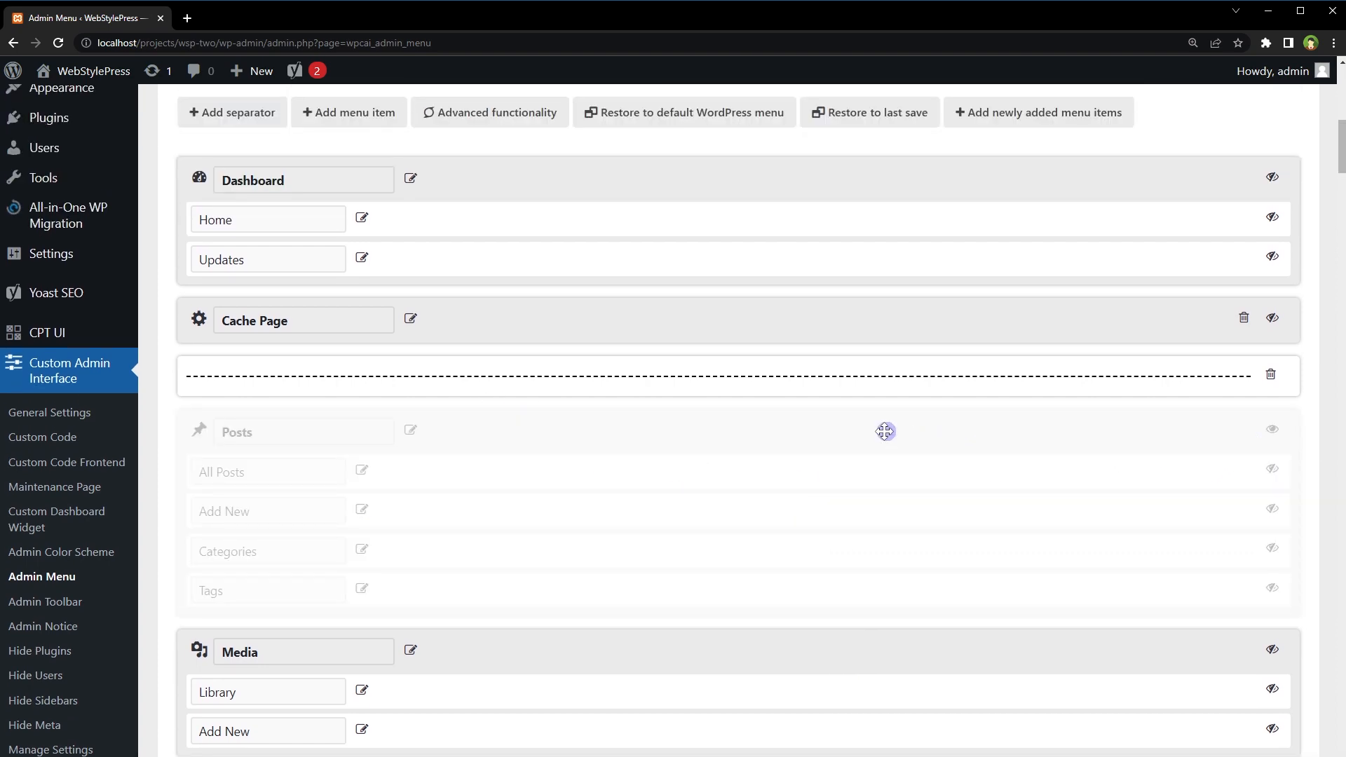
scroll(down, 3)
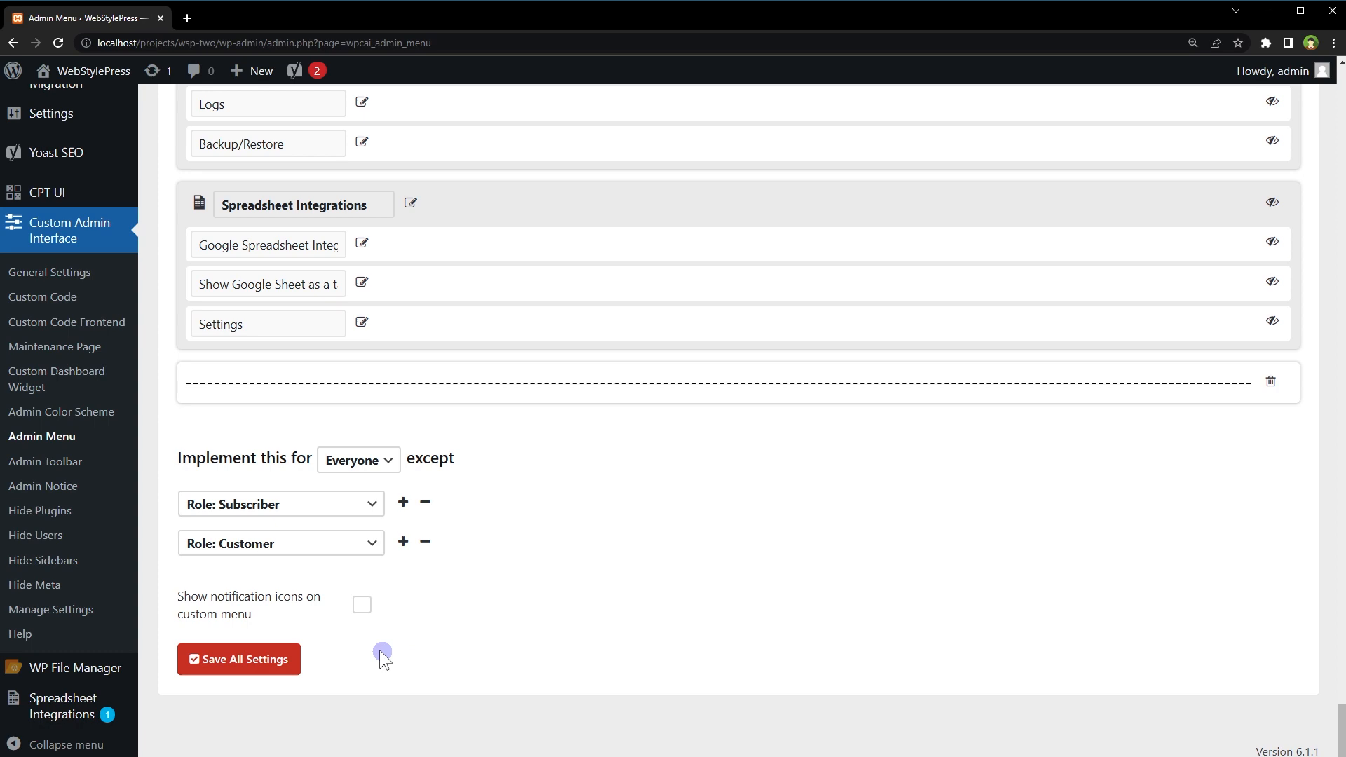
click(238, 659)
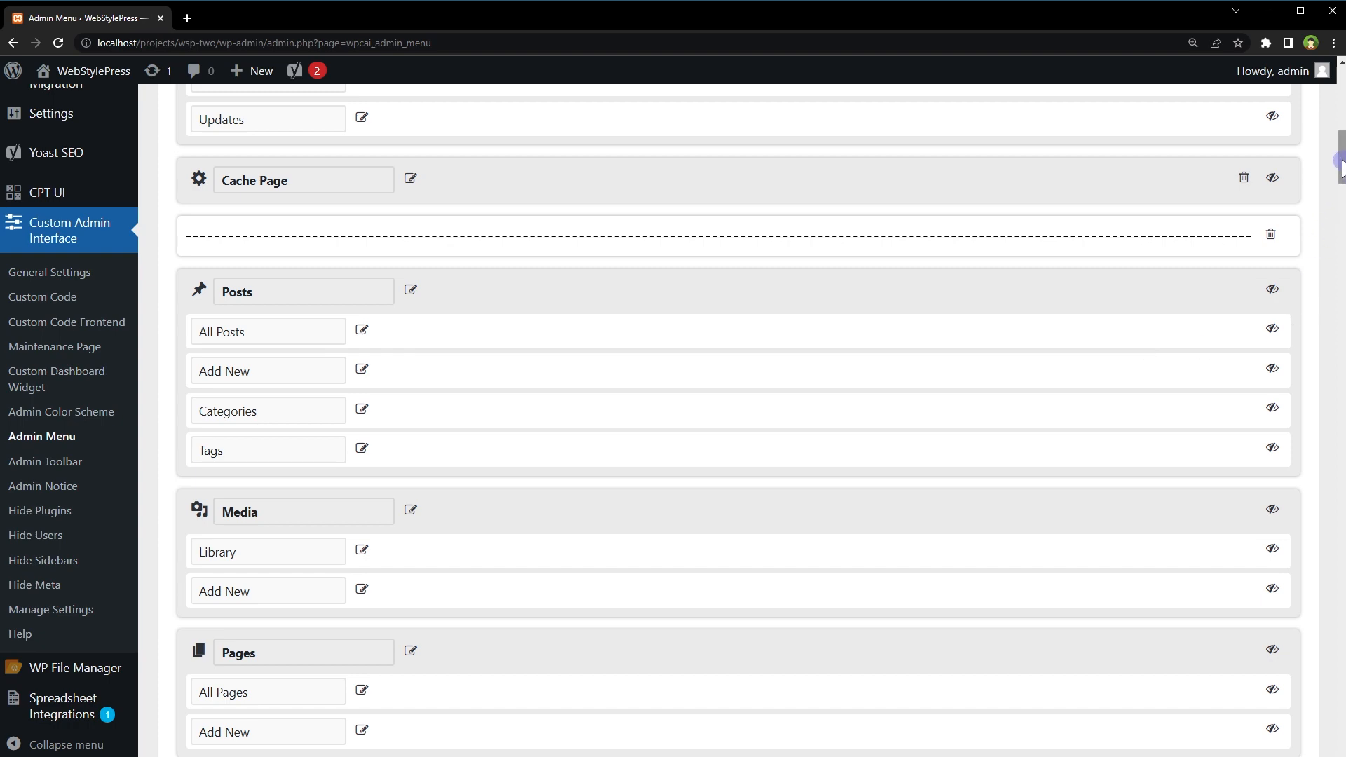
click(238, 659)
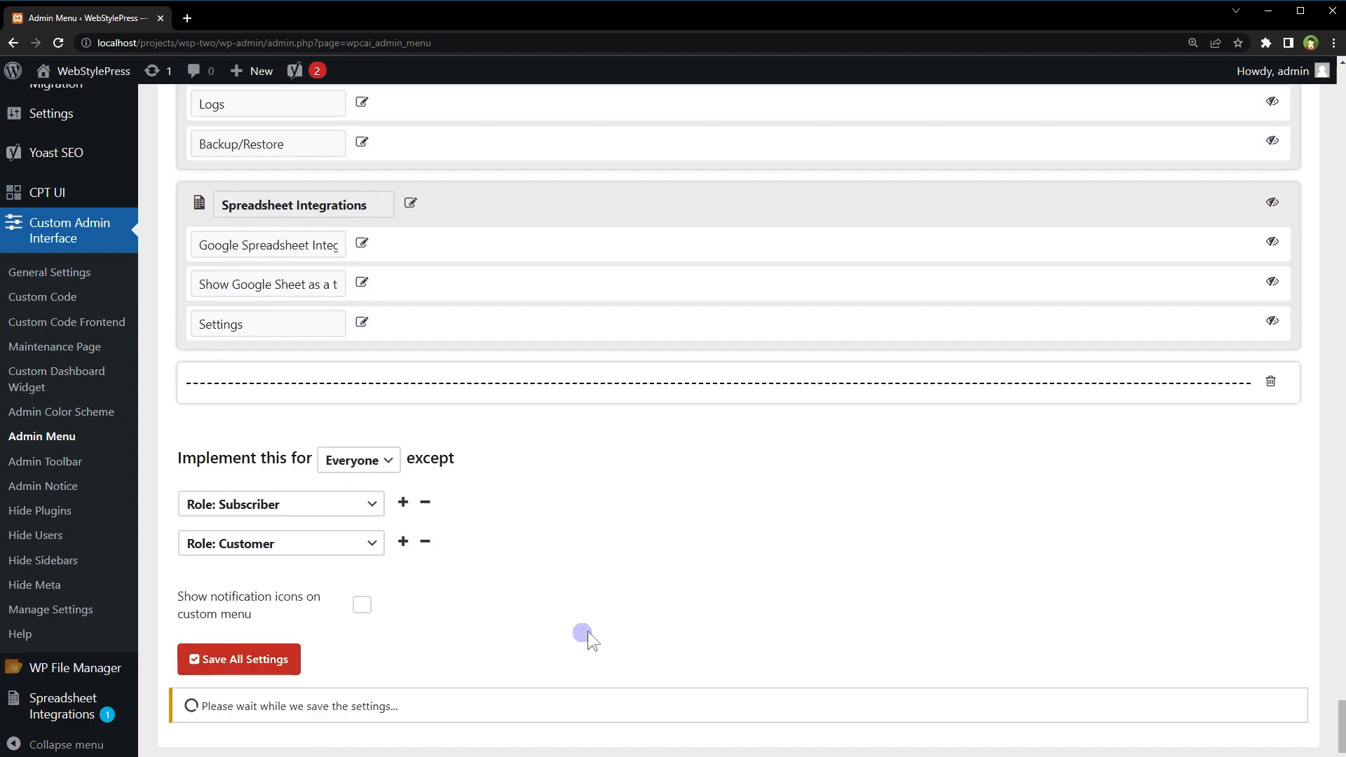
mouse_move(630, 620)
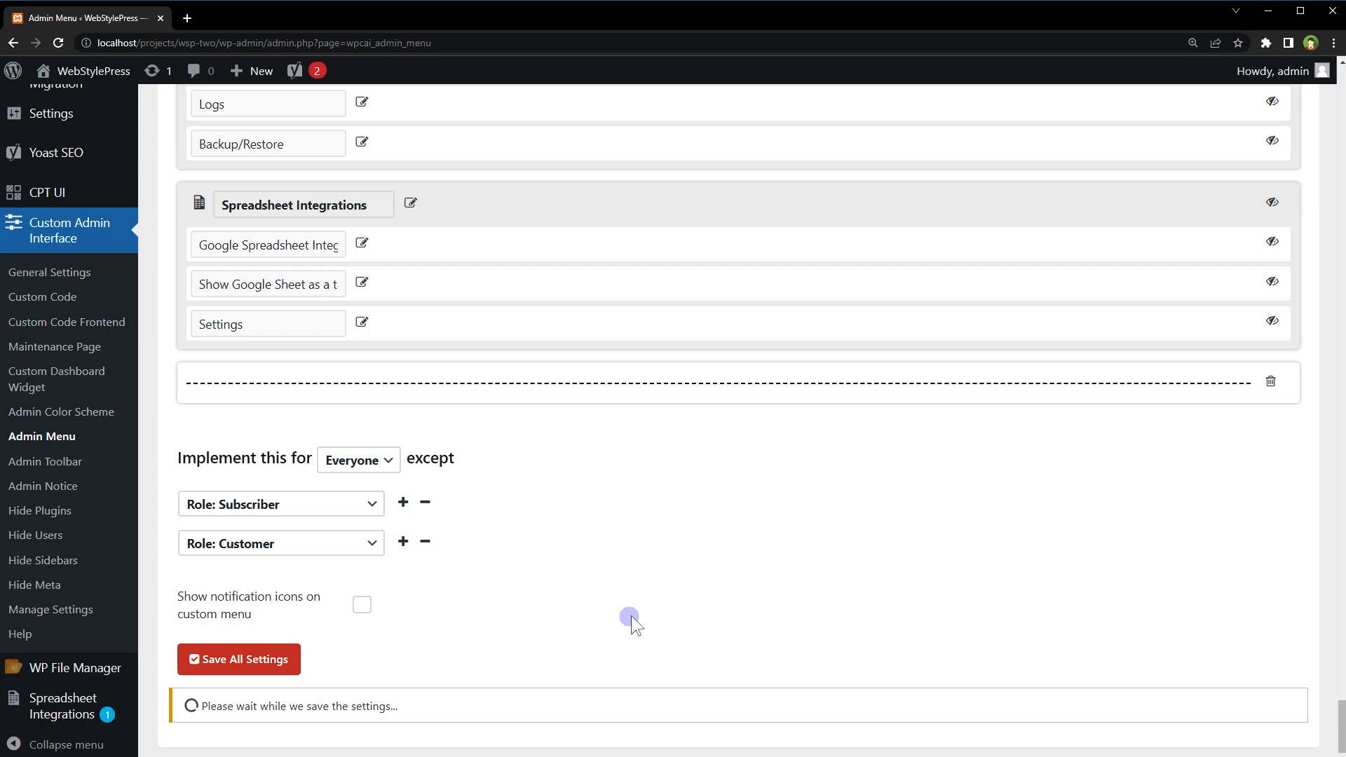
click(239, 659)
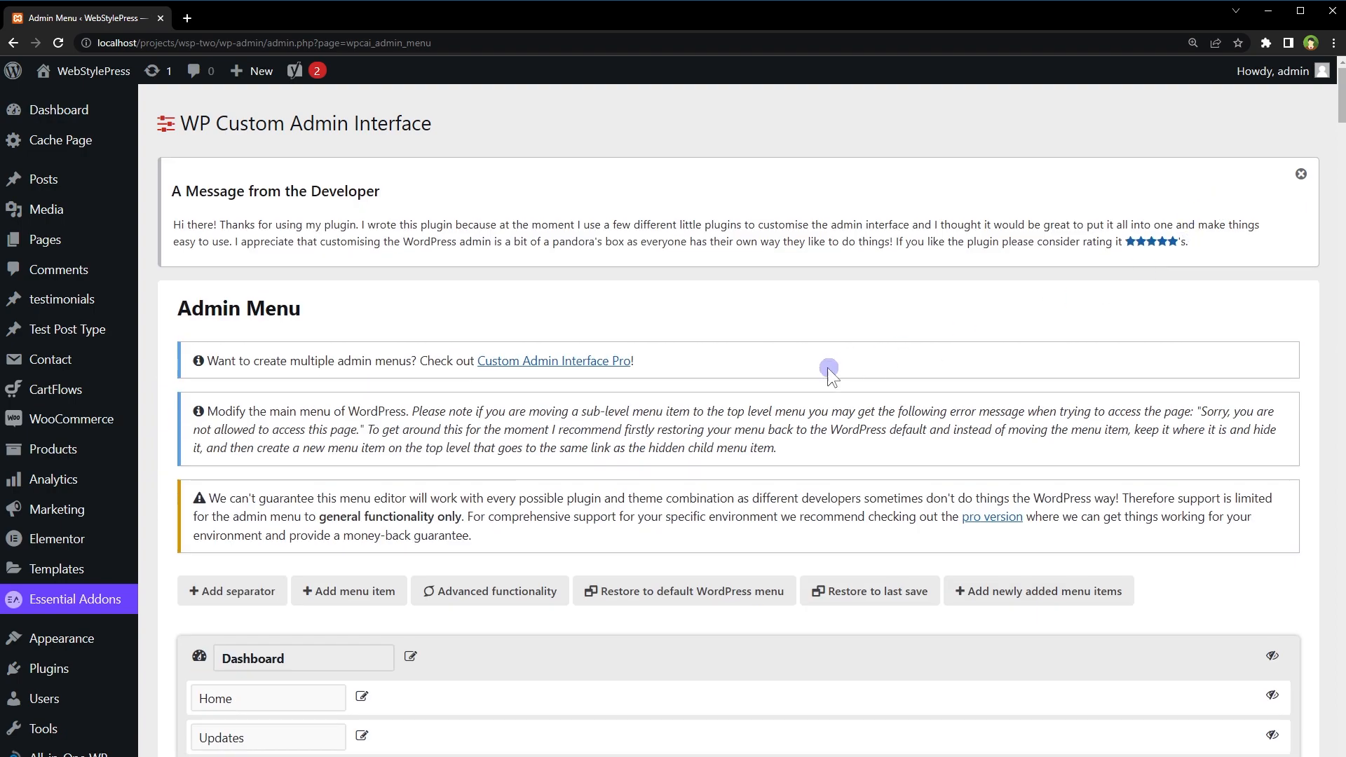
scroll(down, 3)
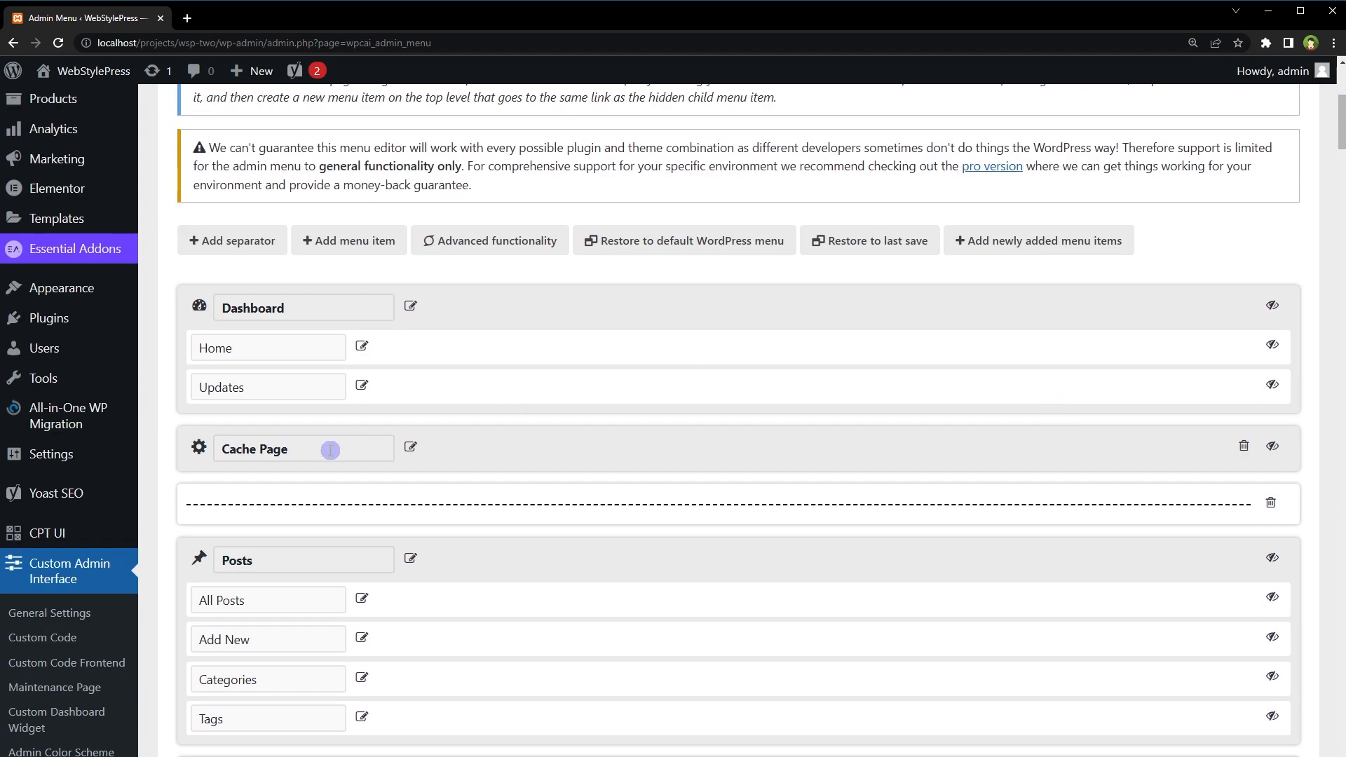
mouse_move(411, 447)
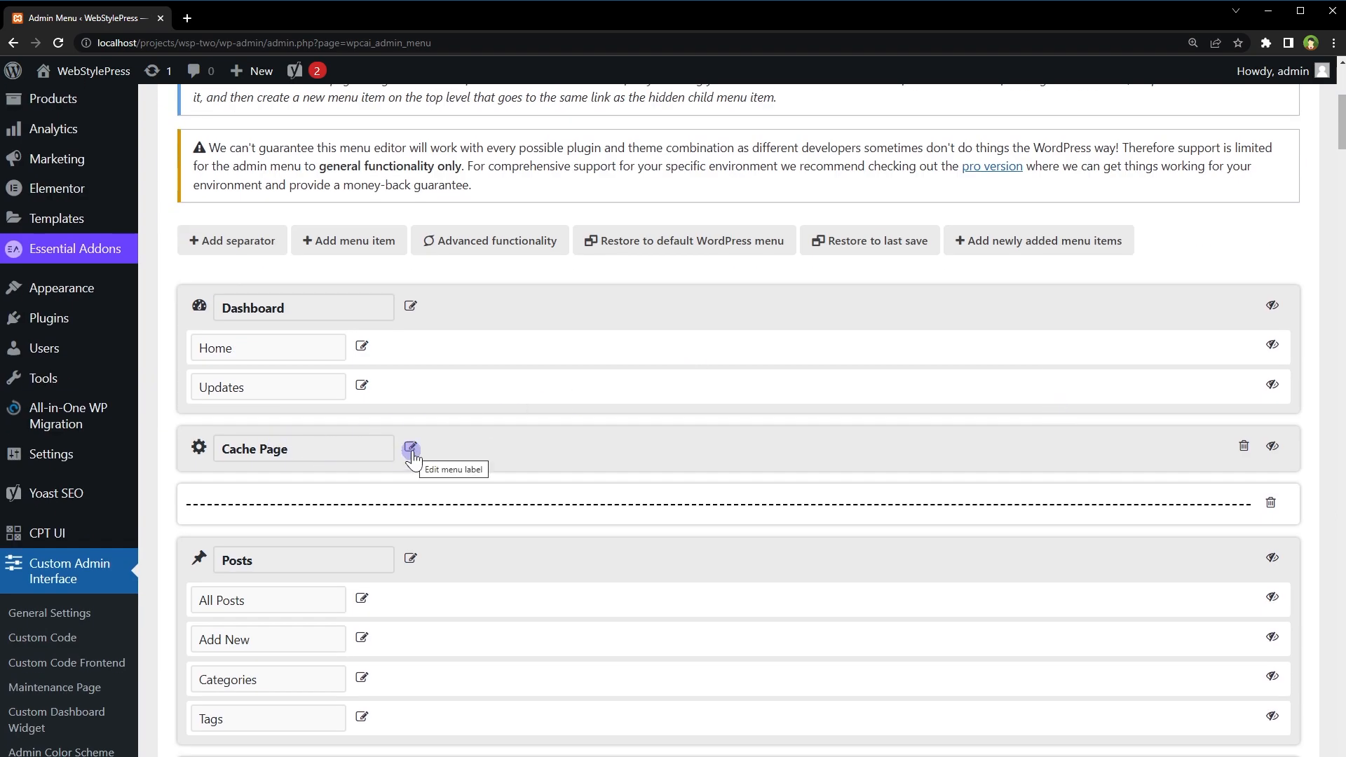
click(410, 448)
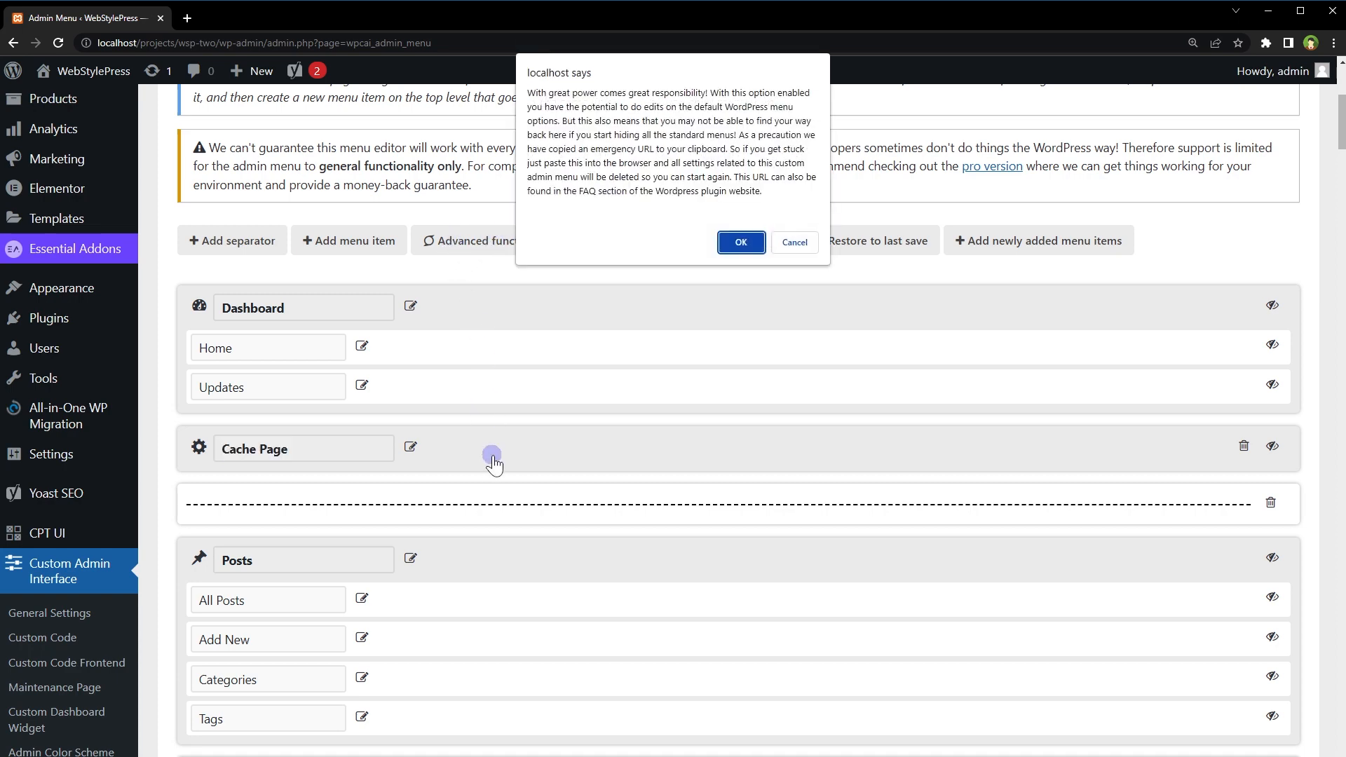
click(739, 242)
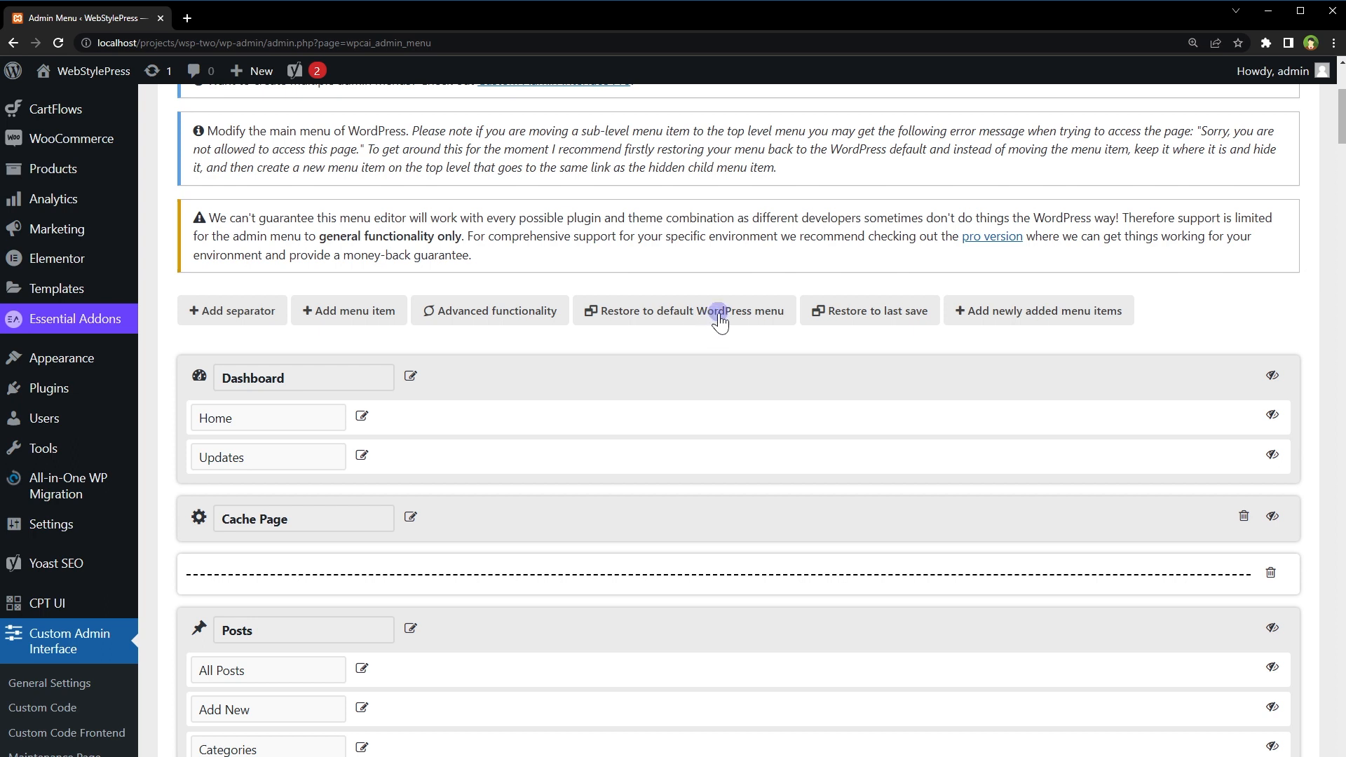
scroll(down, 3)
text(Admin Menu Editor)
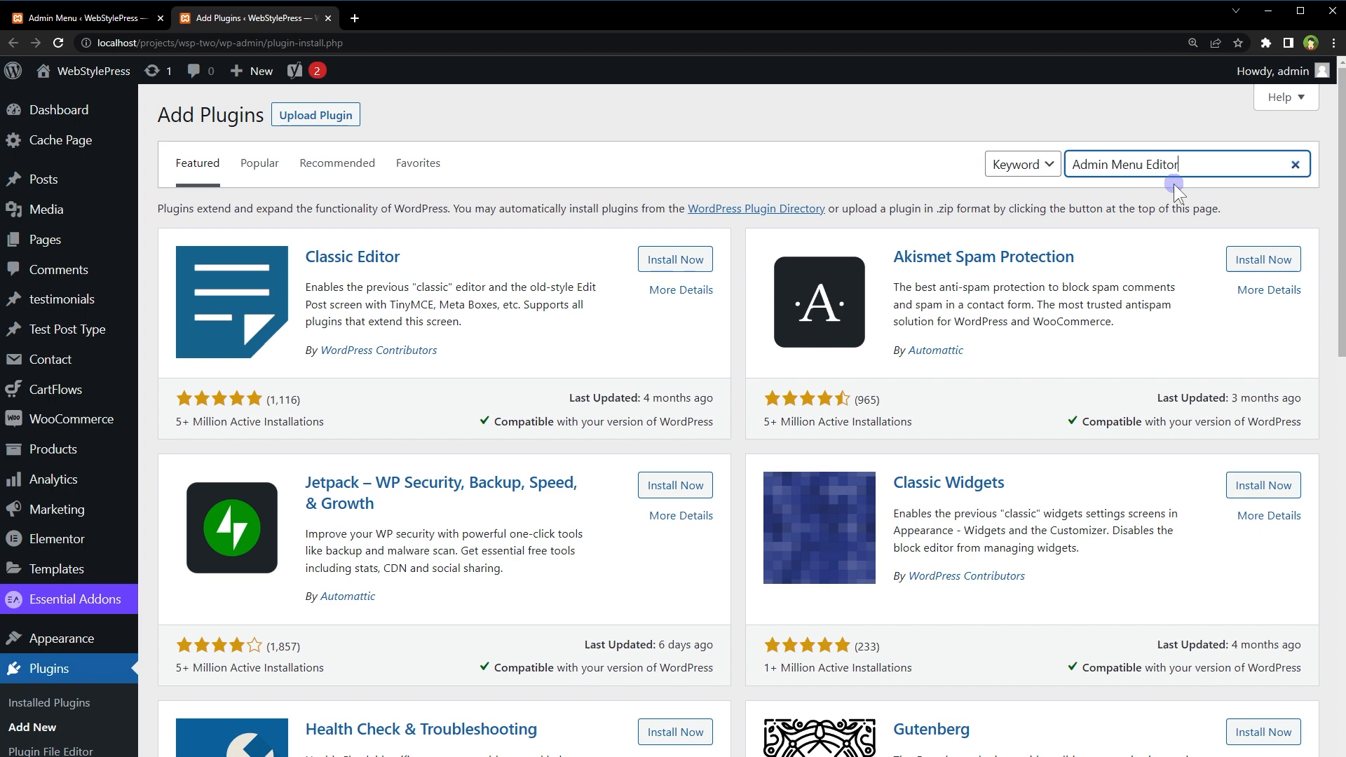
Search for Admin Menu Editor, install and activate it, and open its Settings page.
key(Return)
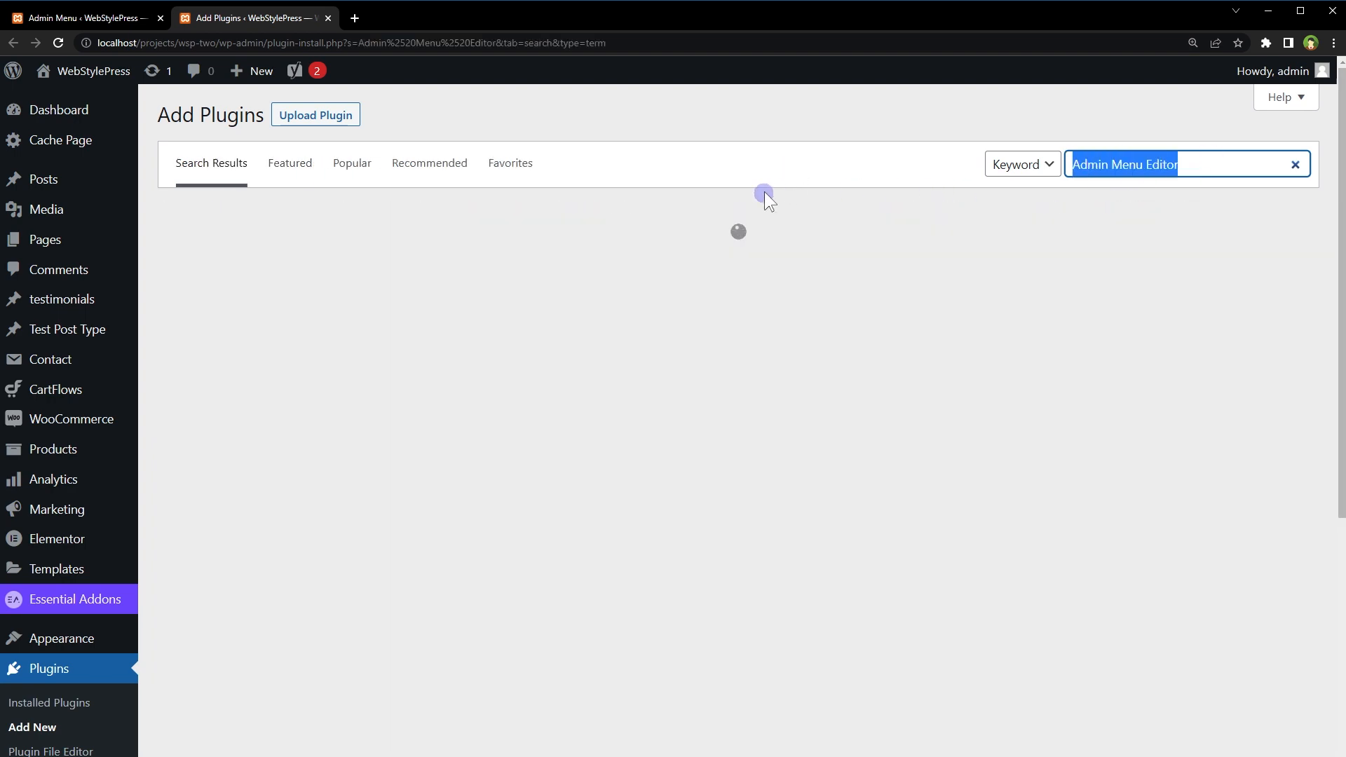
click(665, 263)
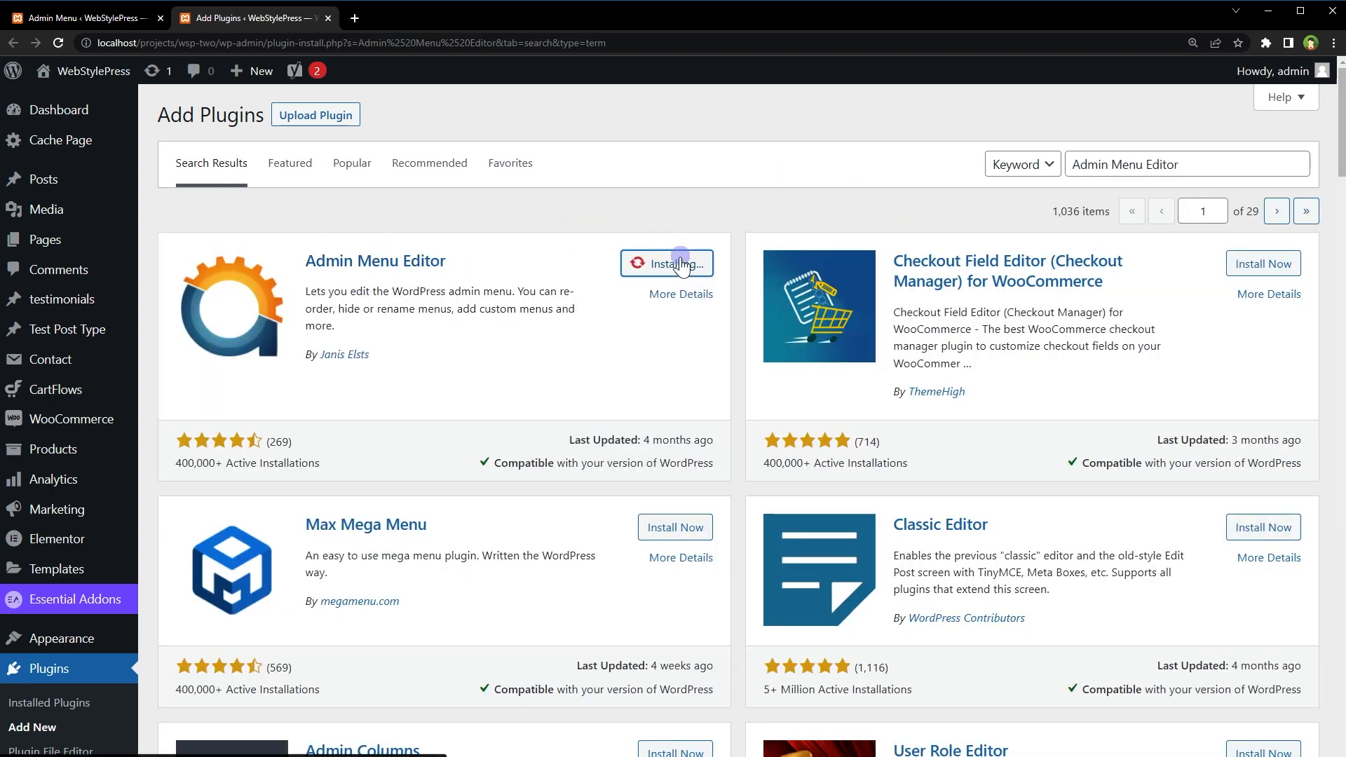
click(666, 264)
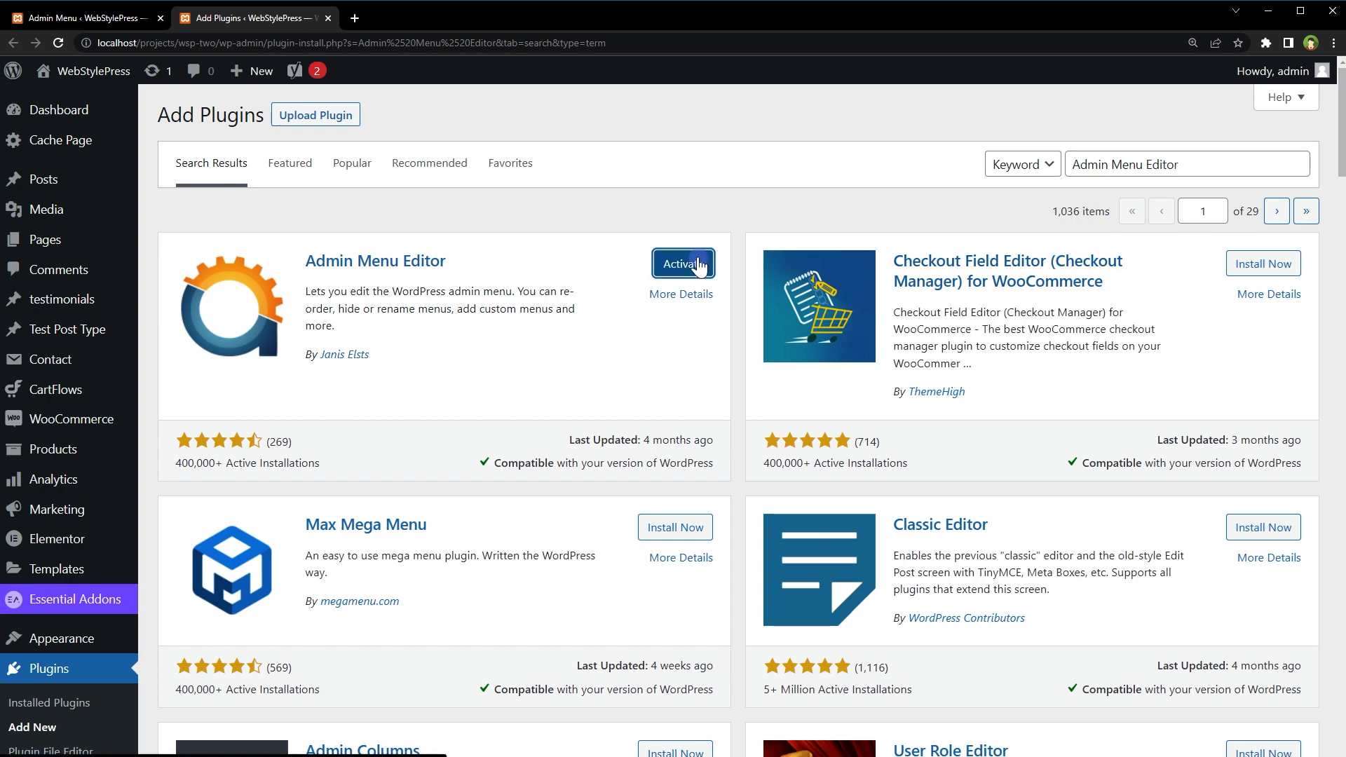
click(682, 263)
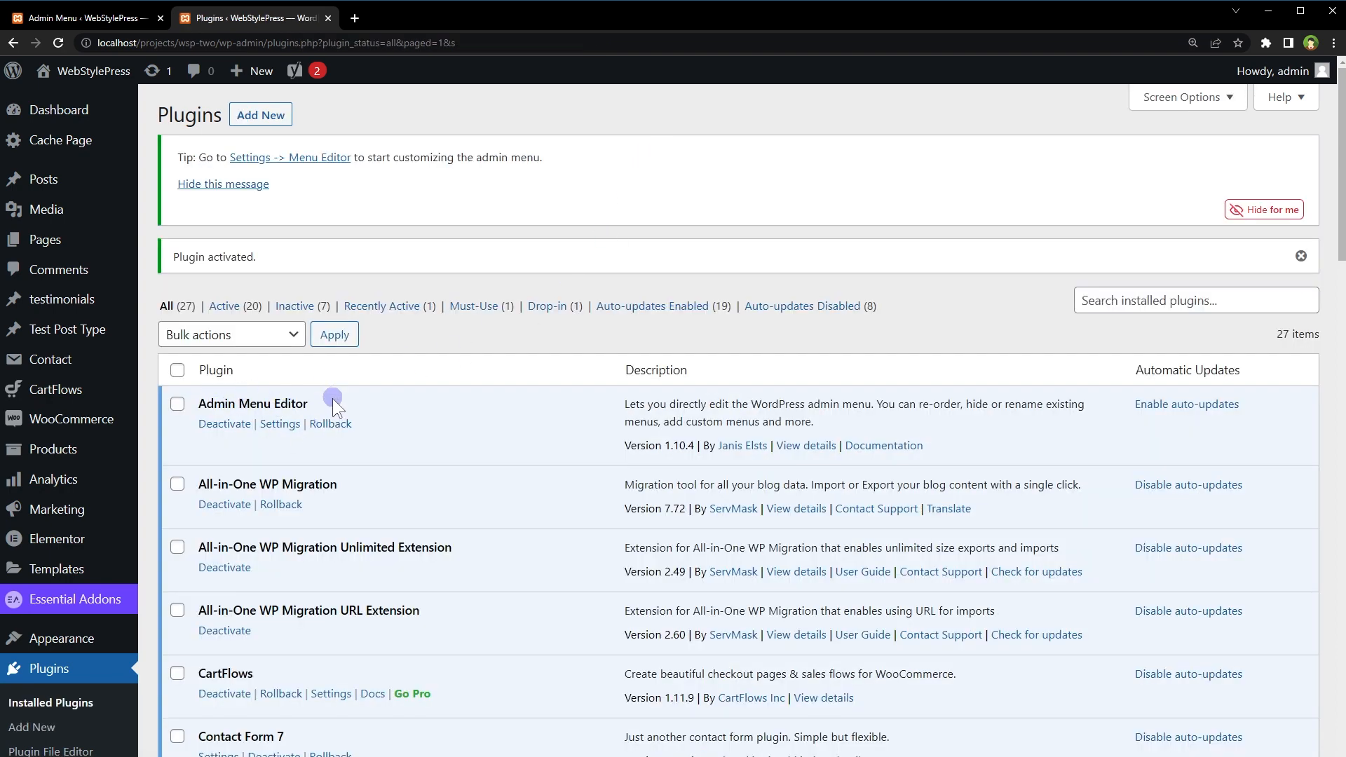
click(279, 423)
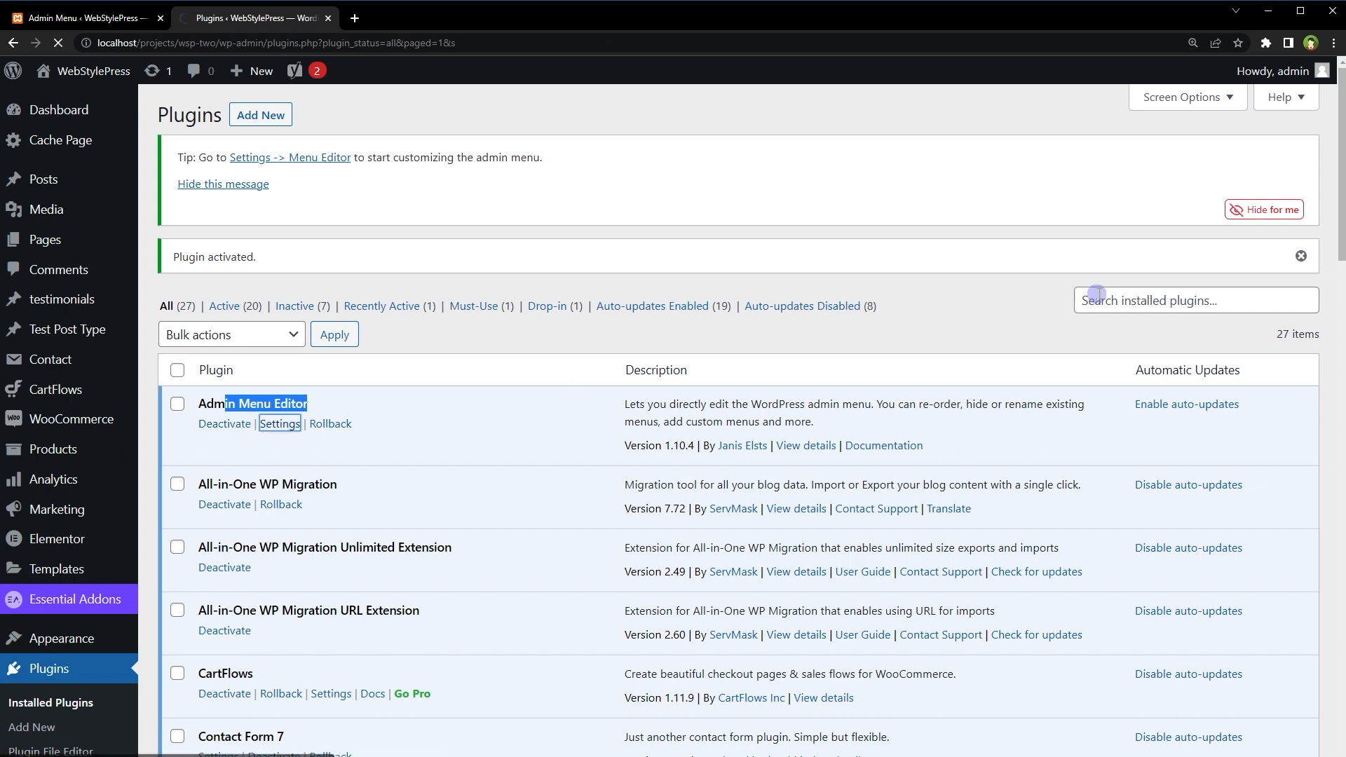
click(280, 424)
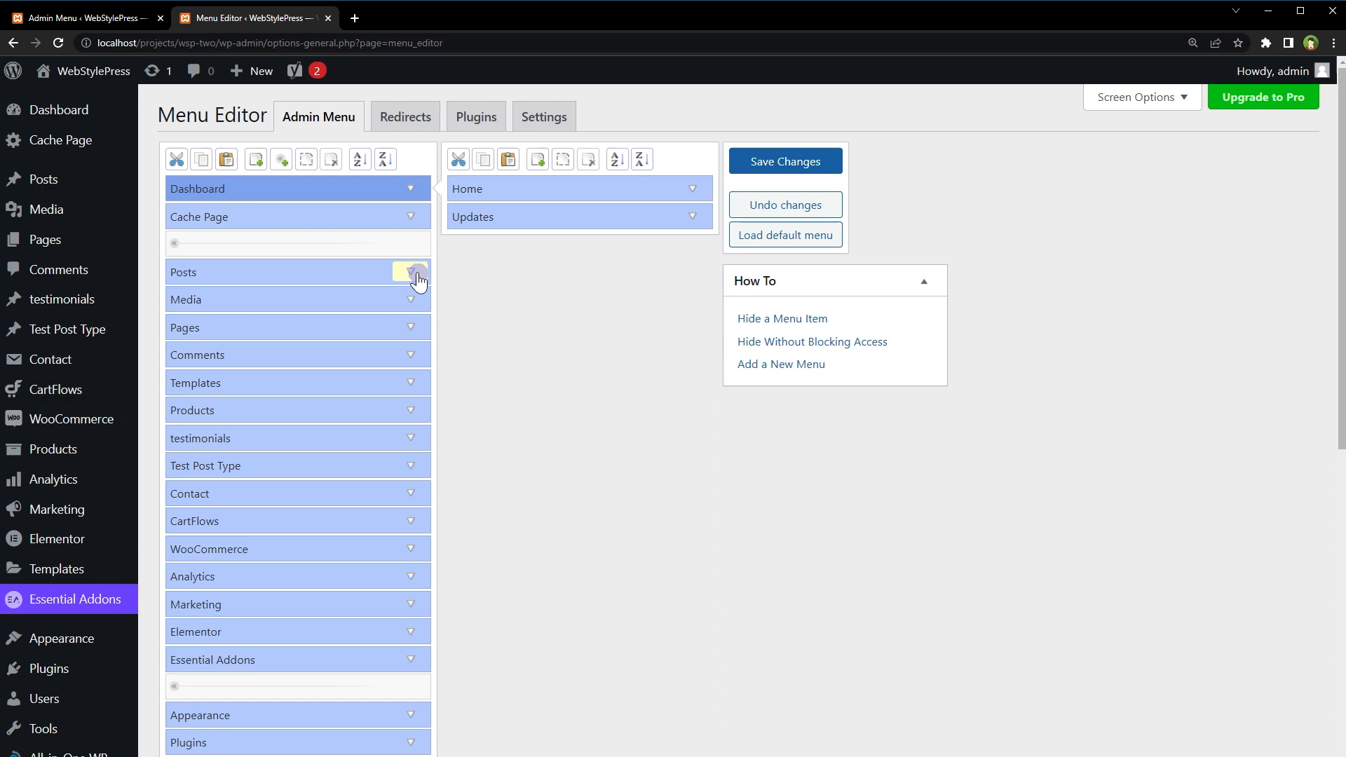
click(410, 272)
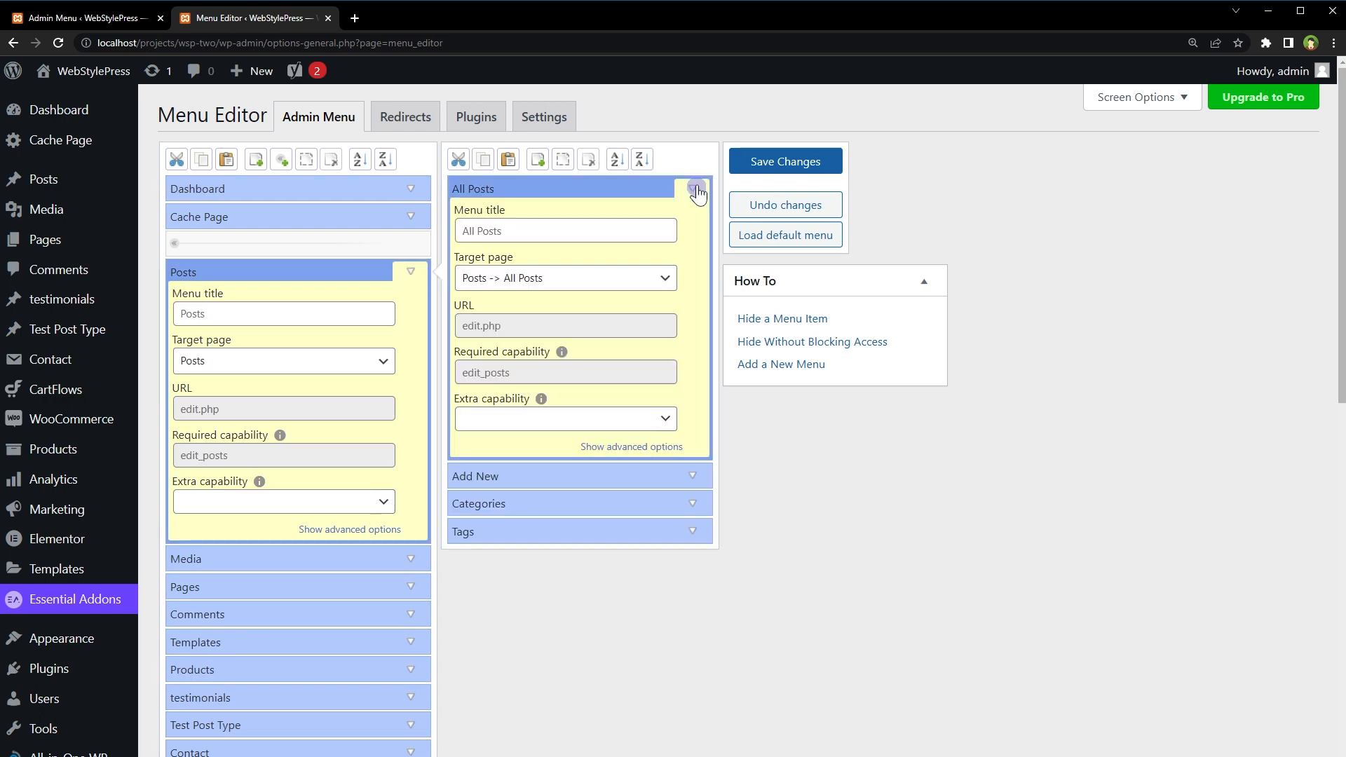
click(410, 216)
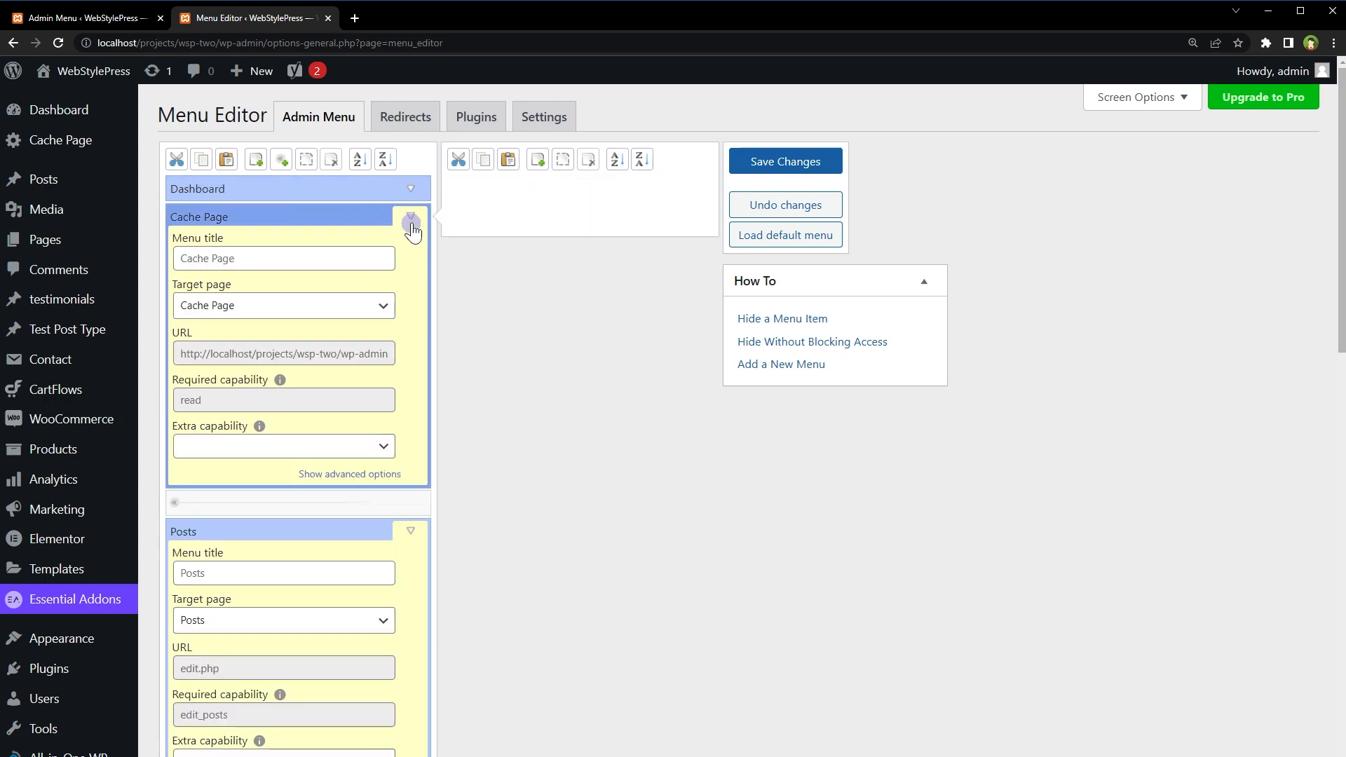
click(411, 188)
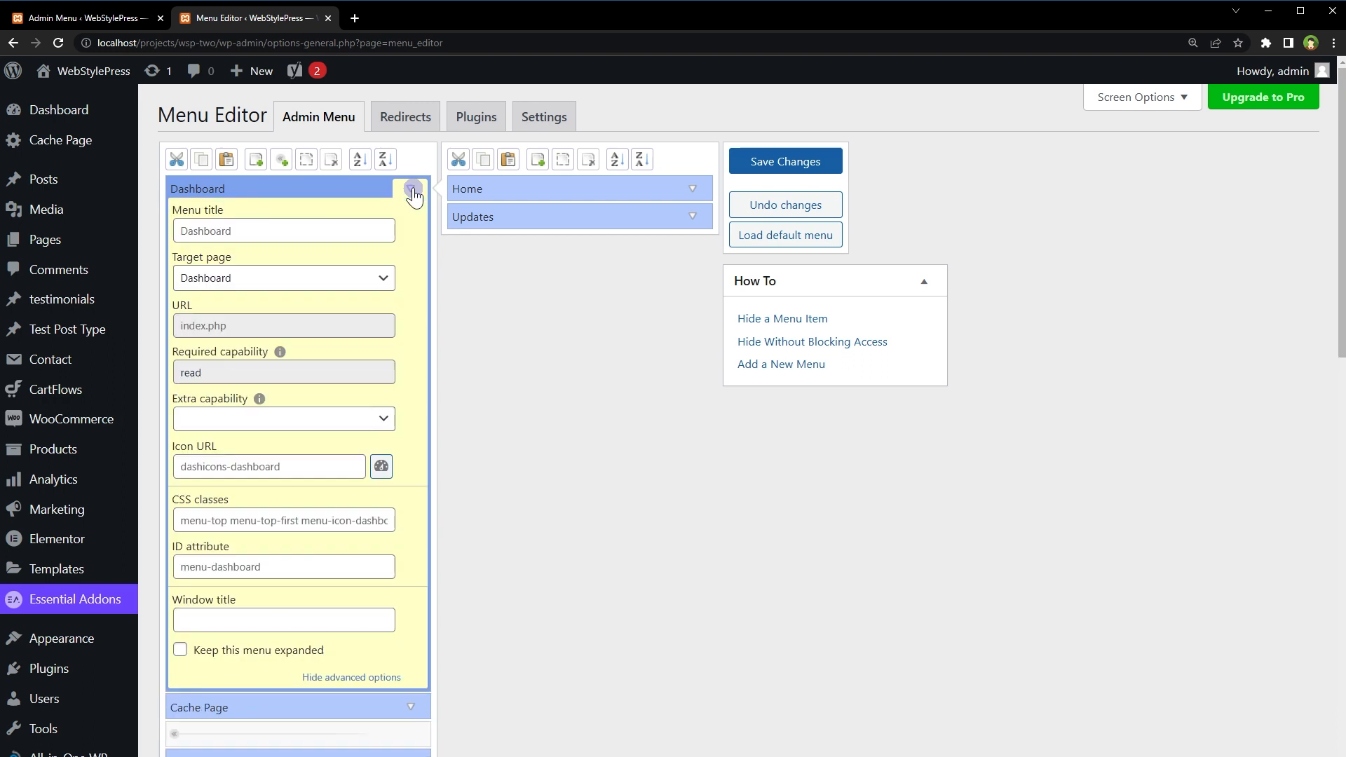
click(352, 677)
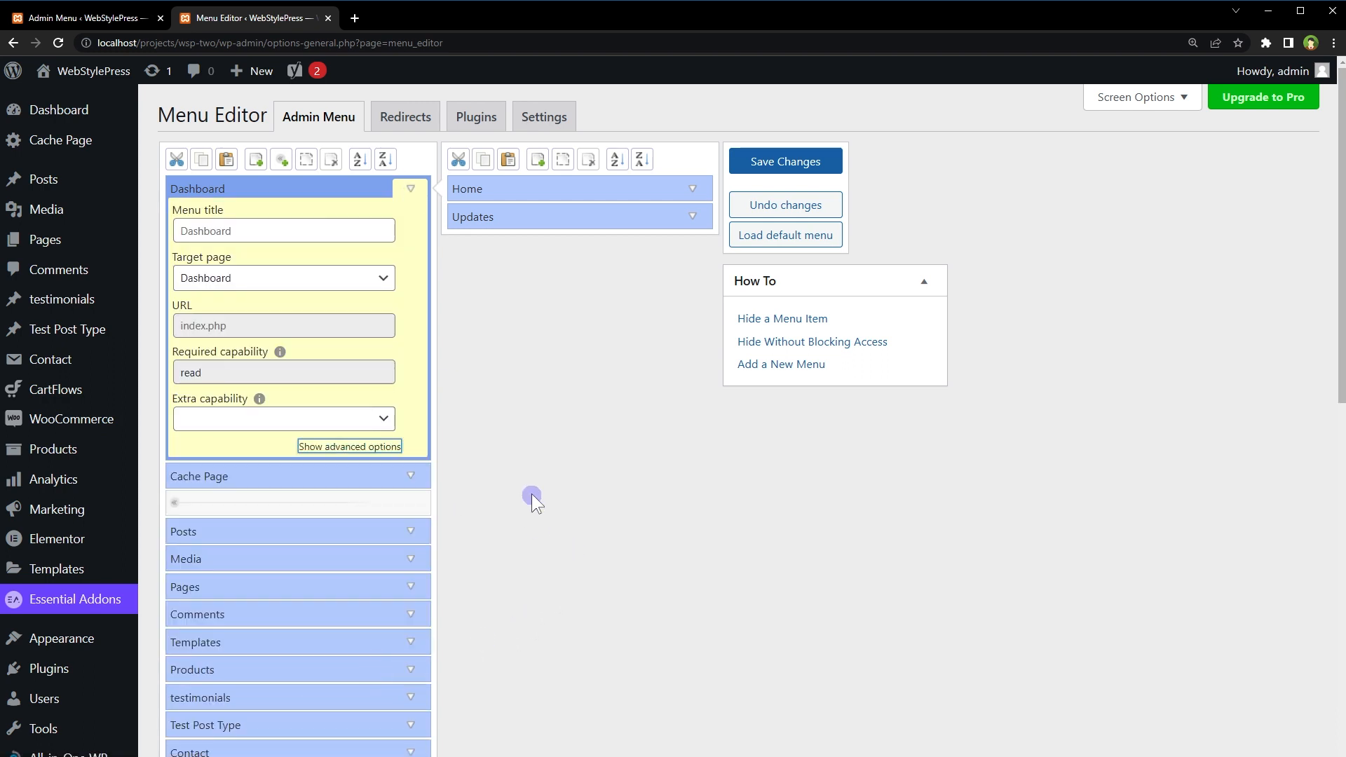
click(349, 446)
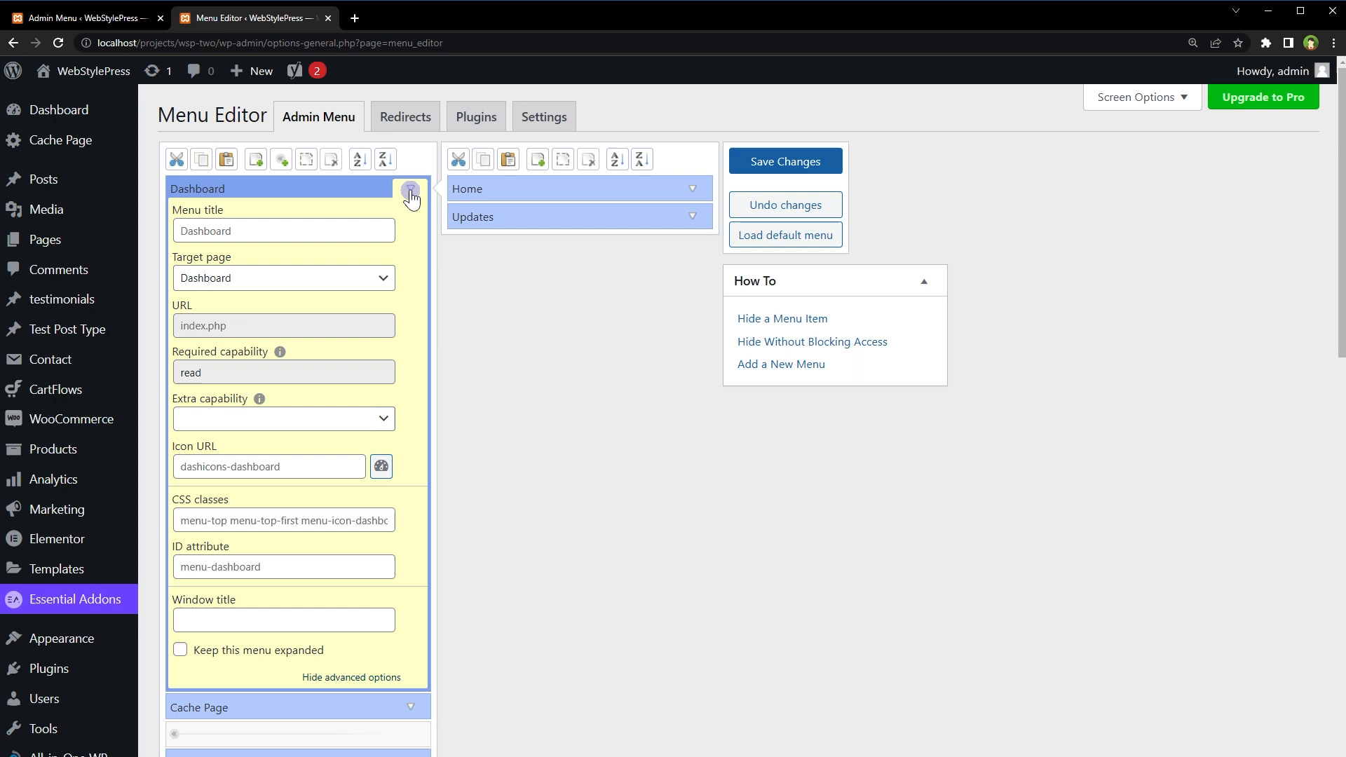
click(409, 189)
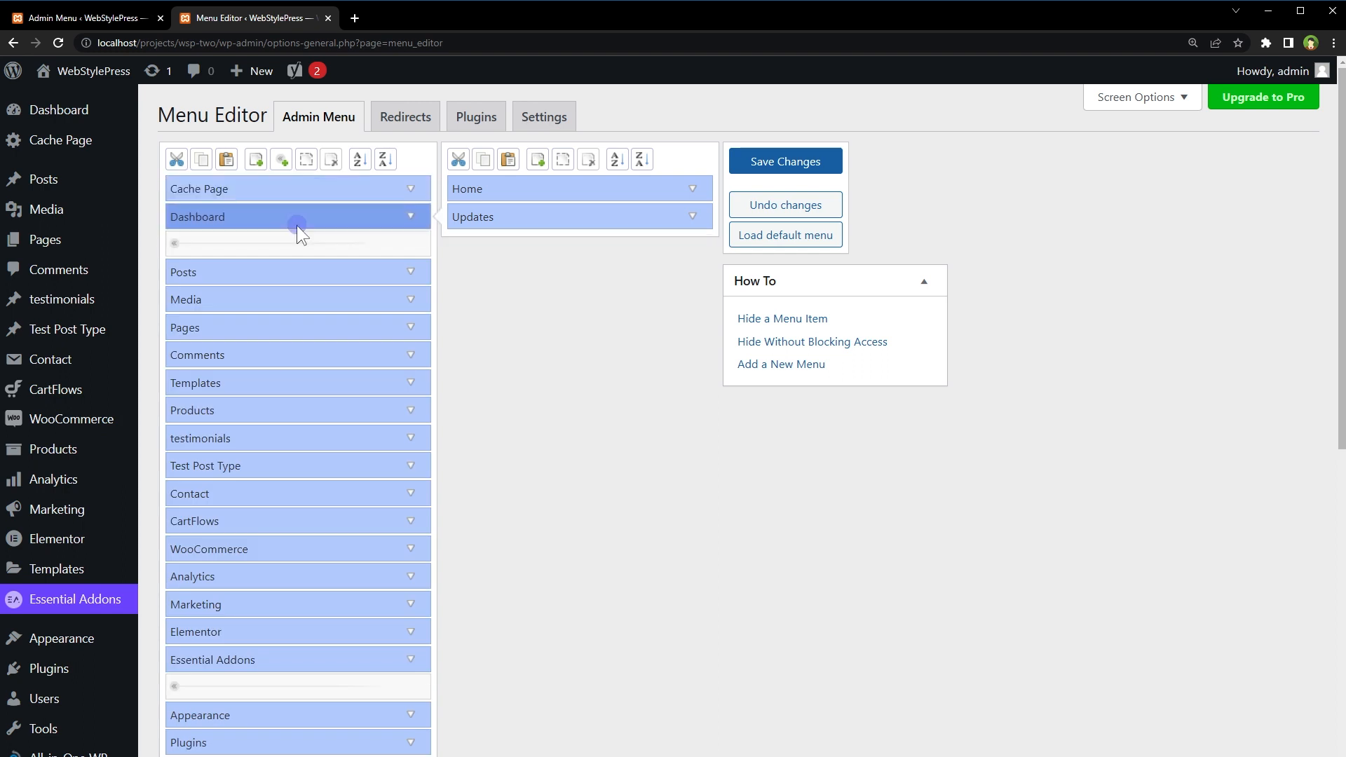
click(411, 188)
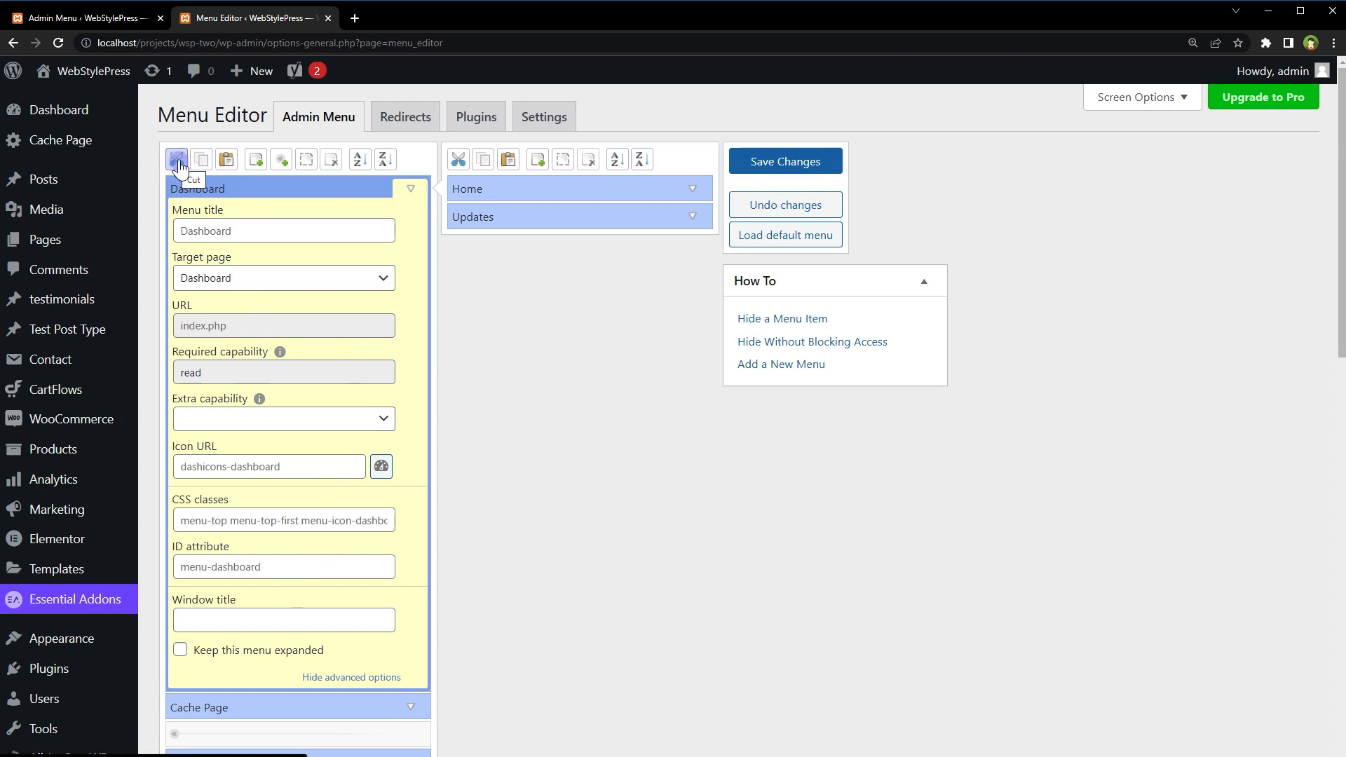
mouse_move(264, 424)
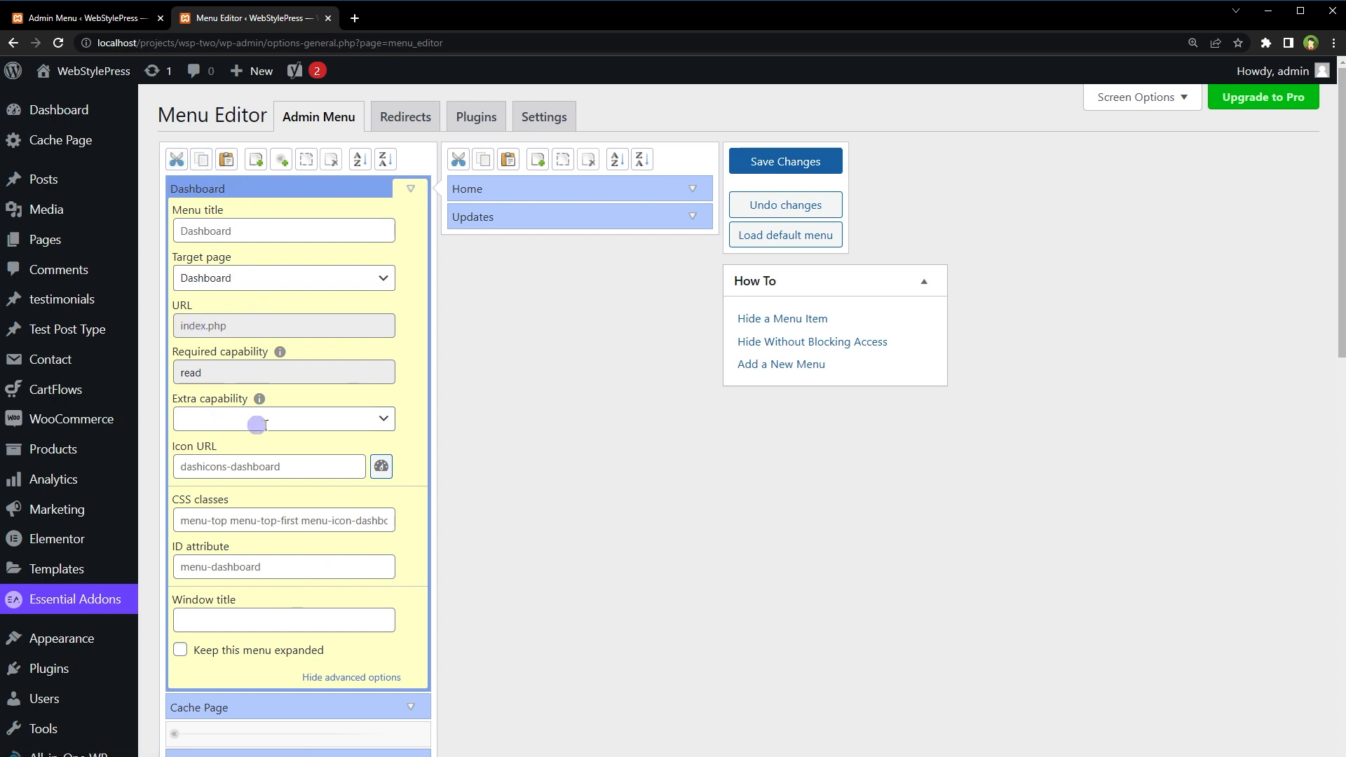
click(382, 418)
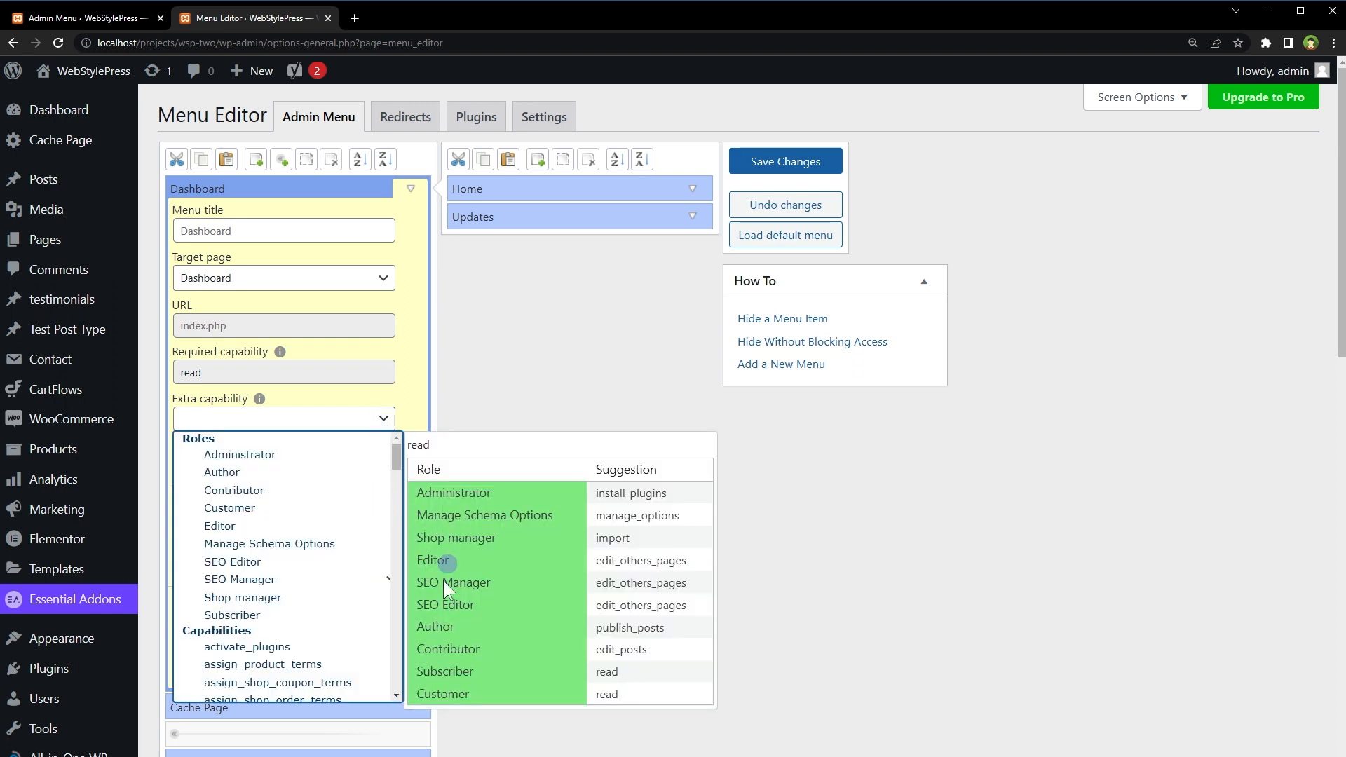
click(447, 648)
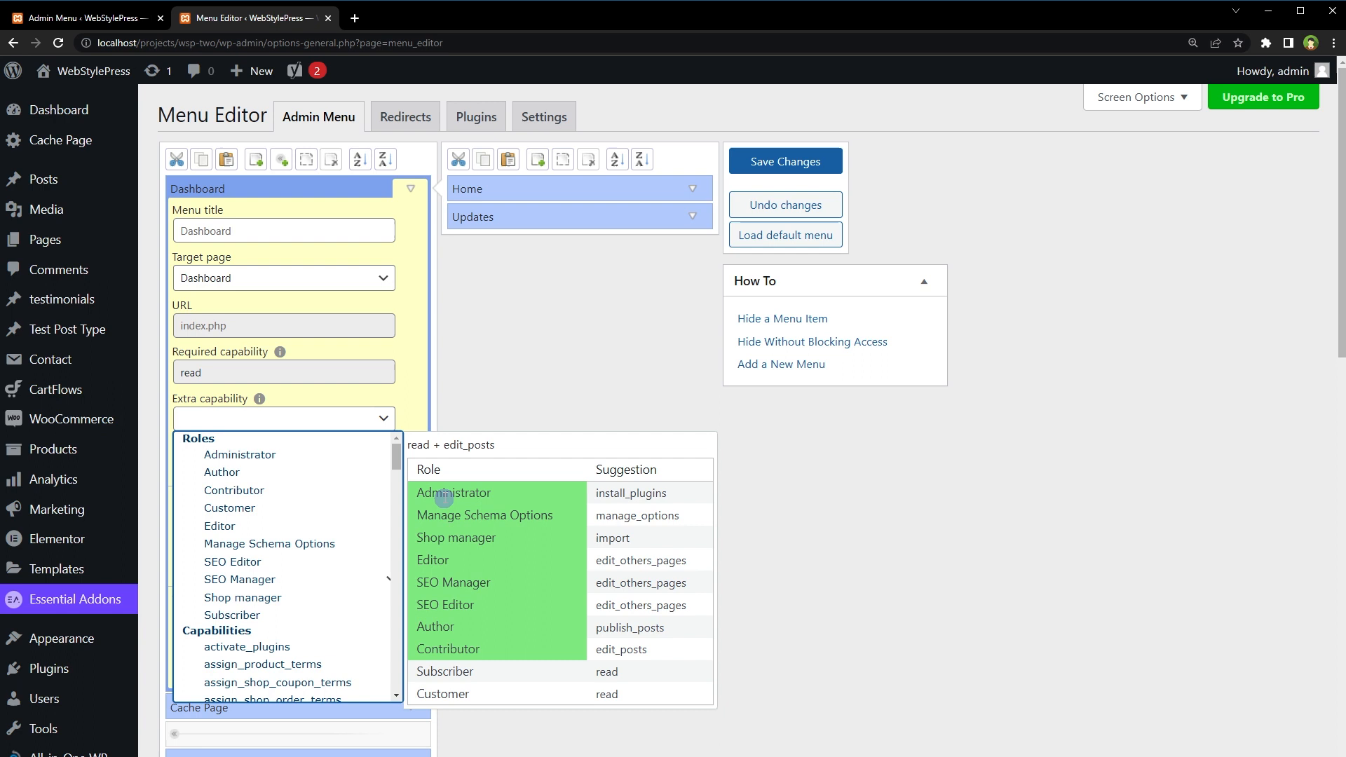
click(283, 230)
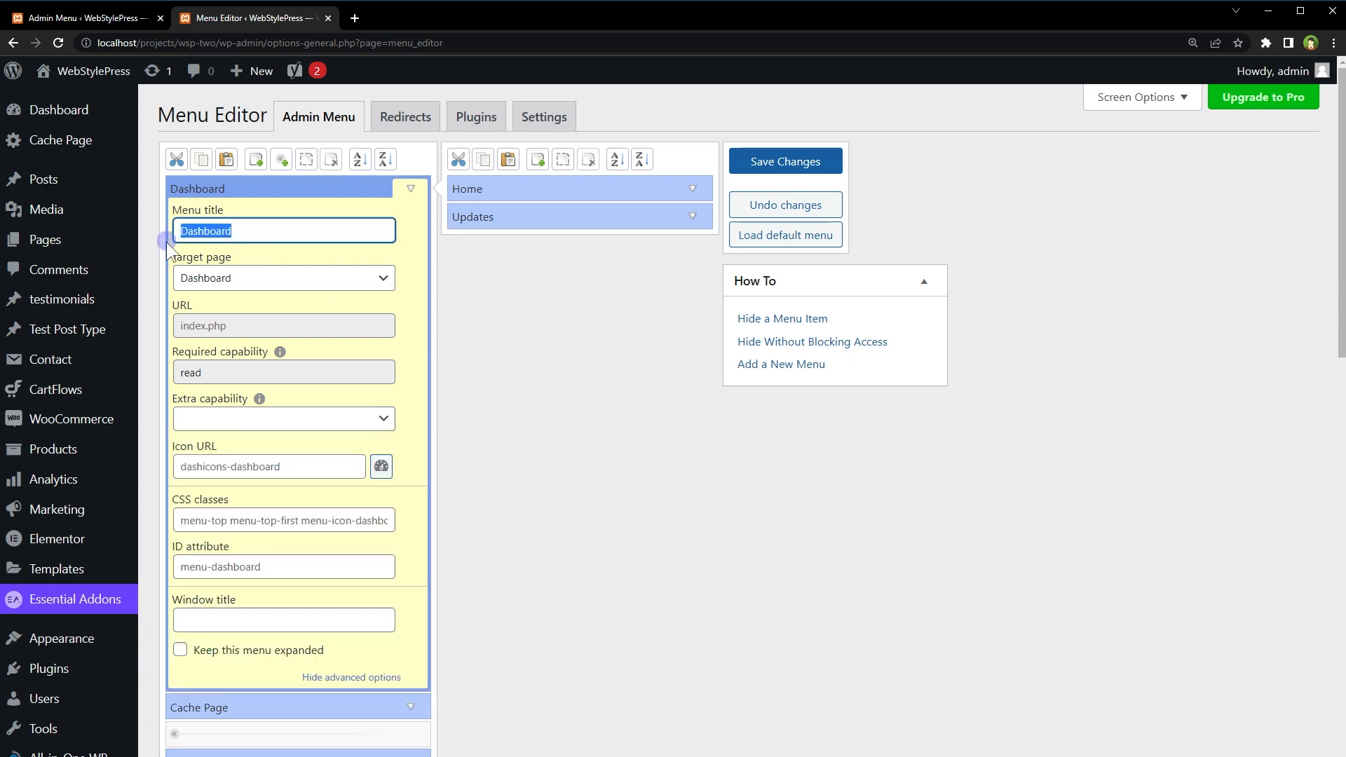
click(283, 277)
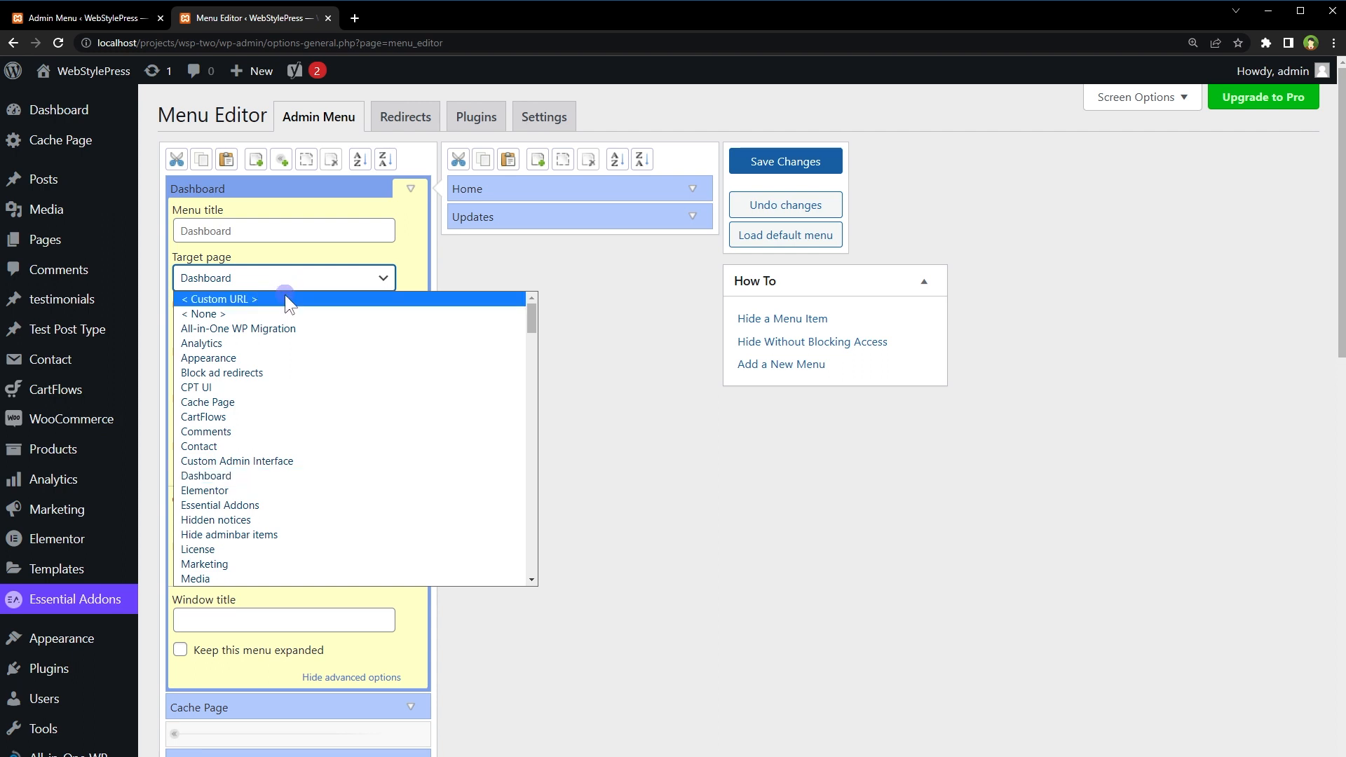
scroll(down, 3)
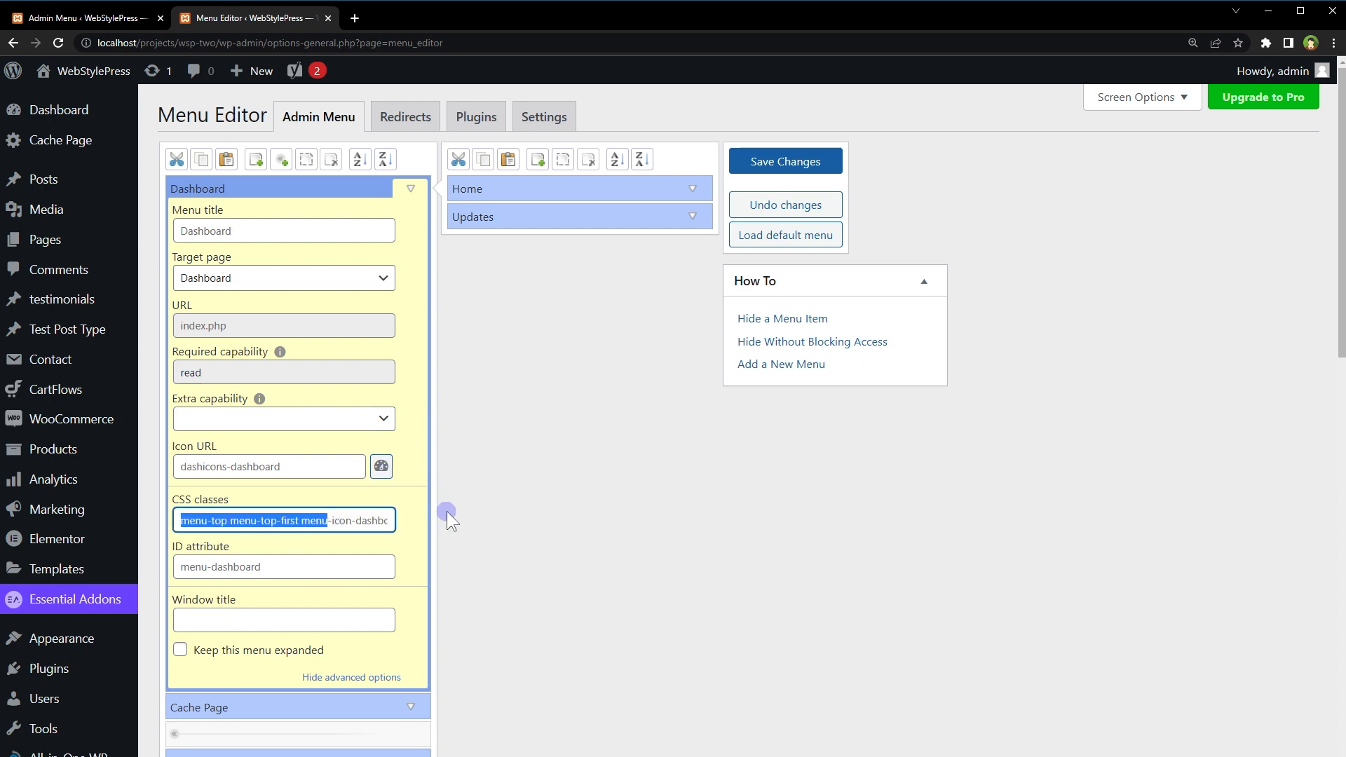
click(350, 677)
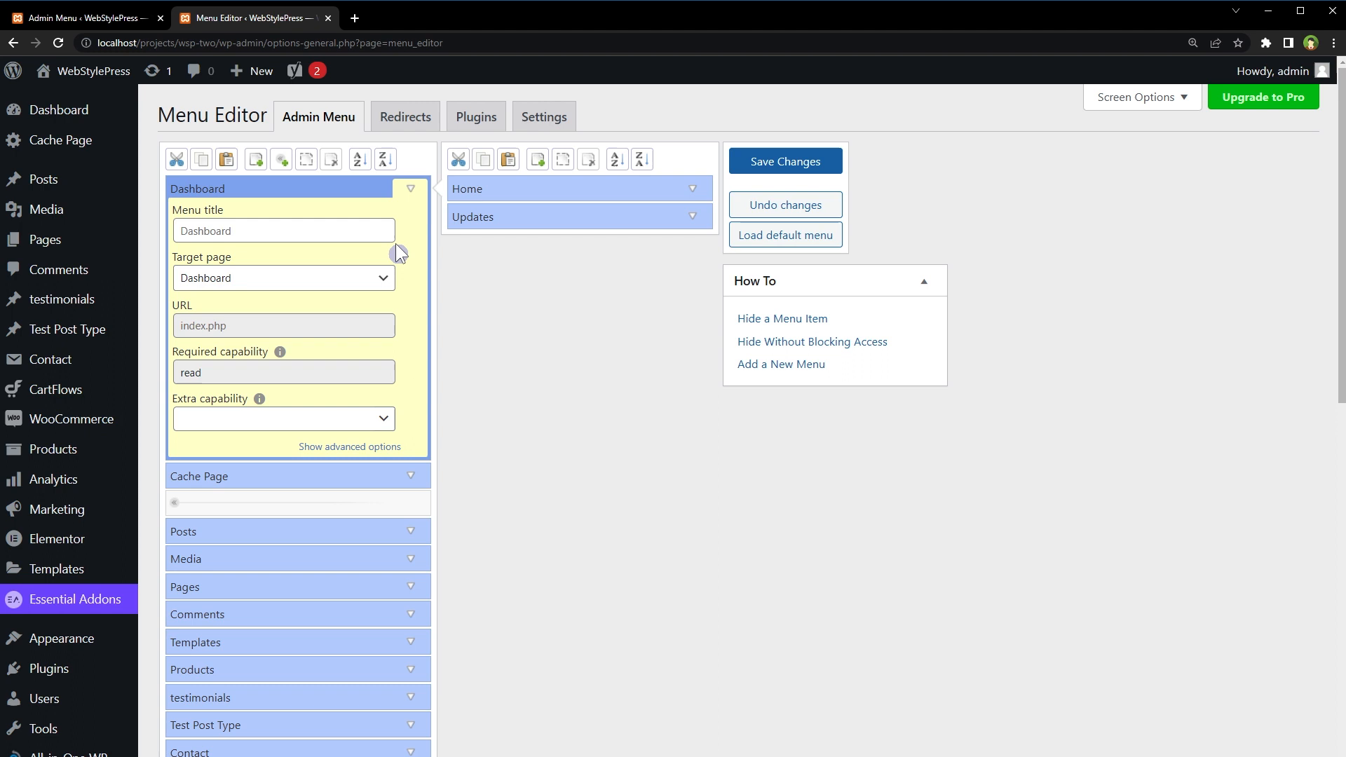
click(409, 188)
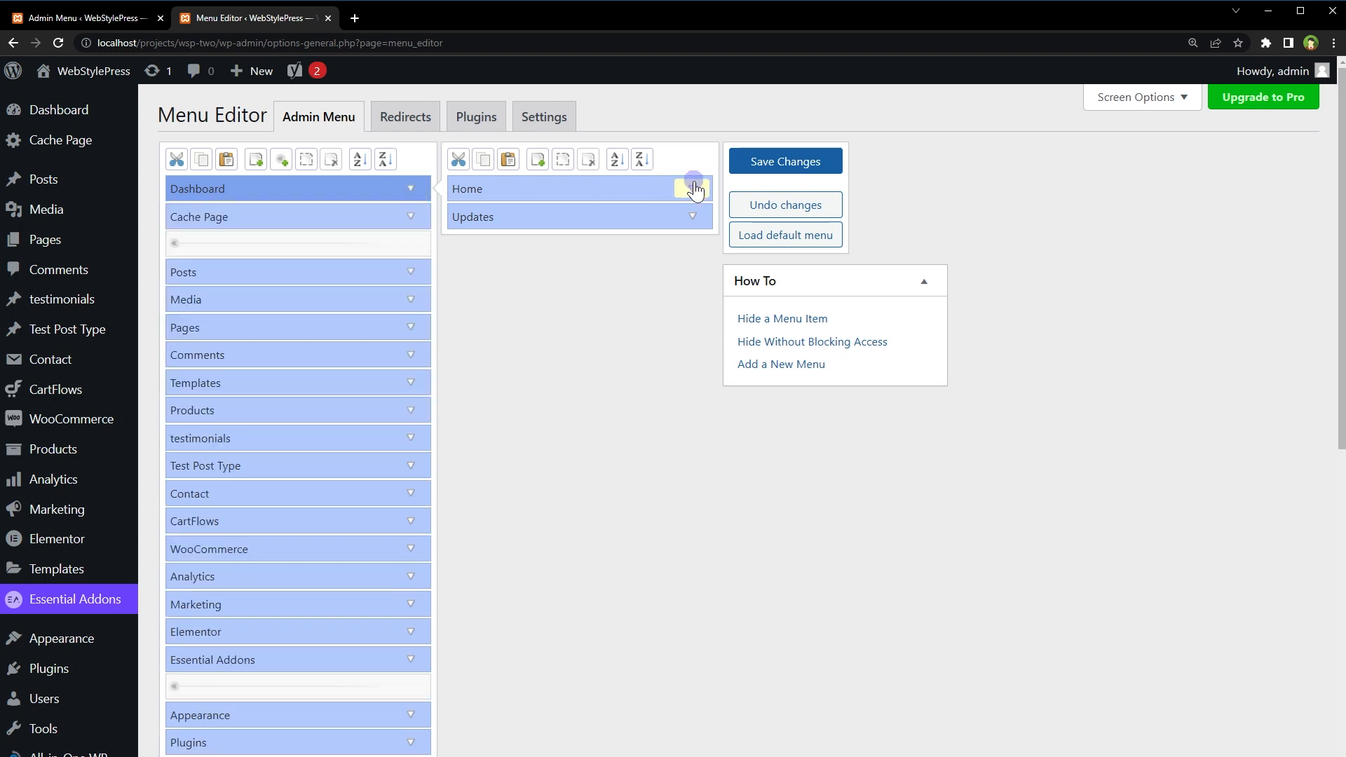
click(691, 189)
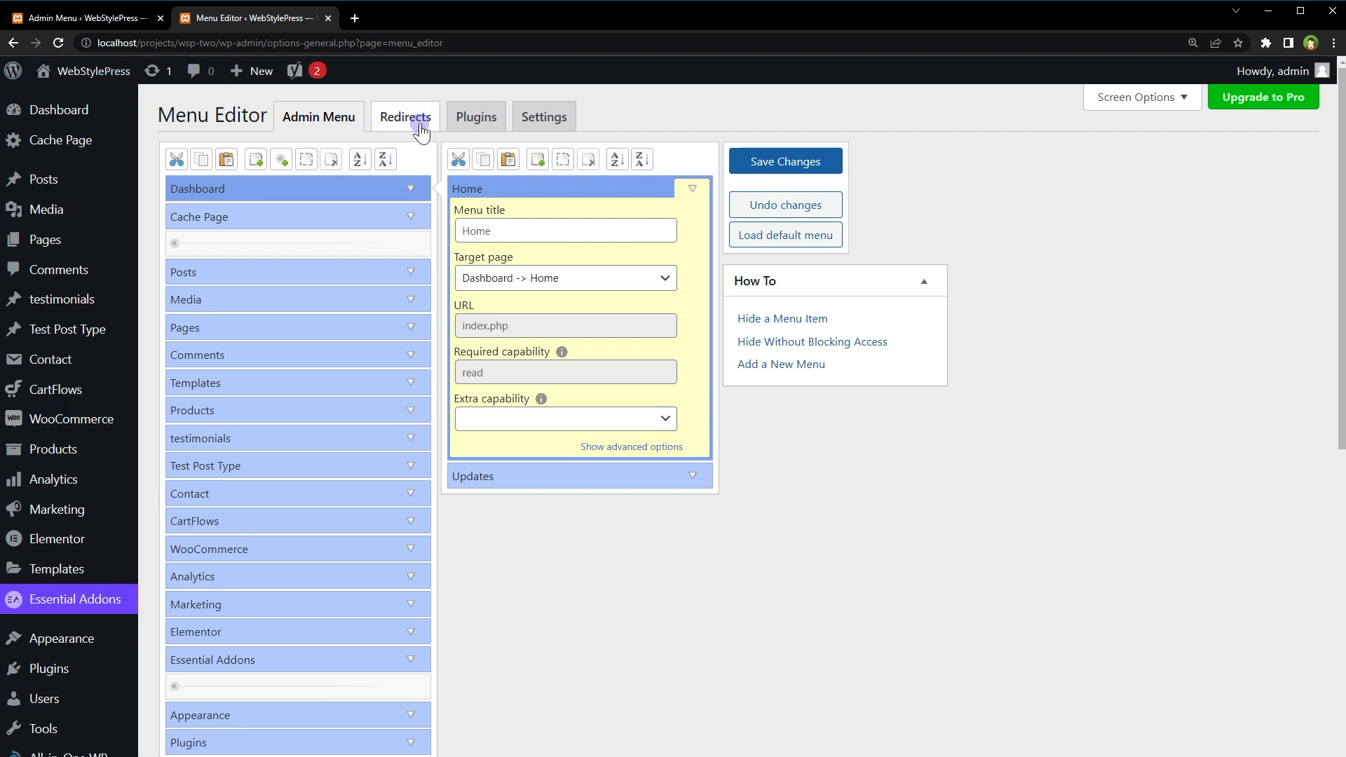
click(691, 188)
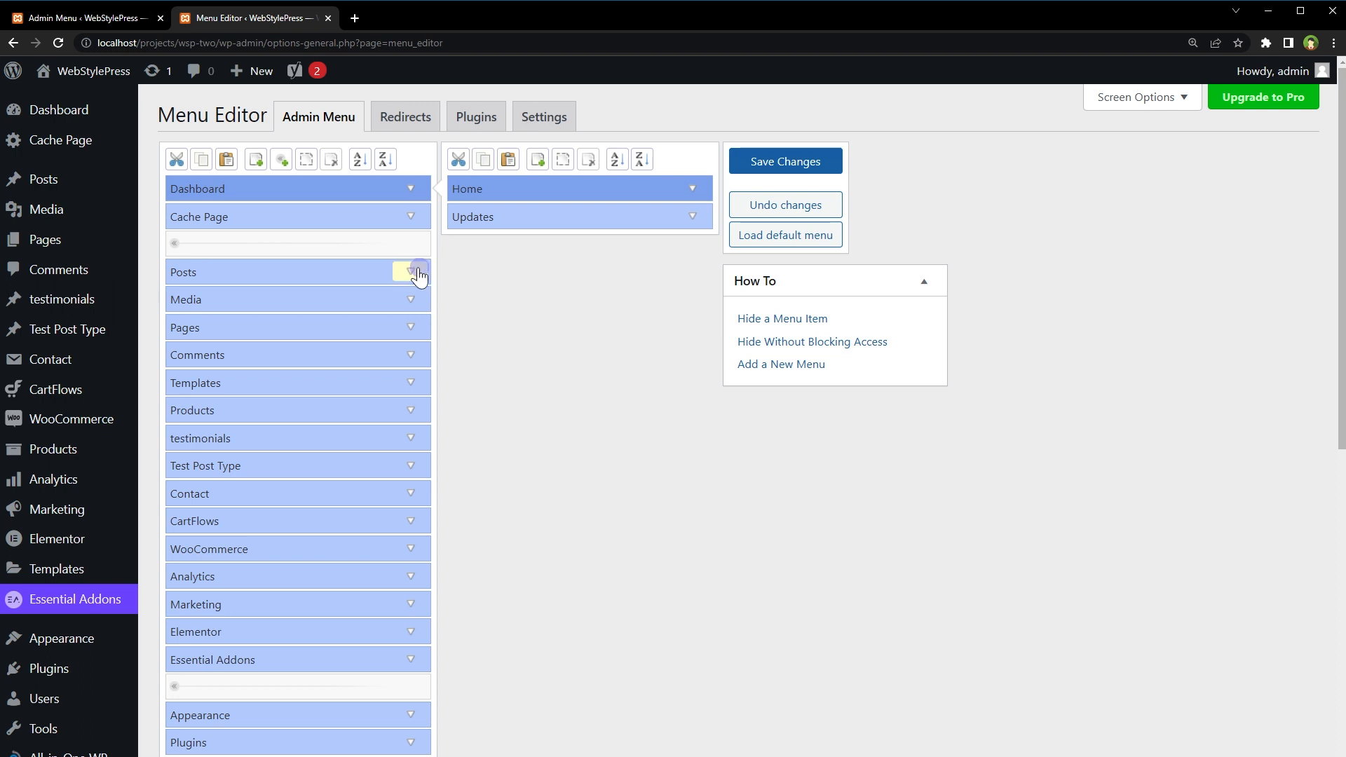
Set the Posts menu title to 'My Posts' and save, then set Add New to 'Add New Post'.
click(410, 271)
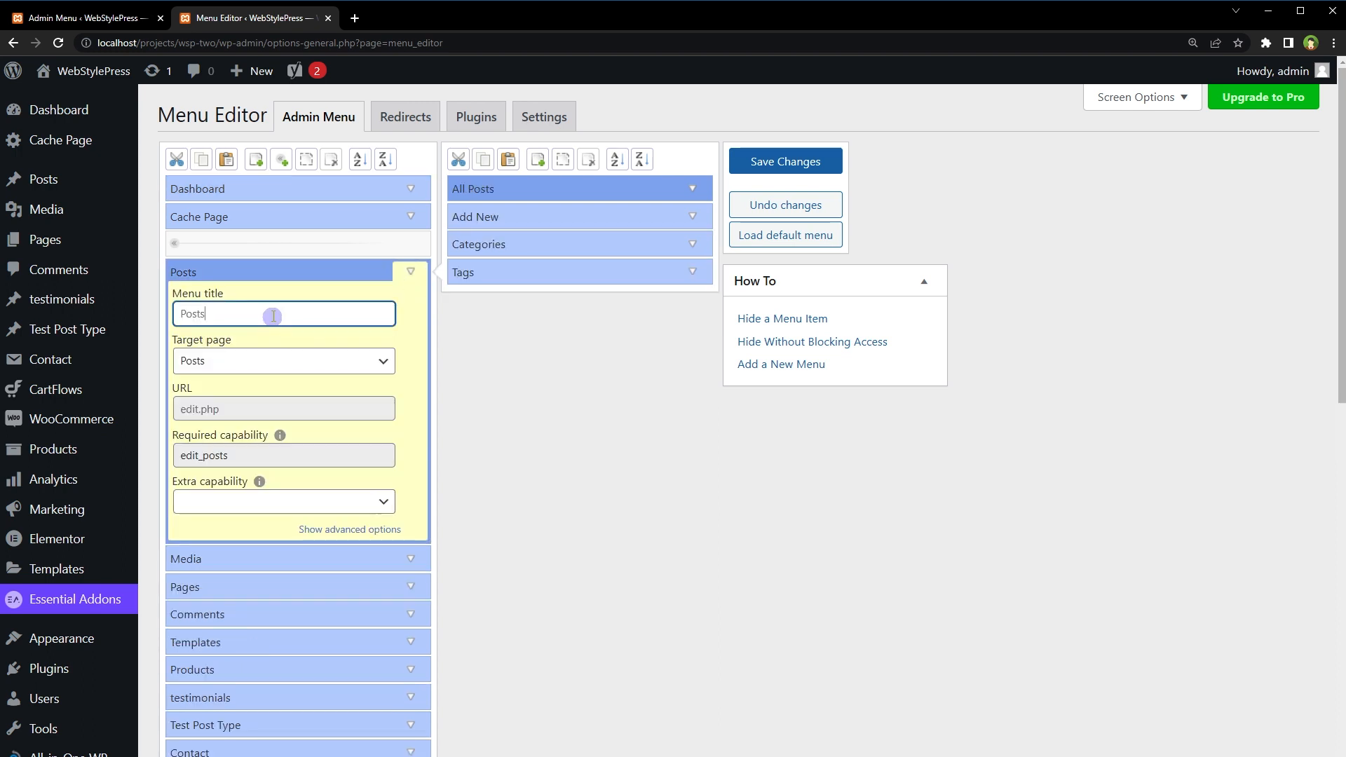
click(348, 530)
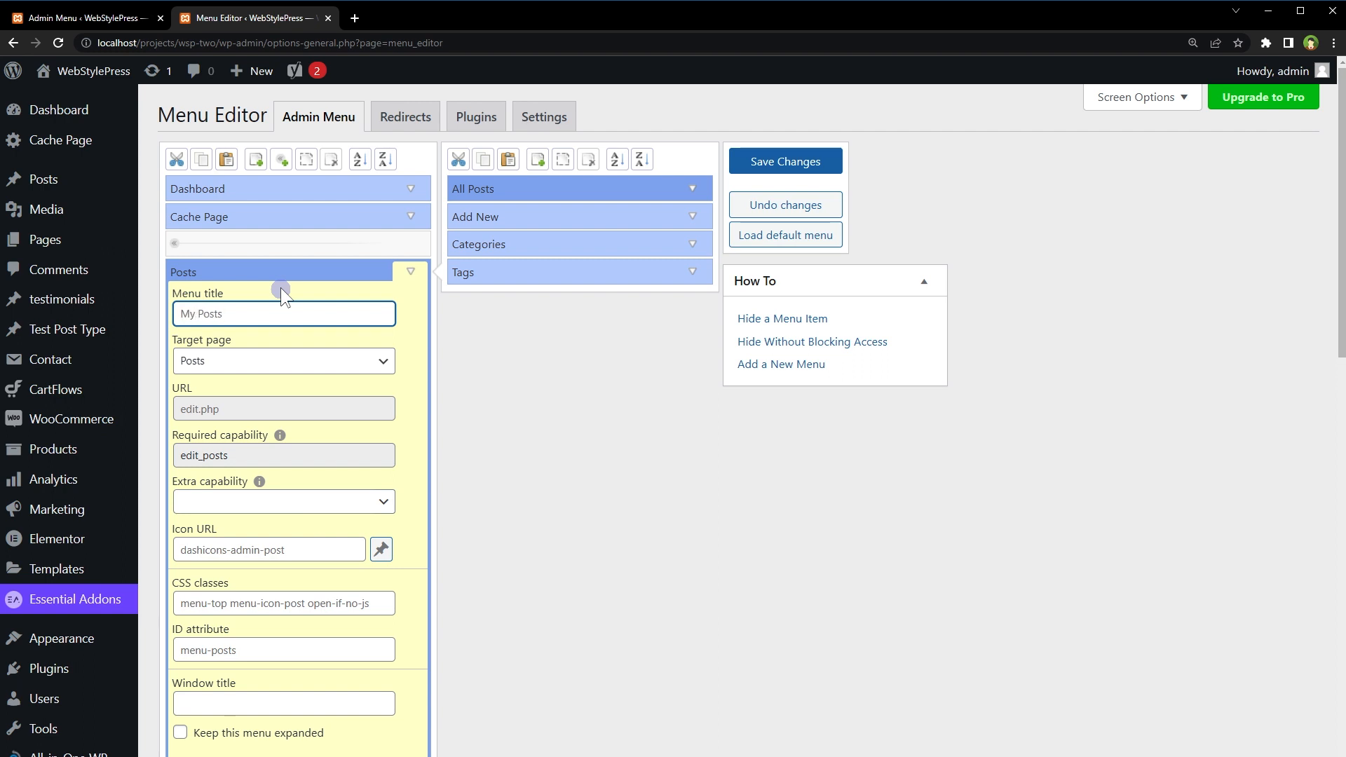
click(784, 160)
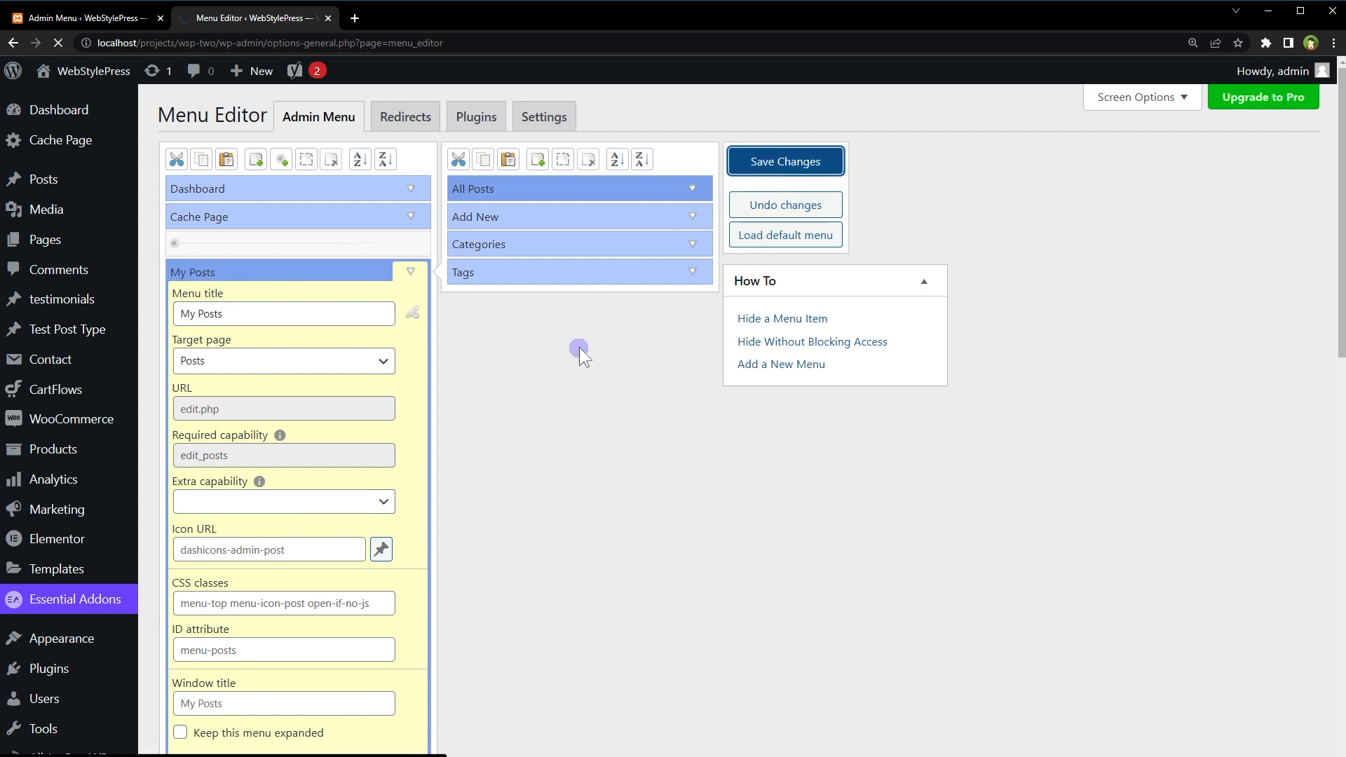
click(783, 161)
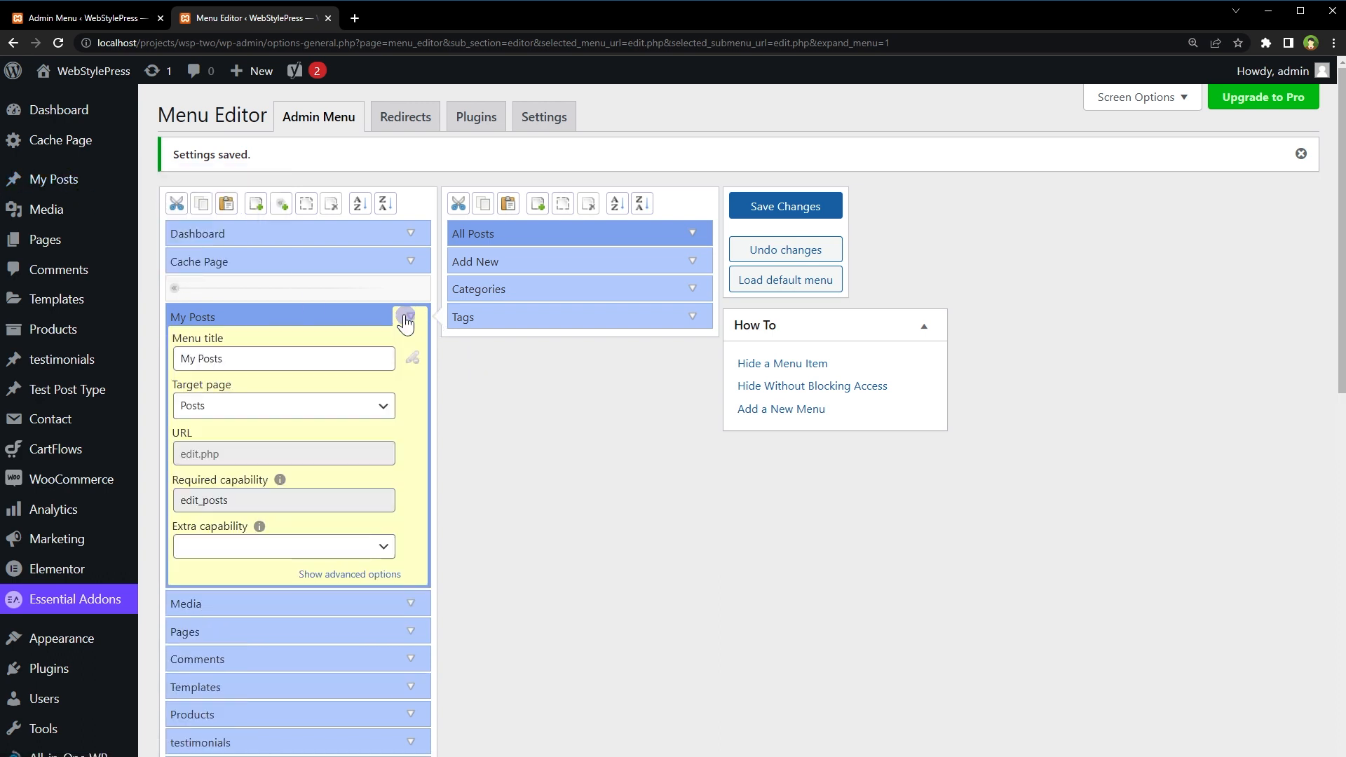
mouse_move(534, 306)
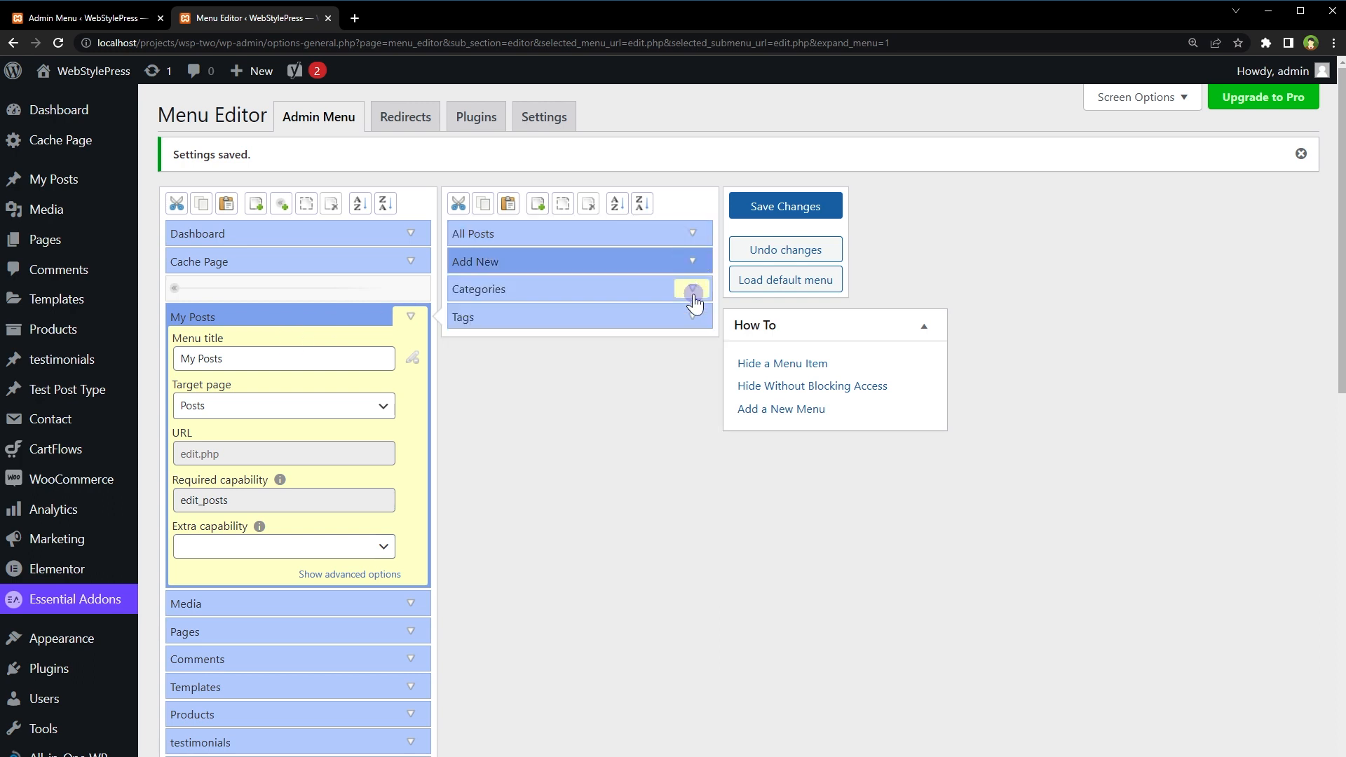
click(692, 261)
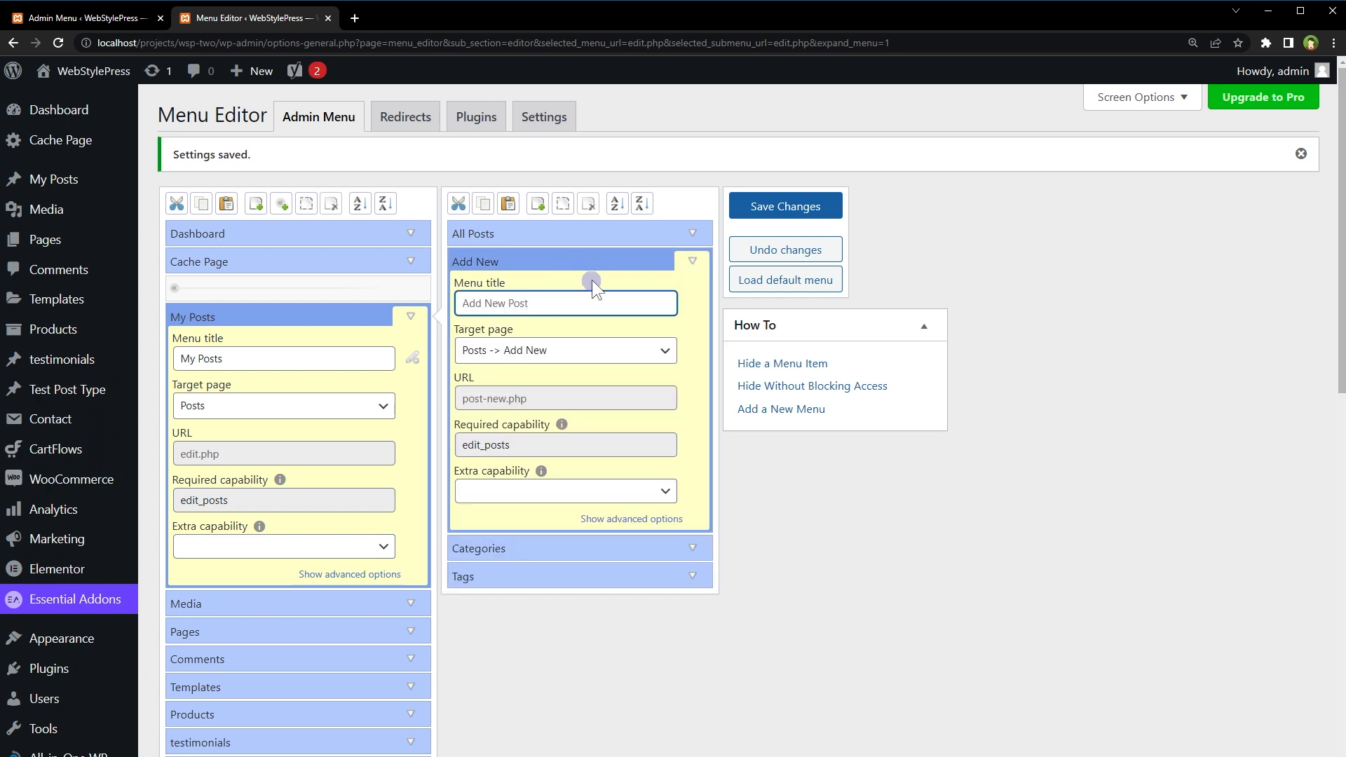
click(783, 206)
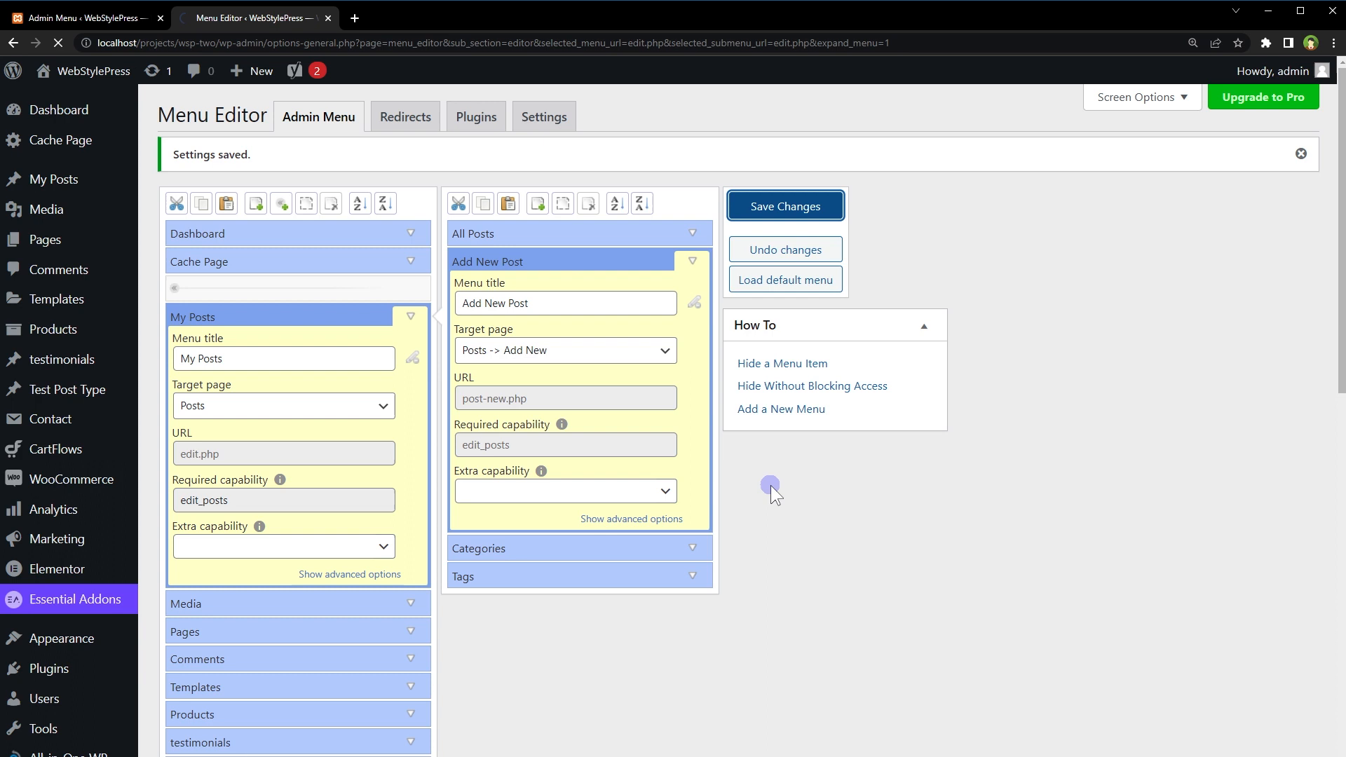
mouse_move(781, 482)
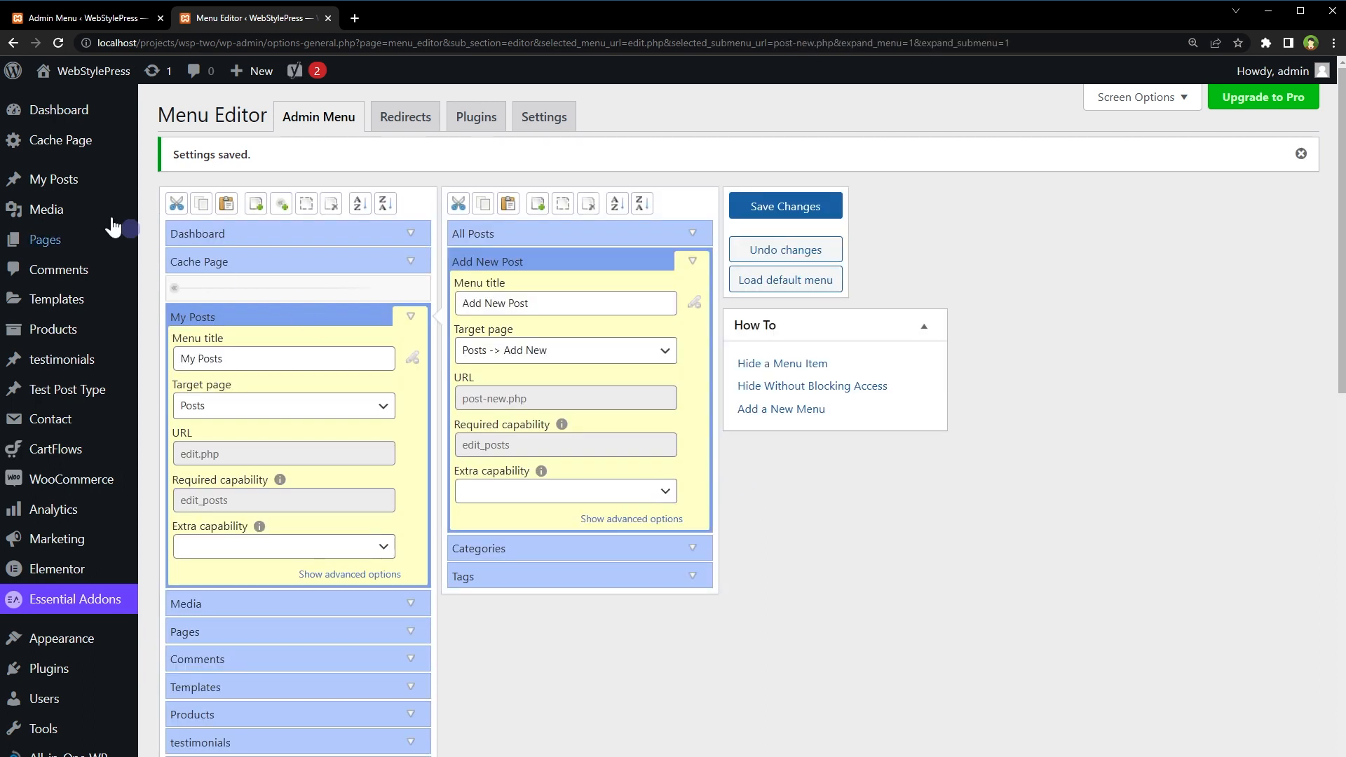
mouse_move(53, 179)
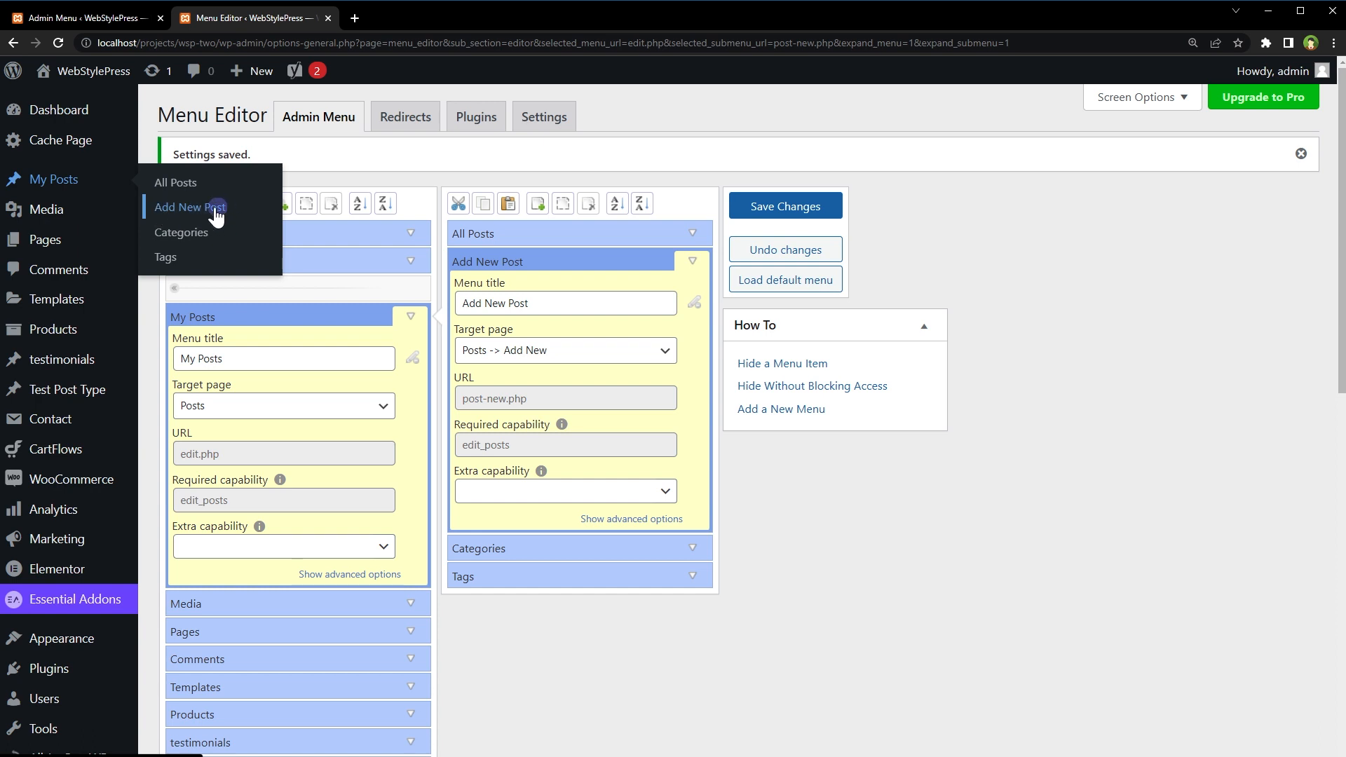
Save the menu, then reveal and collapse advanced options for My Posts and Add New Post.
click(770, 461)
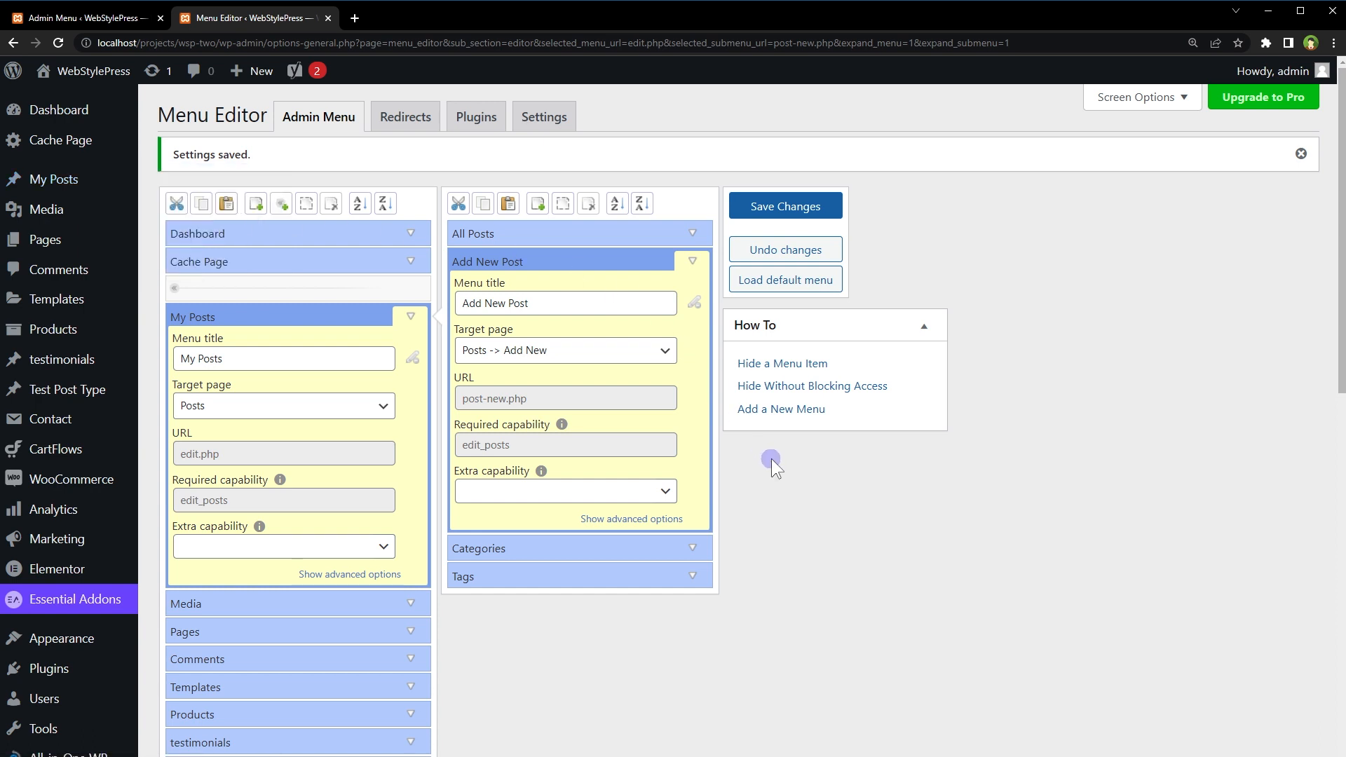
mouse_move(803, 521)
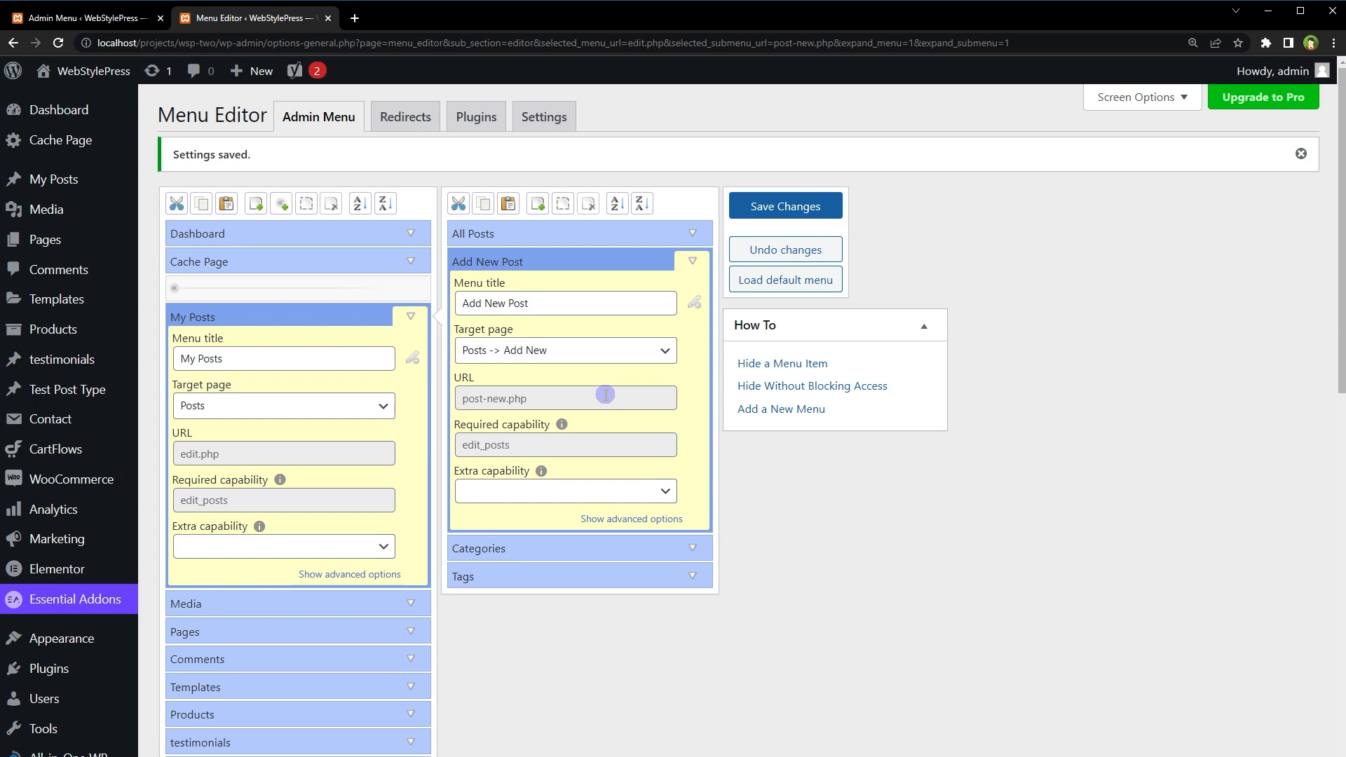
click(630, 518)
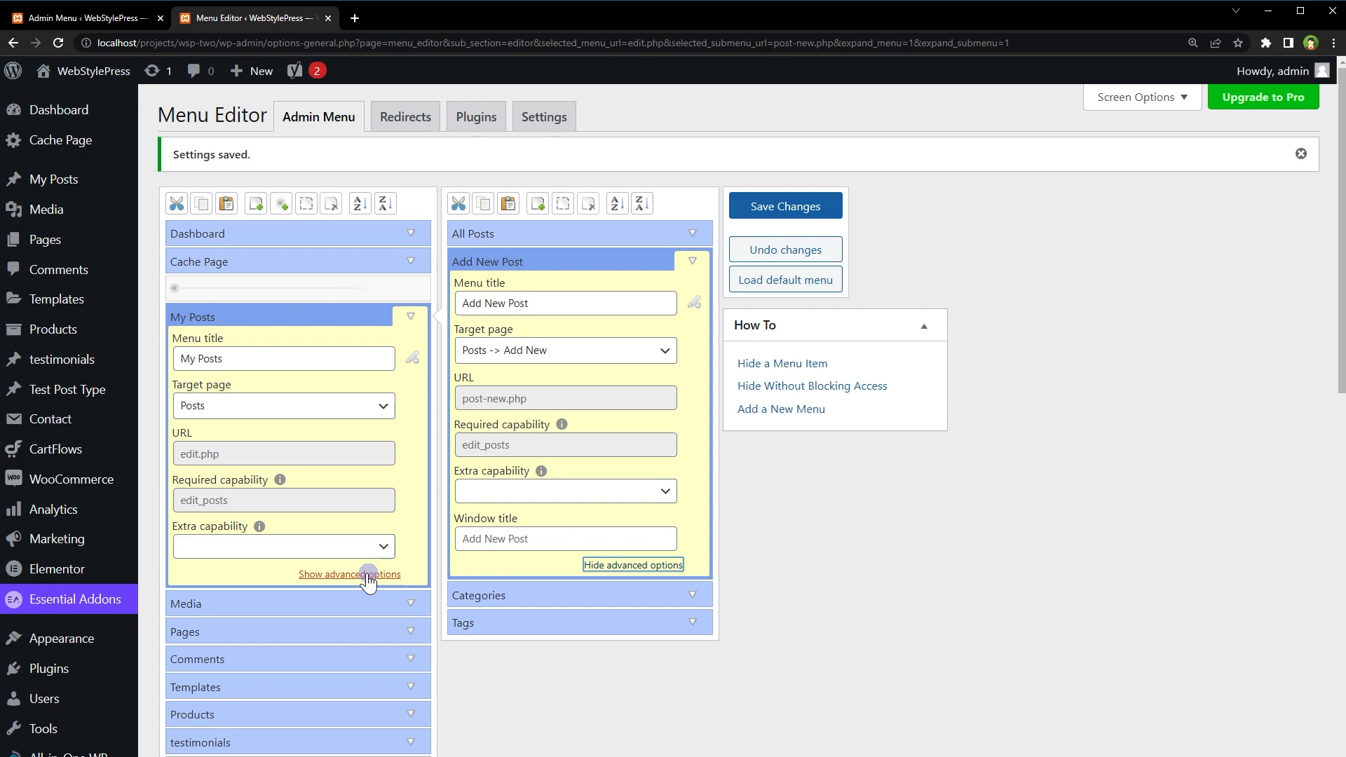
click(349, 574)
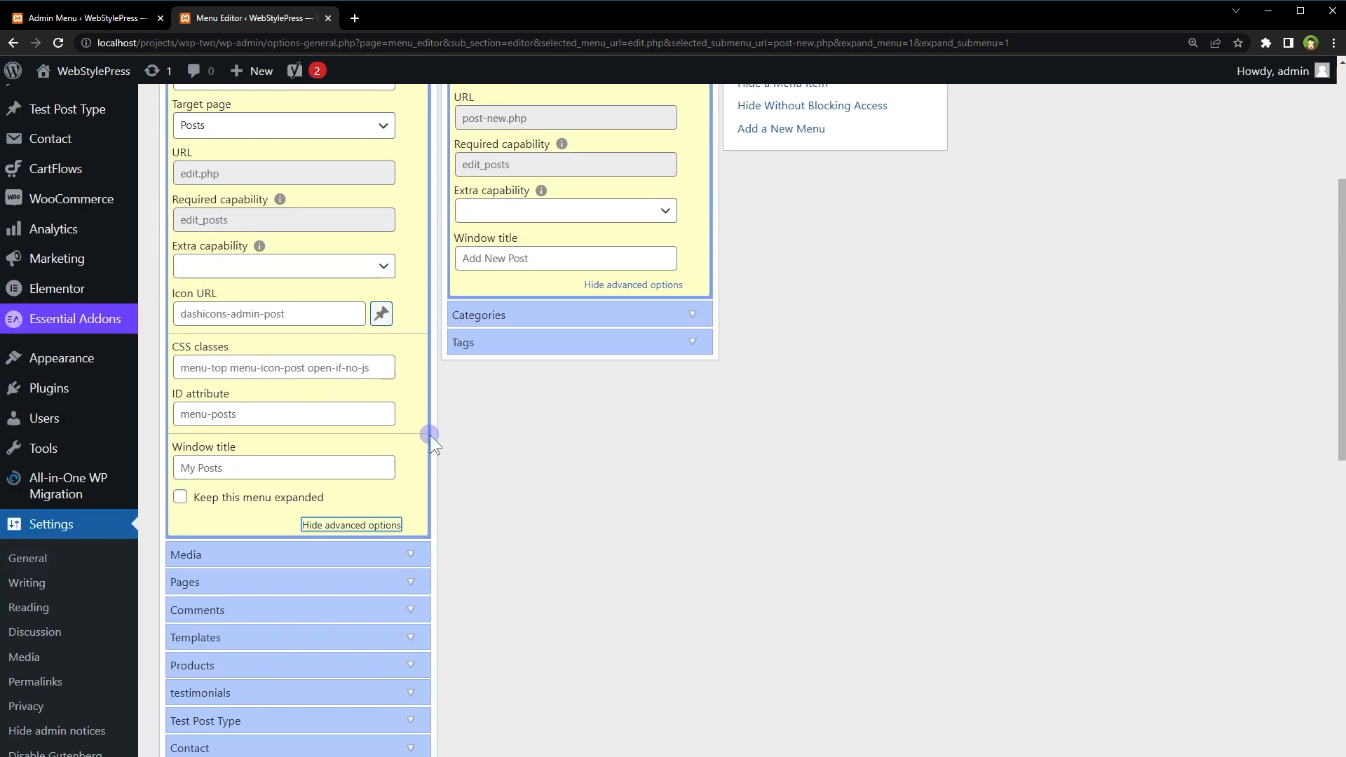
scroll(up, 3)
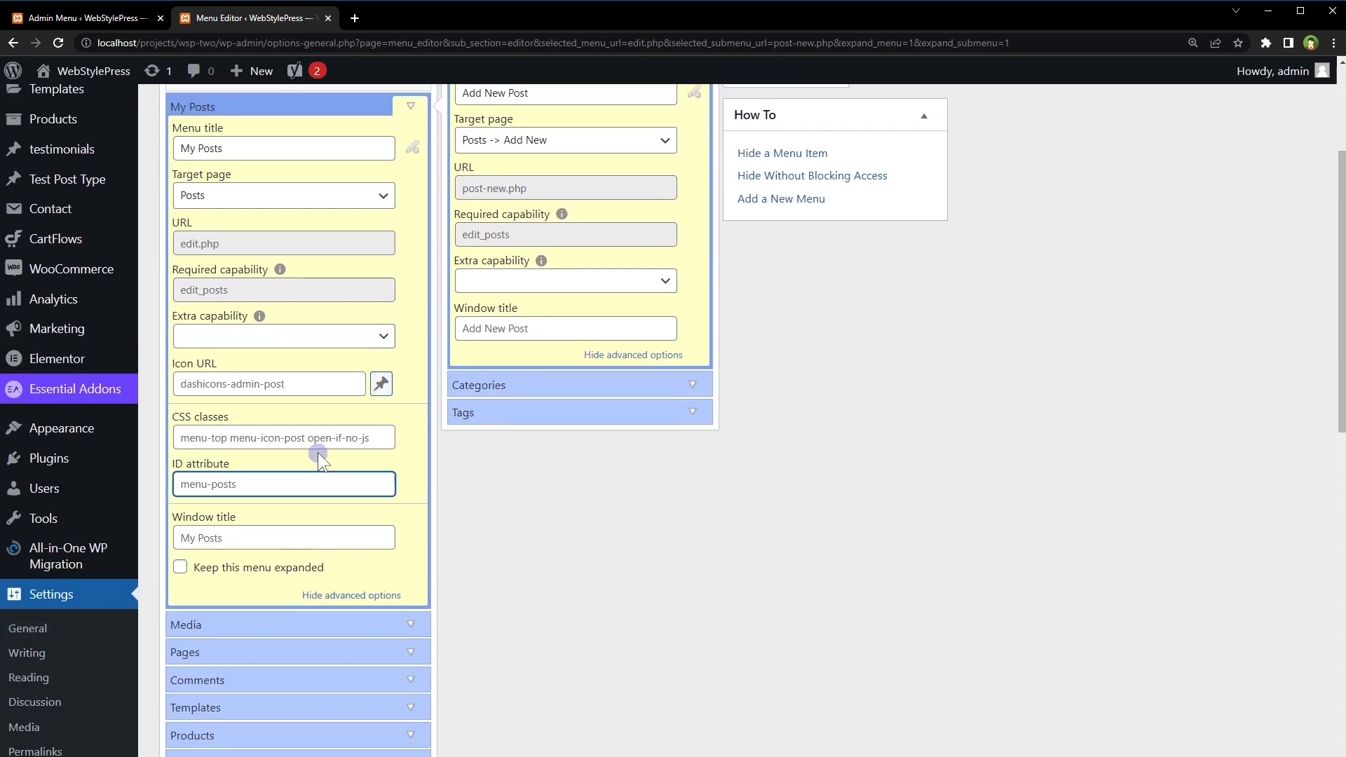
scroll(up, 3)
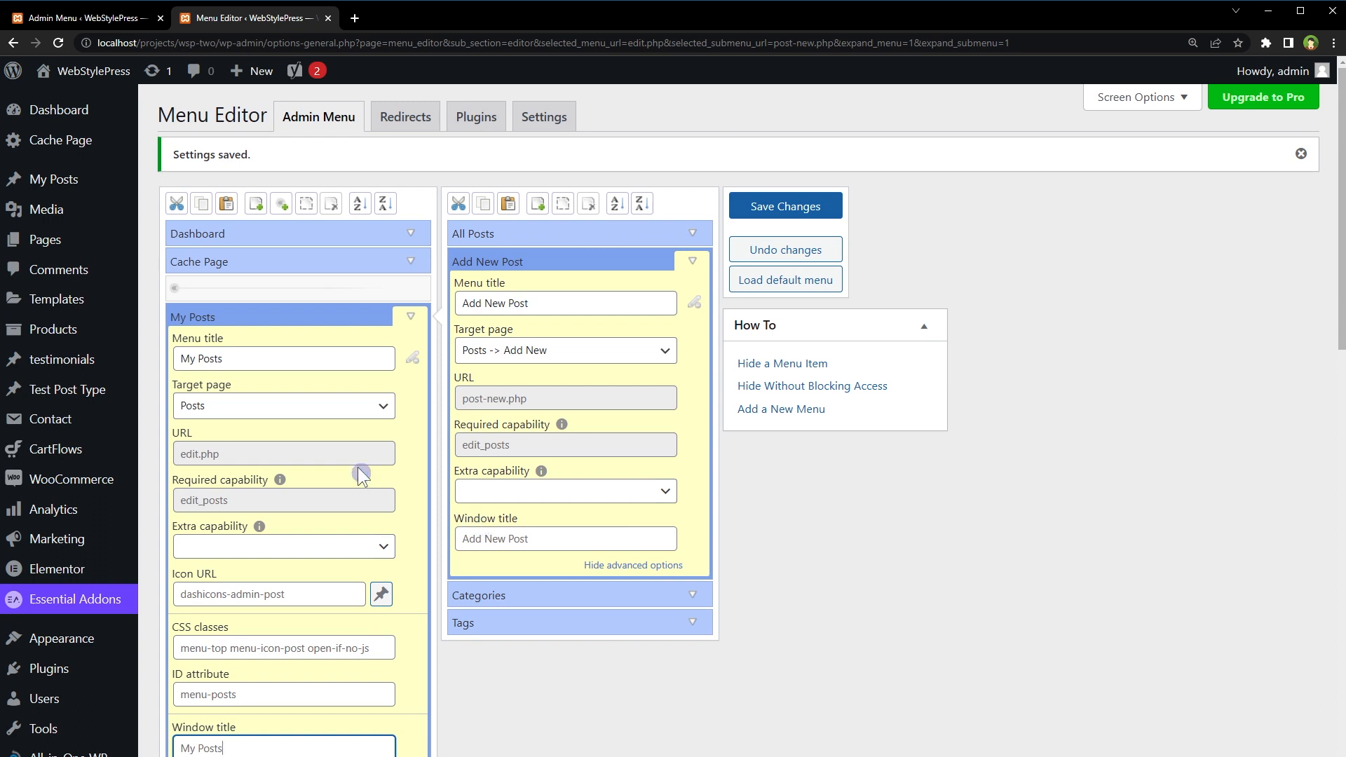
click(410, 316)
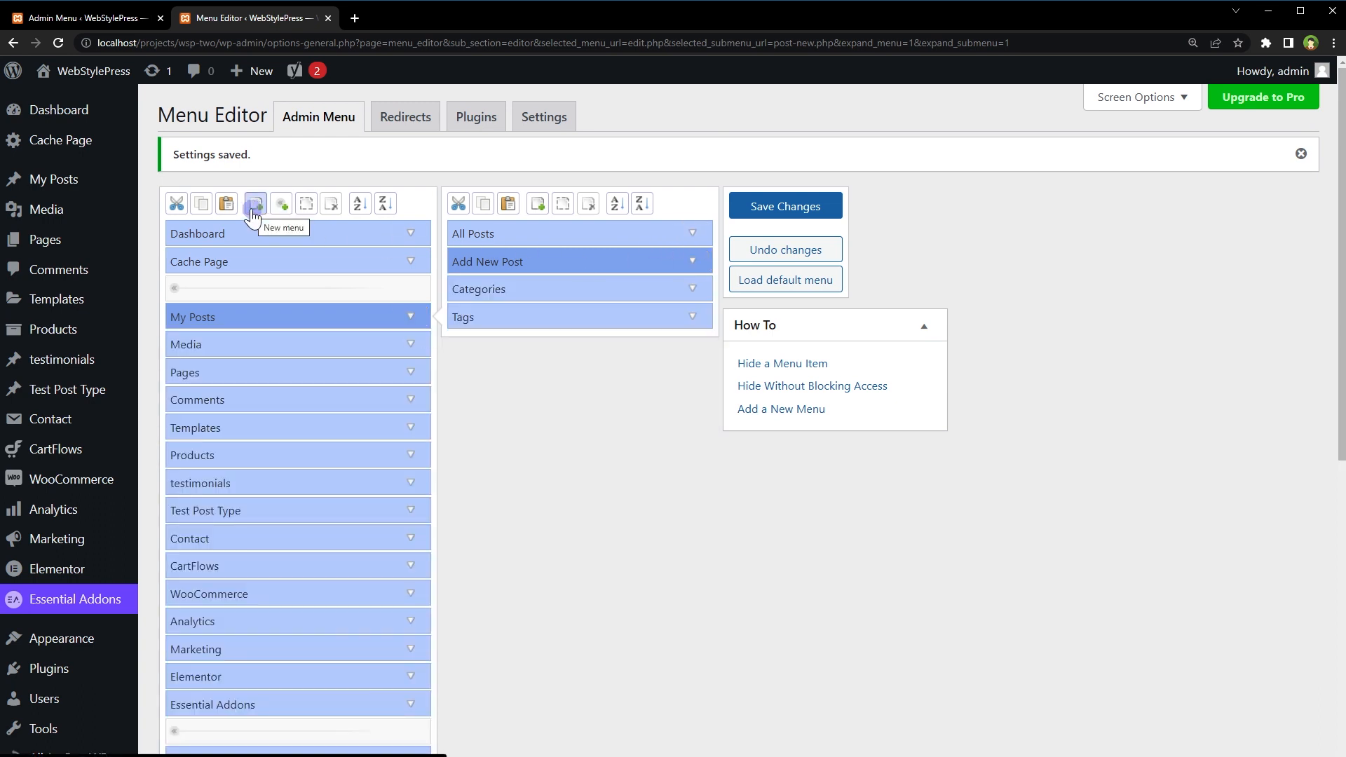
Add a new top-level admin menu item whose target page is Appearance.
click(255, 203)
text(My L)
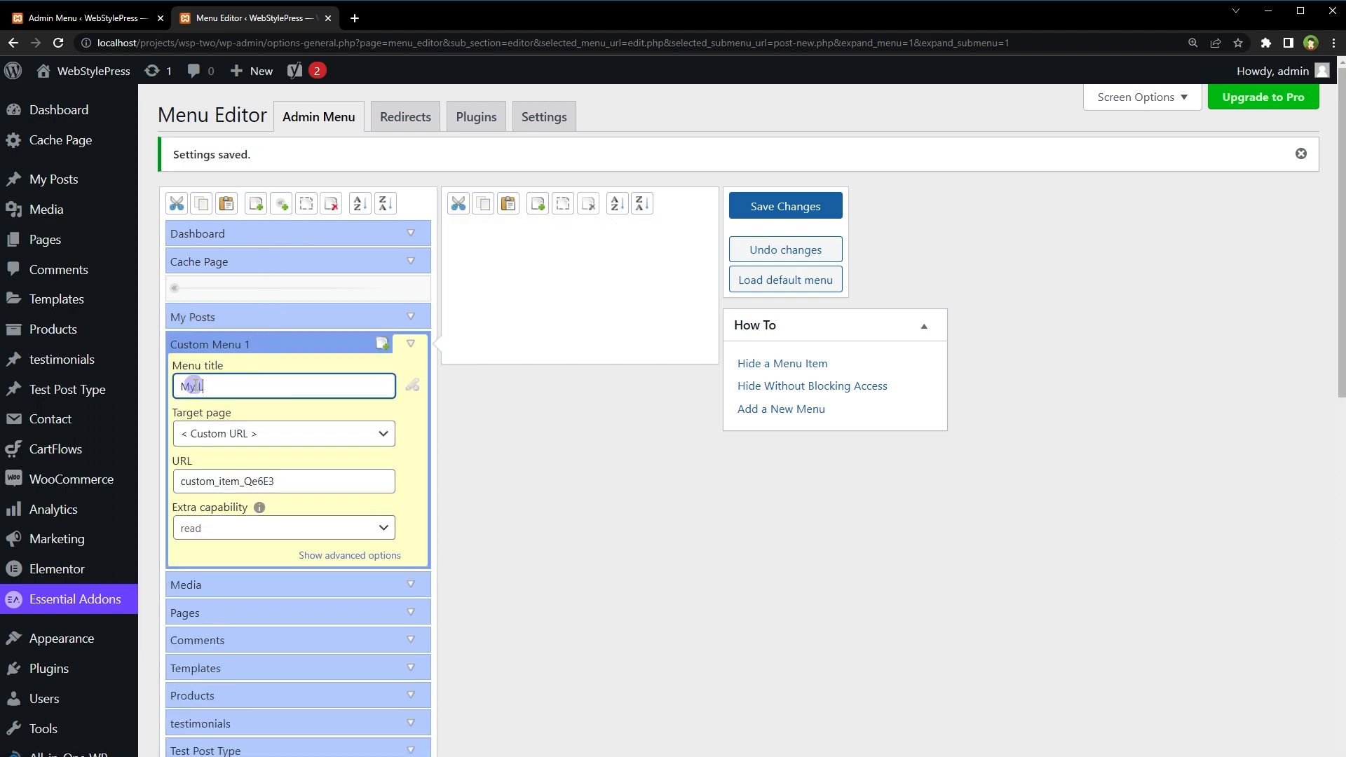
text(ink)
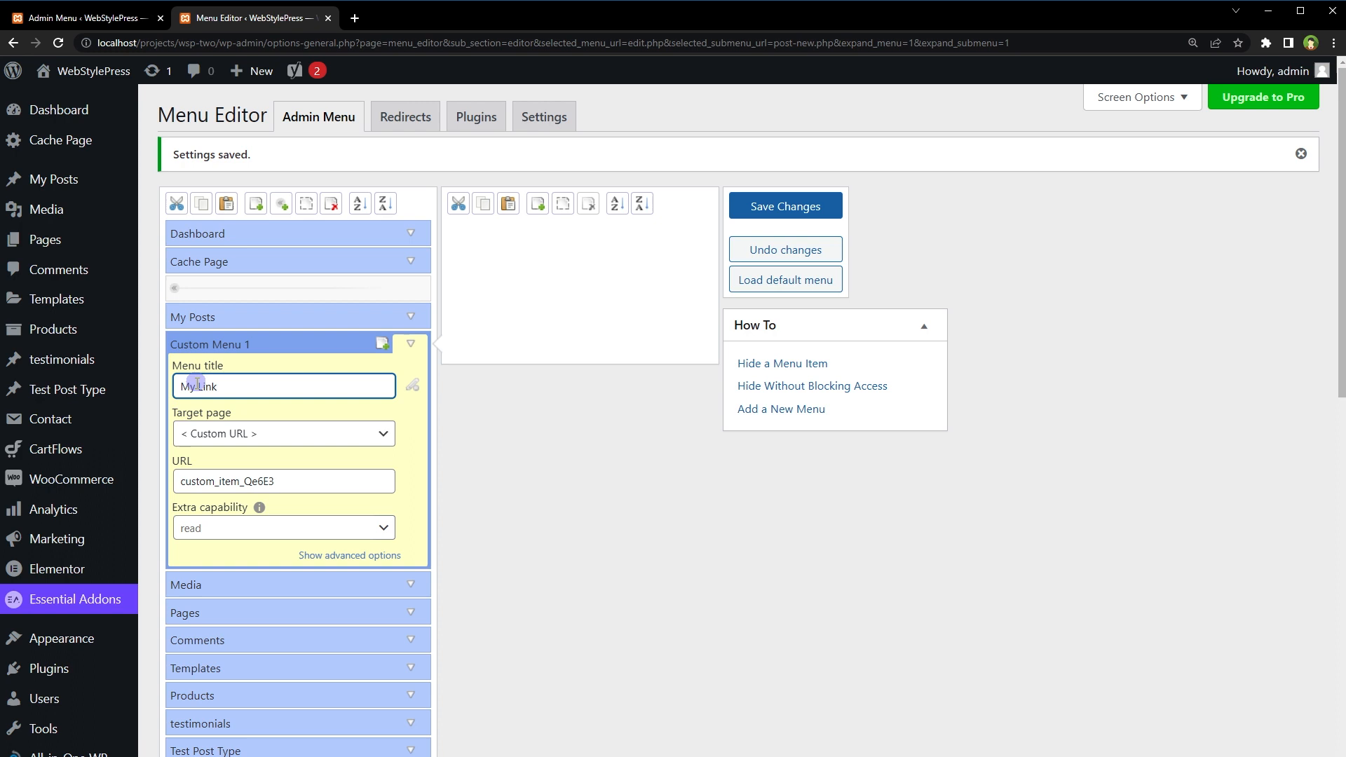
click(283, 433)
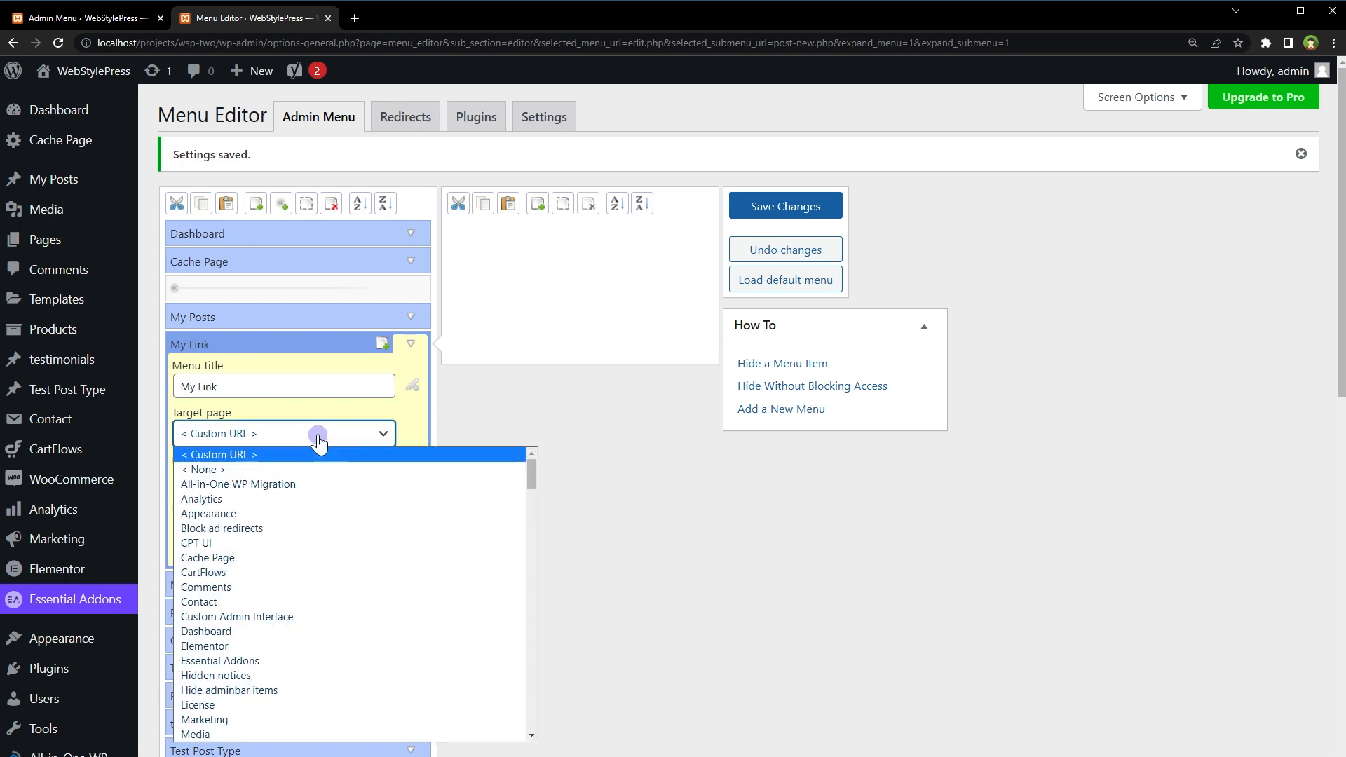
click(218, 454)
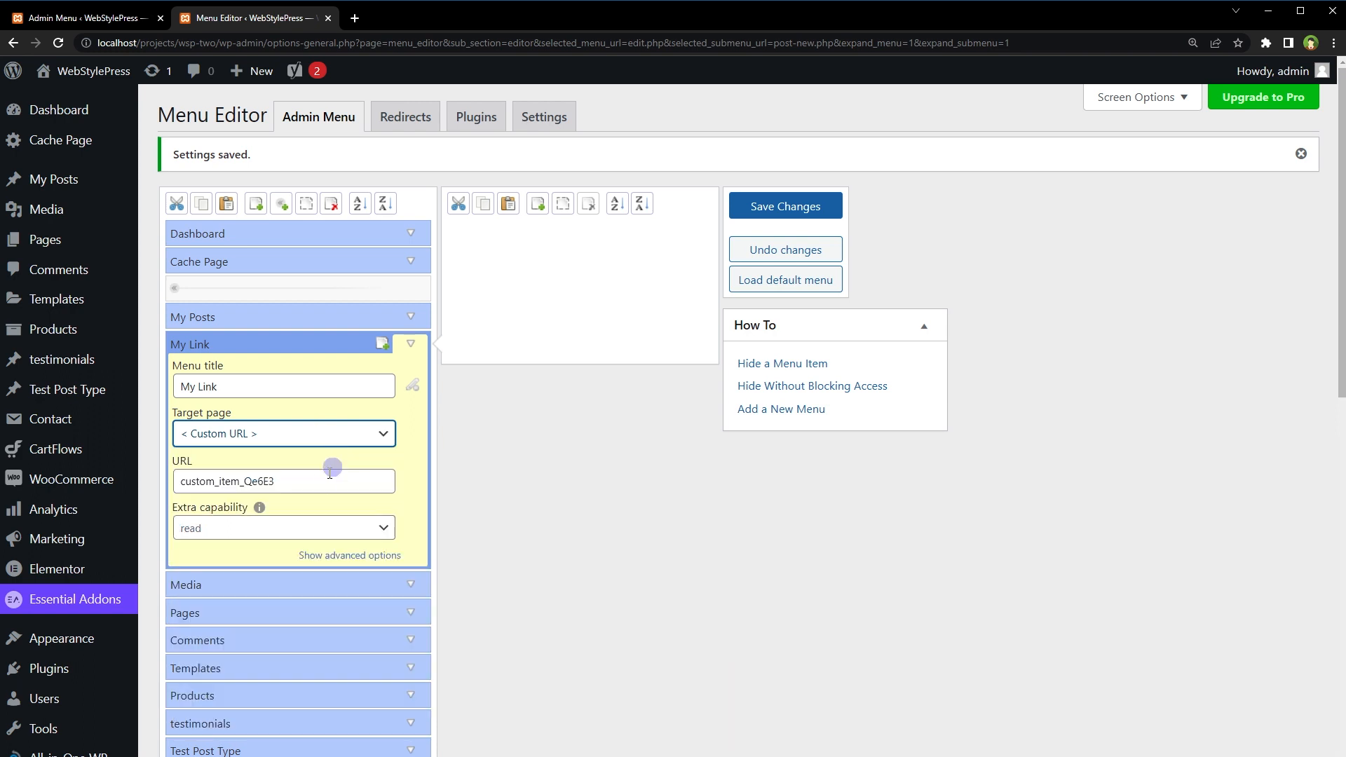
click(284, 433)
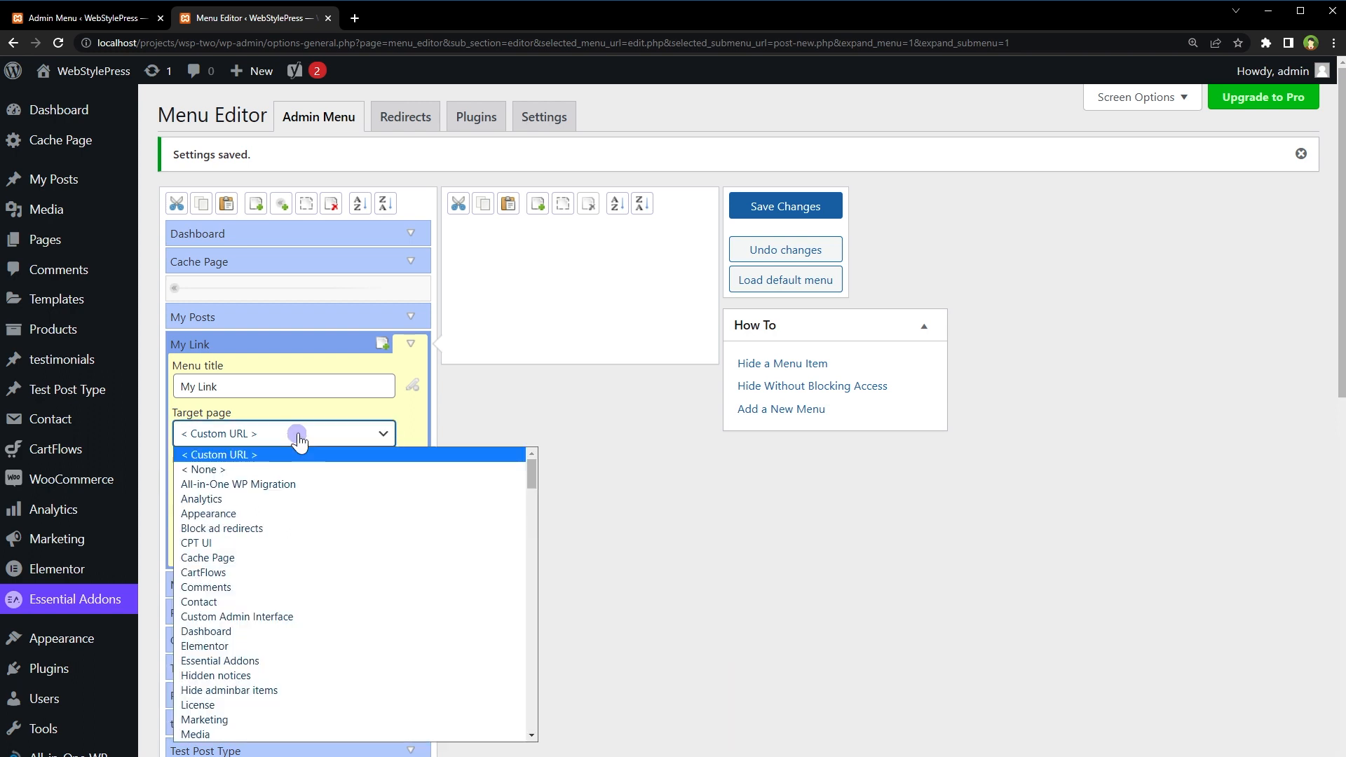
mouse_move(309, 513)
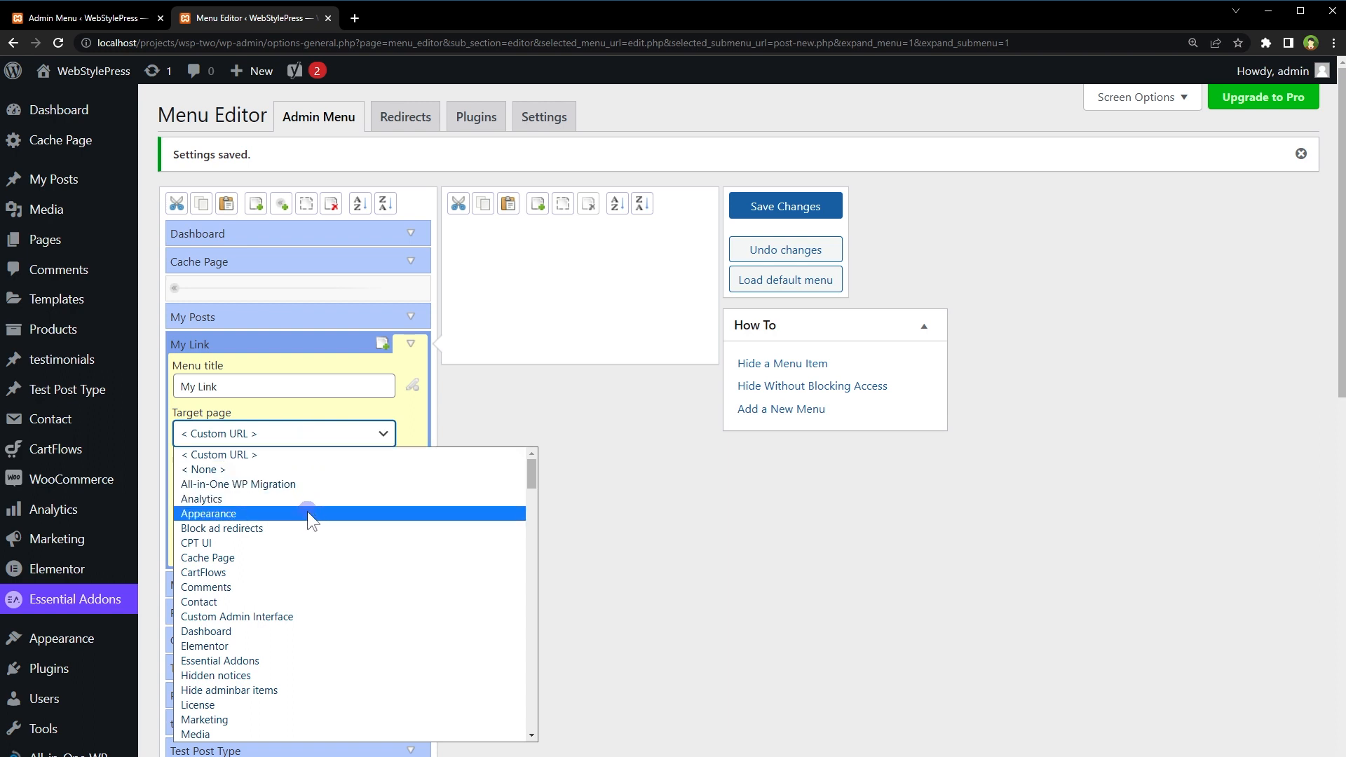
click(208, 513)
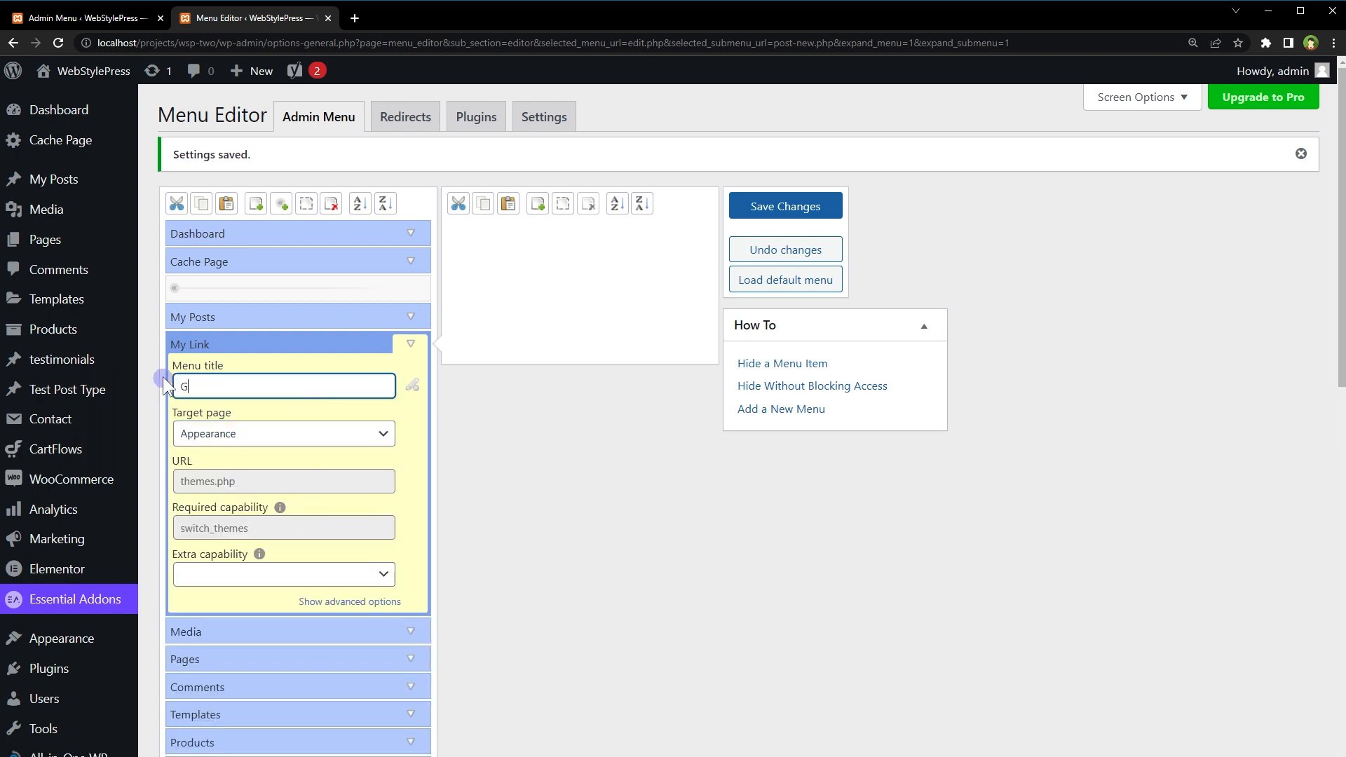
Title the new item 'Go to Appearance' and attempt to save the menu.
text(Go to Appe)
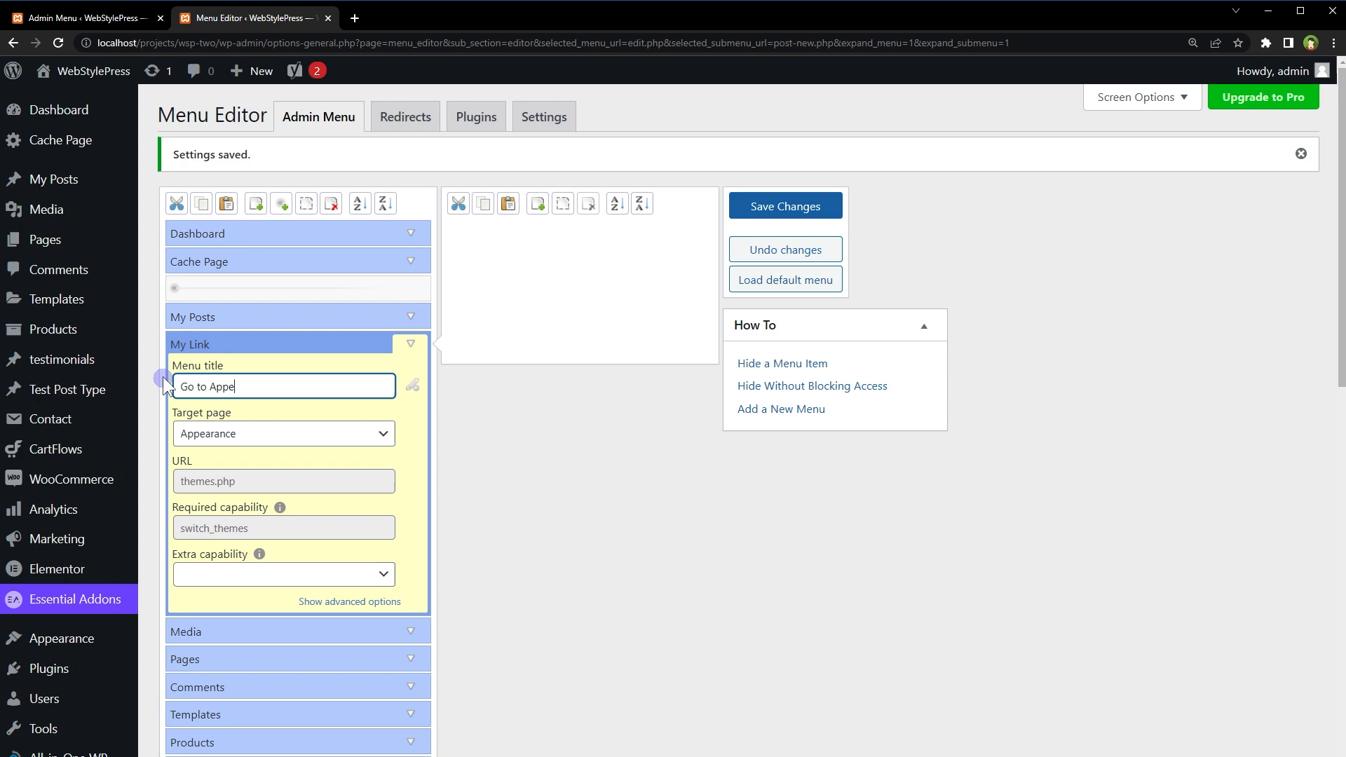
text(arance)
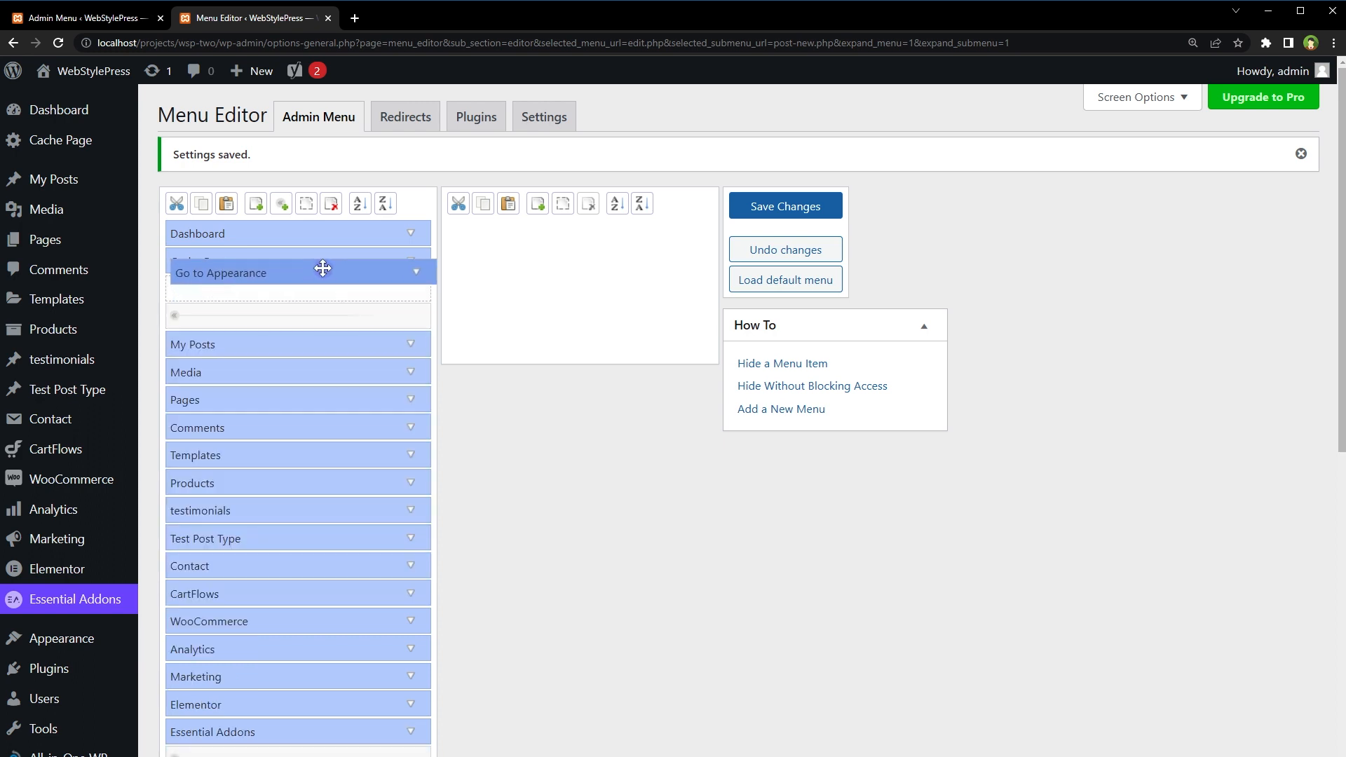
click(782, 205)
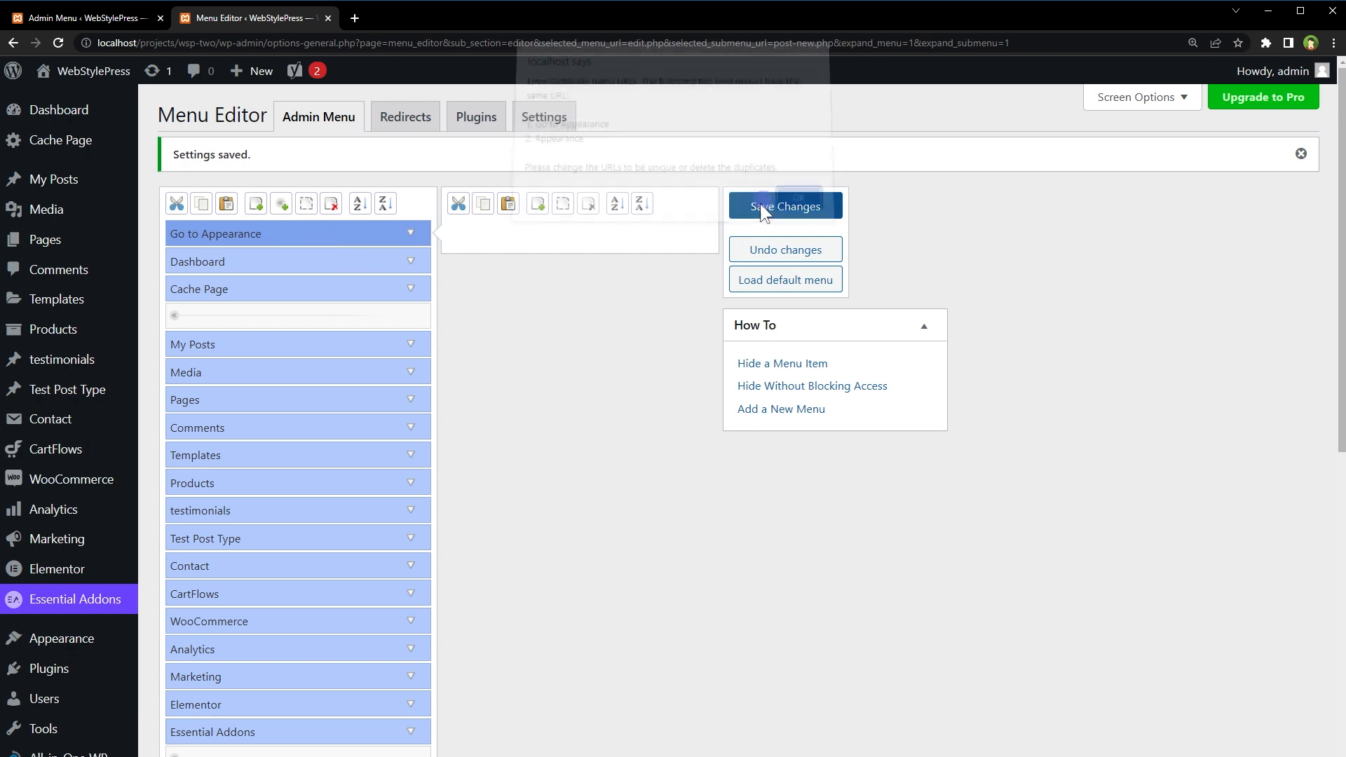
click(783, 206)
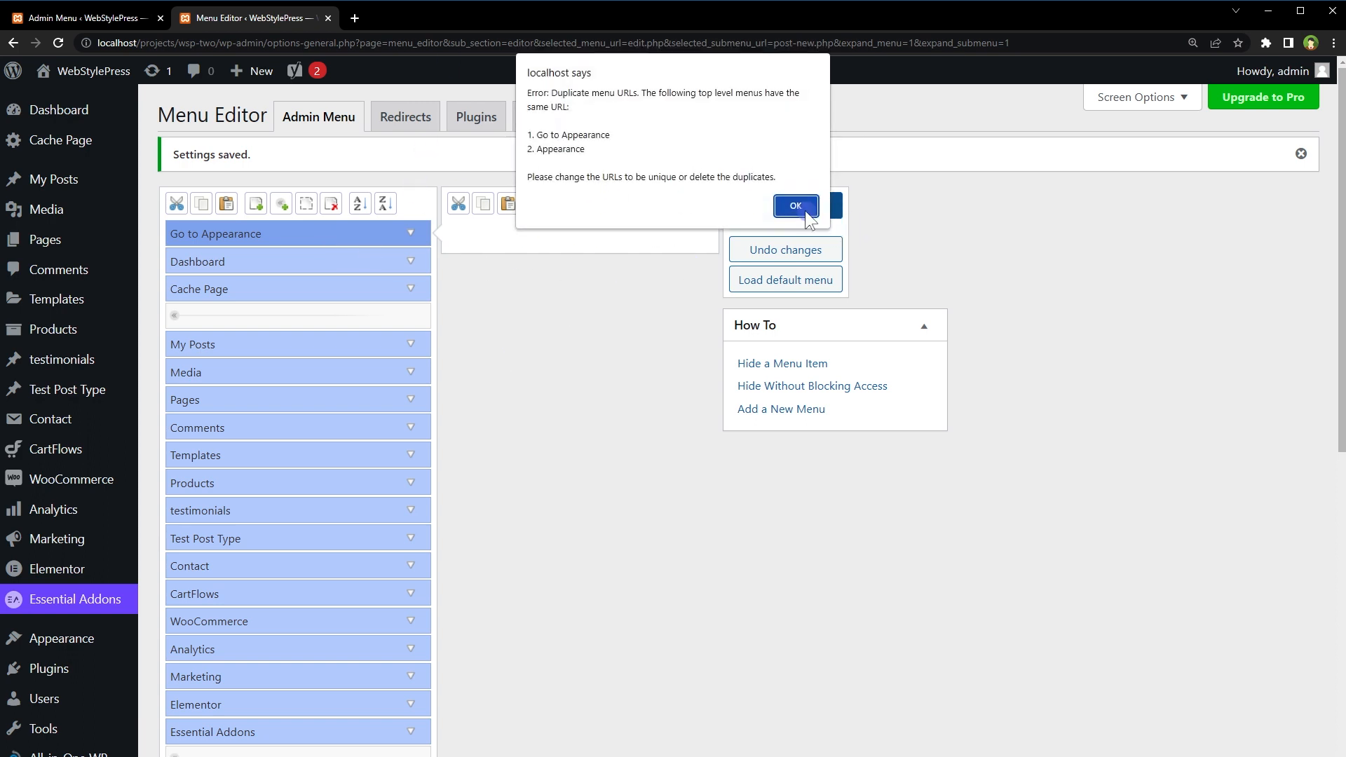
click(794, 207)
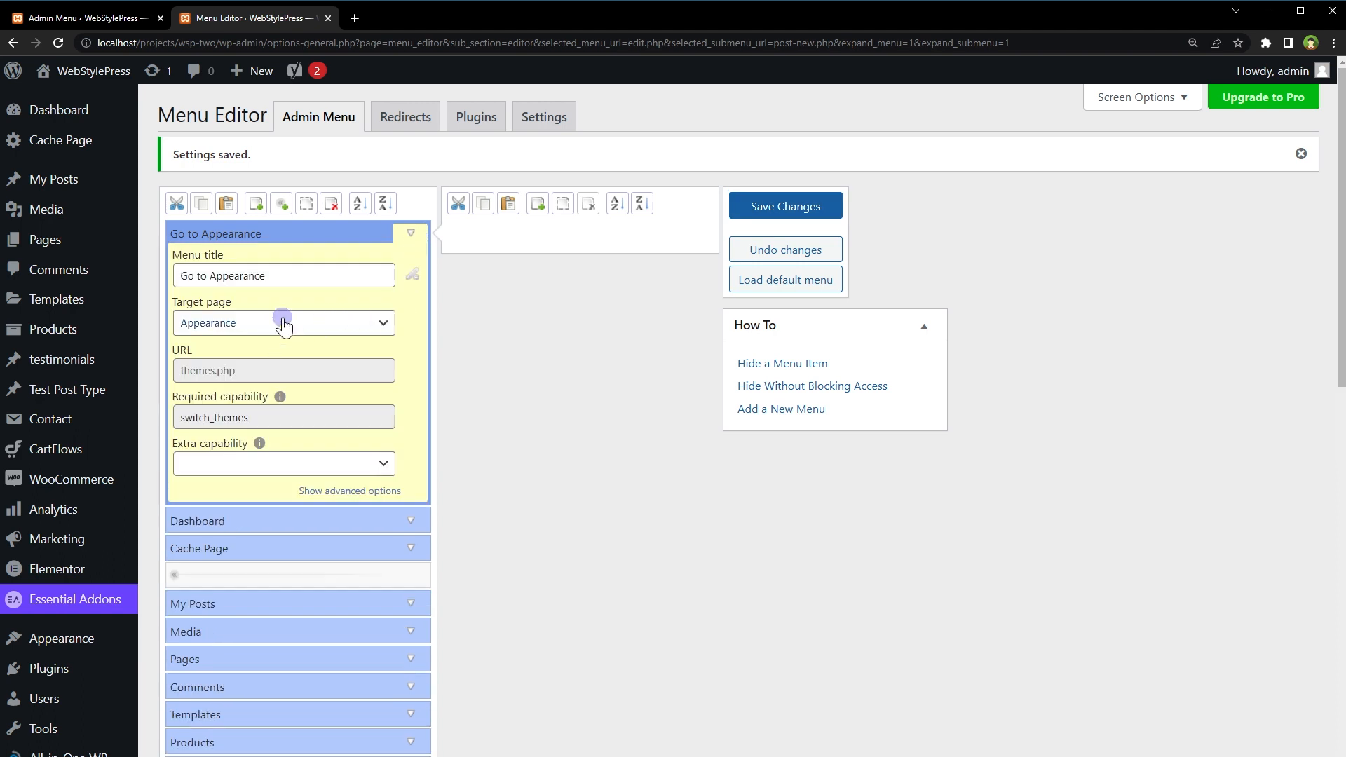
click(283, 322)
text(h)
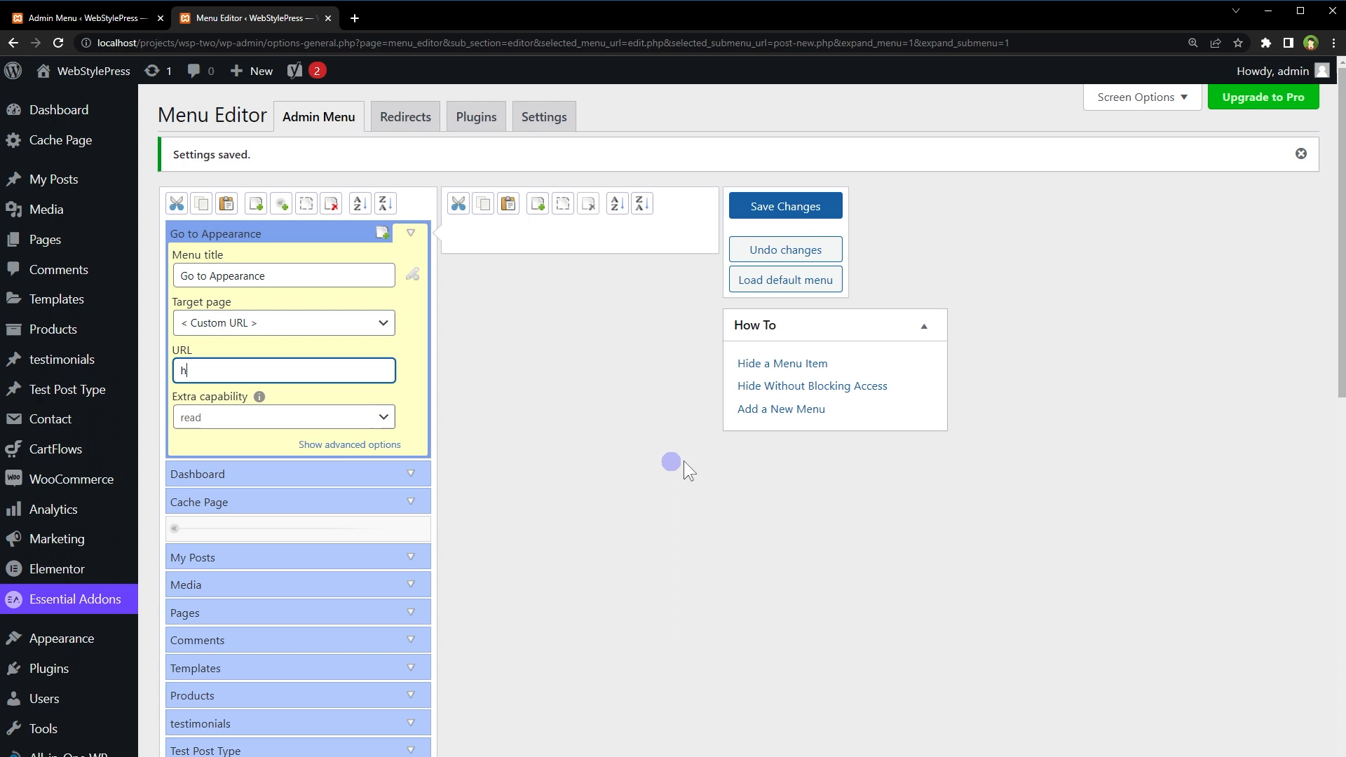
text(ttps://)
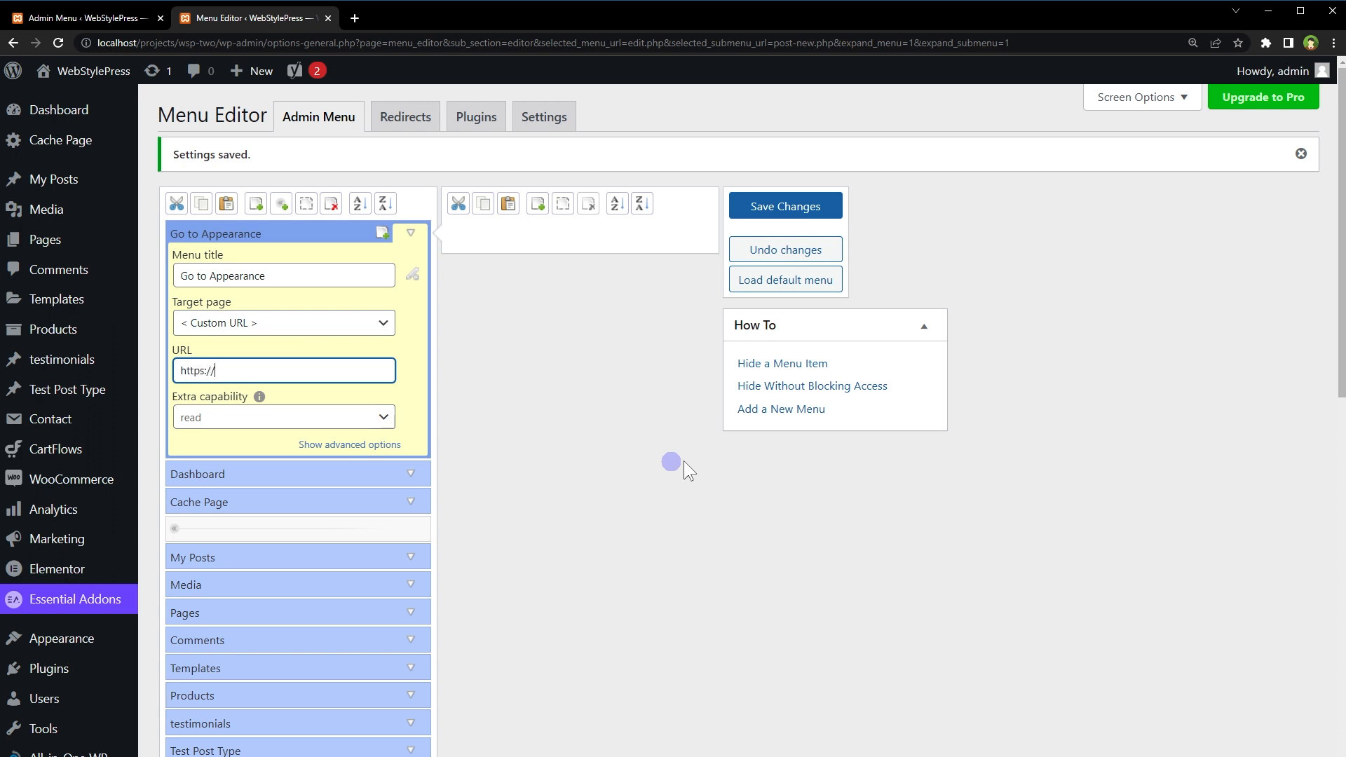
text(www.webstylepress.com)
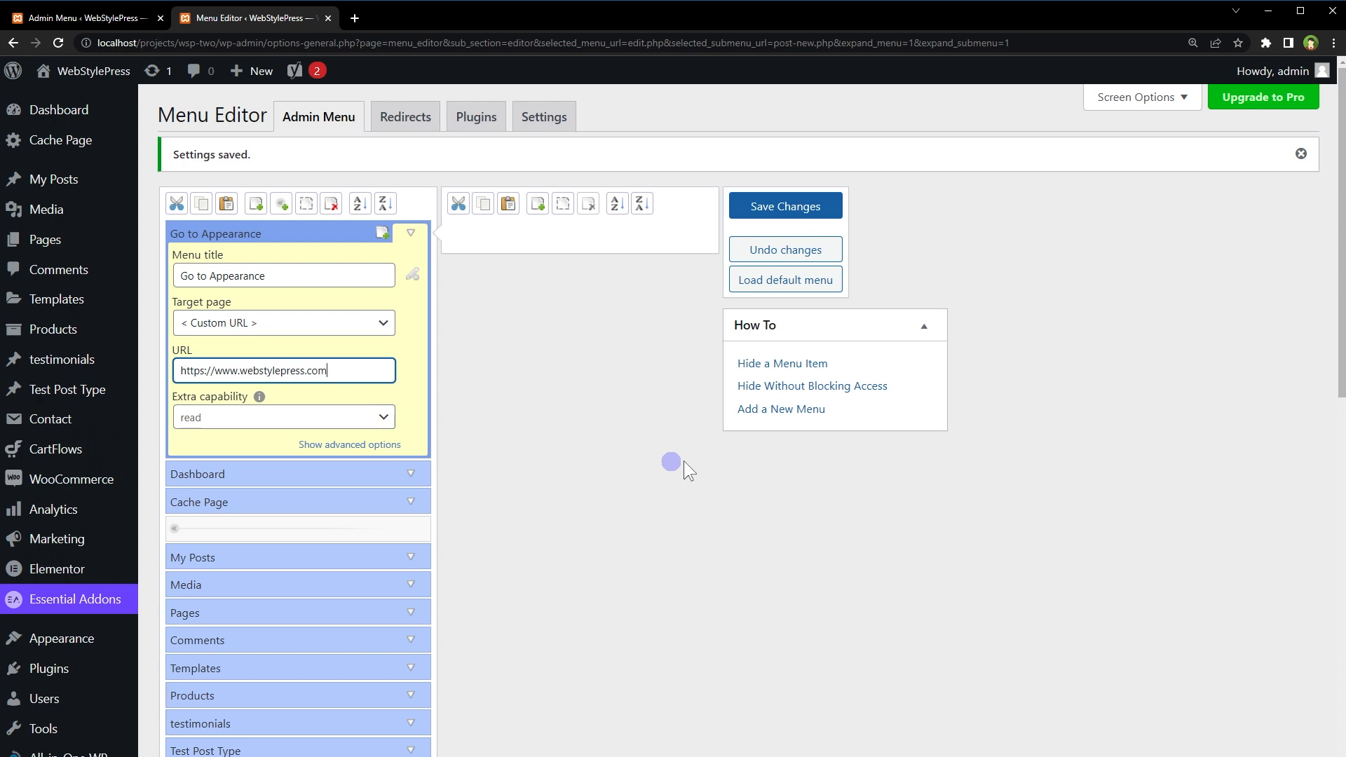
click(783, 205)
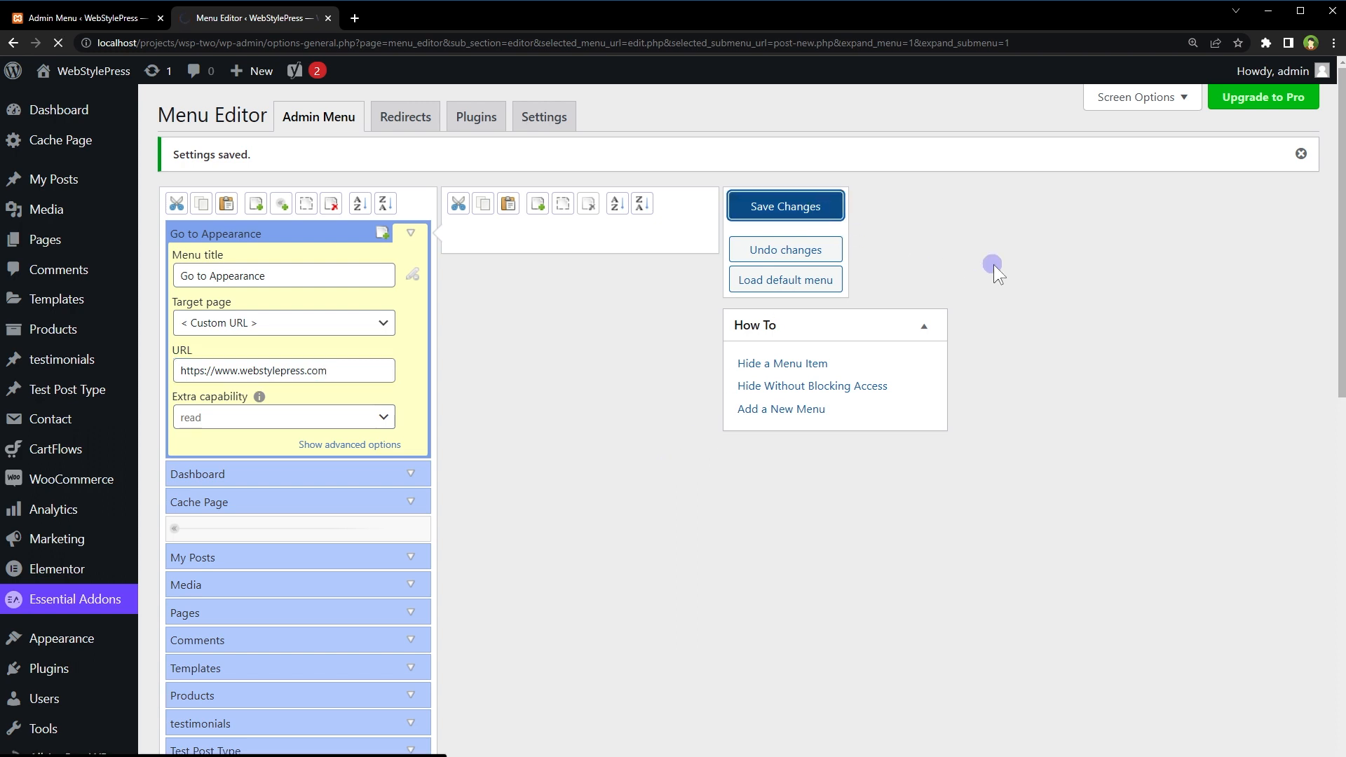
click(783, 205)
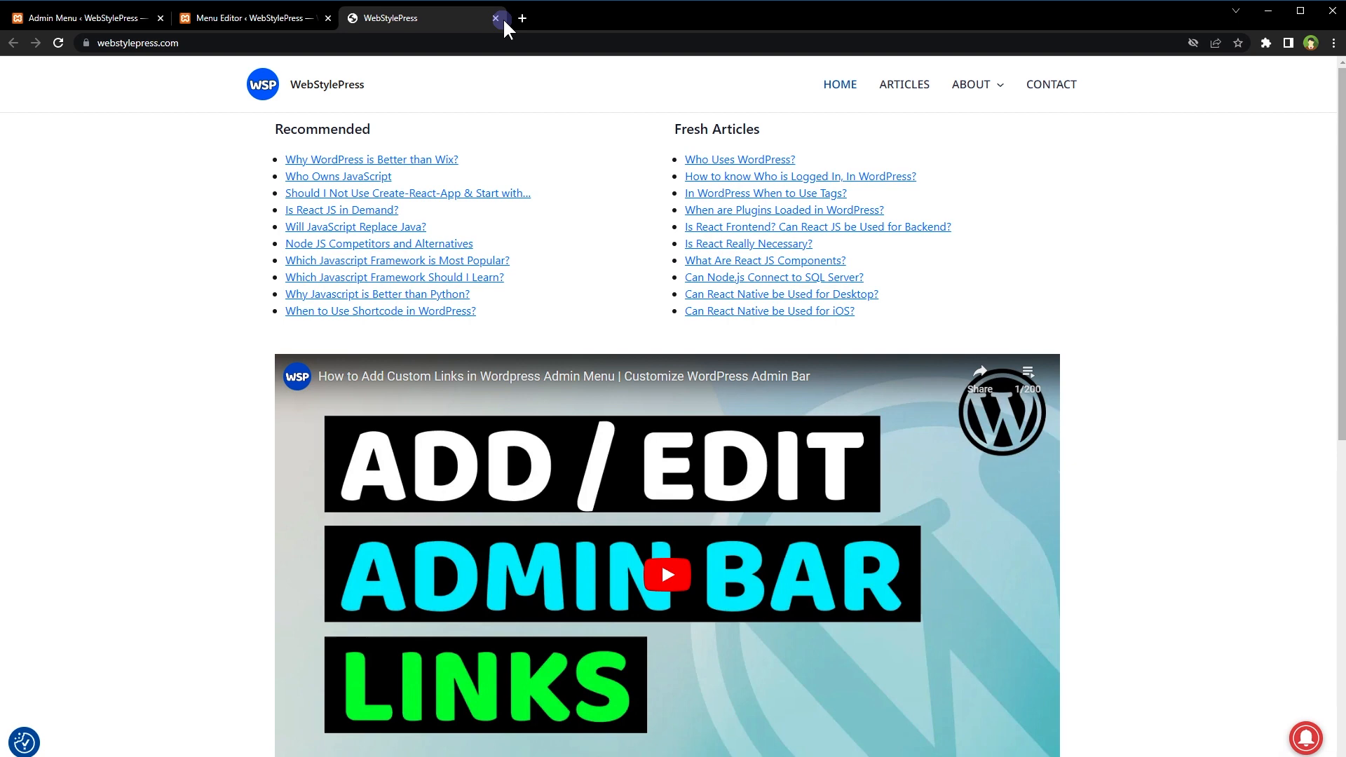
Close the opened webstylepress.com tab and collapse the Go to Appearance item details.
click(496, 18)
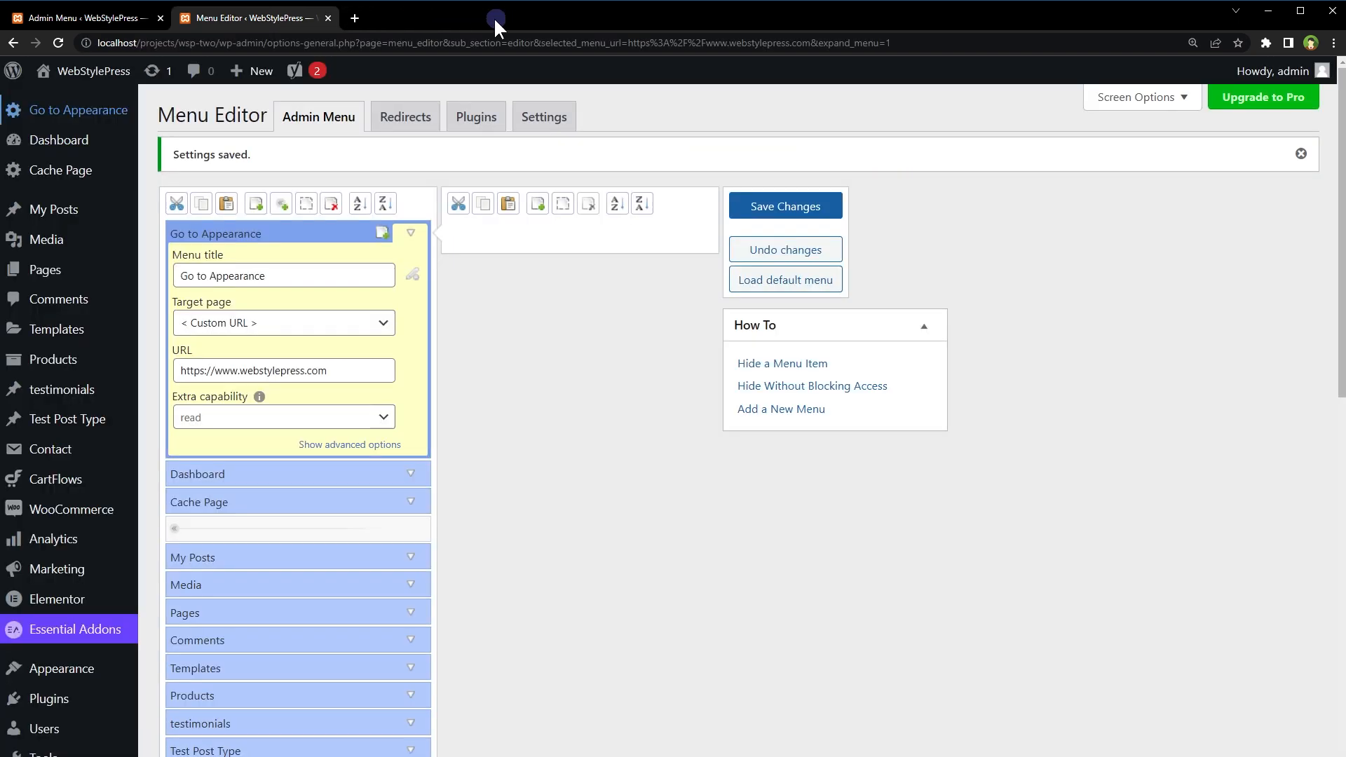
click(410, 232)
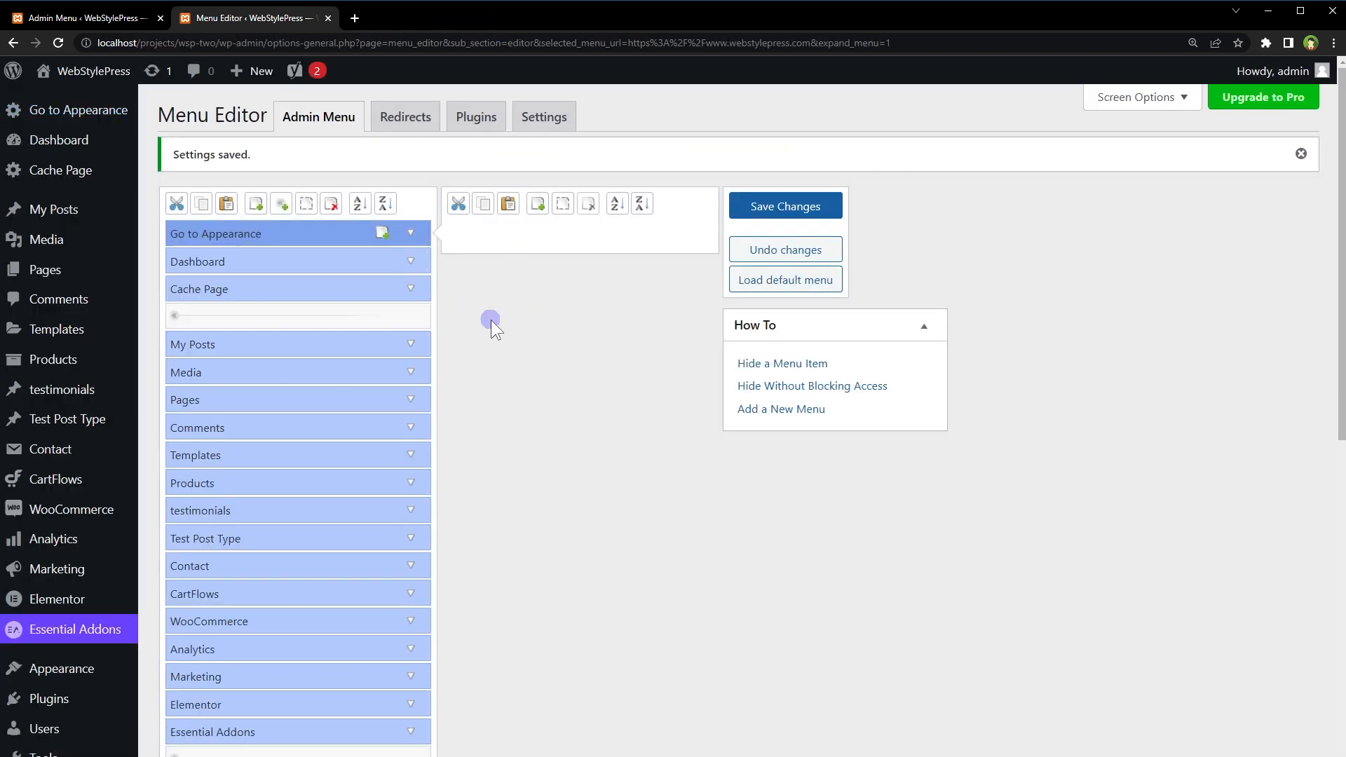
mouse_move(454, 232)
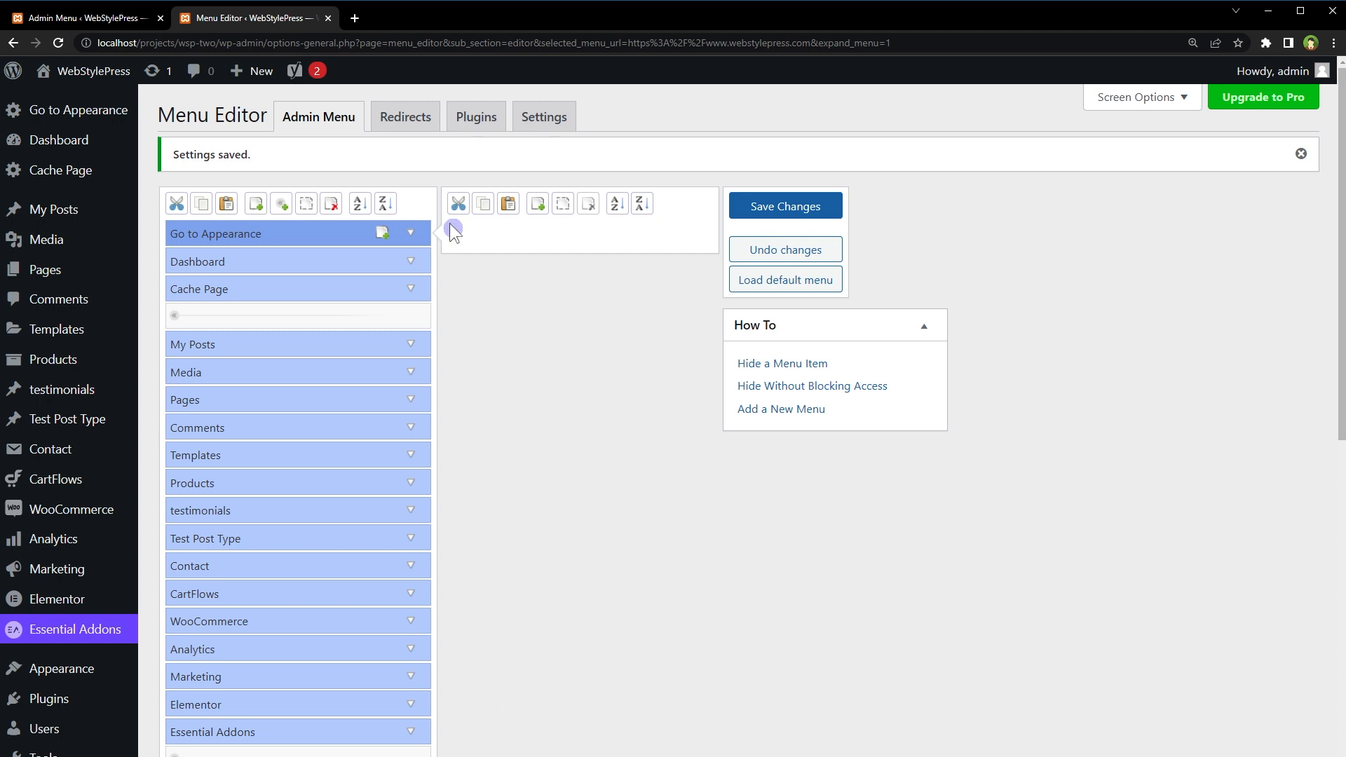
click(404, 115)
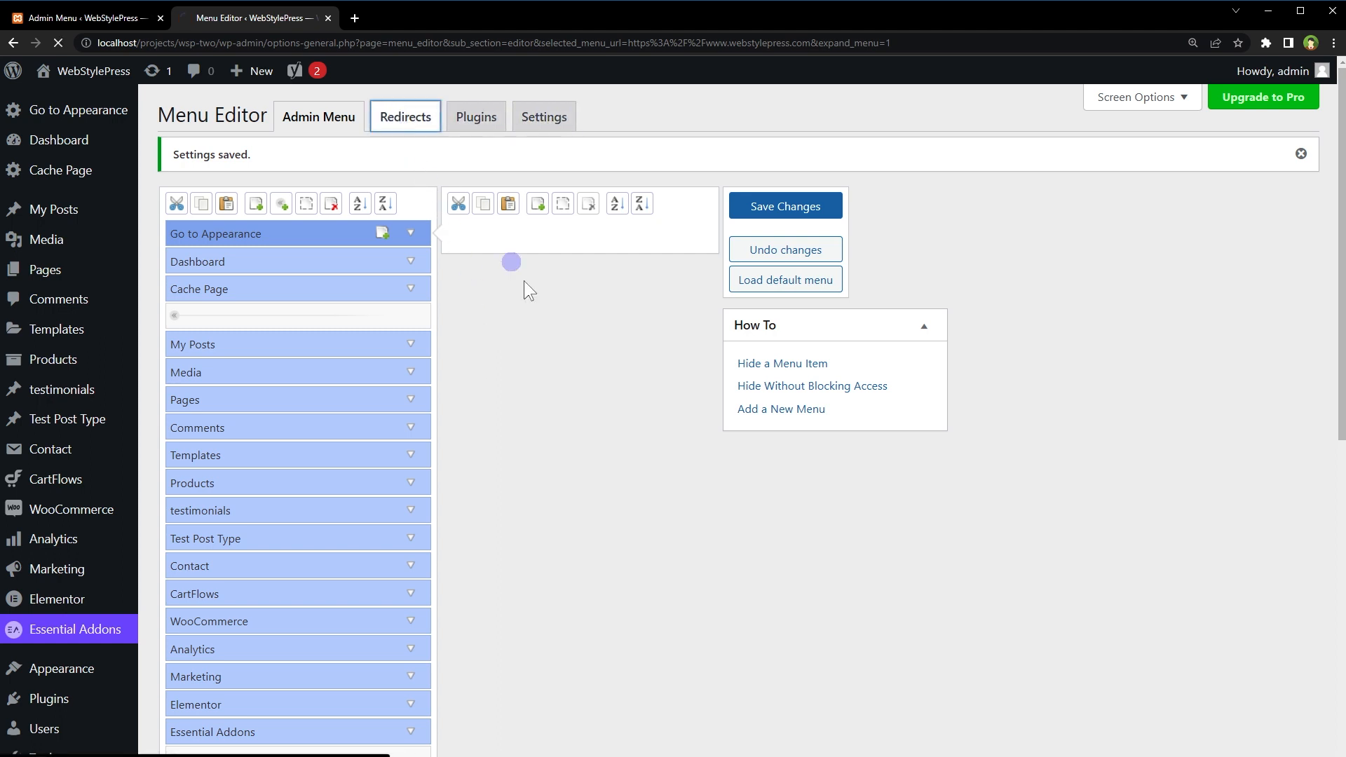
View the Login Redirect options, then browse the installed plugins listed for visibility.
click(404, 116)
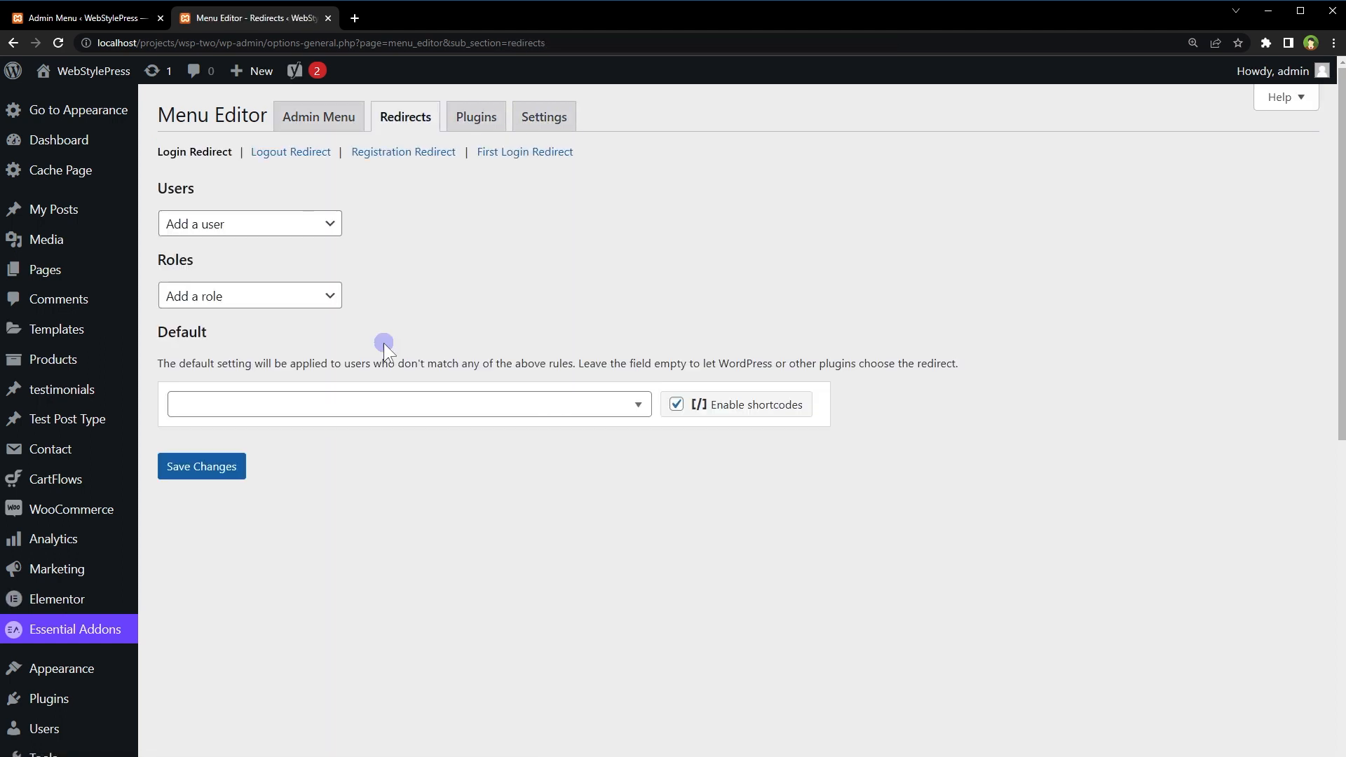
mouse_move(291, 152)
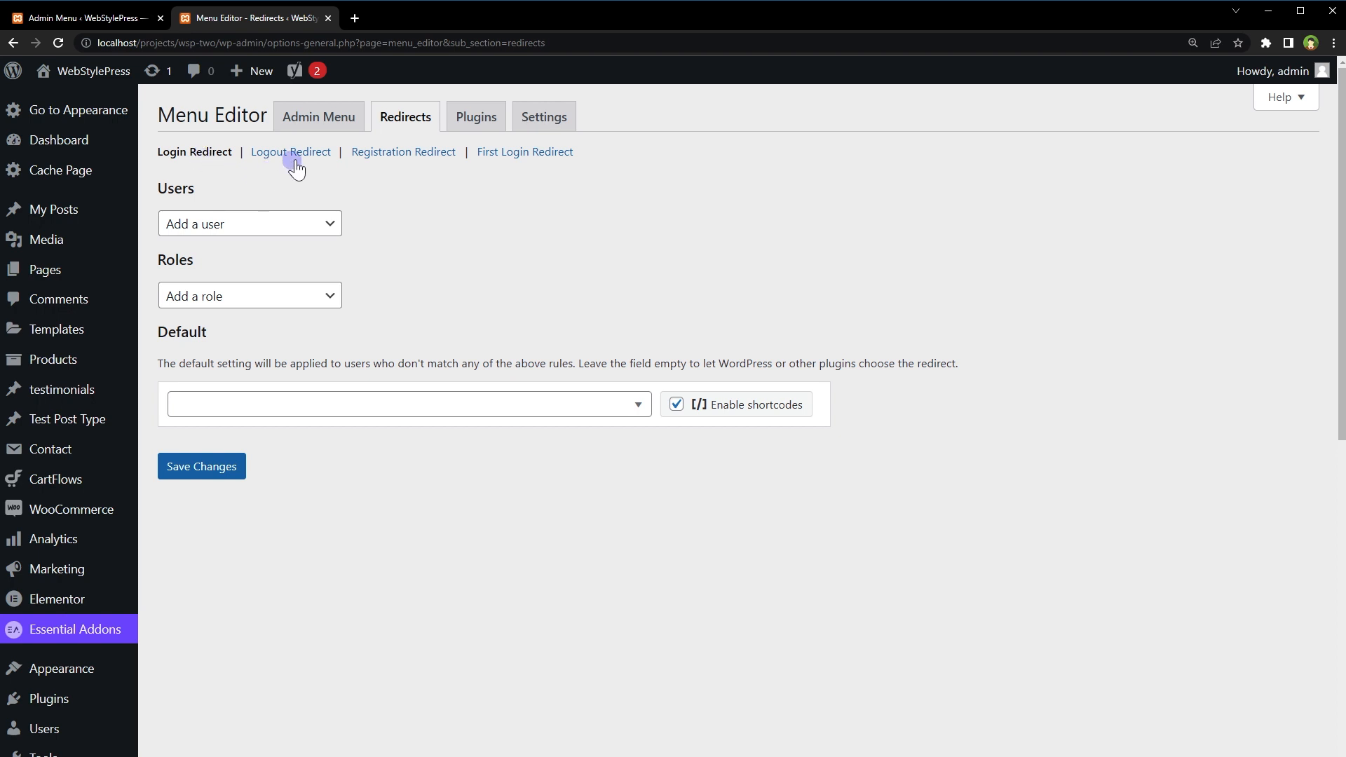
mouse_move(428, 164)
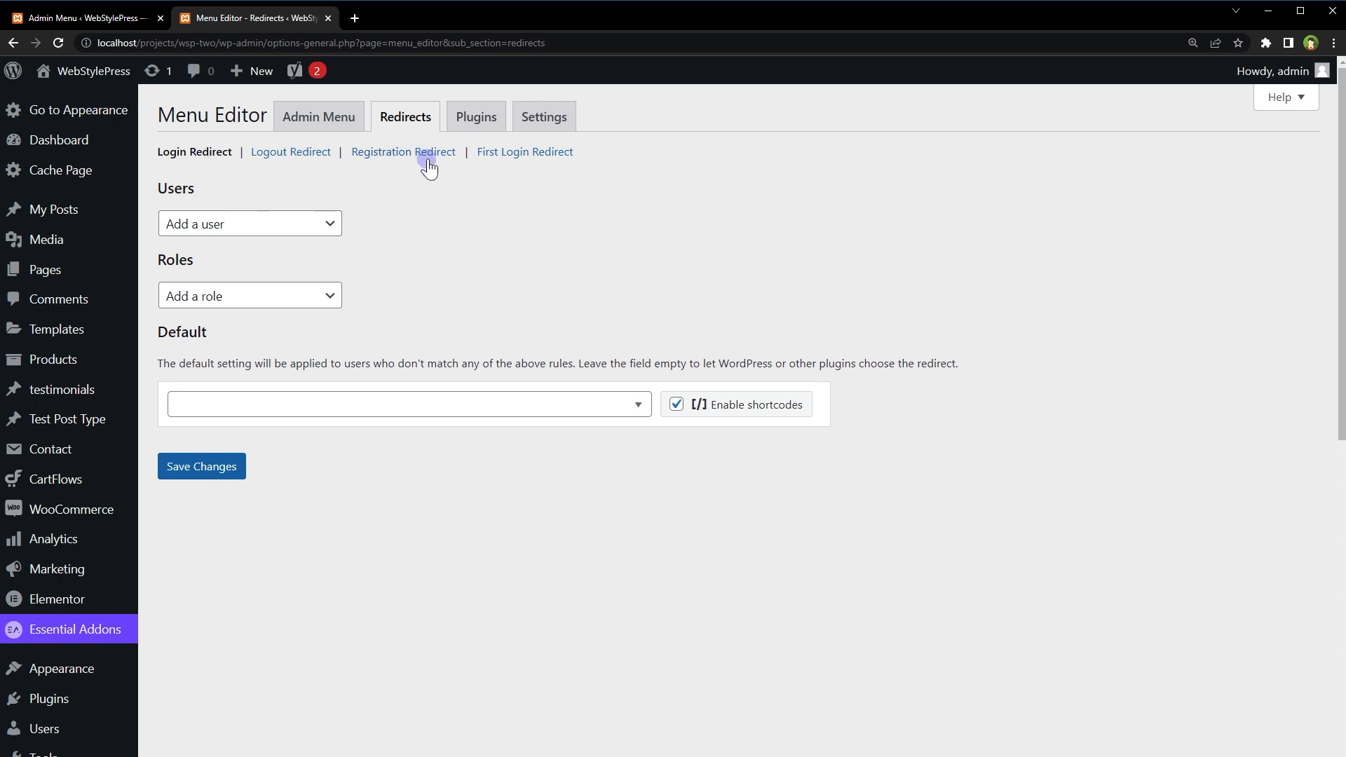
mouse_move(523, 161)
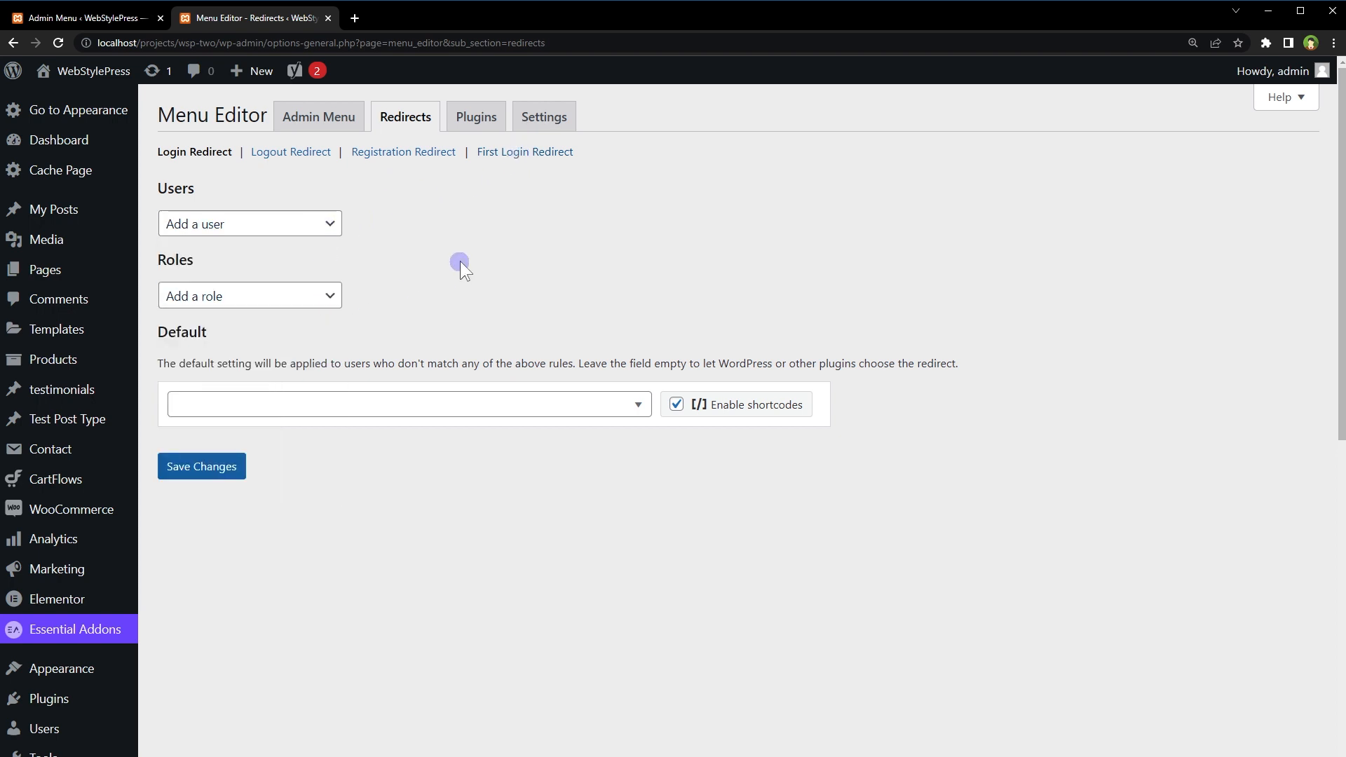
mouse_move(472, 213)
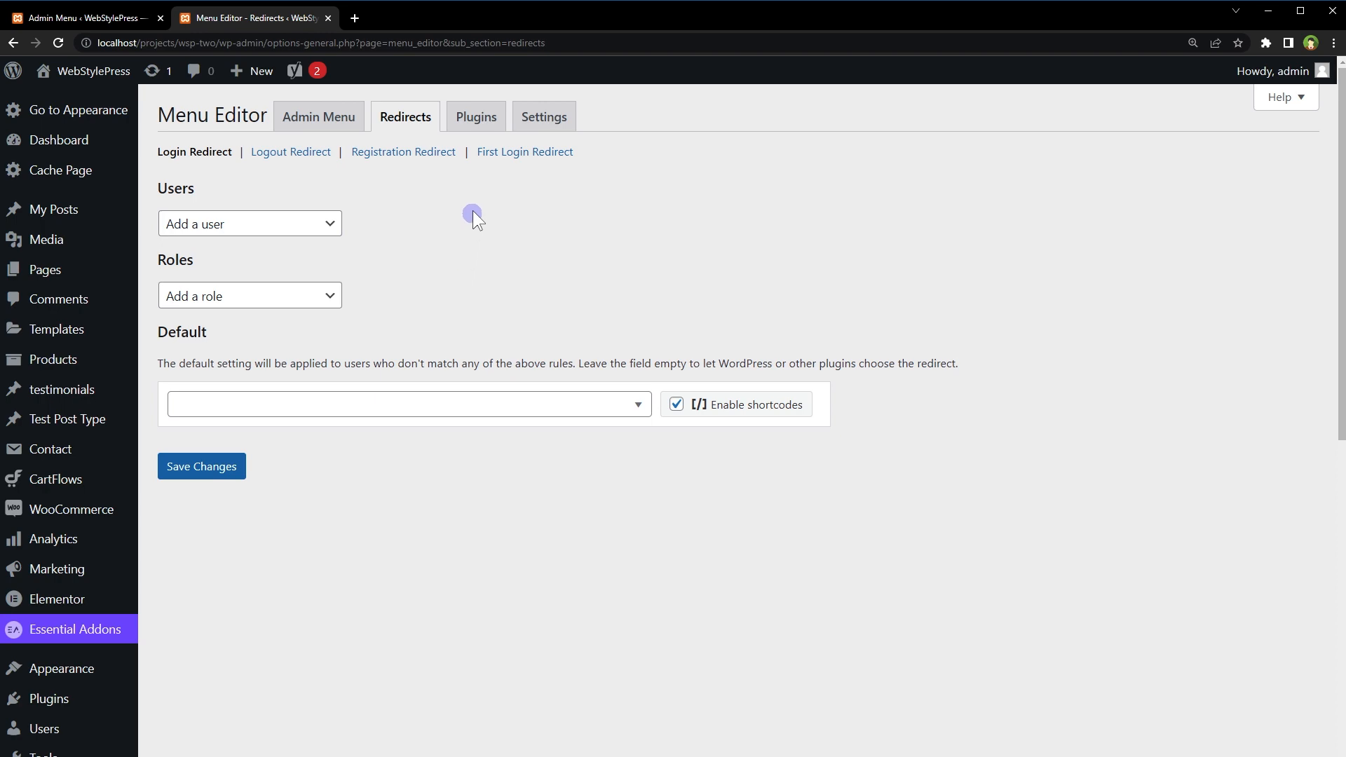
click(475, 115)
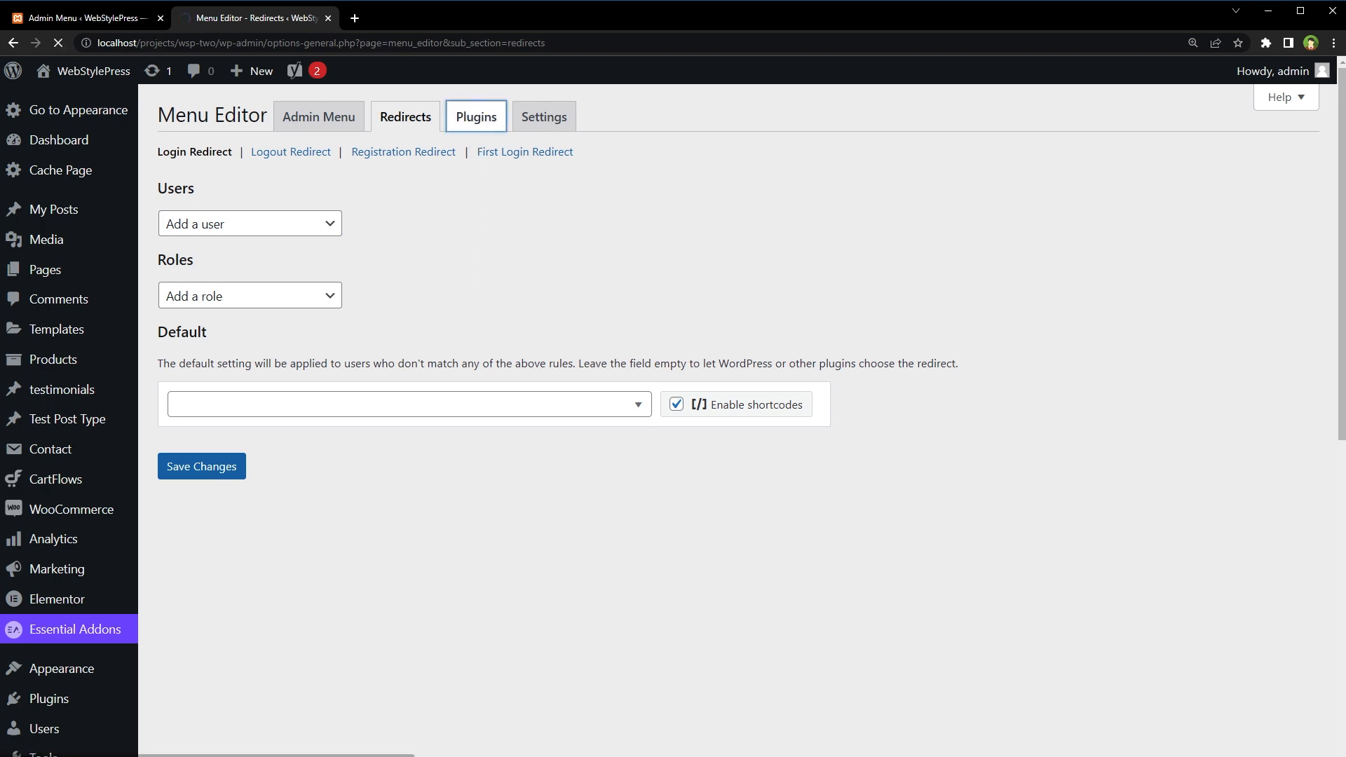
click(475, 115)
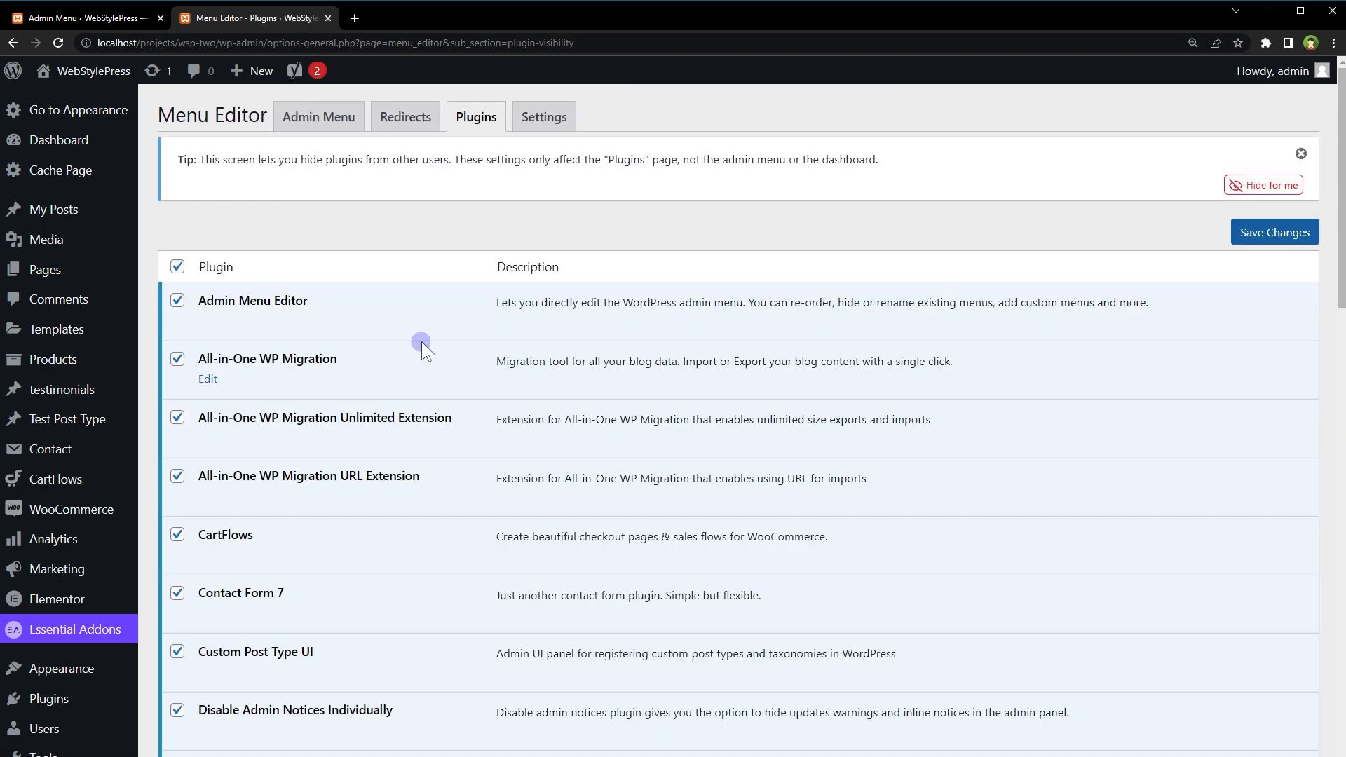
mouse_move(691, 478)
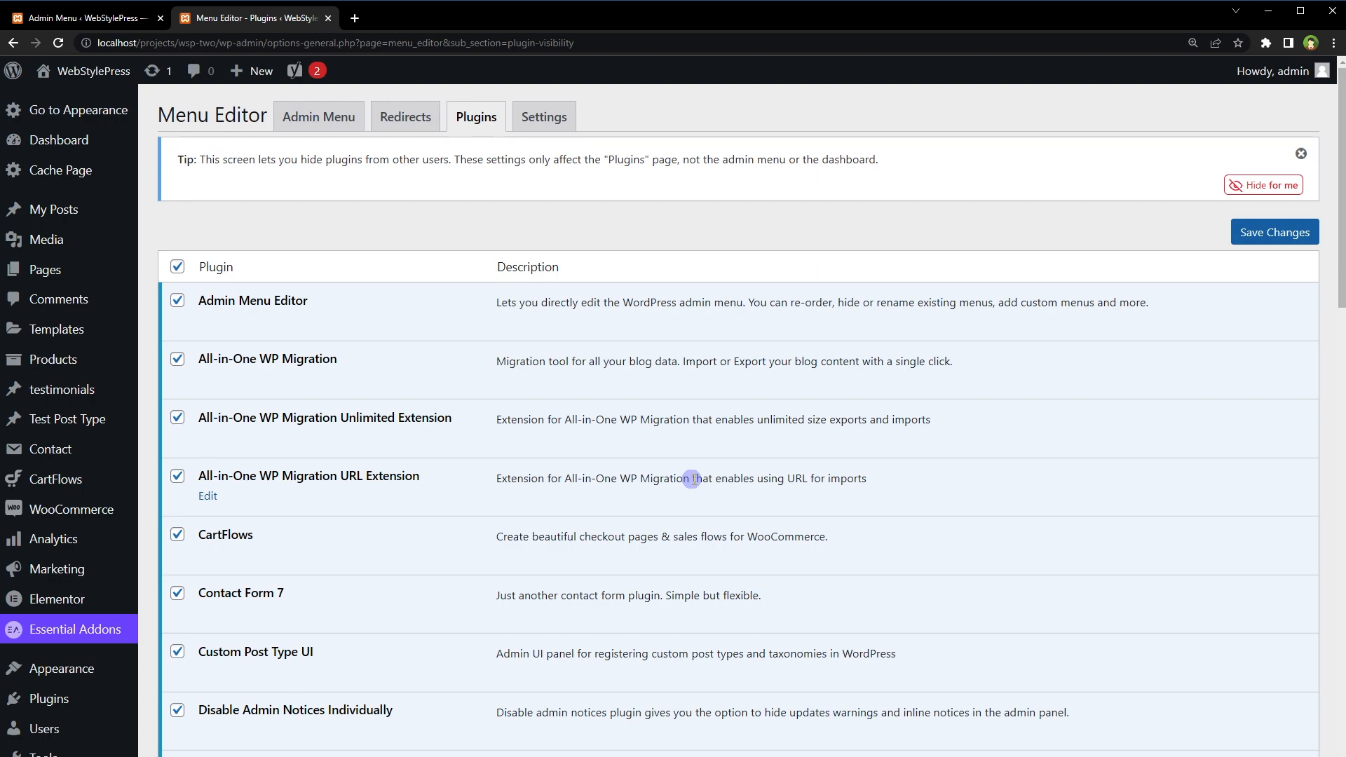
scroll(down, 3)
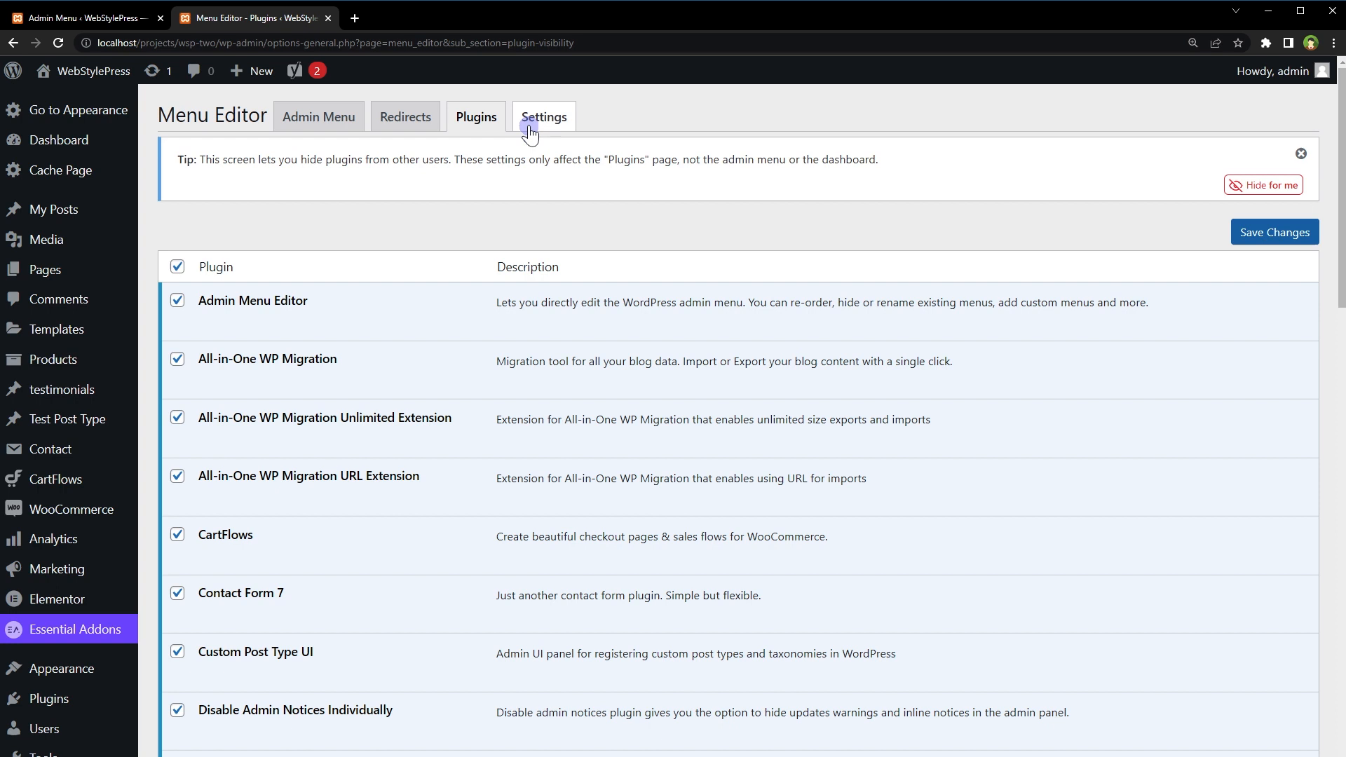
click(543, 116)
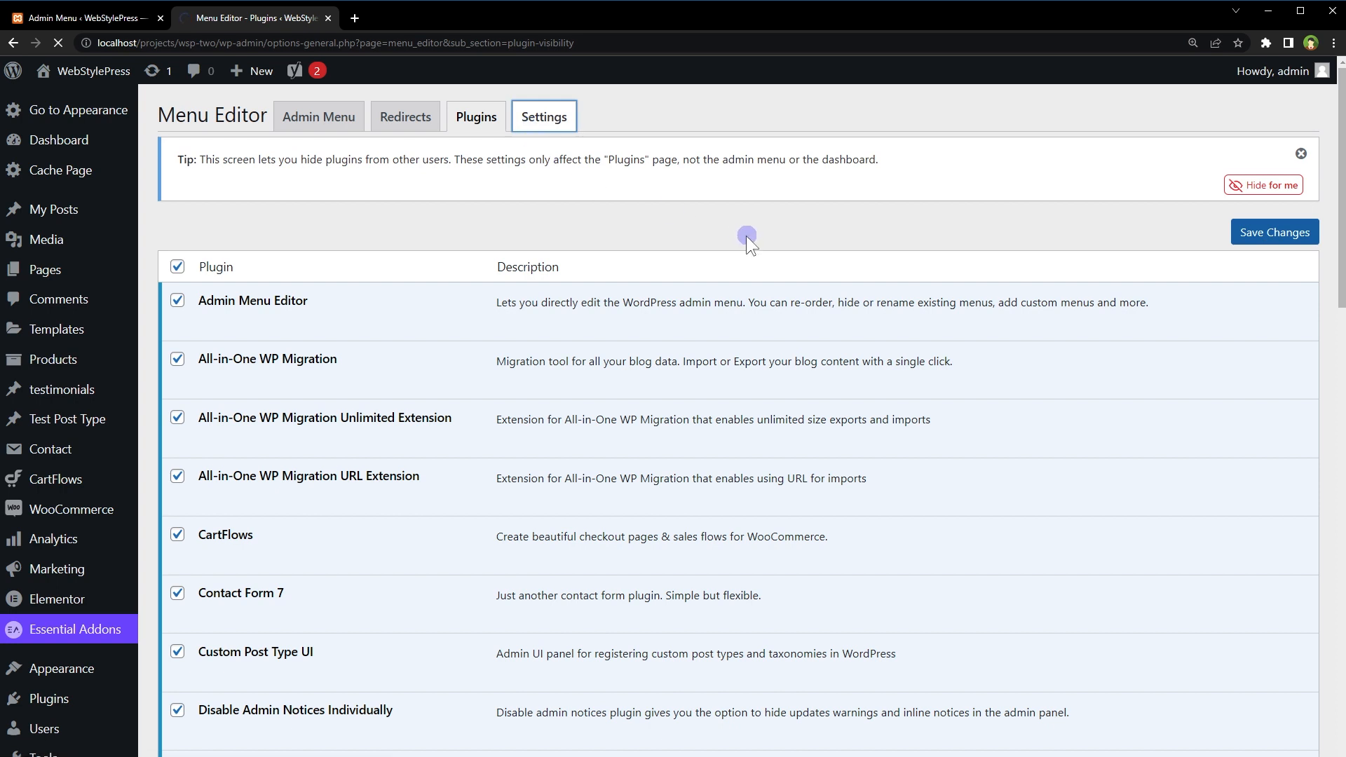
Review plugin access, modules and colour scheme settings, then go back to the Admin Menu editor.
click(543, 116)
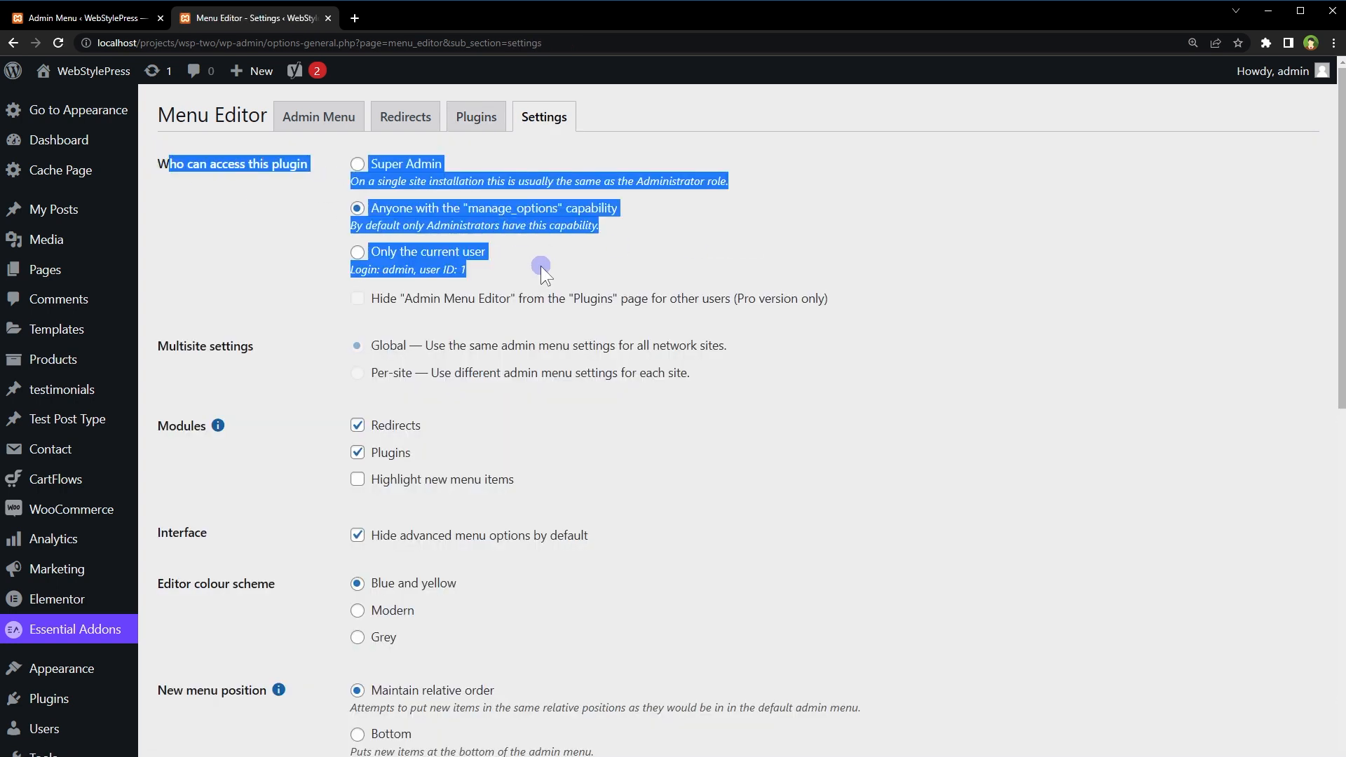
mouse_move(950, 325)
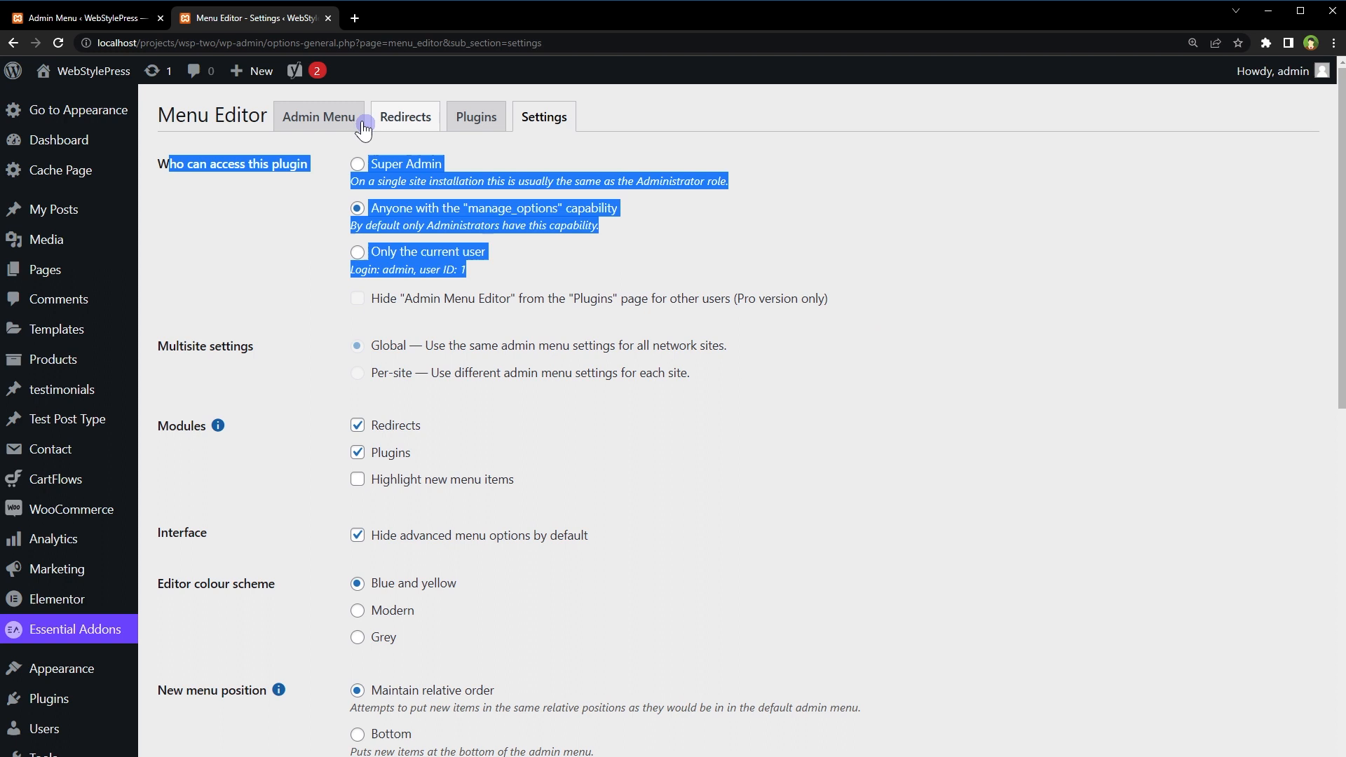
click(318, 117)
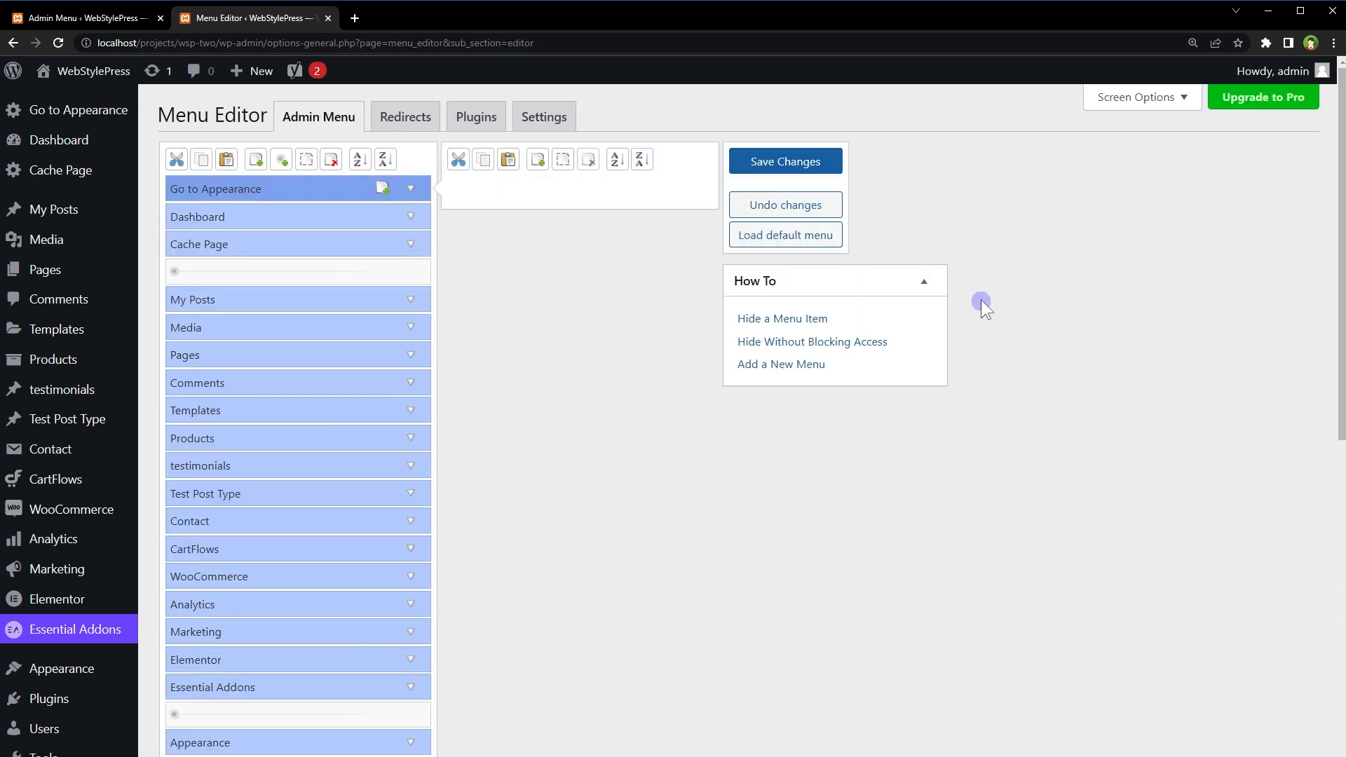
mouse_move(845, 257)
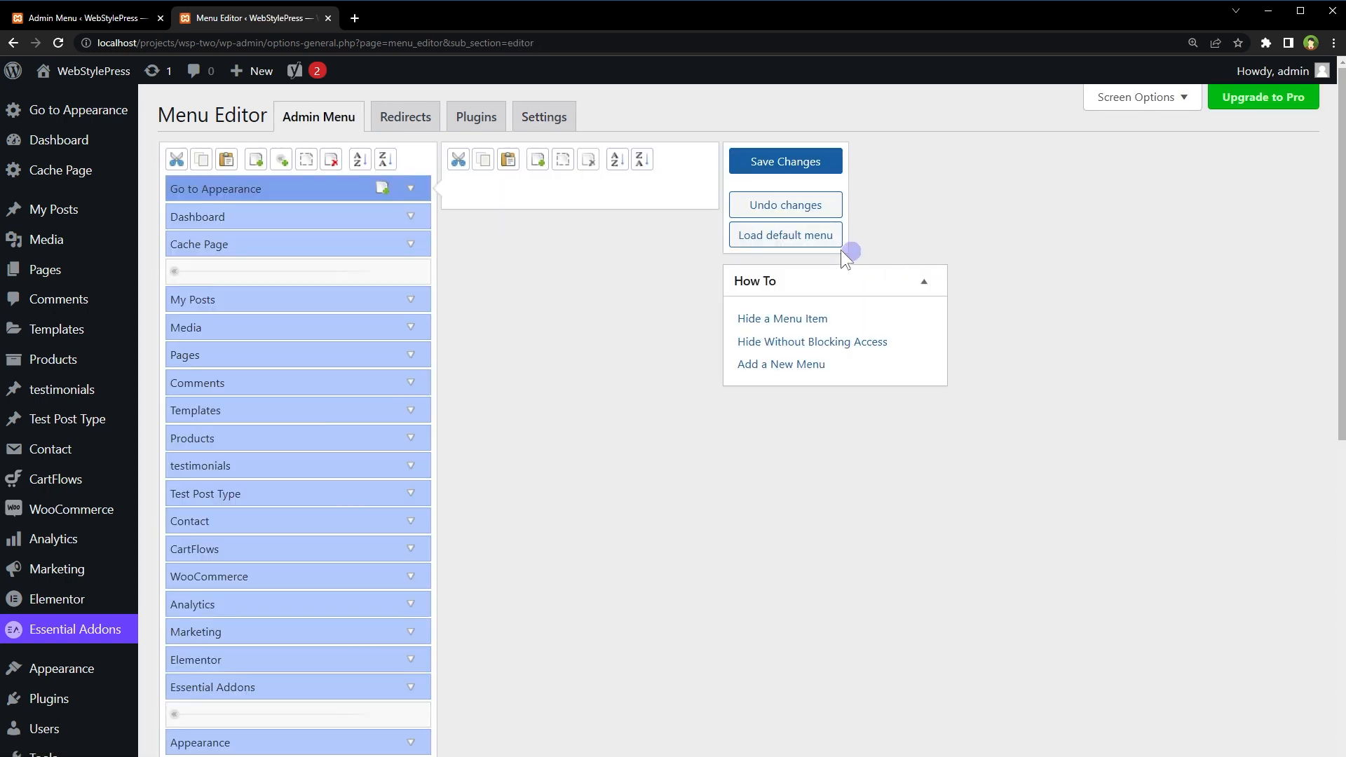